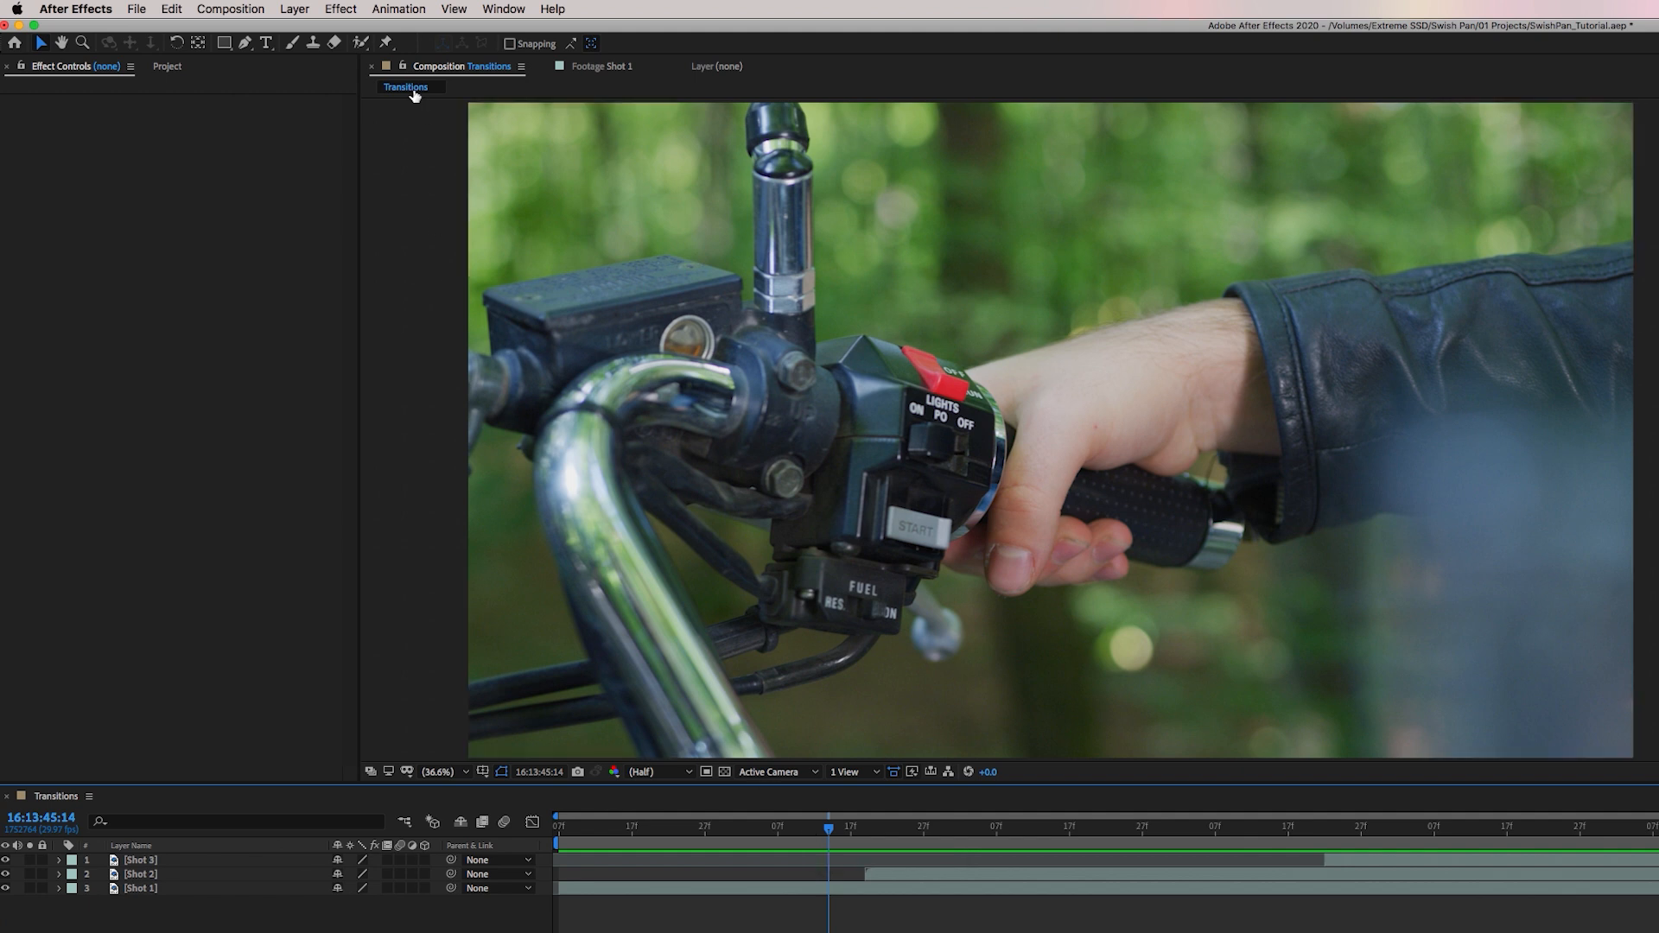
# Add Adjustment Layer 1 to the Transitions comp and place it between Shot 3 and Shot 2.
pyautogui.click(299, 9)
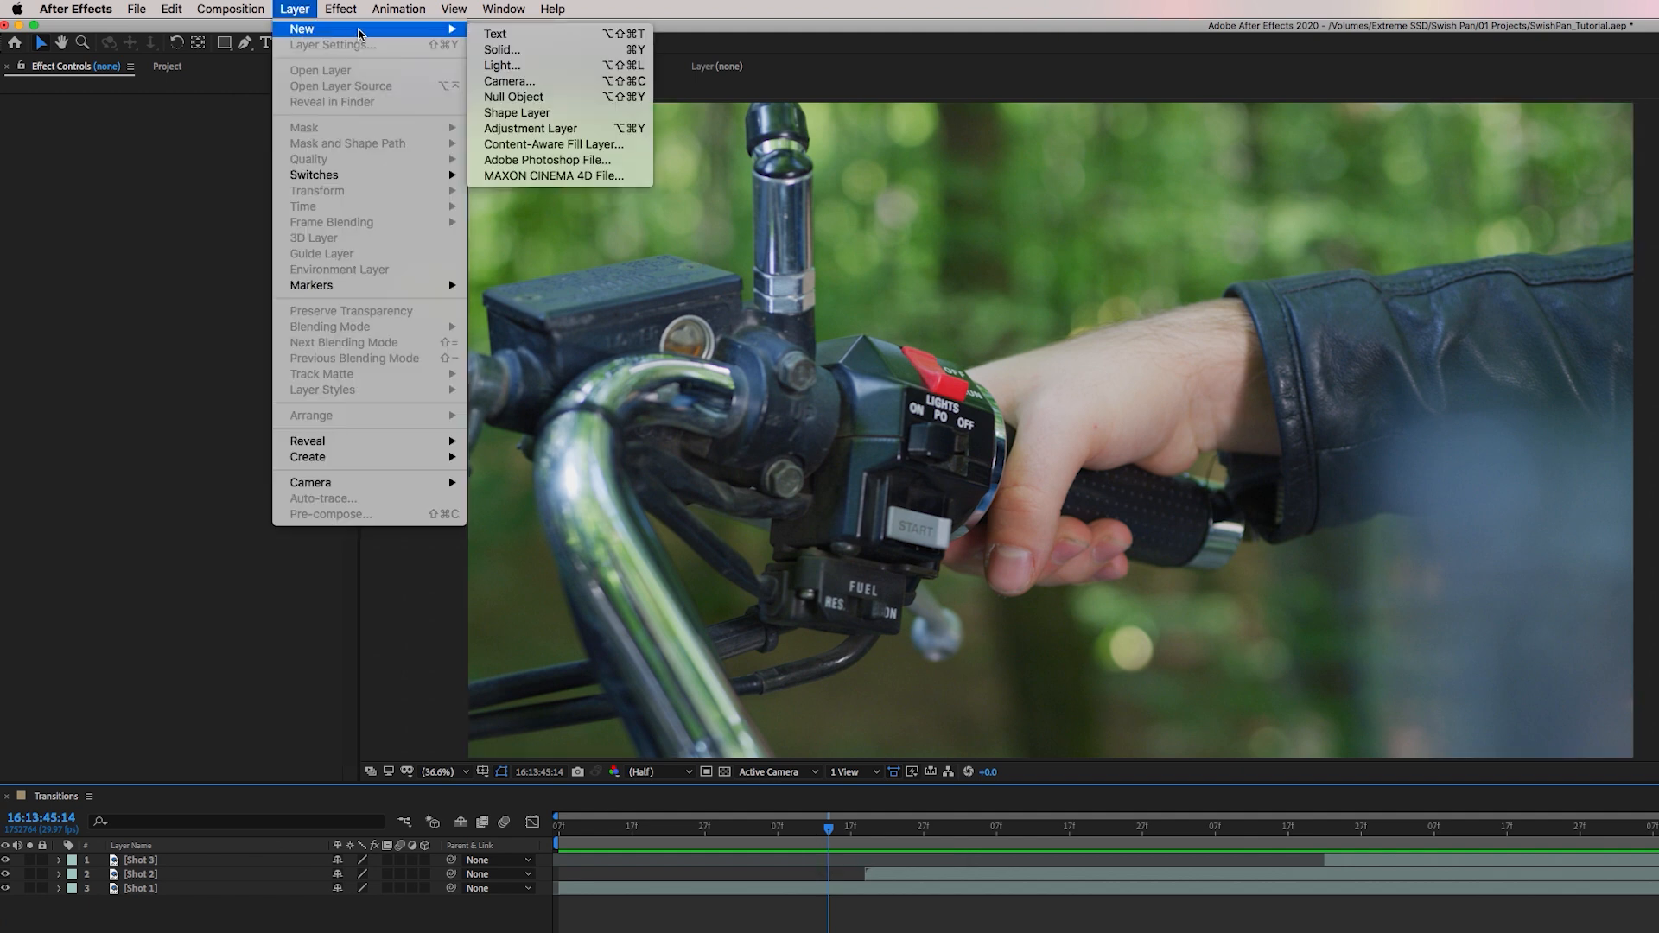
pyautogui.click(531, 128)
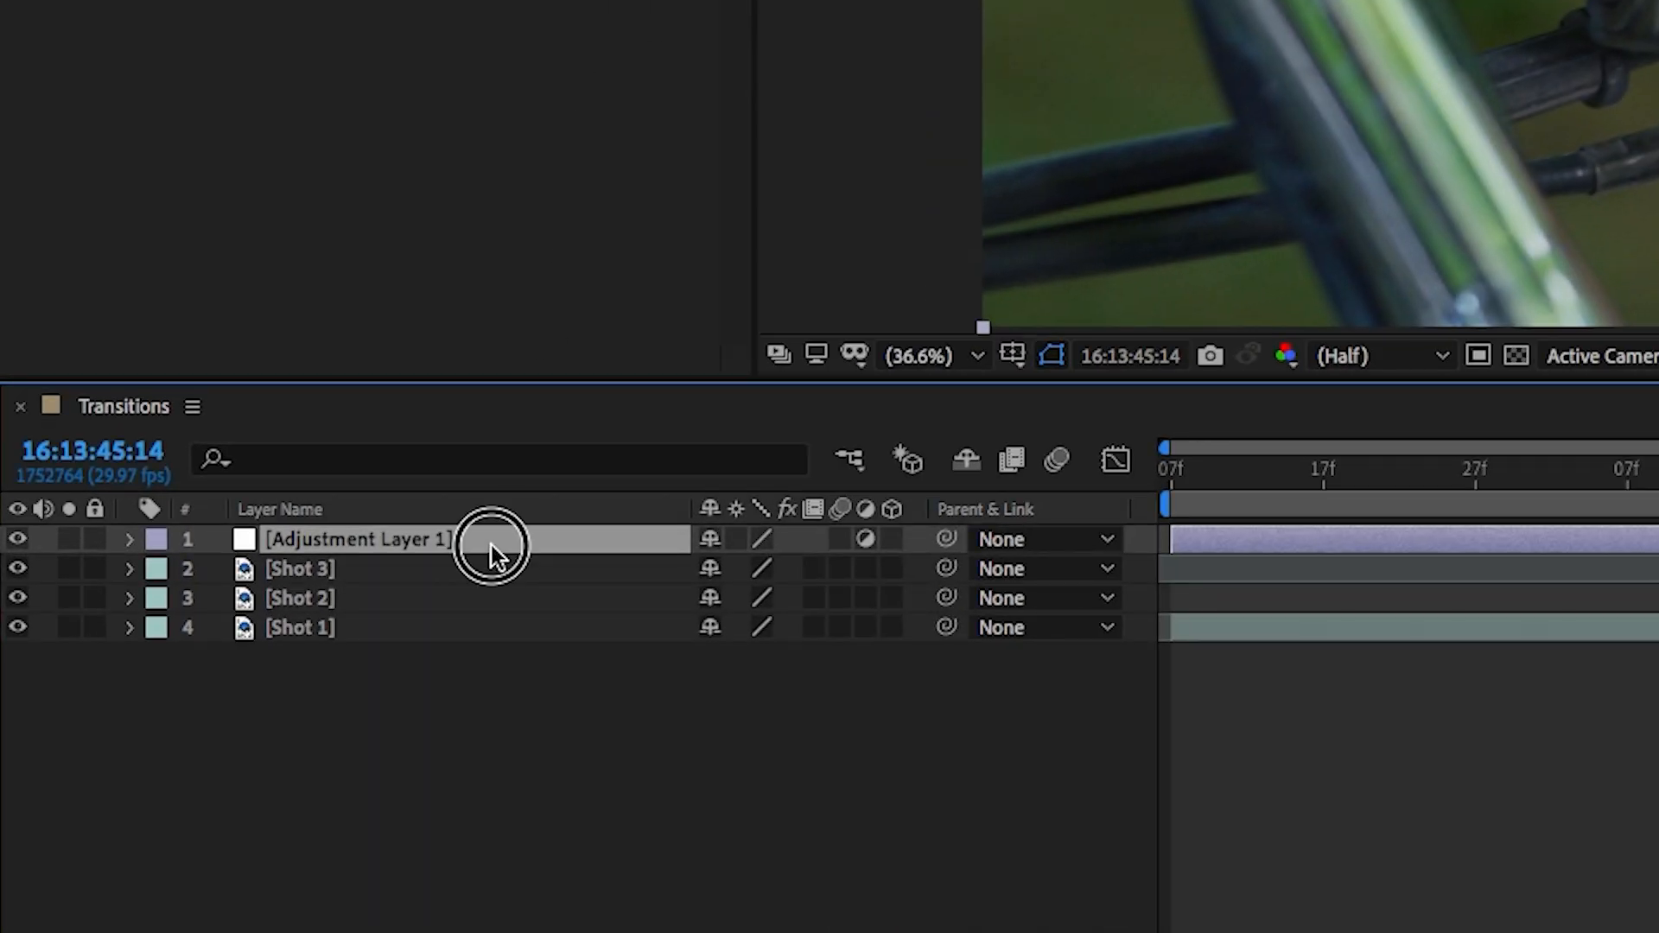
pyautogui.moveTo(490, 539); pyautogui.dragTo(489, 588)
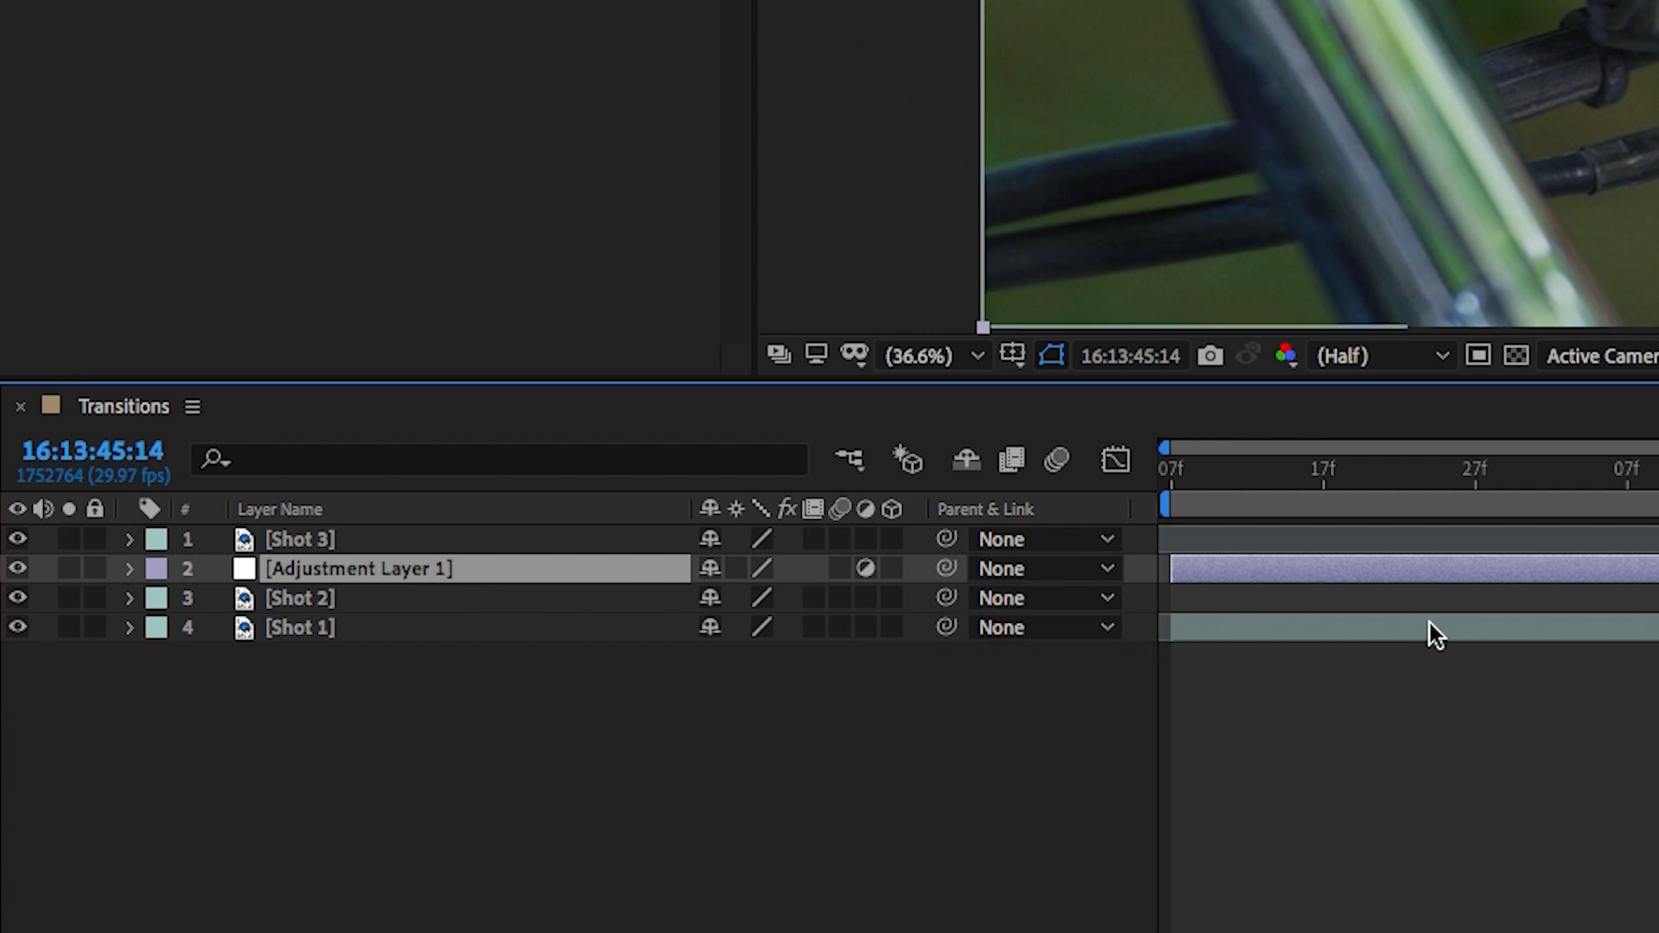
pyautogui.moveTo(1530, 627)
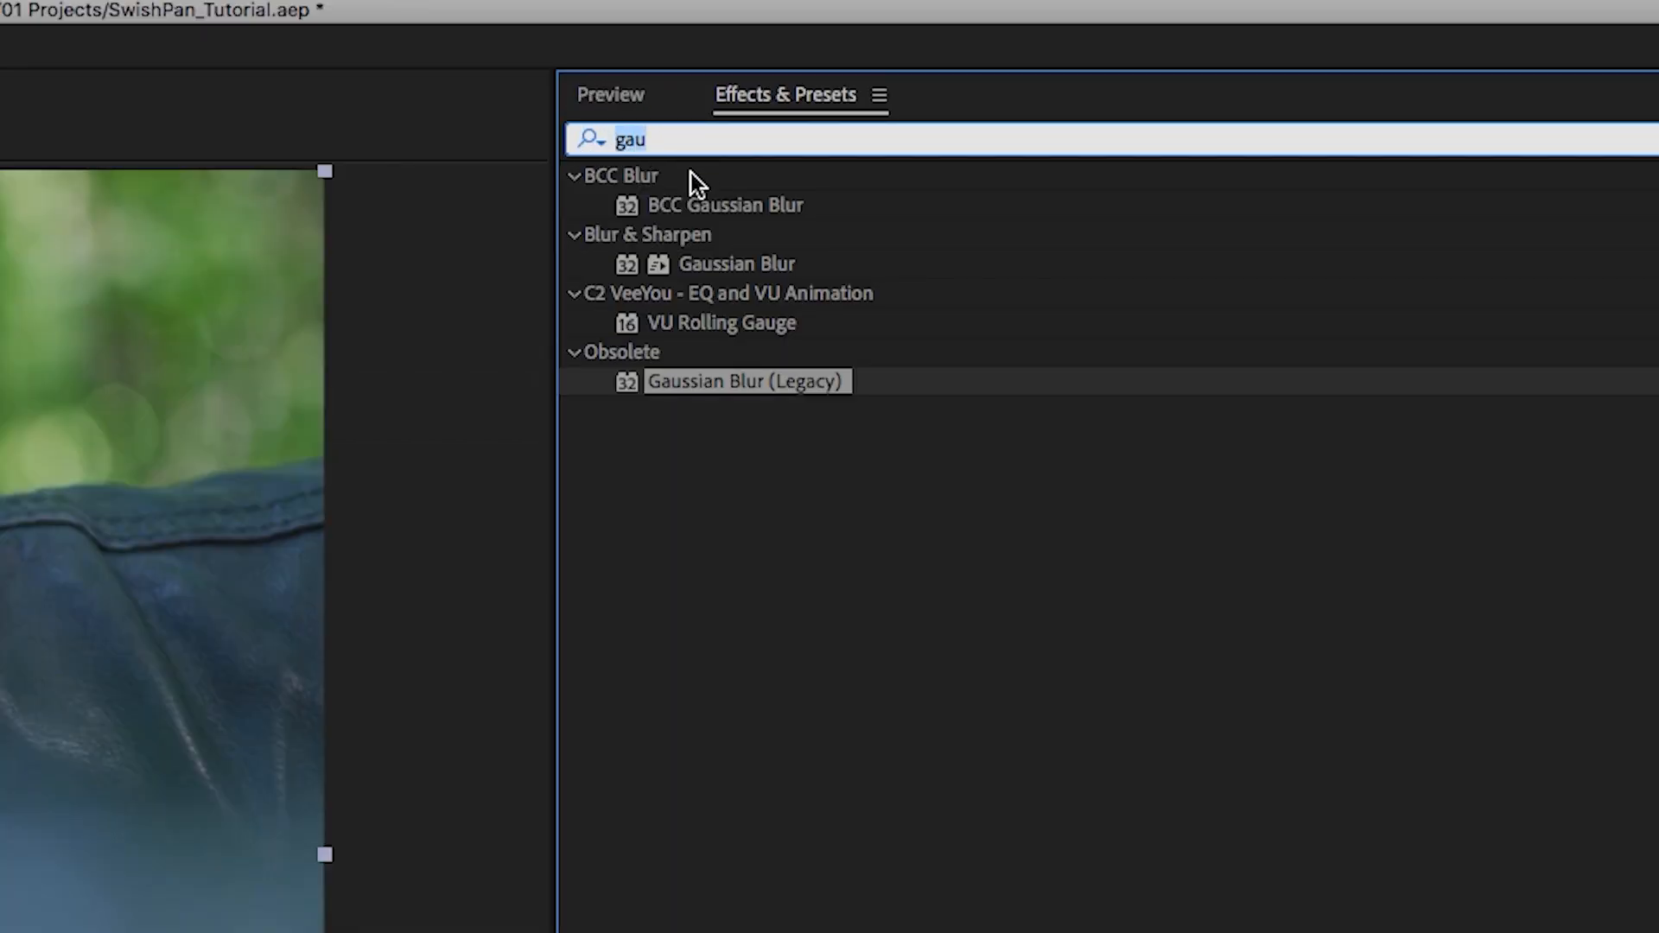
# Search Effects & Presets for 'transform' and apply Distort > Transform to the adjustment layer.
pyautogui.write('transform')
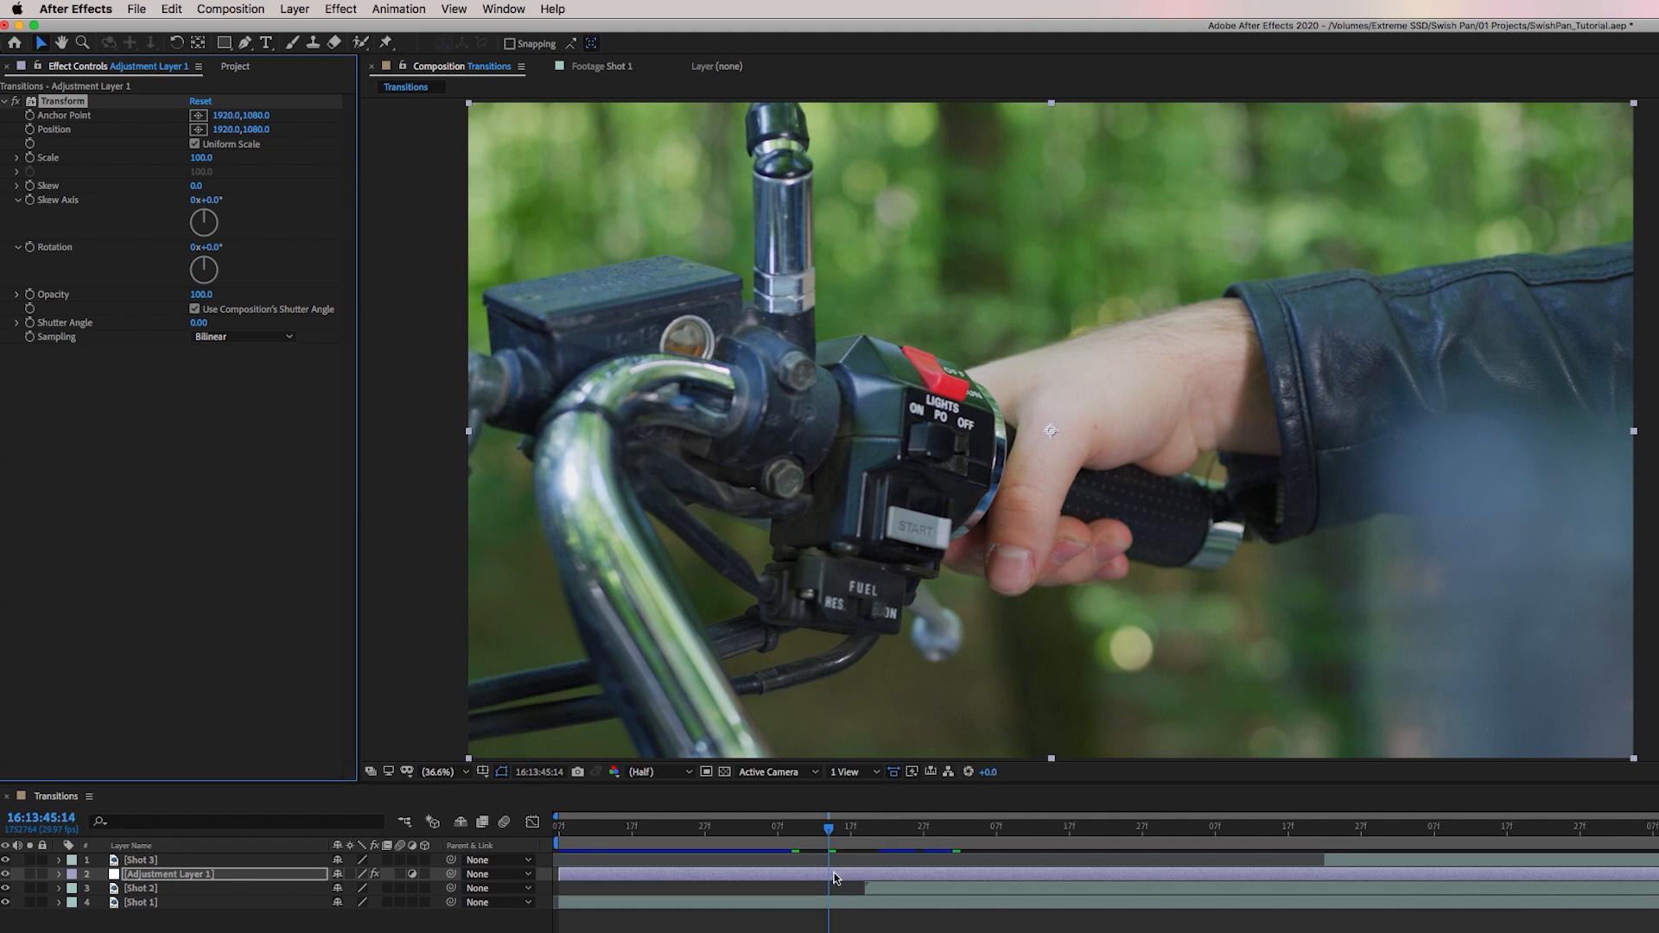
pyautogui.moveTo(1414, 513)
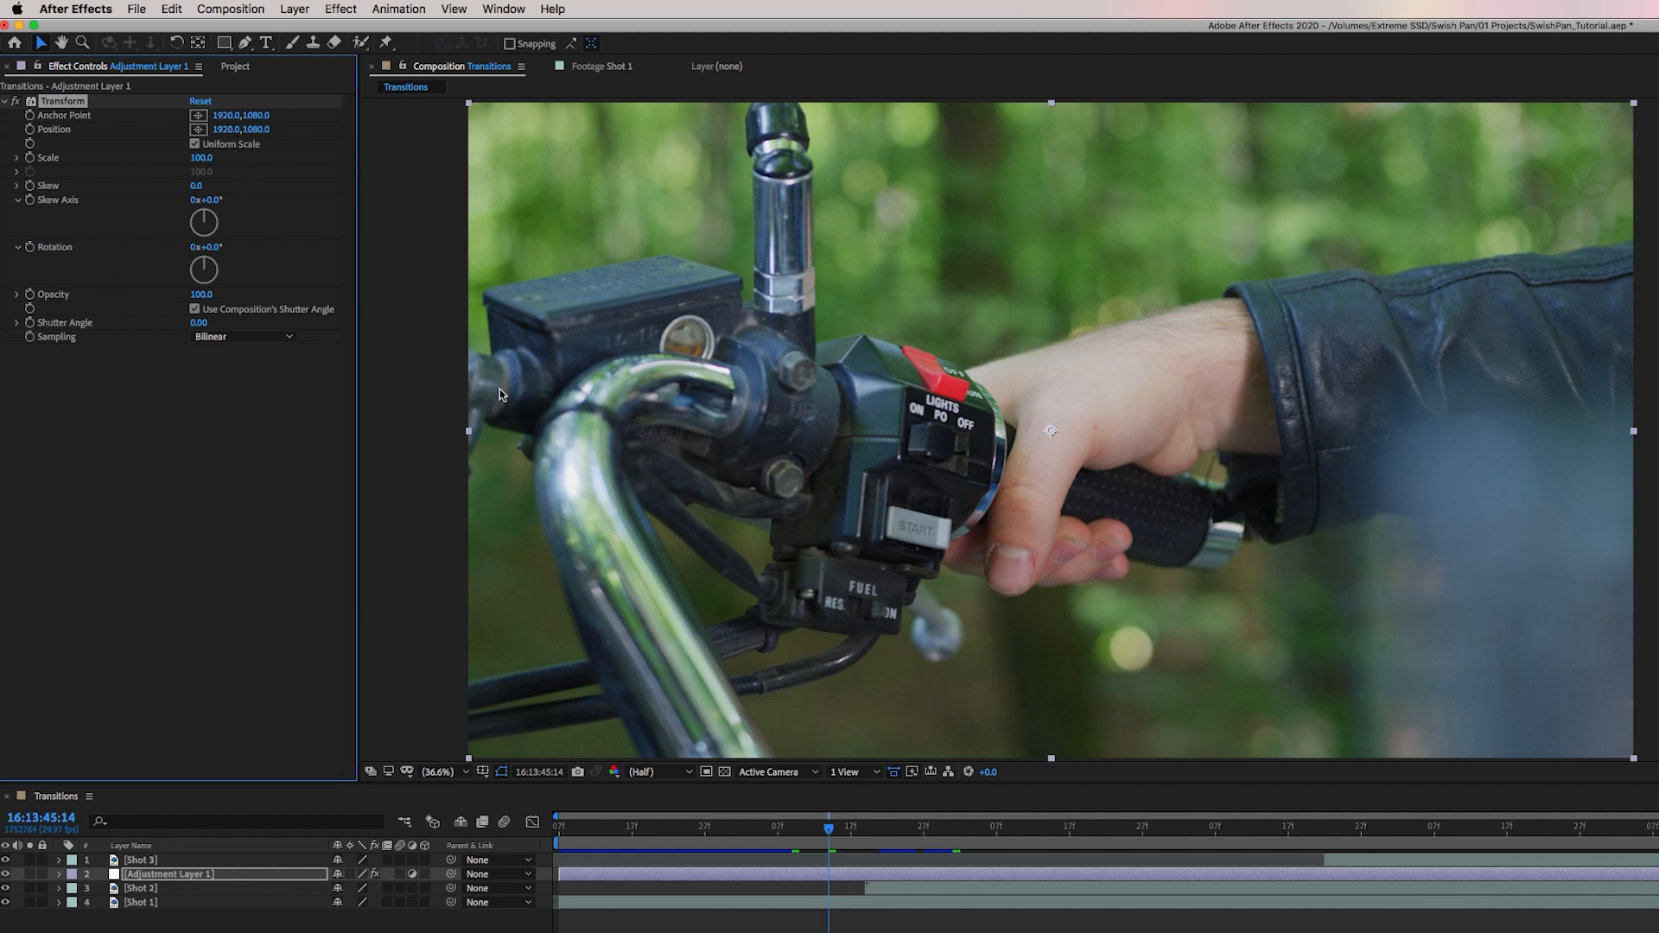
pyautogui.moveTo(854, 685)
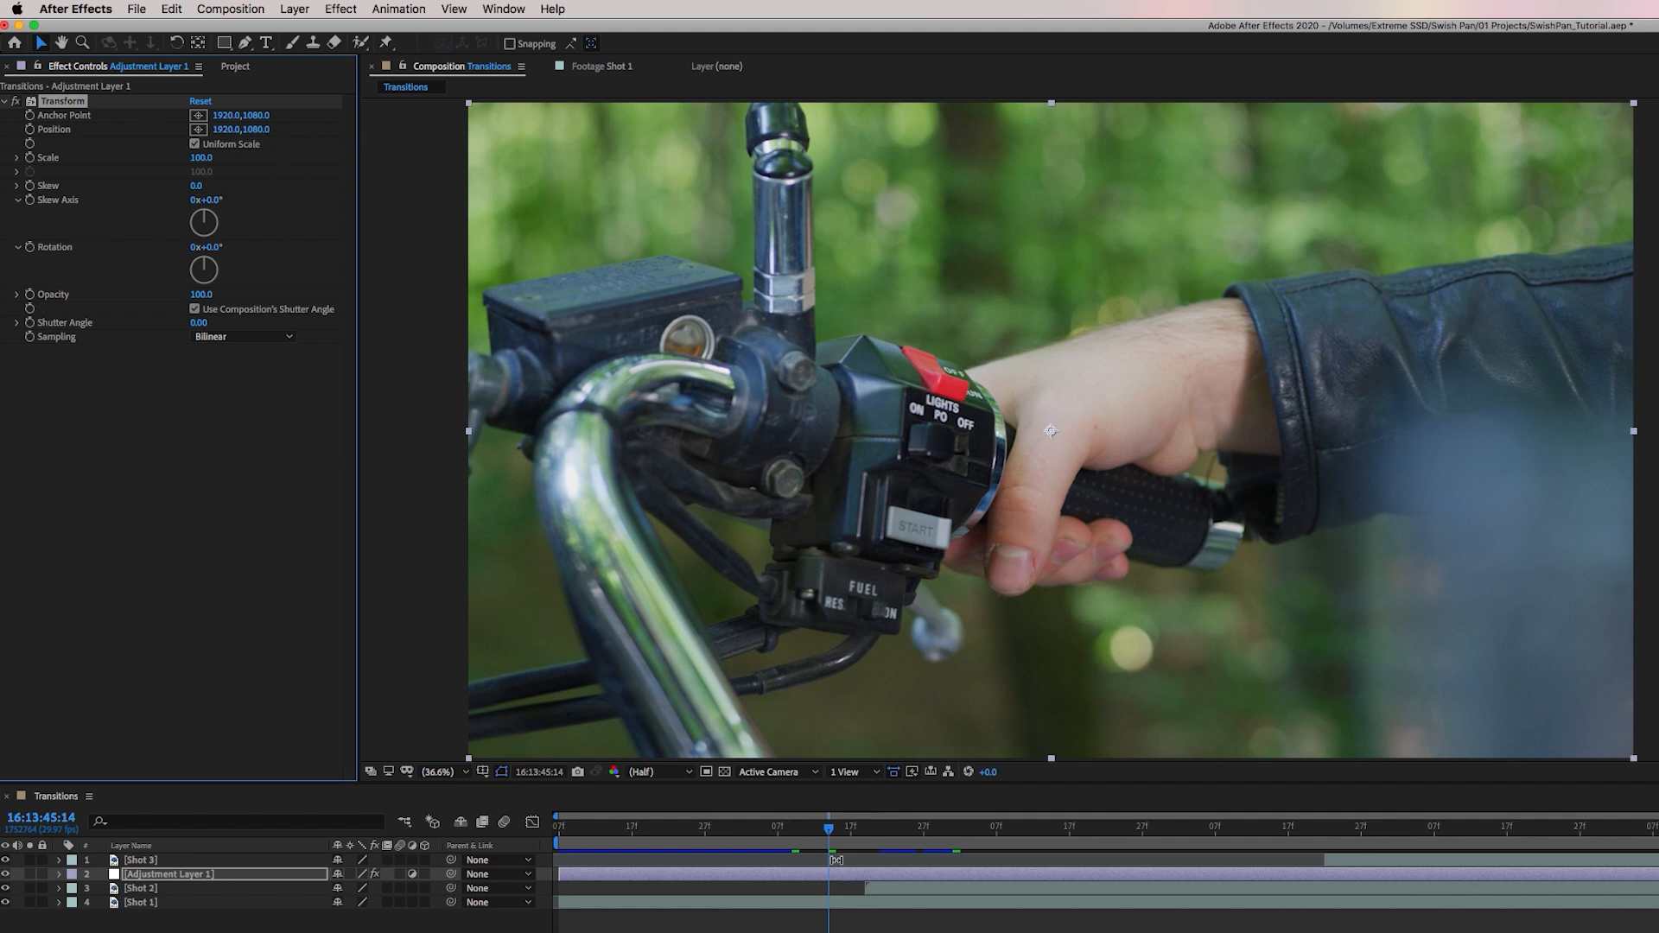
# Keyframe Transform Position at 1920,1080, then 1920,6000 about seventeen frames later.
pyautogui.moveTo(829, 833); pyautogui.dragTo(805, 833)
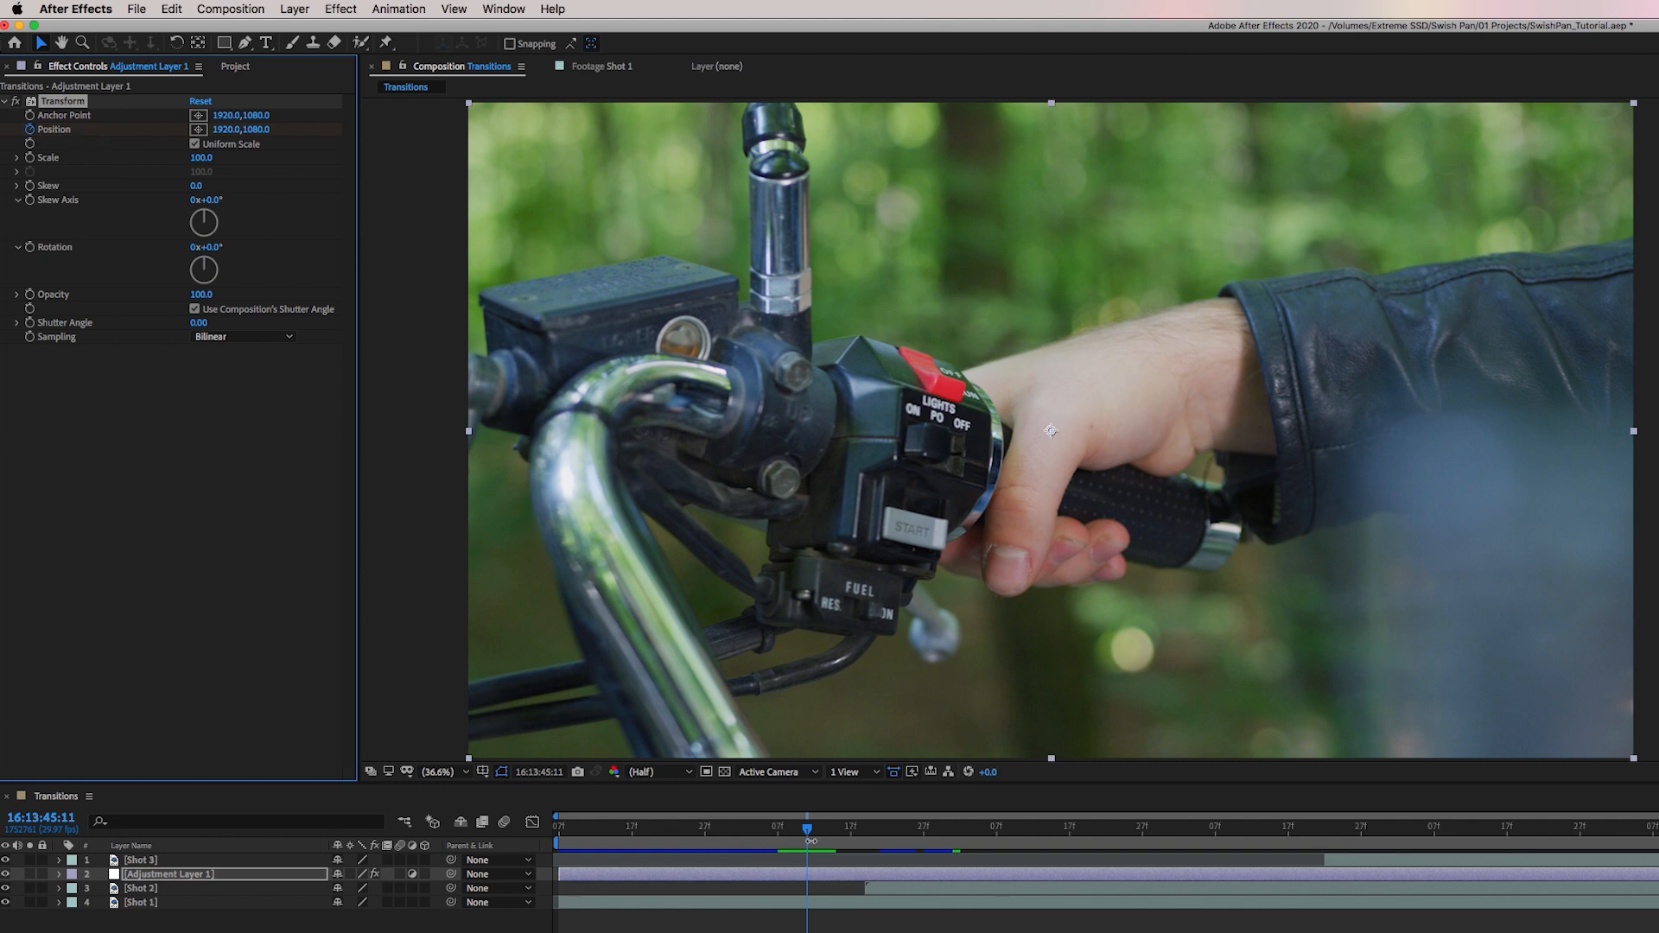
pyautogui.moveTo(806, 833); pyautogui.dragTo(909, 833)
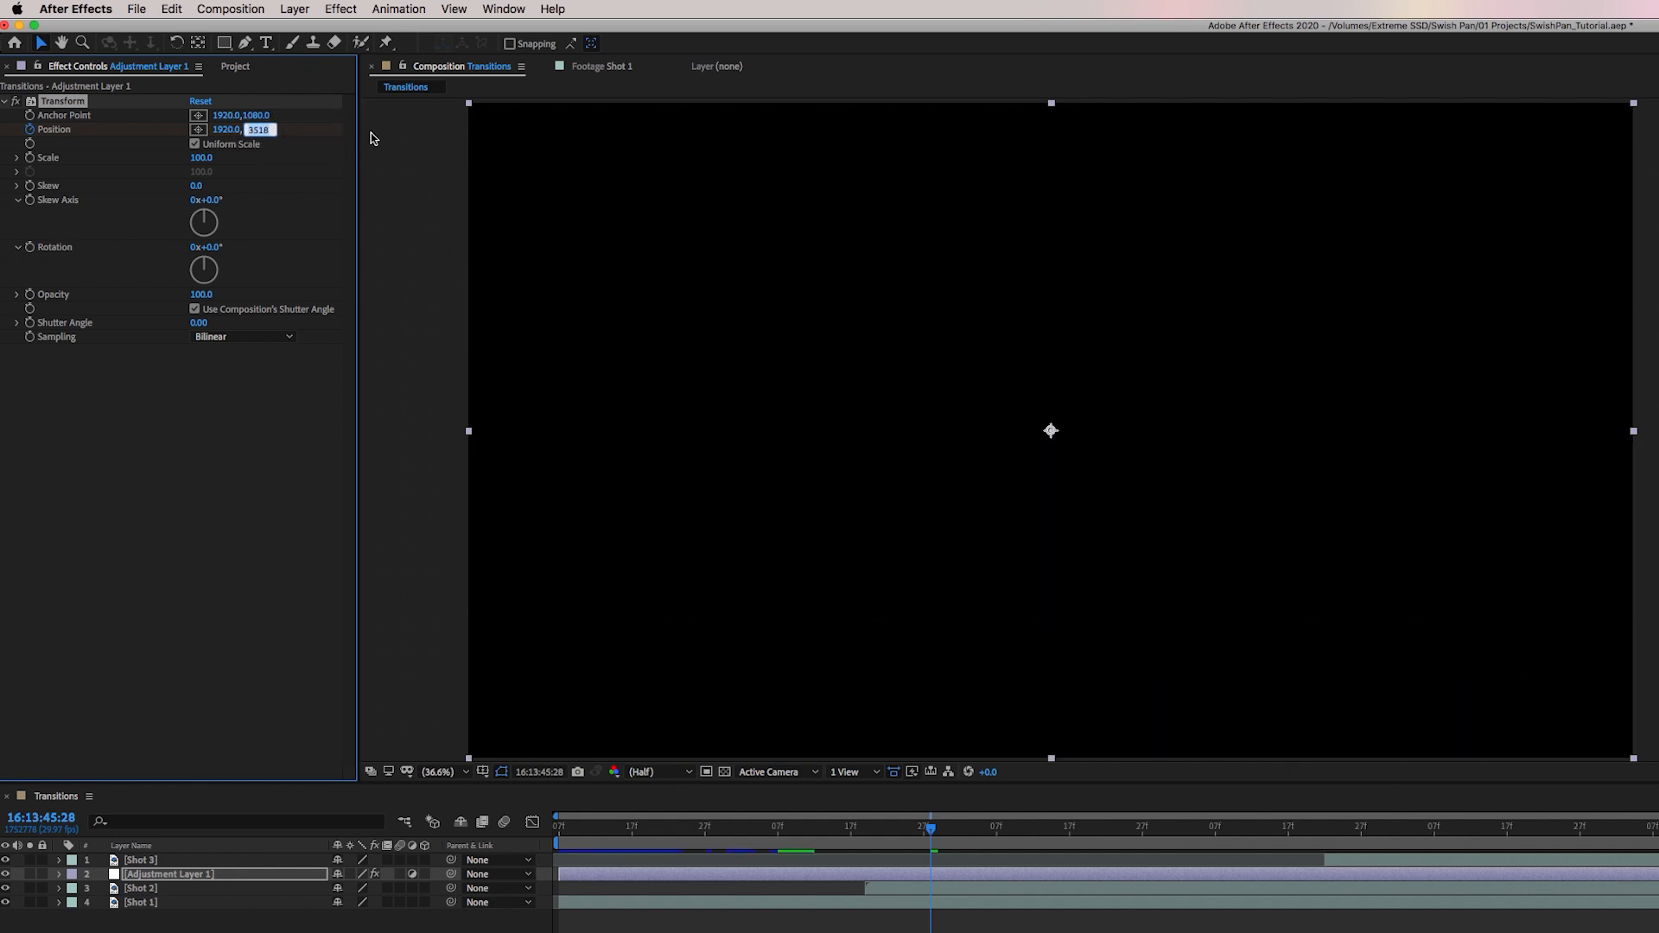
pyautogui.write('6000.0')
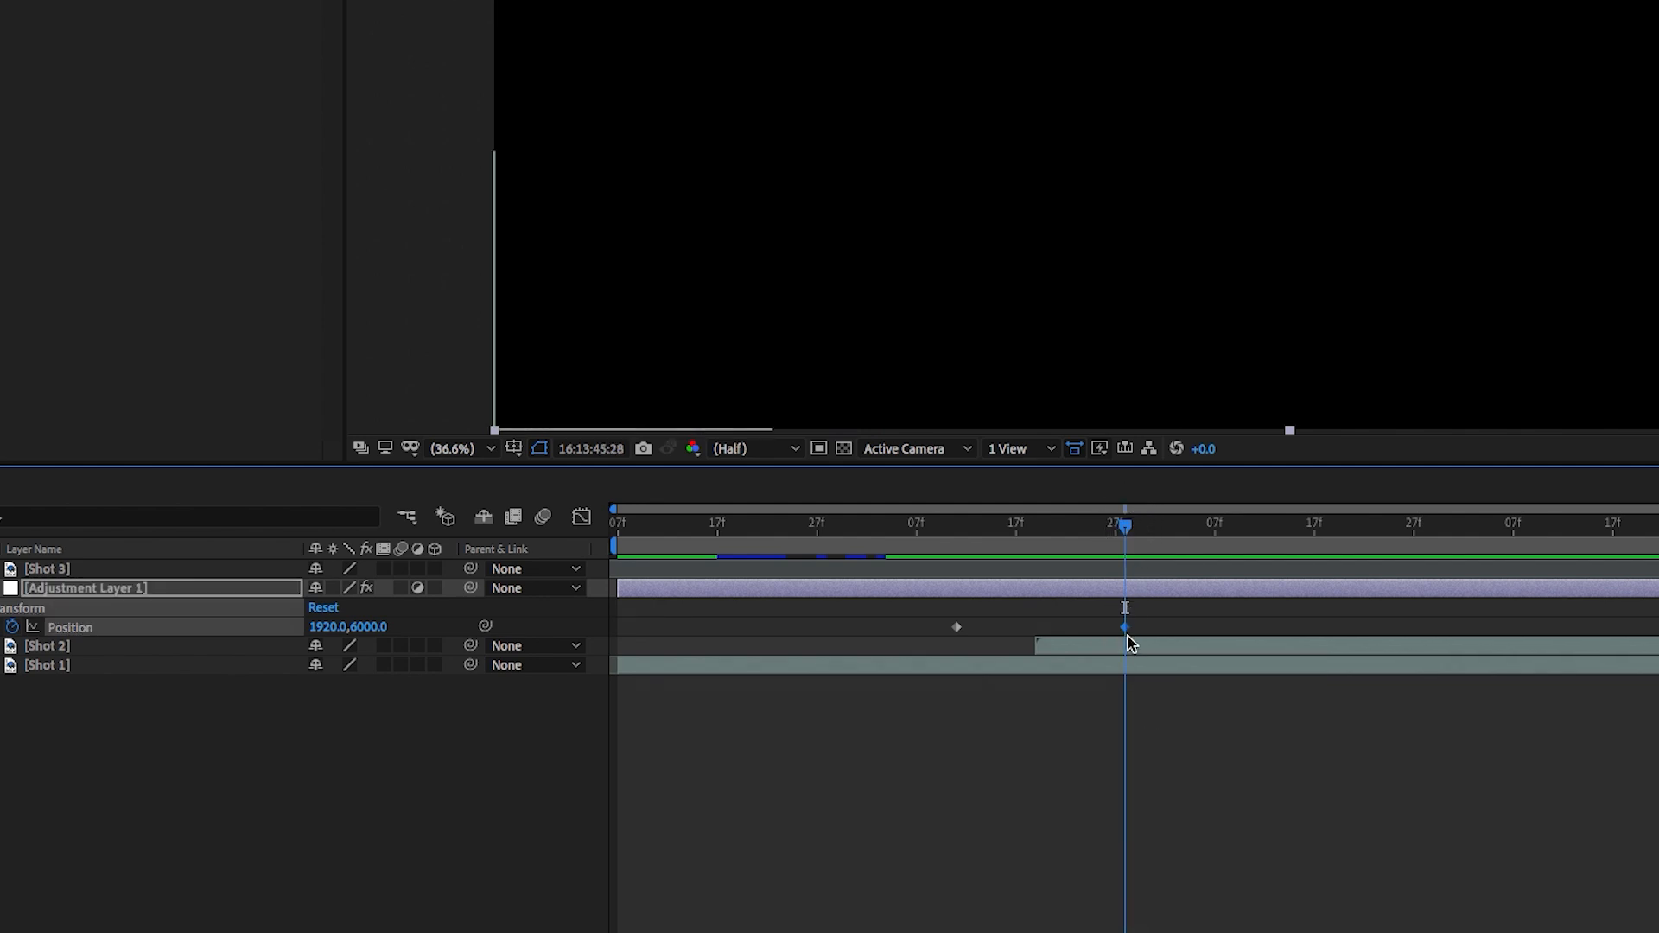
pyautogui.rightClick(1123, 628)
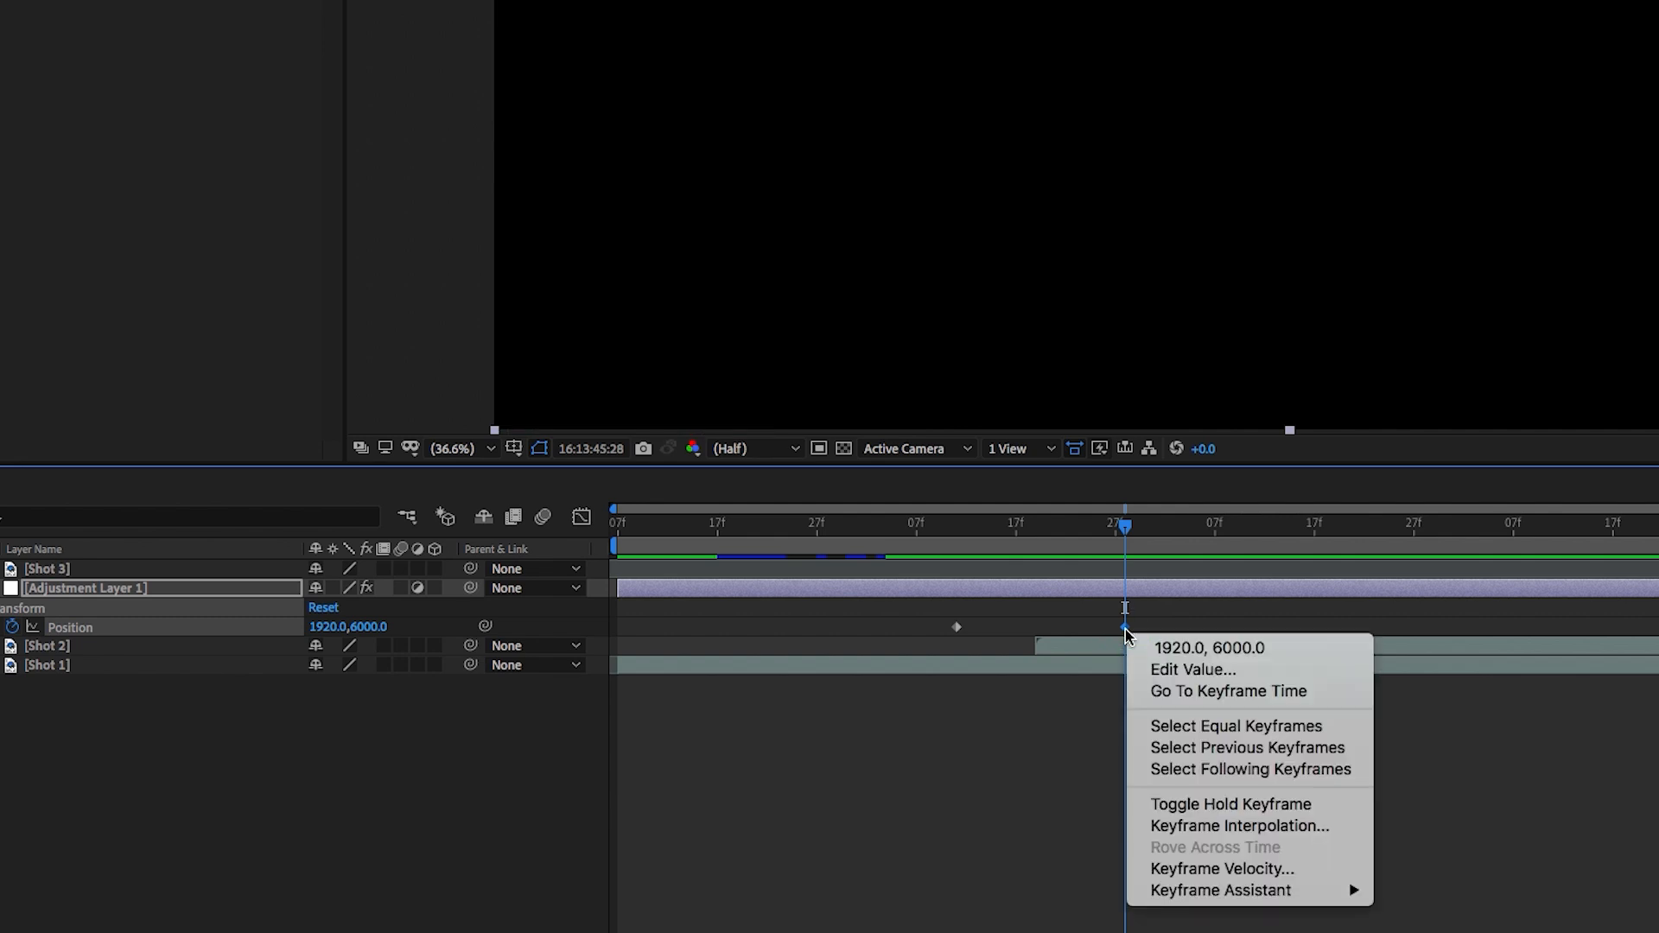
pyautogui.click(1190, 669)
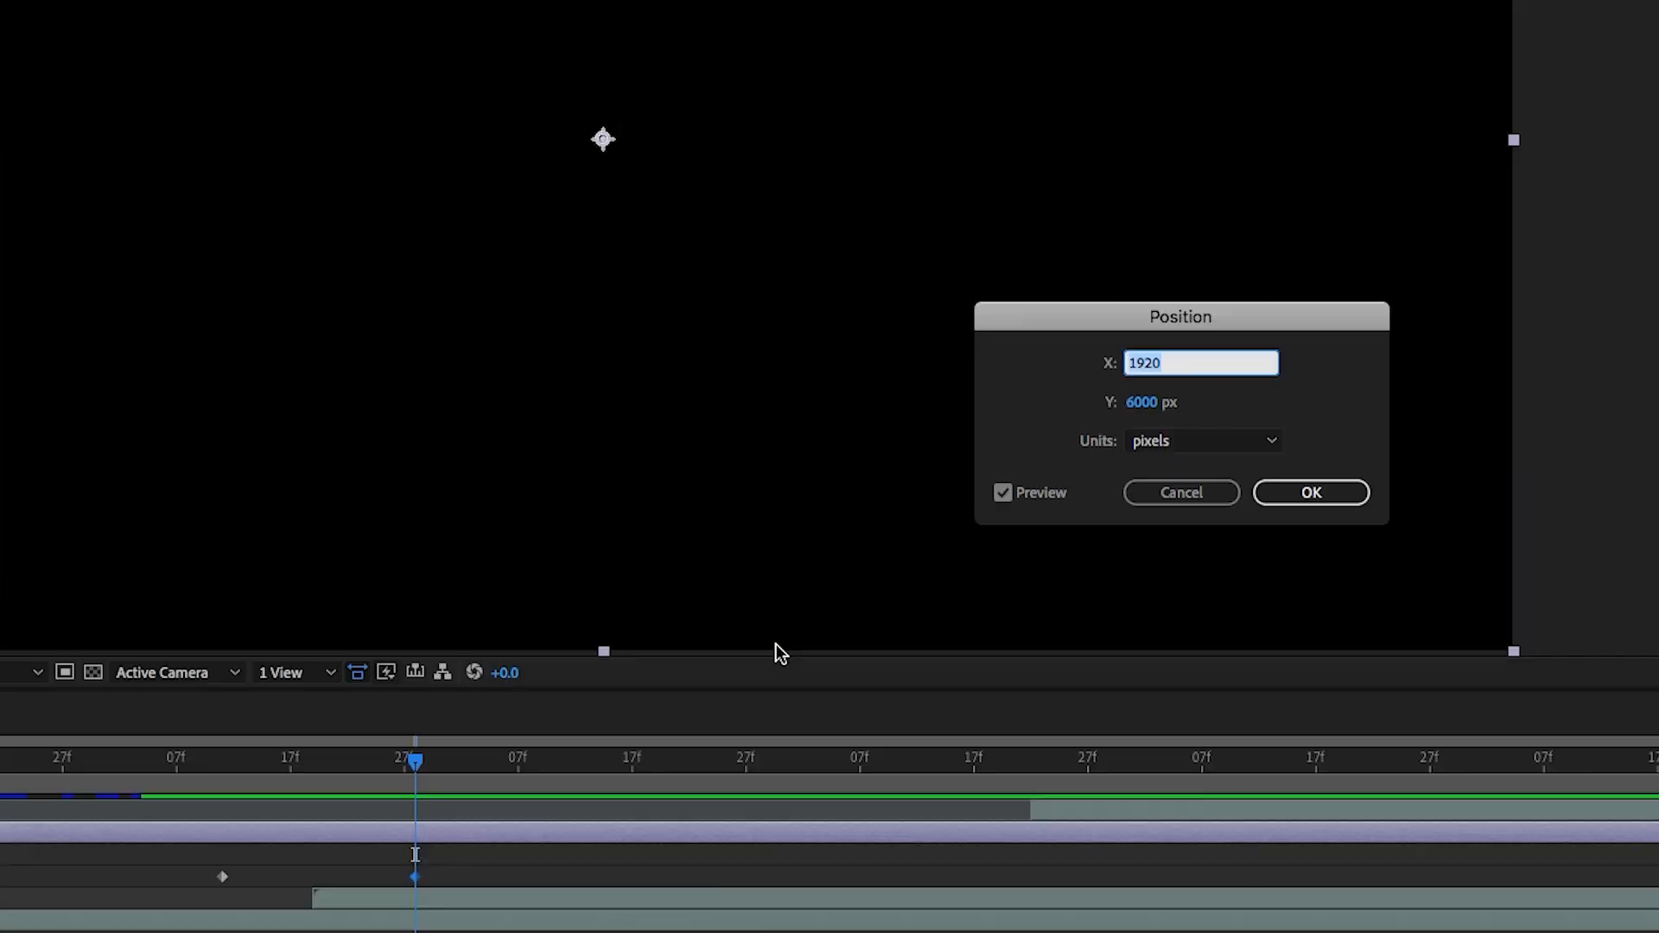
pyautogui.click(1199, 402)
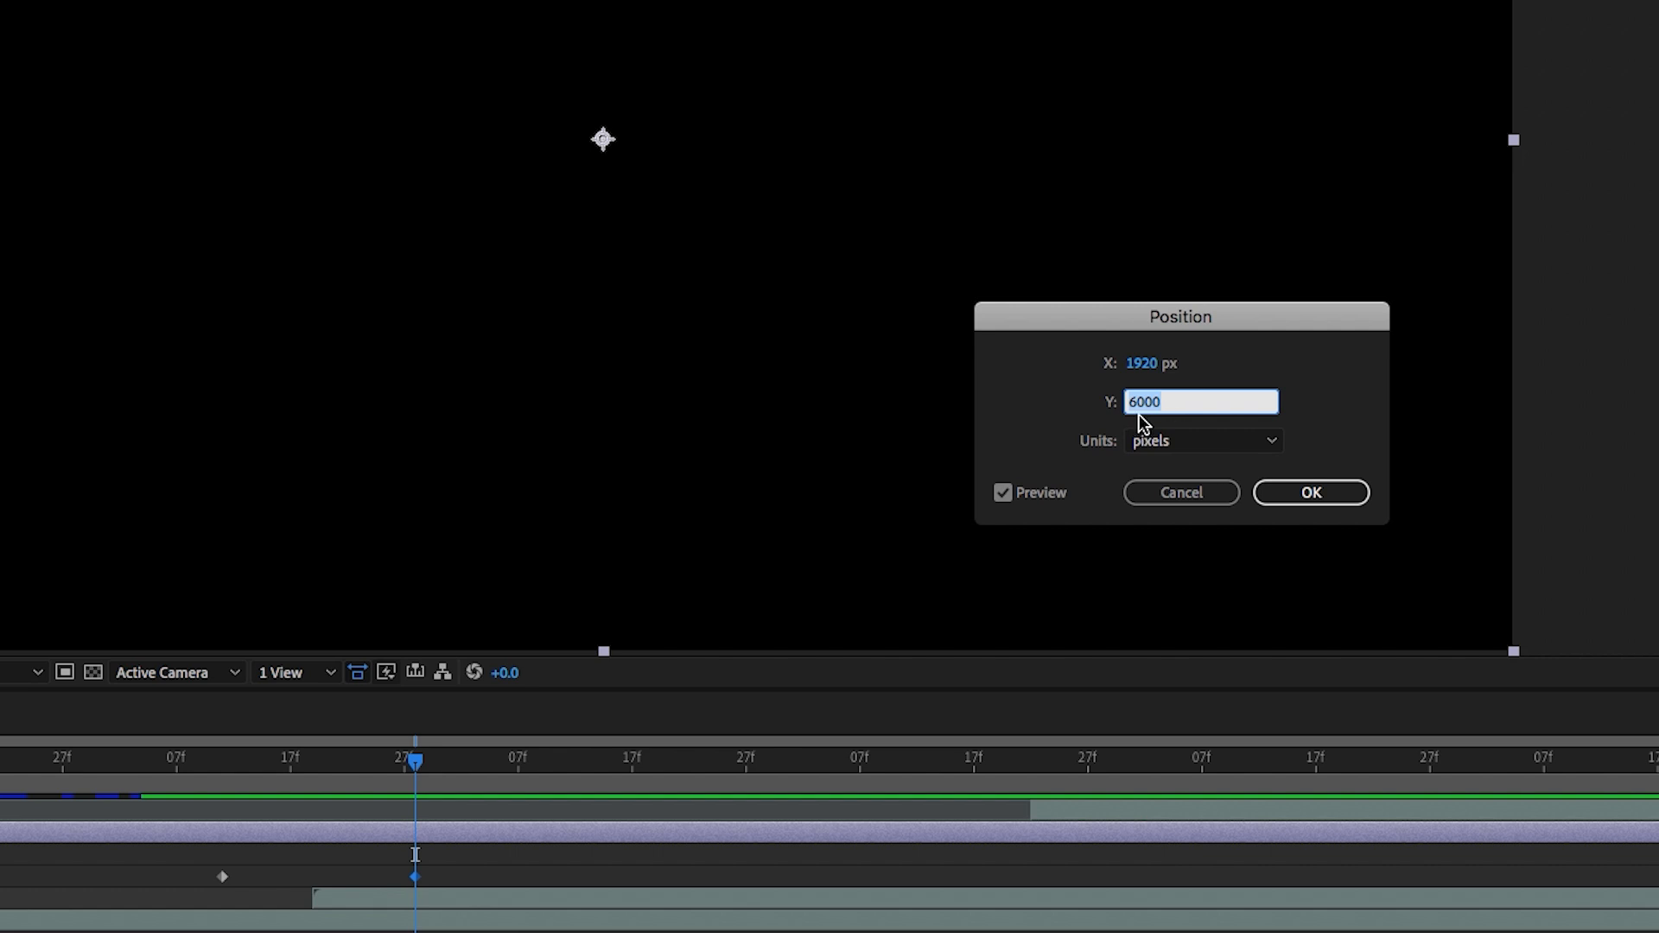
pyautogui.moveTo(1116, 416)
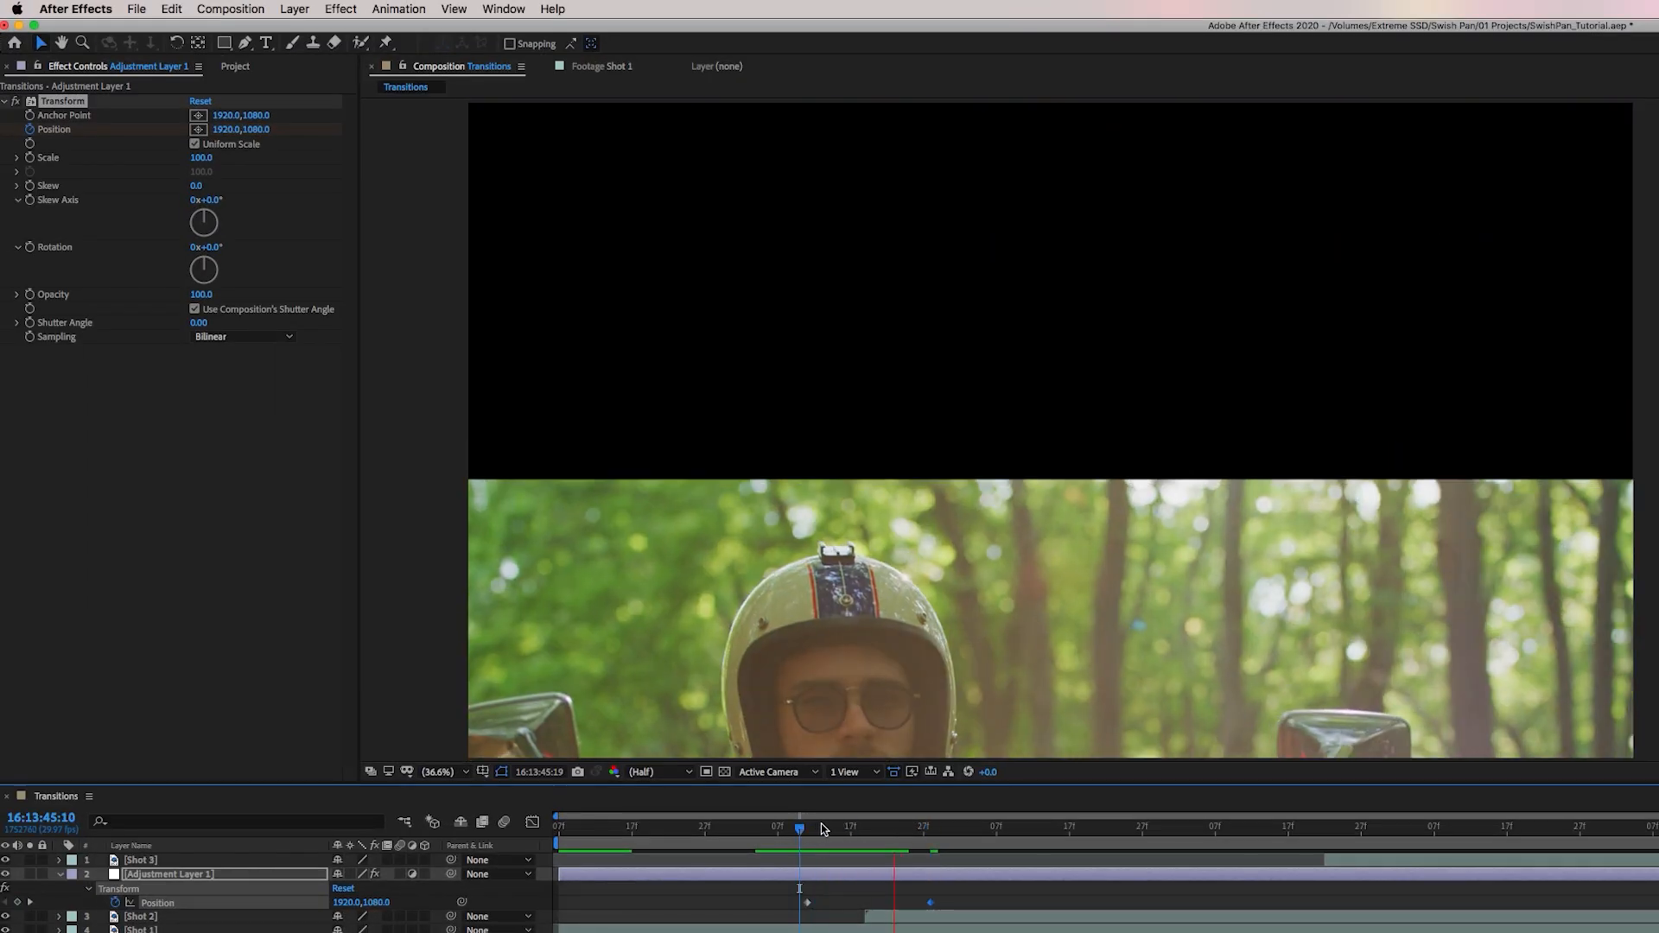
pyautogui.moveTo(799, 829); pyautogui.dragTo(922, 829)
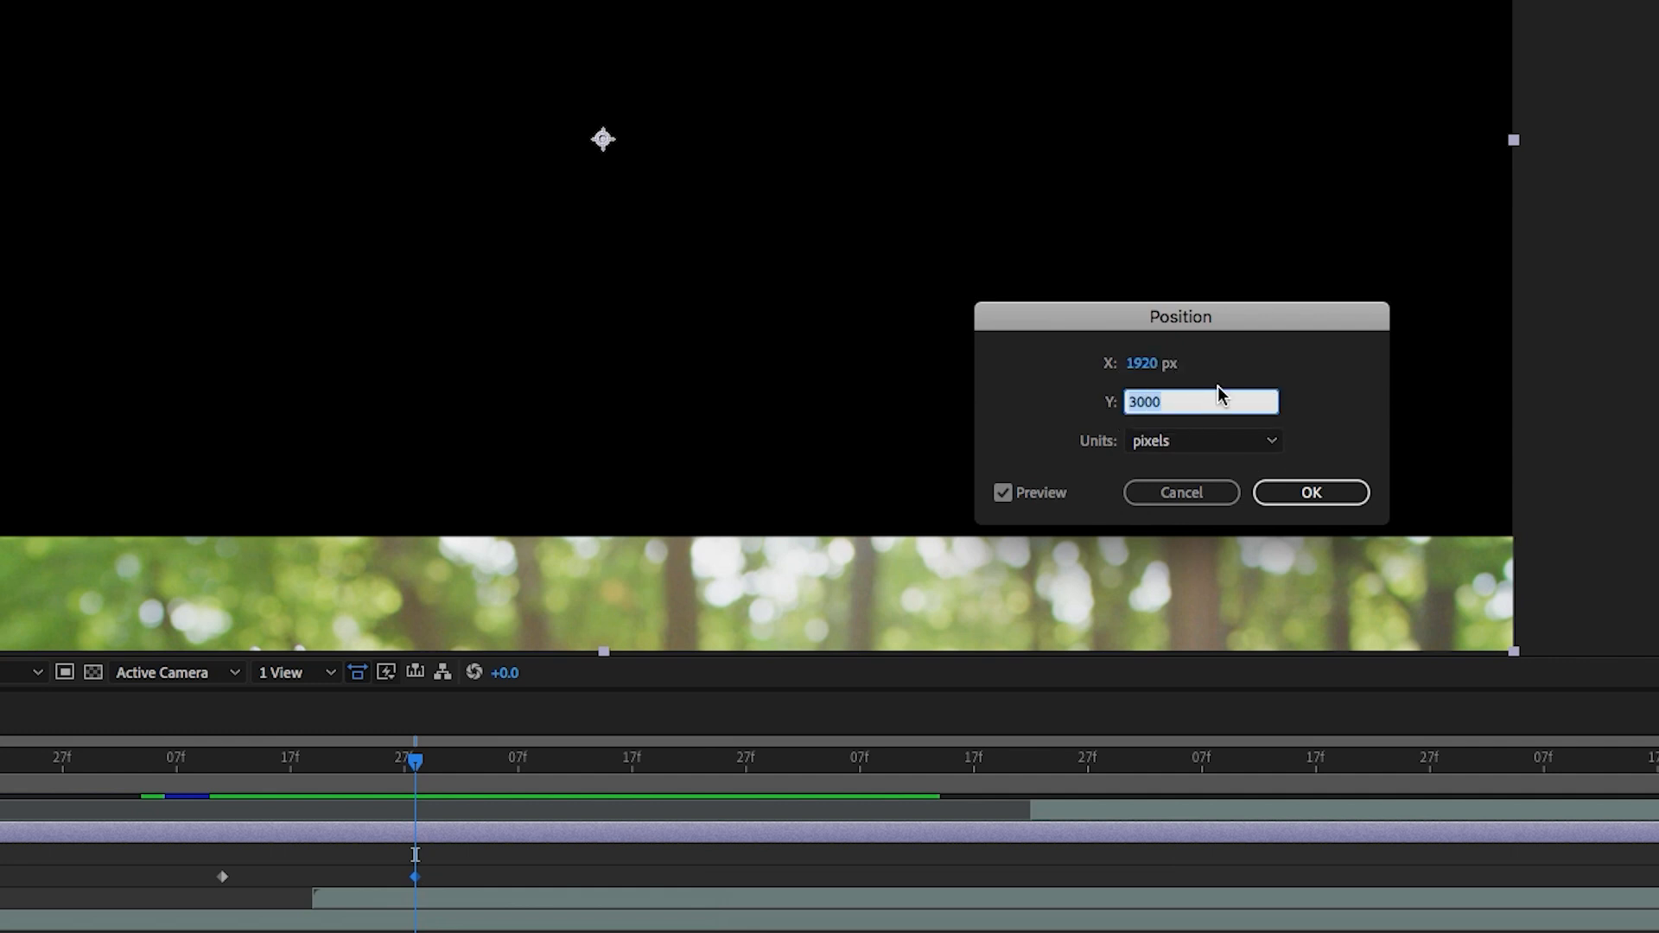
pyautogui.write('6000')
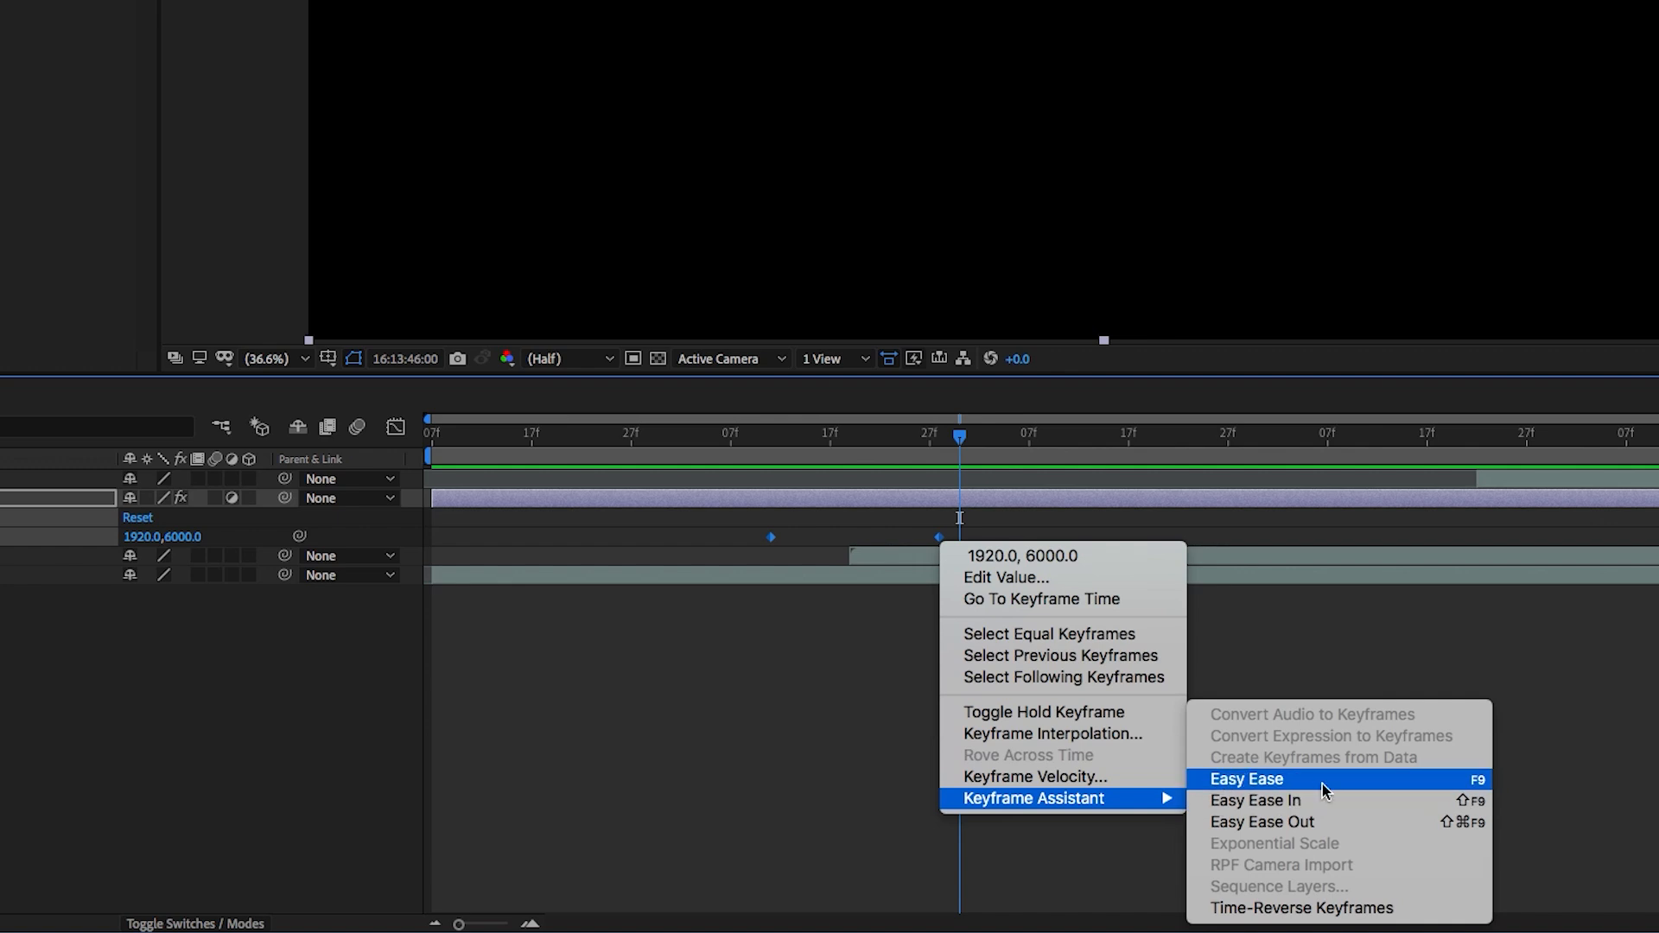
# Apply Easy Ease to both Position keyframes and scrub to preview the eased move.
pyautogui.click(1246, 779)
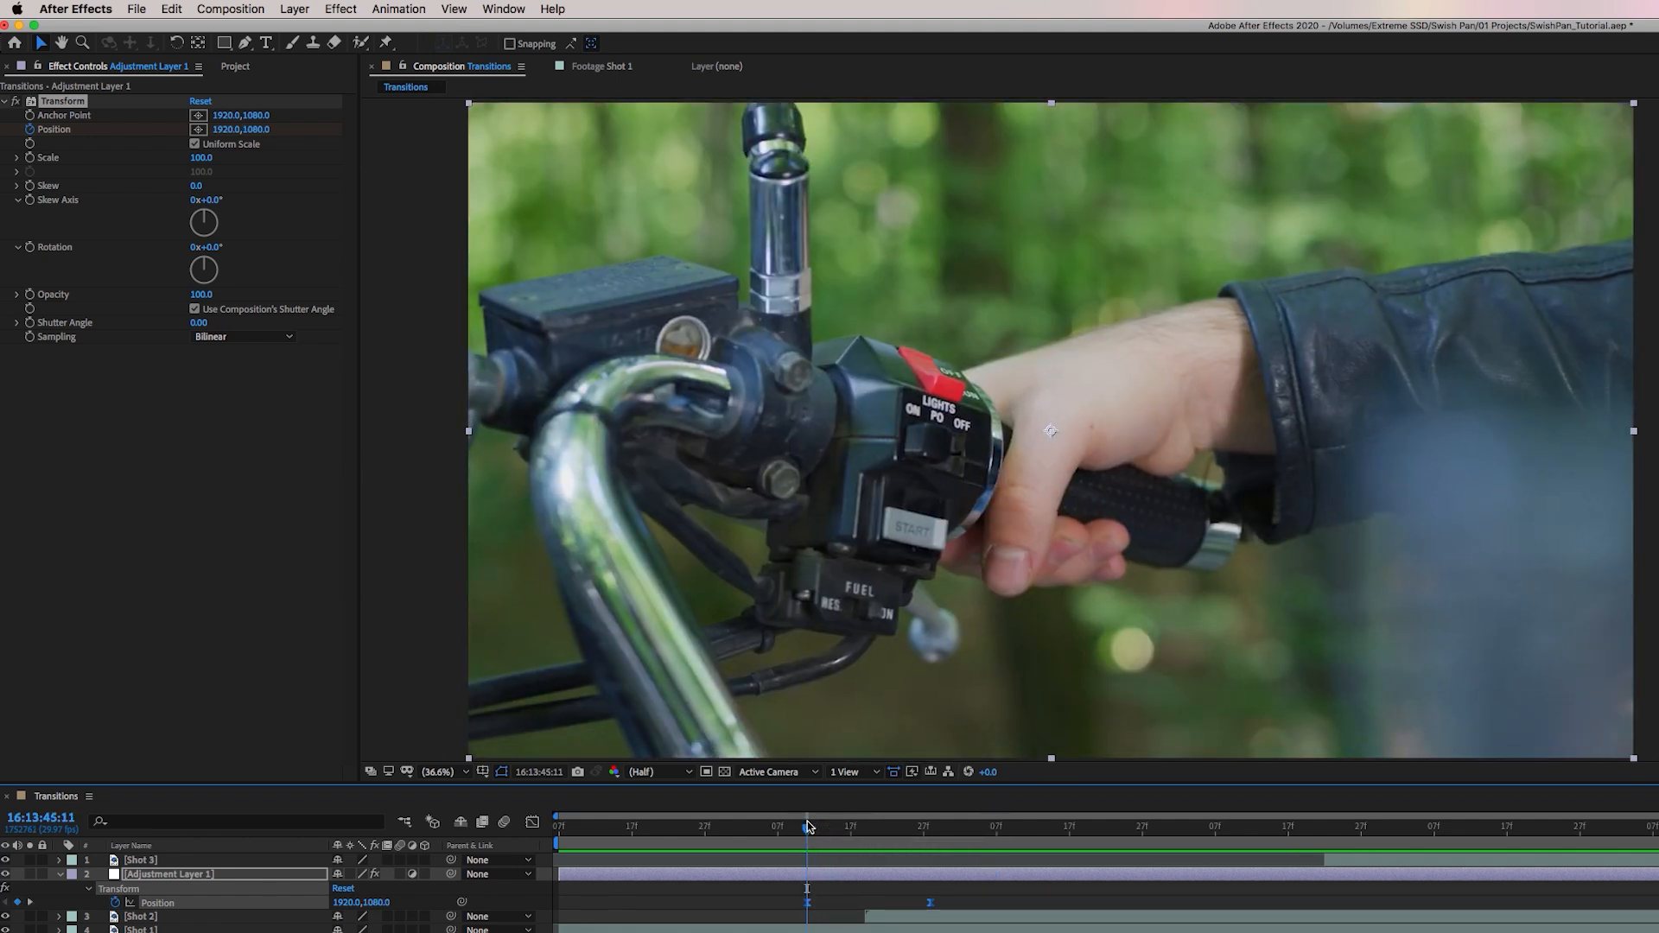
pyautogui.moveTo(807, 830); pyautogui.dragTo(833, 830)
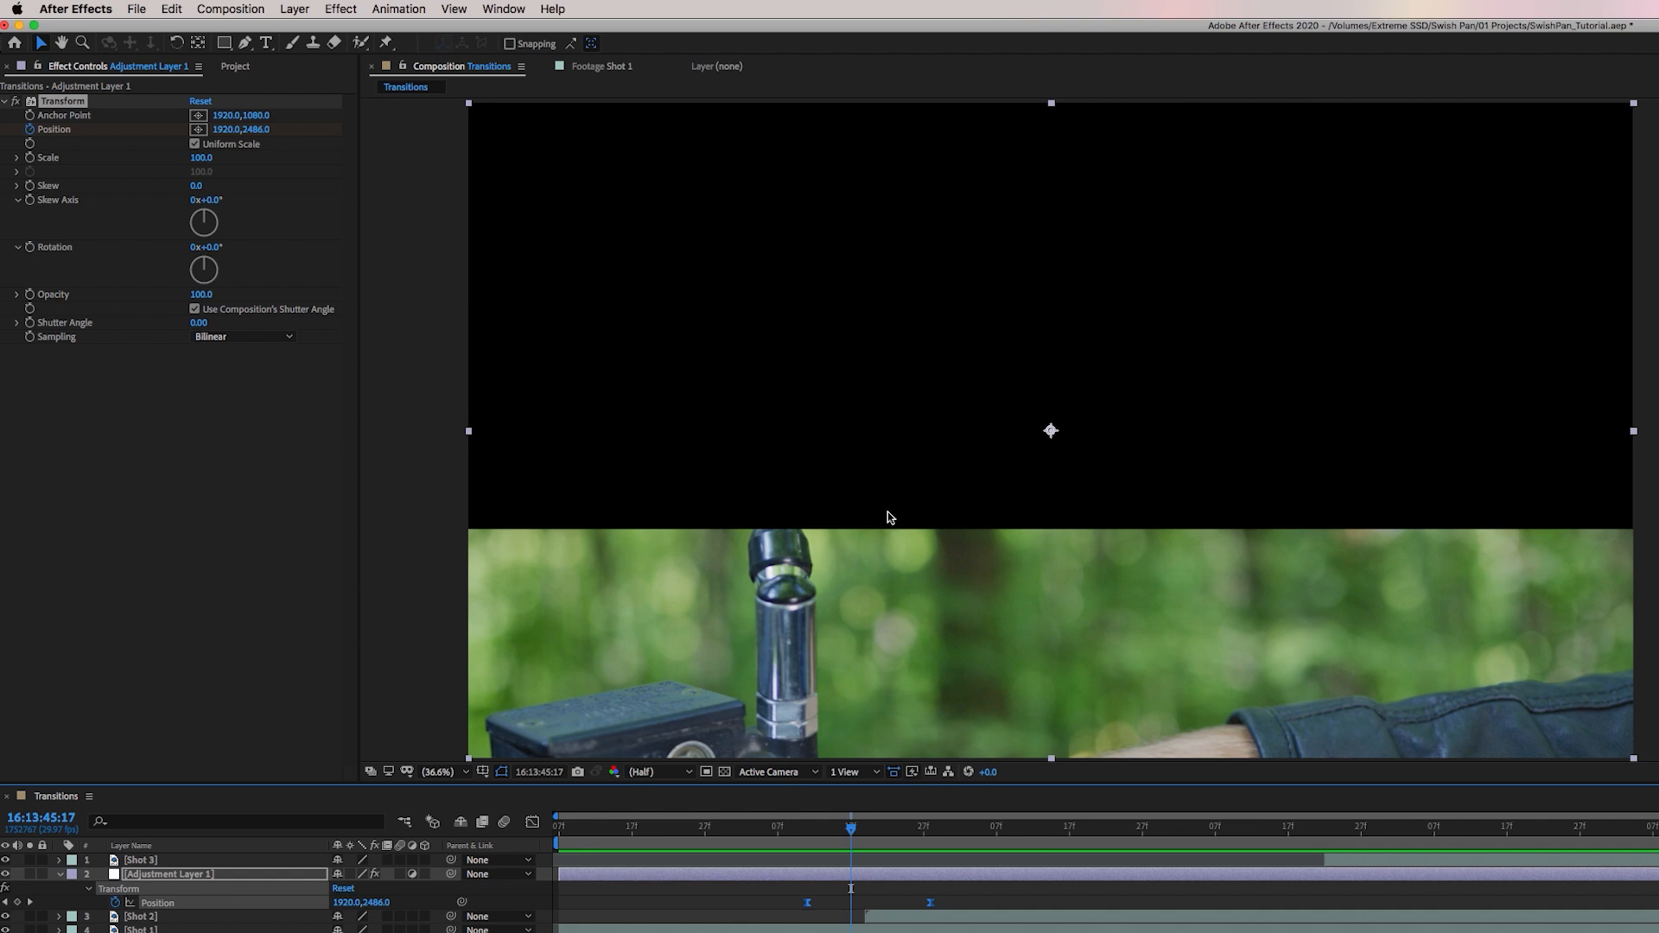
pyautogui.moveTo(872, 666)
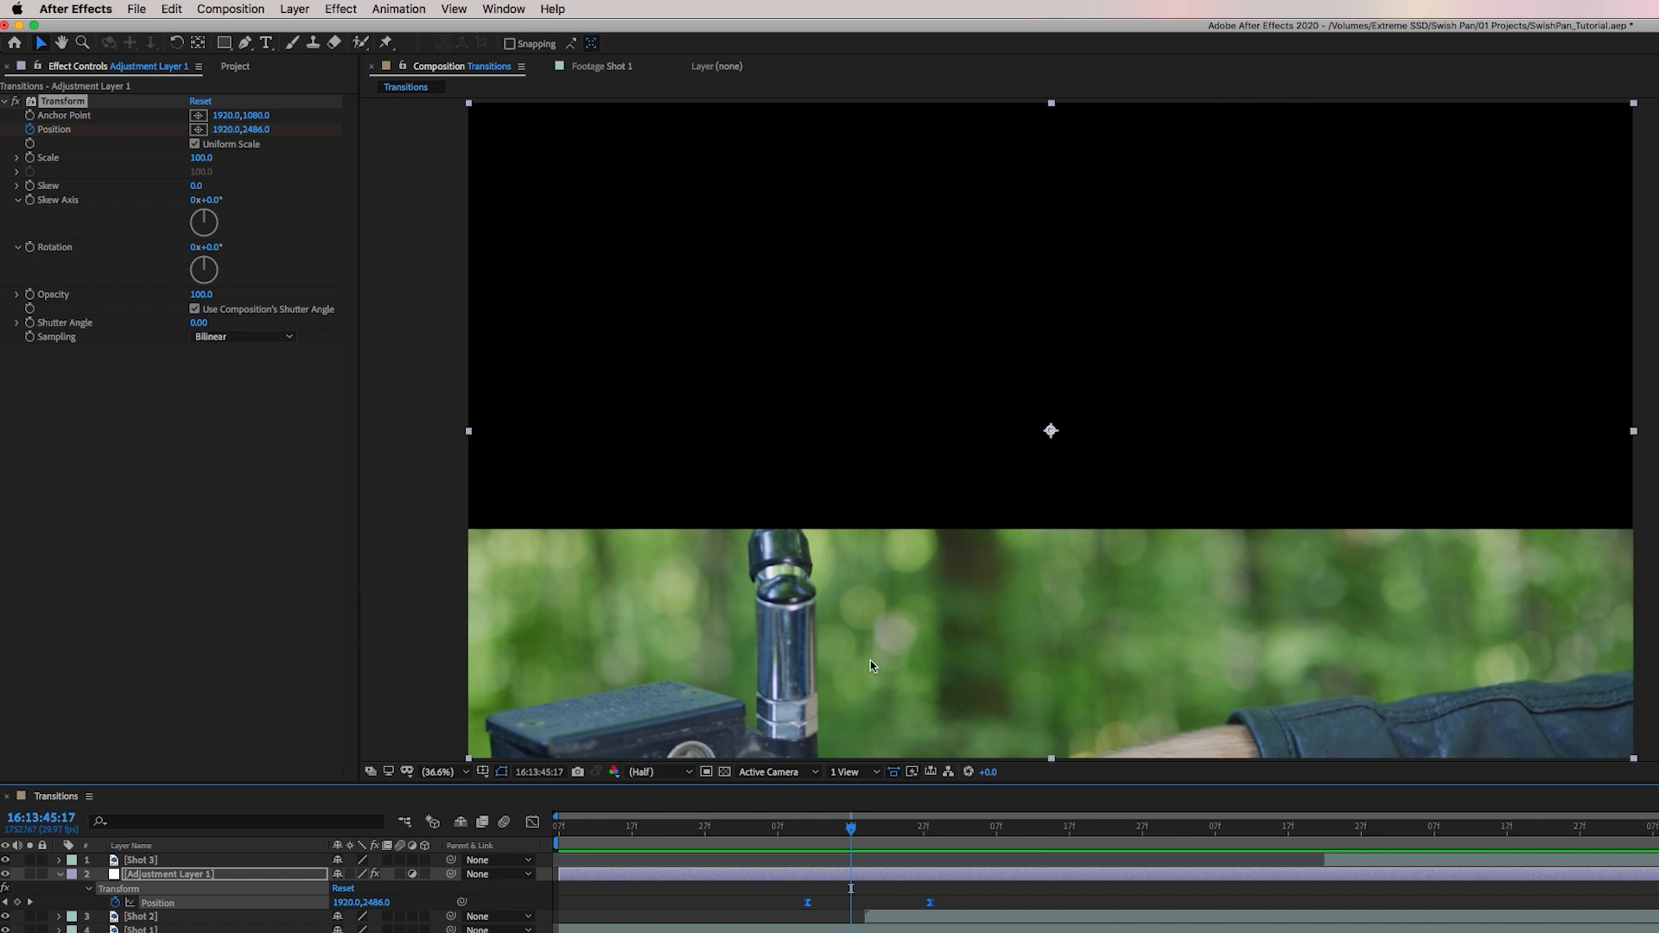
pyautogui.moveTo(869, 813)
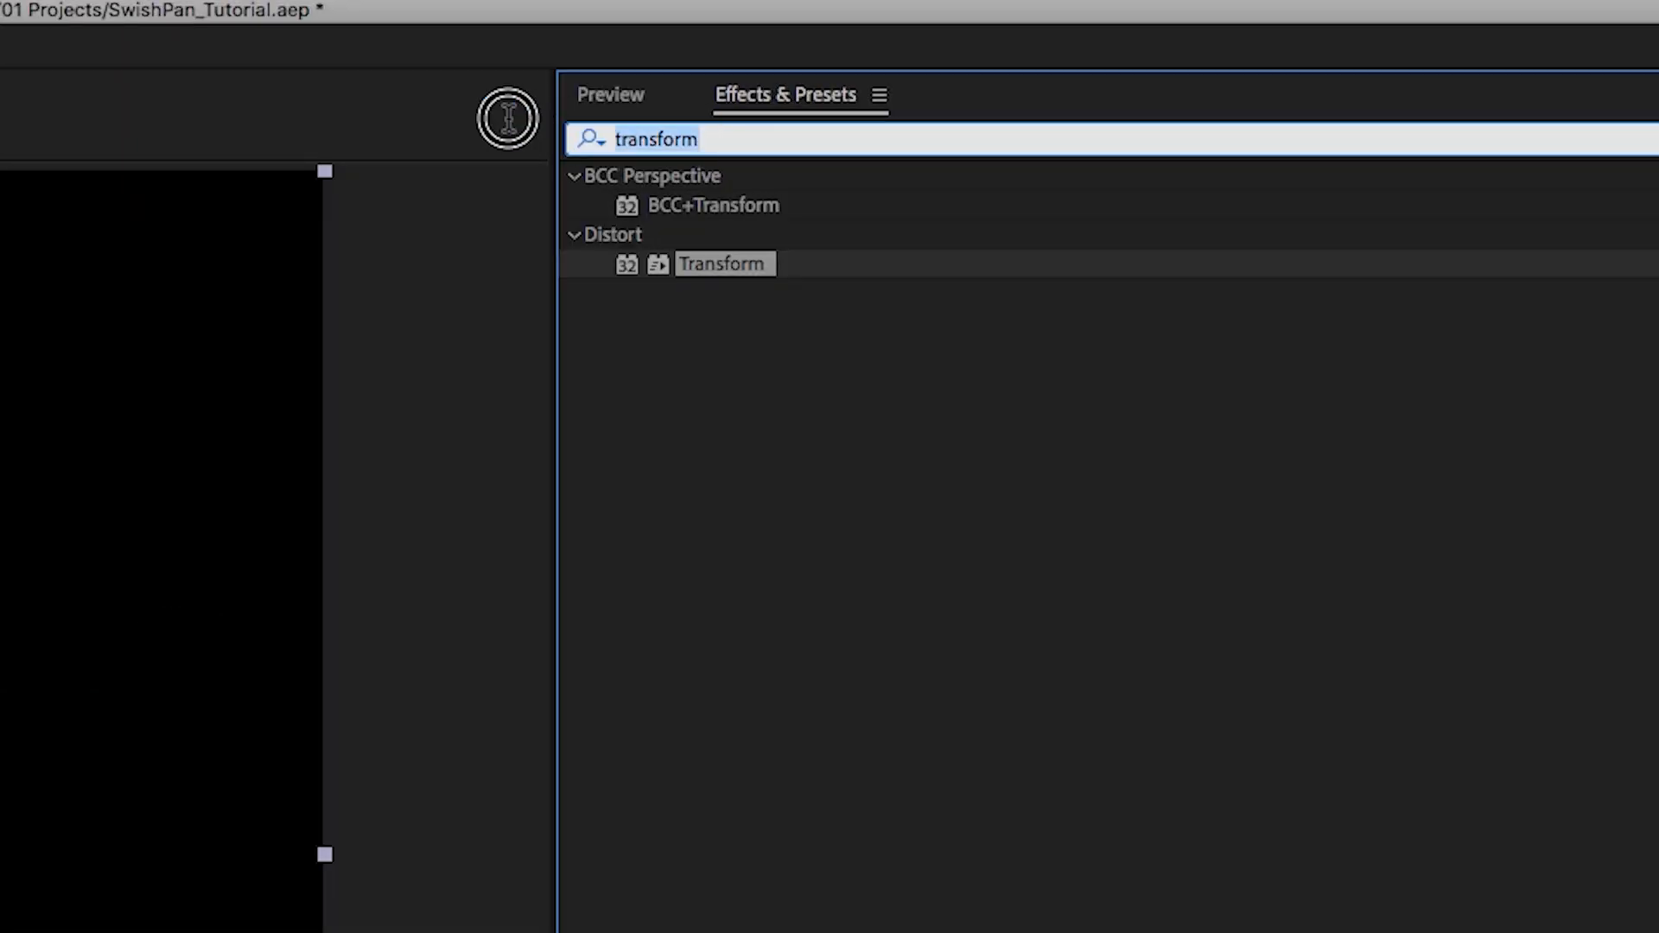
# Apply CC RepeTile to the adjustment layer and set Expand Up to 5271 at the end keyframe.
pyautogui.write('cc repet')
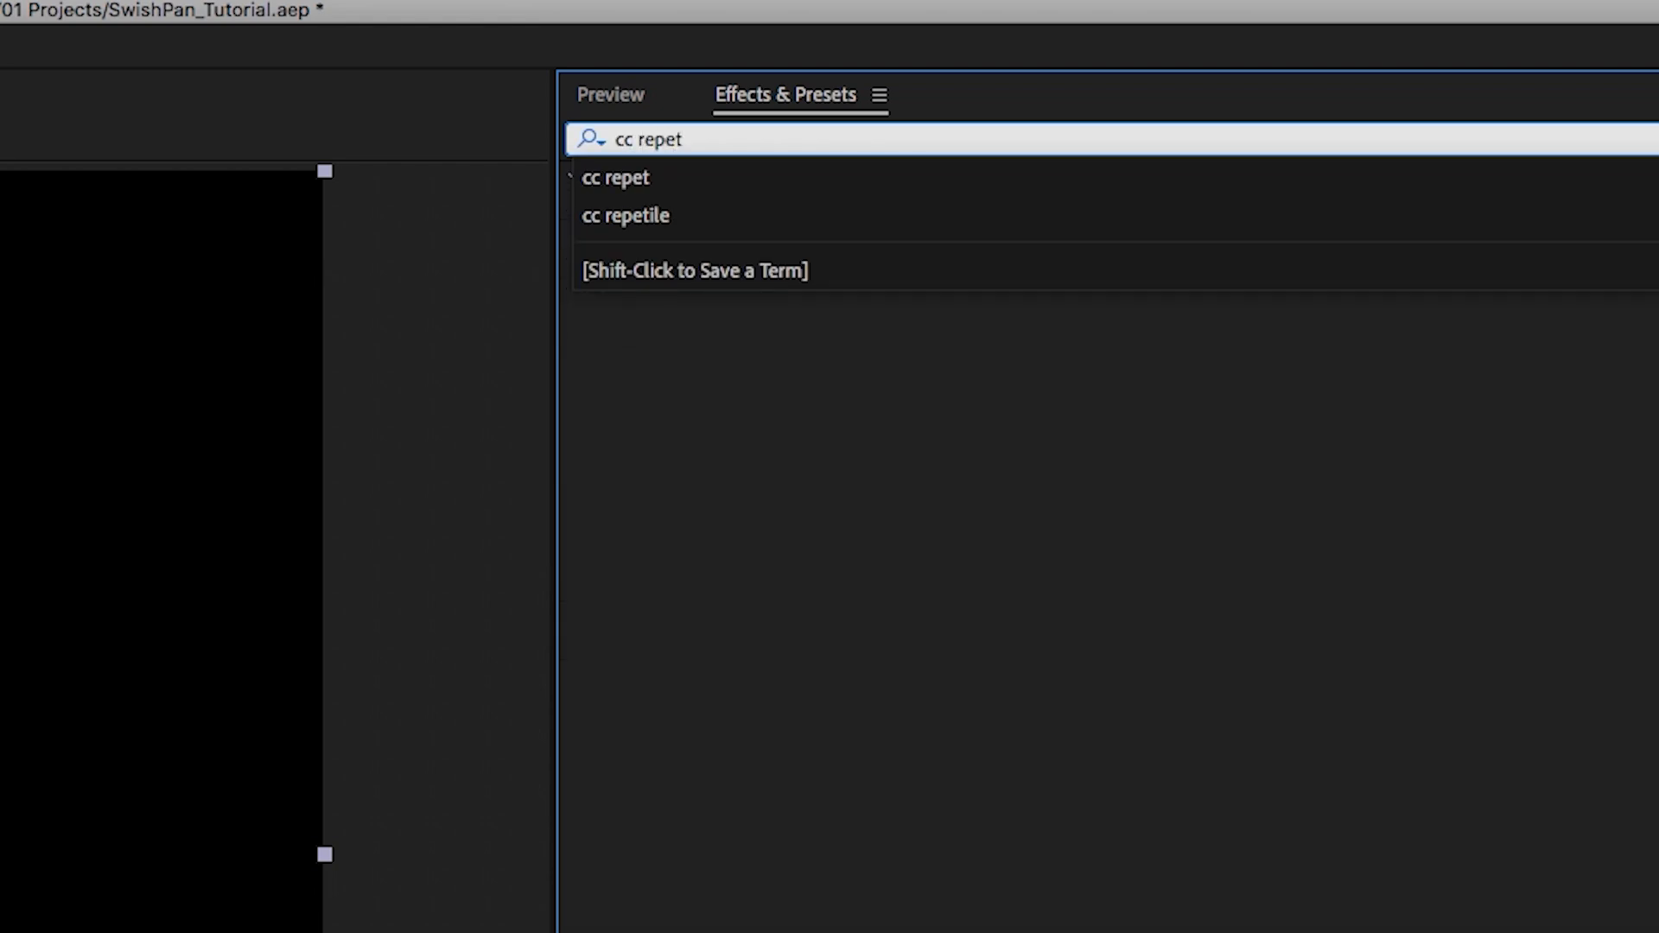
pyautogui.click(625, 215)
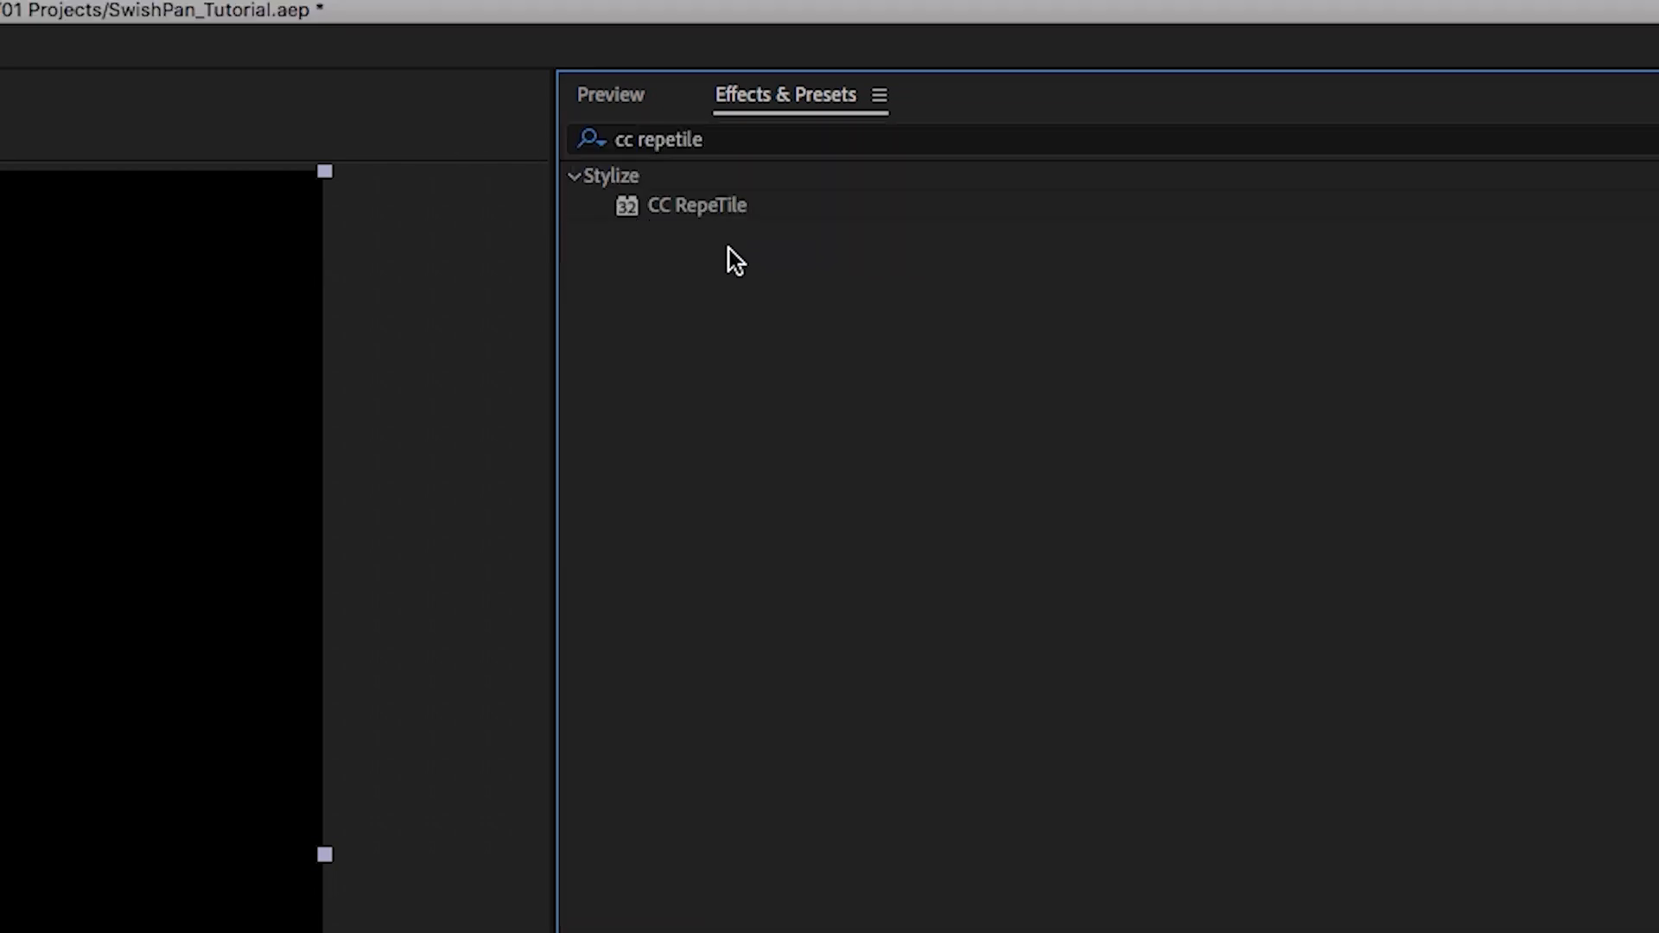
pyautogui.click(698, 205)
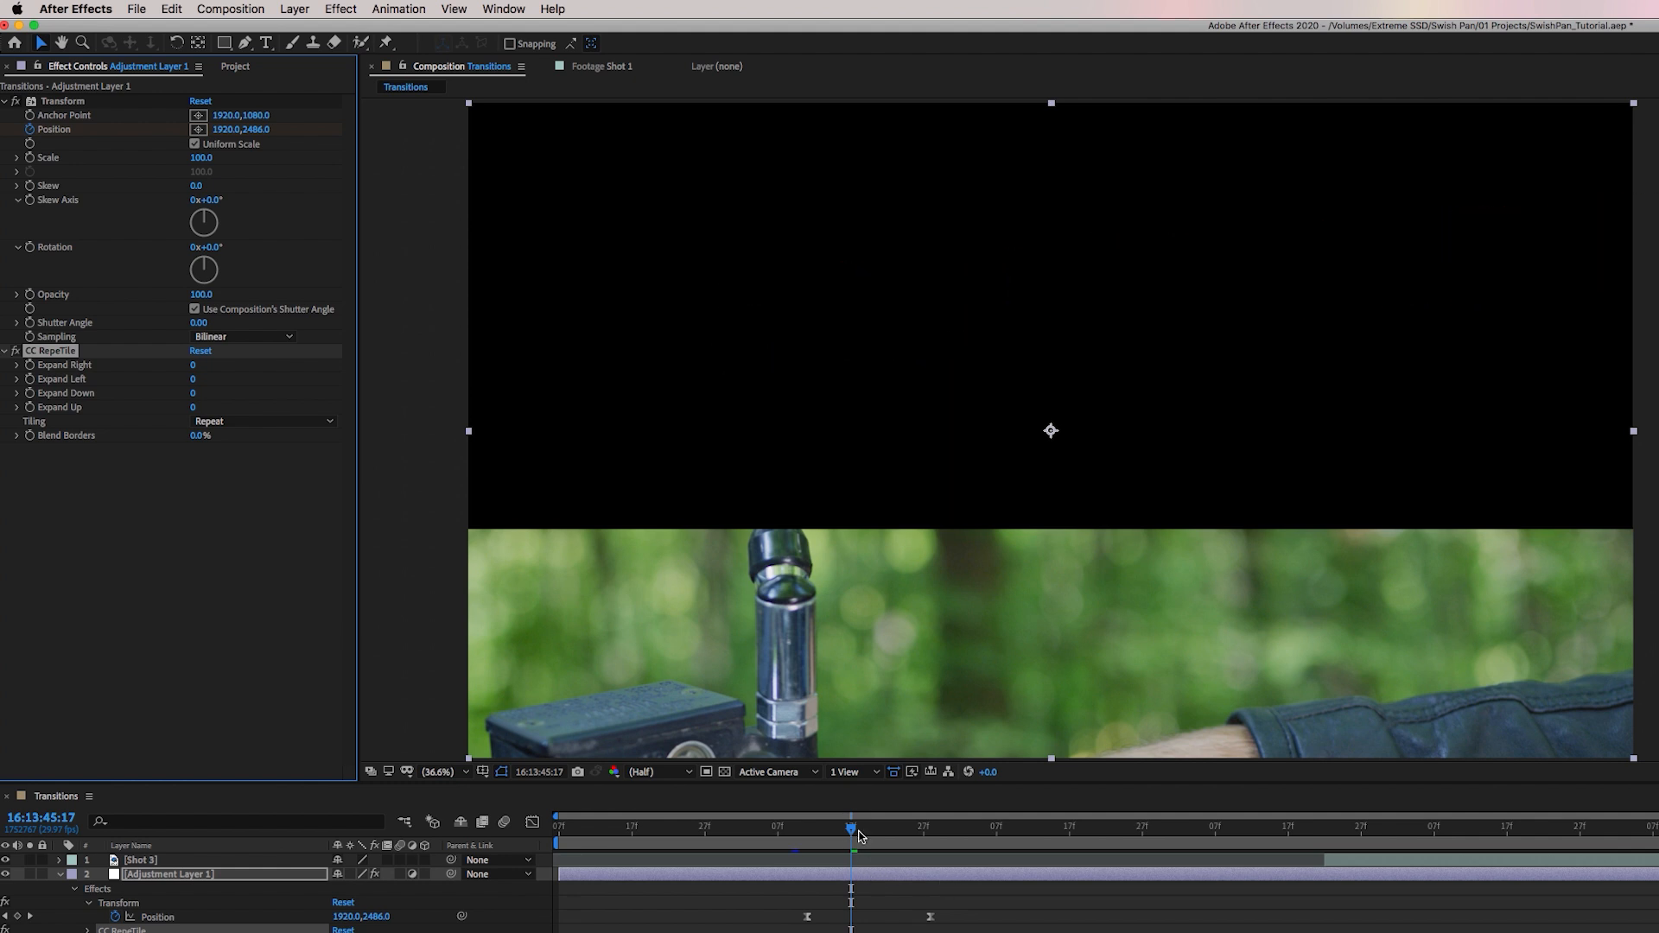
pyautogui.click(927, 830)
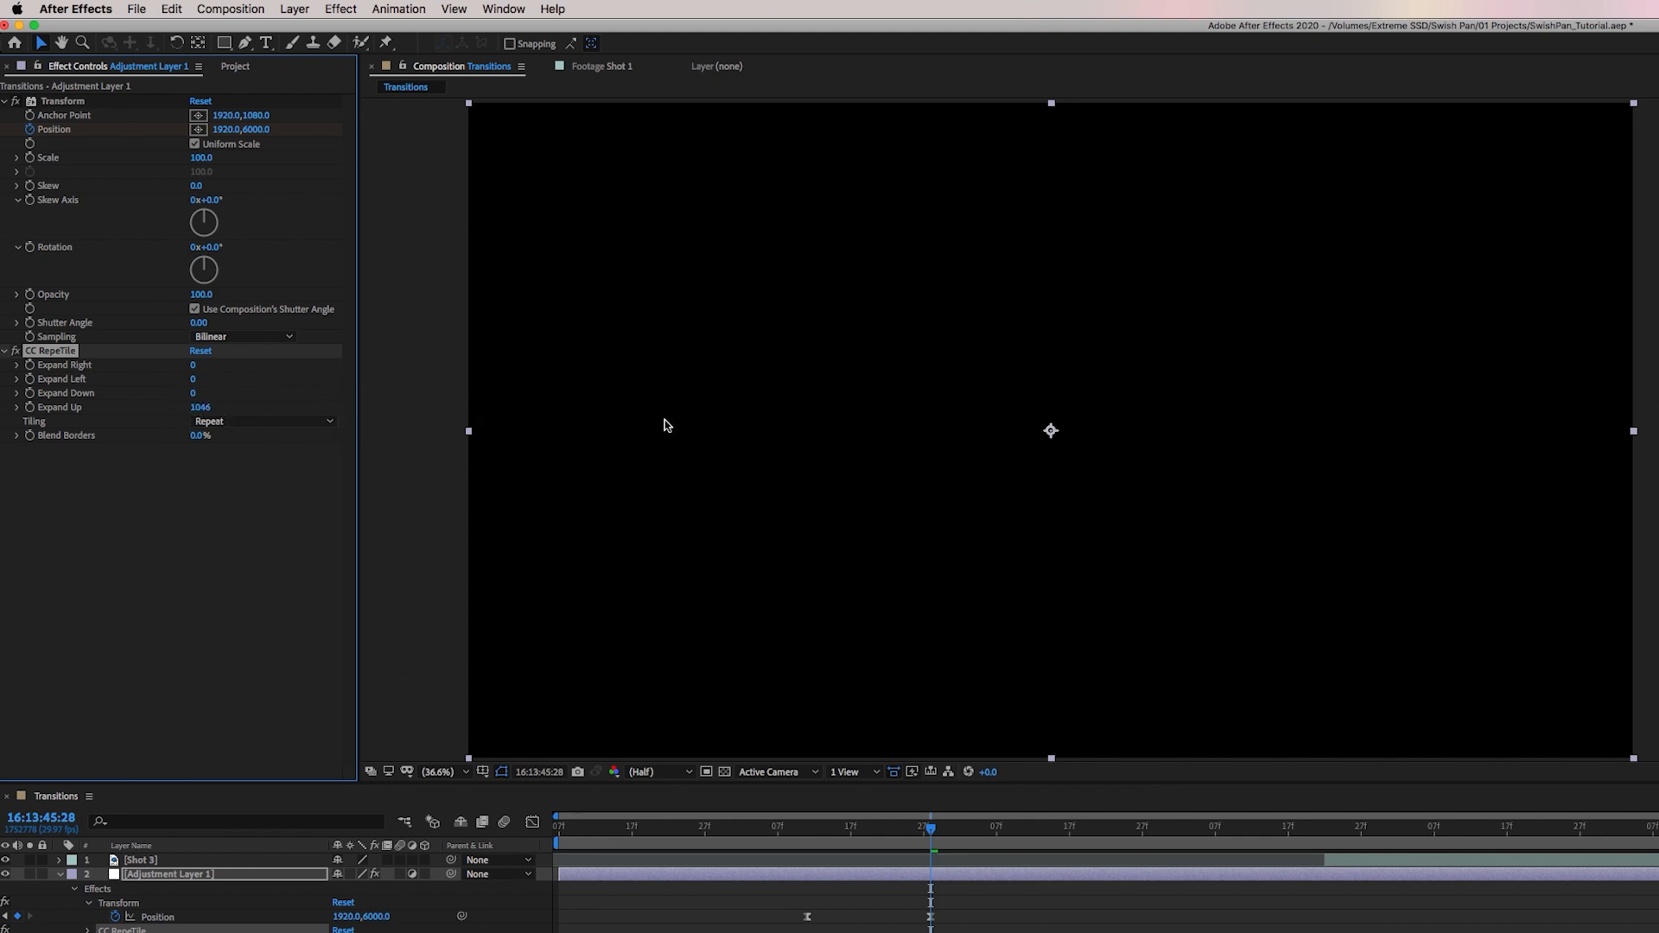
pyautogui.moveTo(201, 406); pyautogui.dragTo(211, 406)
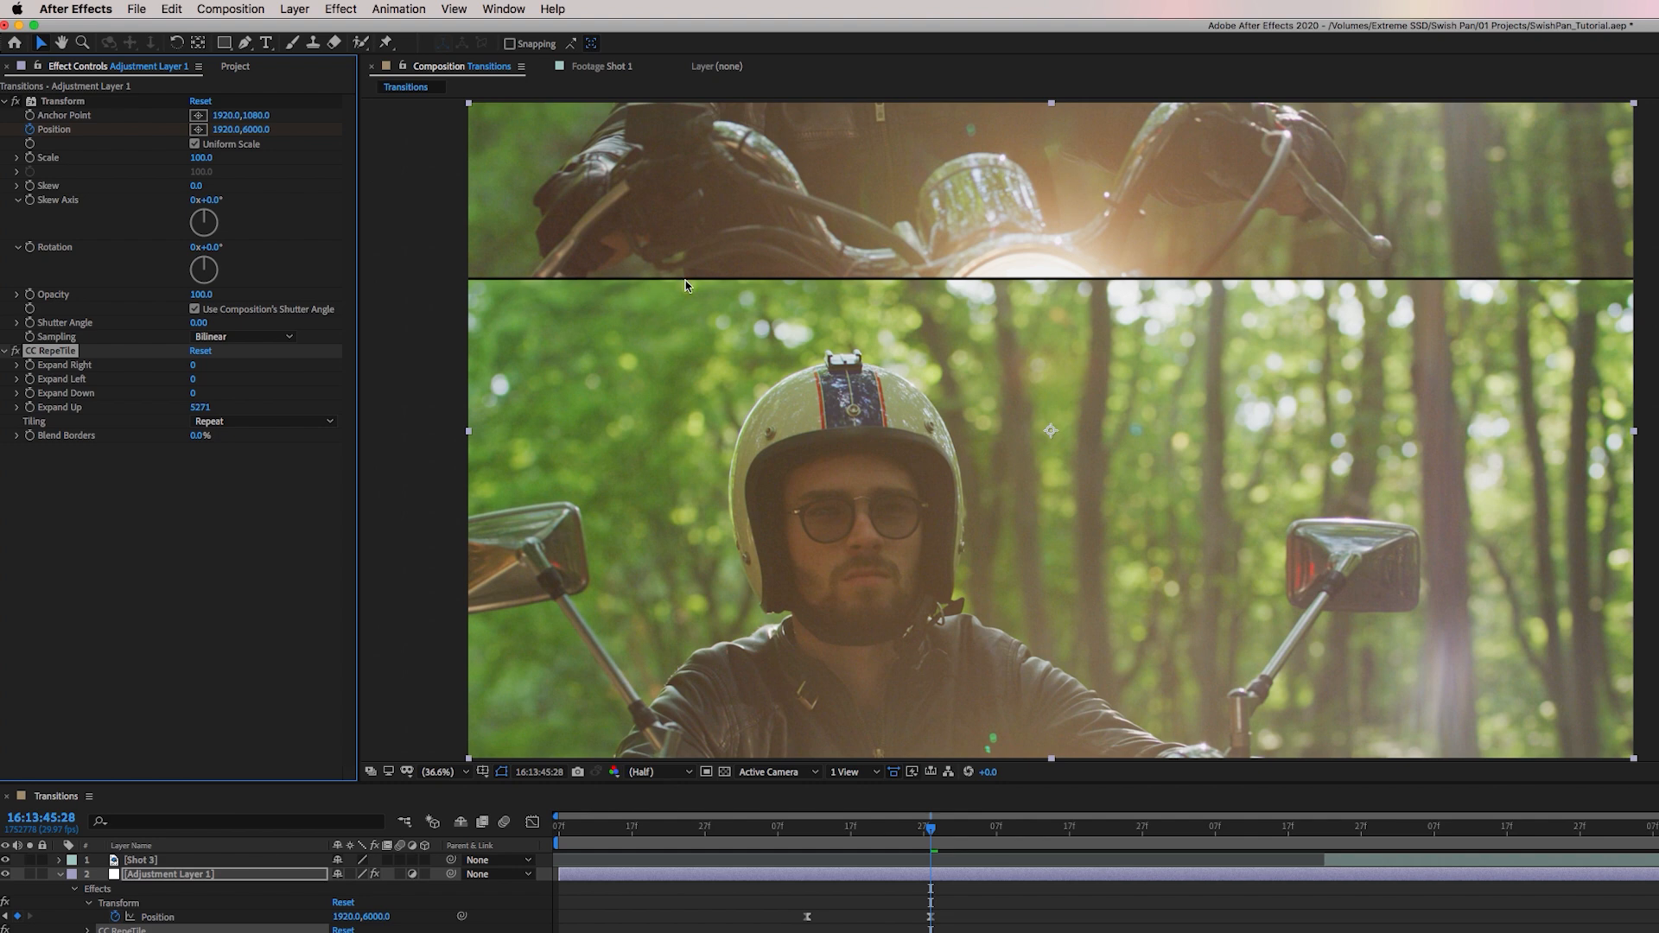
pyautogui.moveTo(929, 849); pyautogui.dragTo(866, 849)
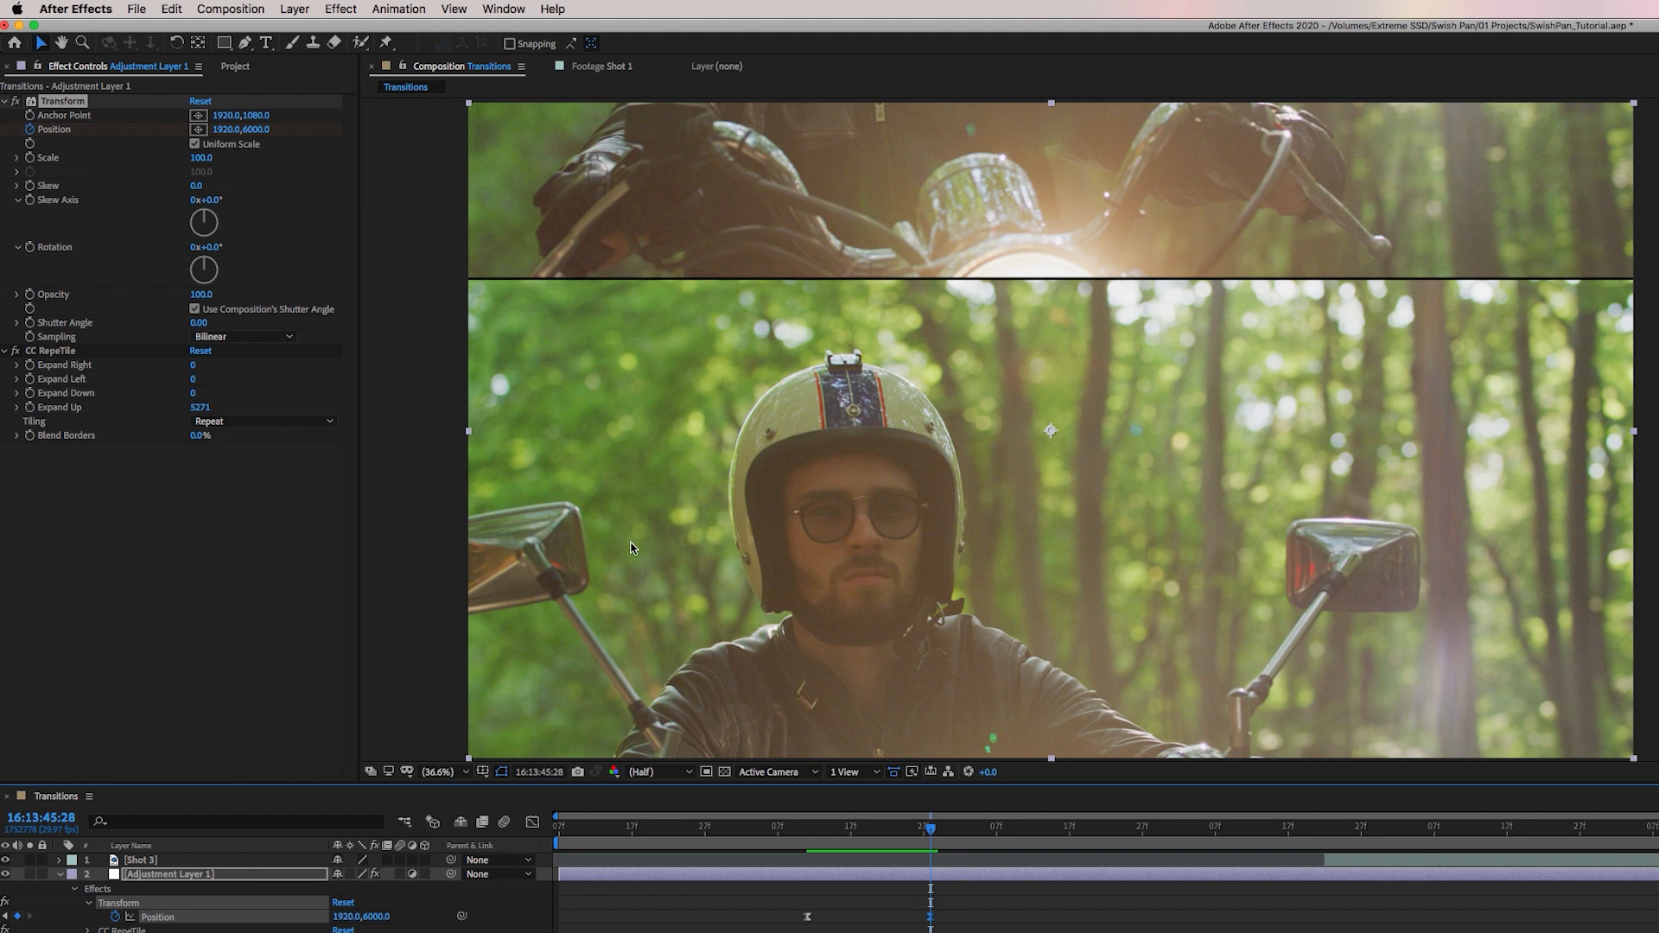
pyautogui.moveTo(627, 520)
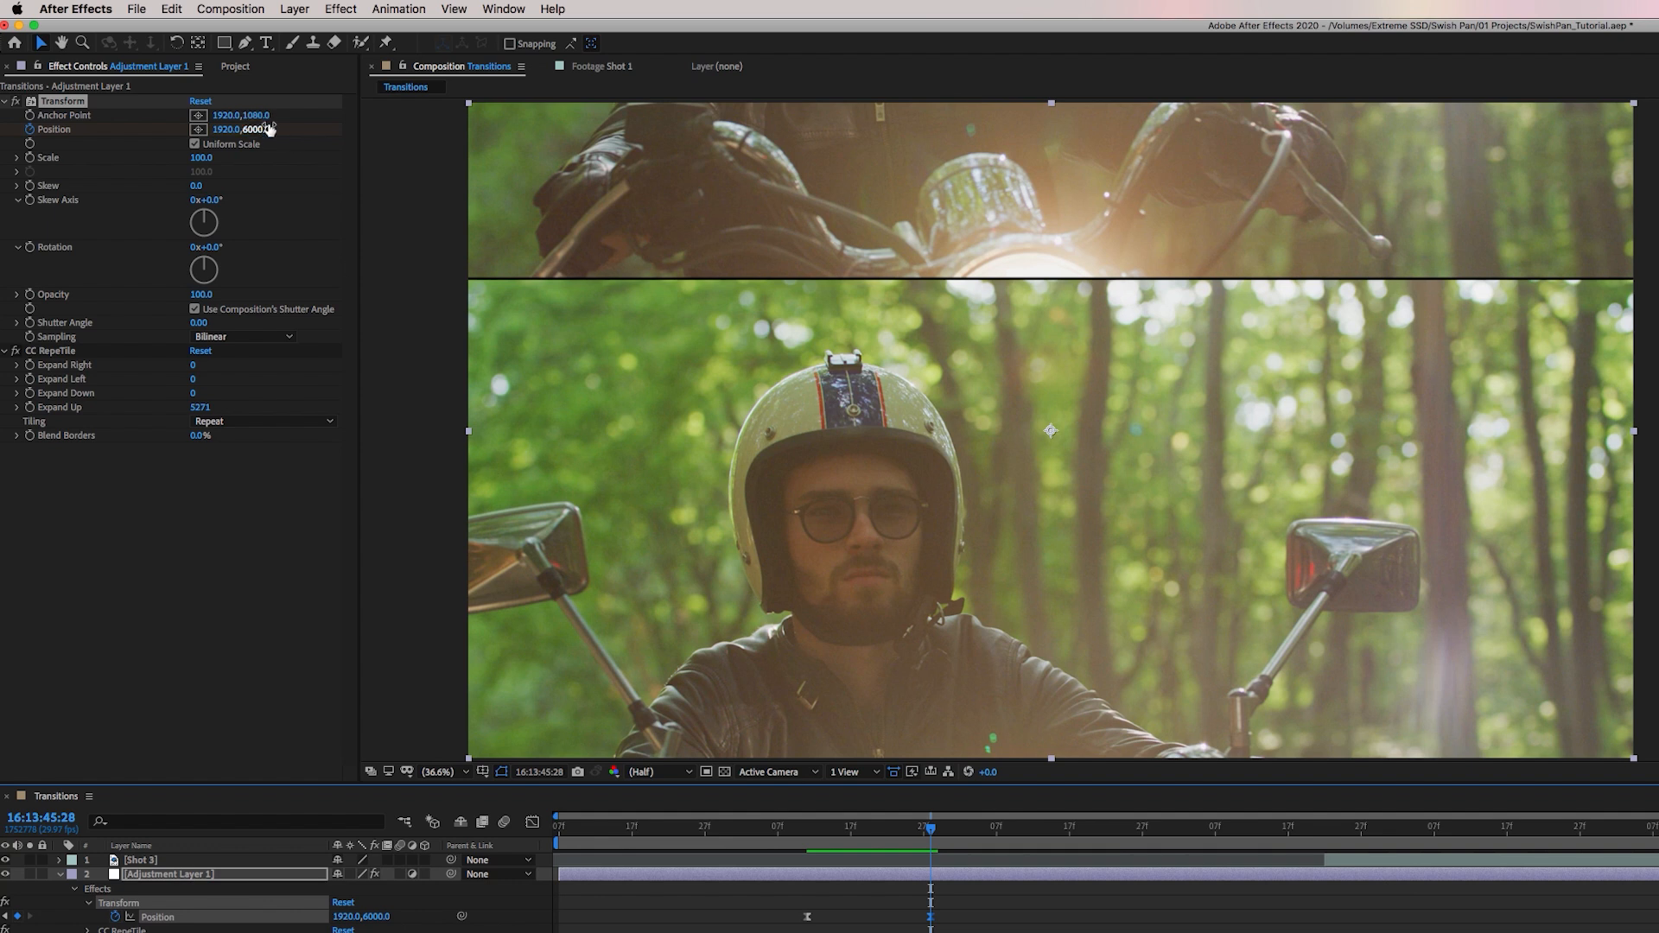
# Adjust the end Position keyframe to 1920,5415 and preview the whip pan into the rider shot.
pyautogui.moveTo(254, 129); pyautogui.dragTo(265, 129)
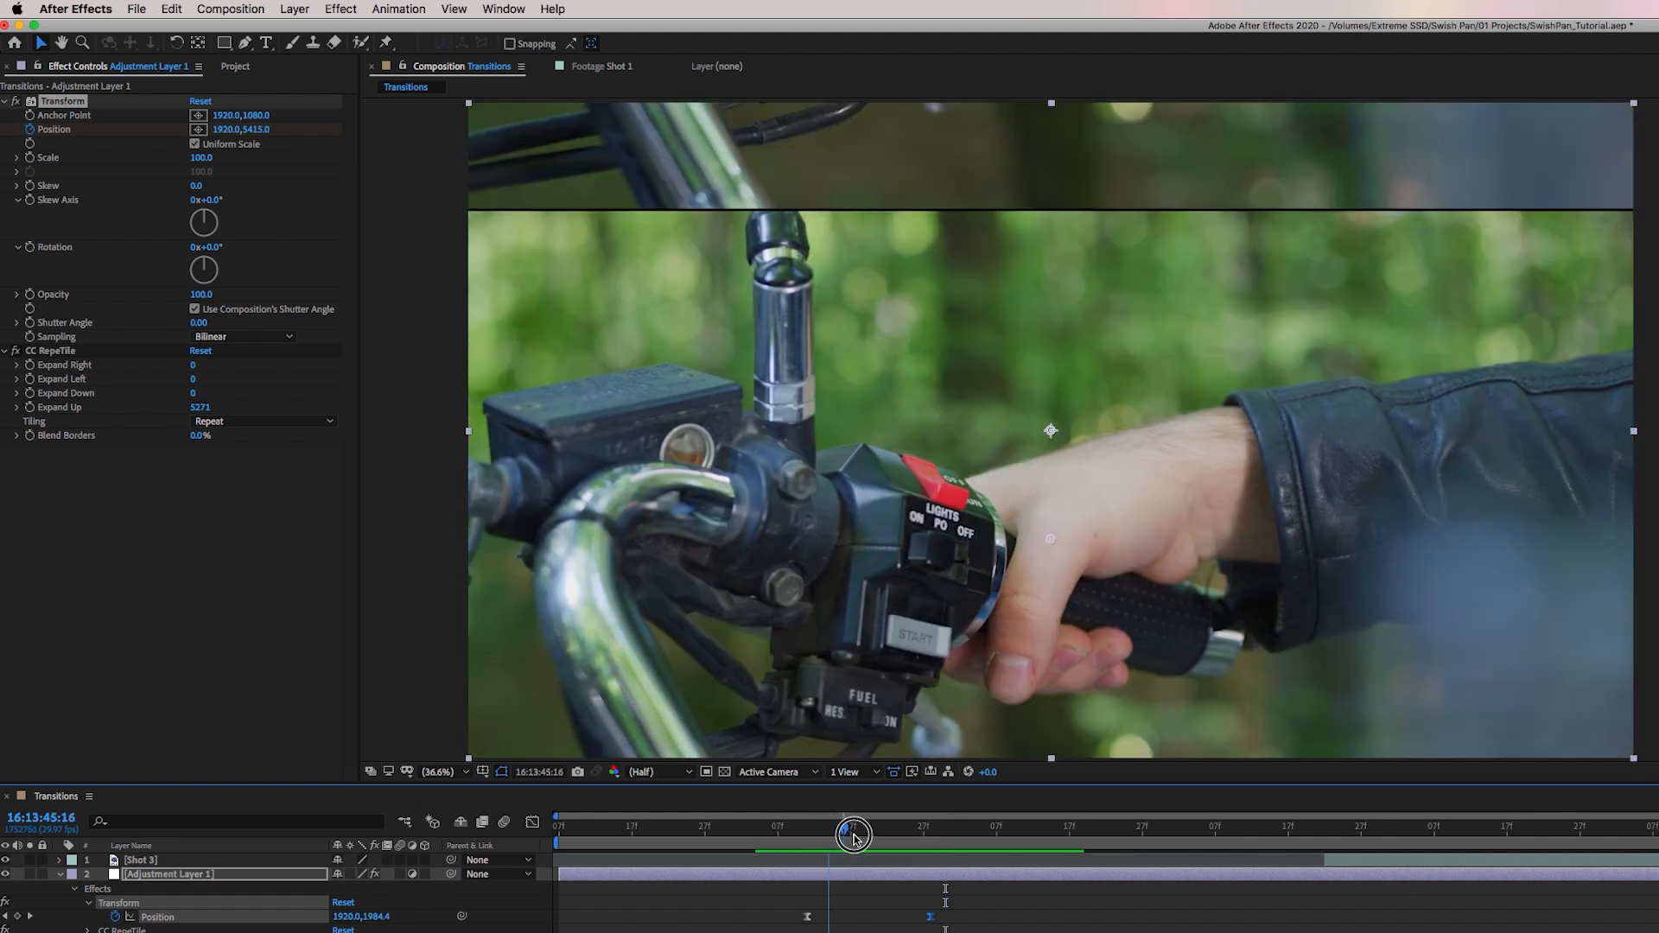
pyautogui.moveTo(854, 835); pyautogui.dragTo(965, 835)
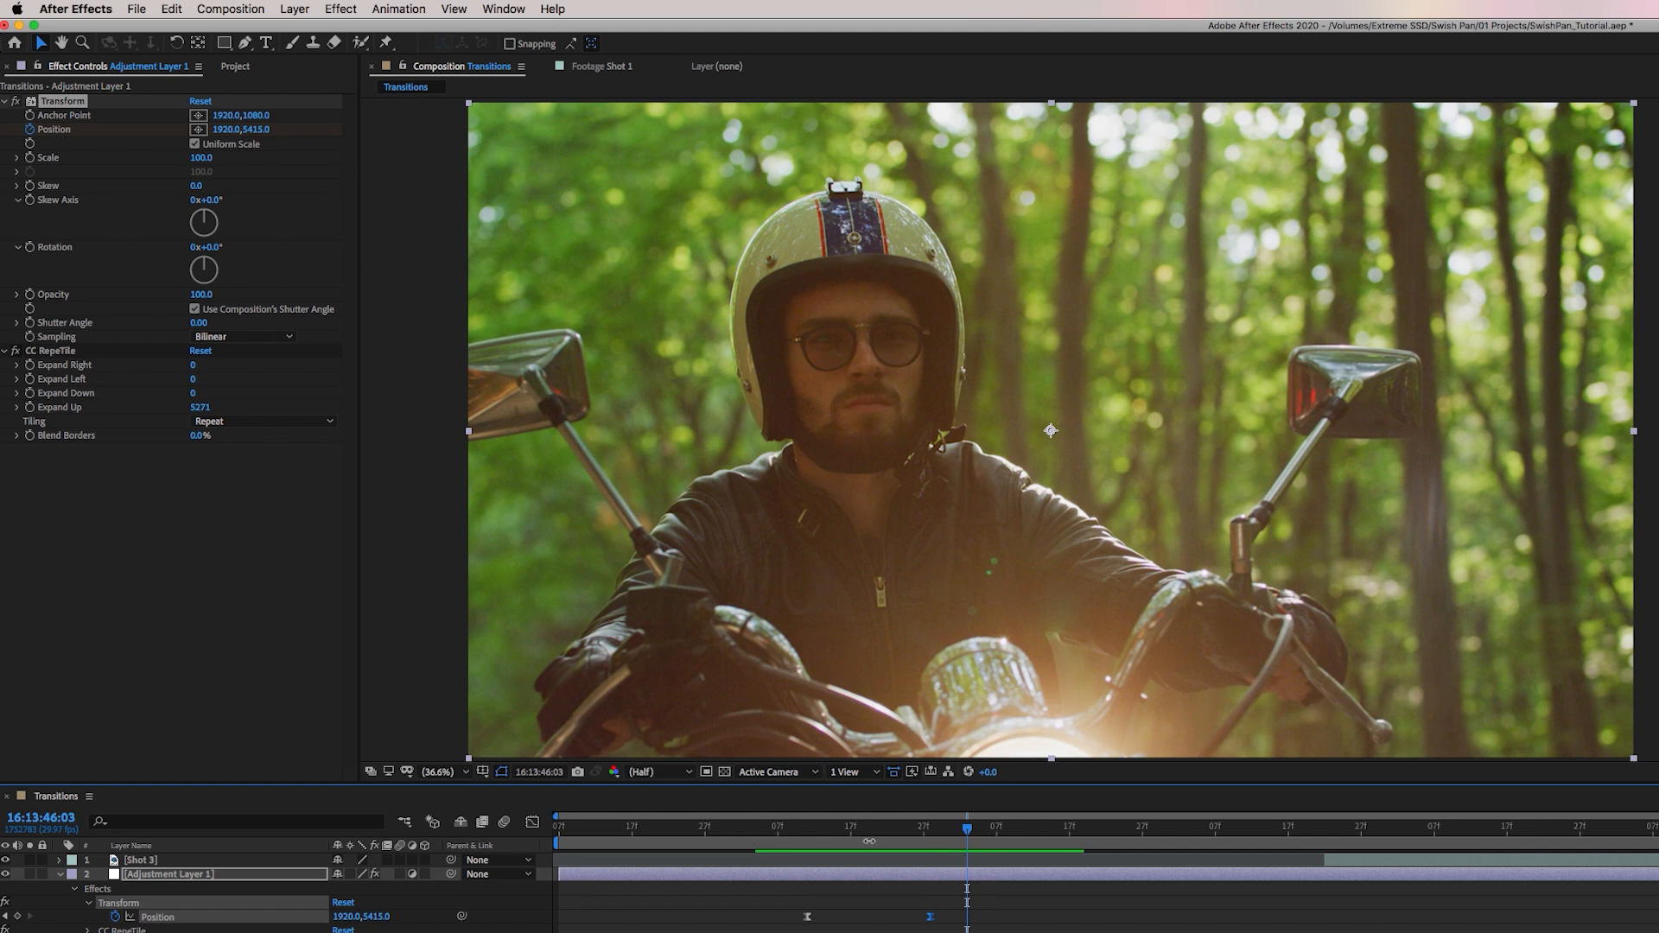
pyautogui.moveTo(815, 833)
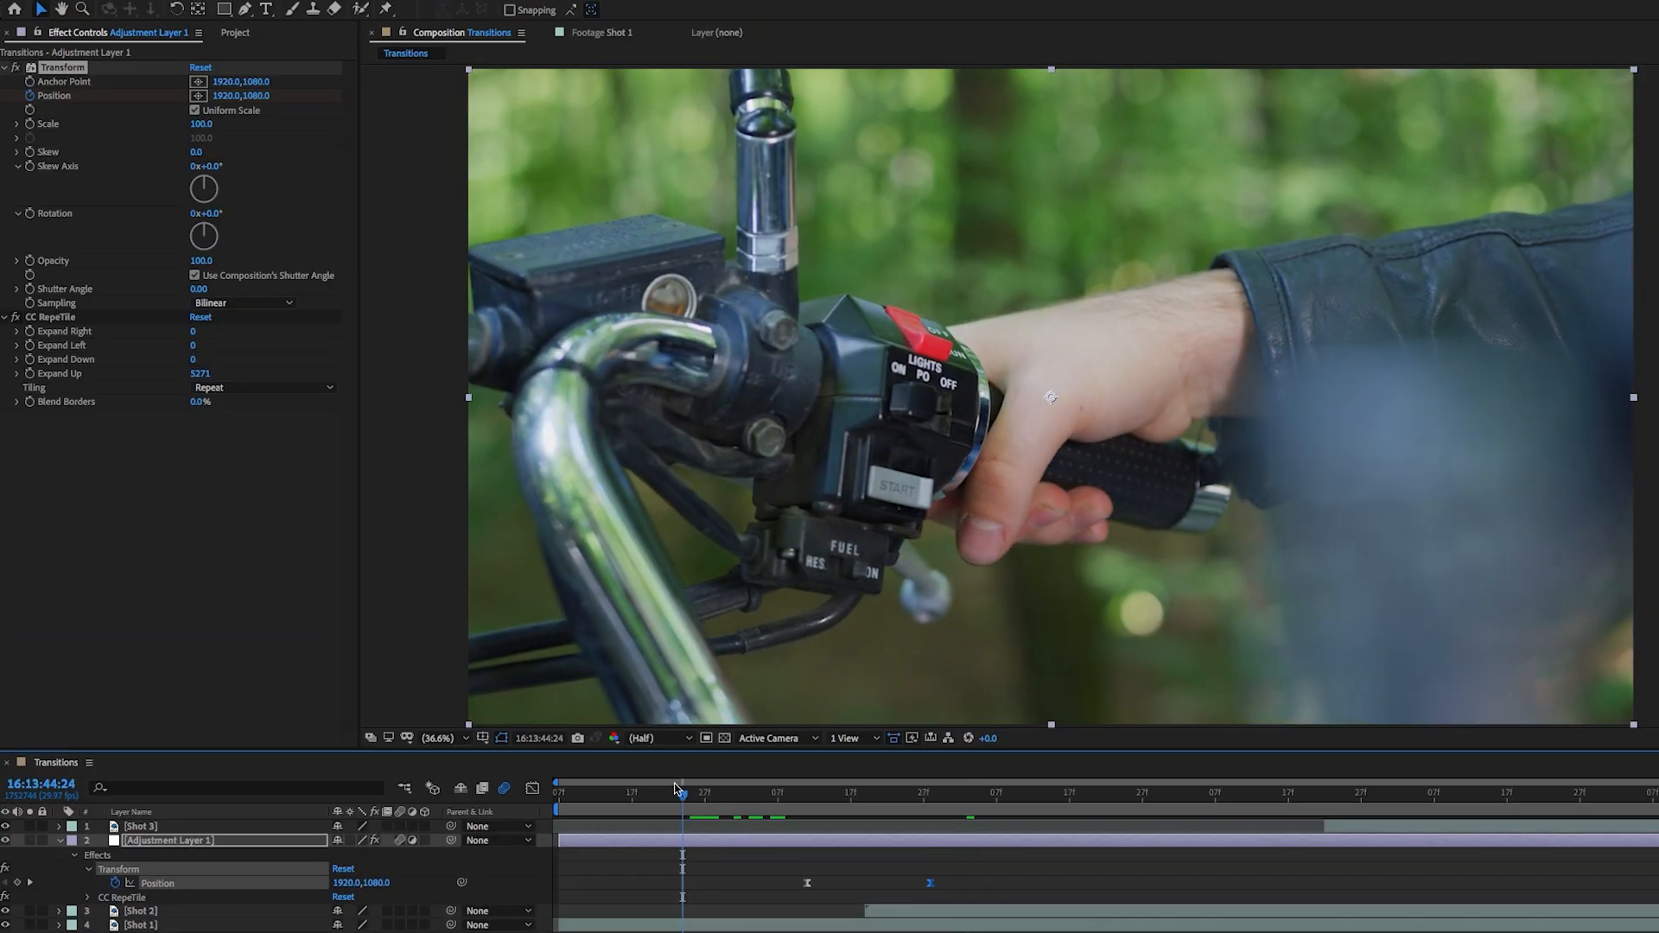
pyautogui.click(681, 815)
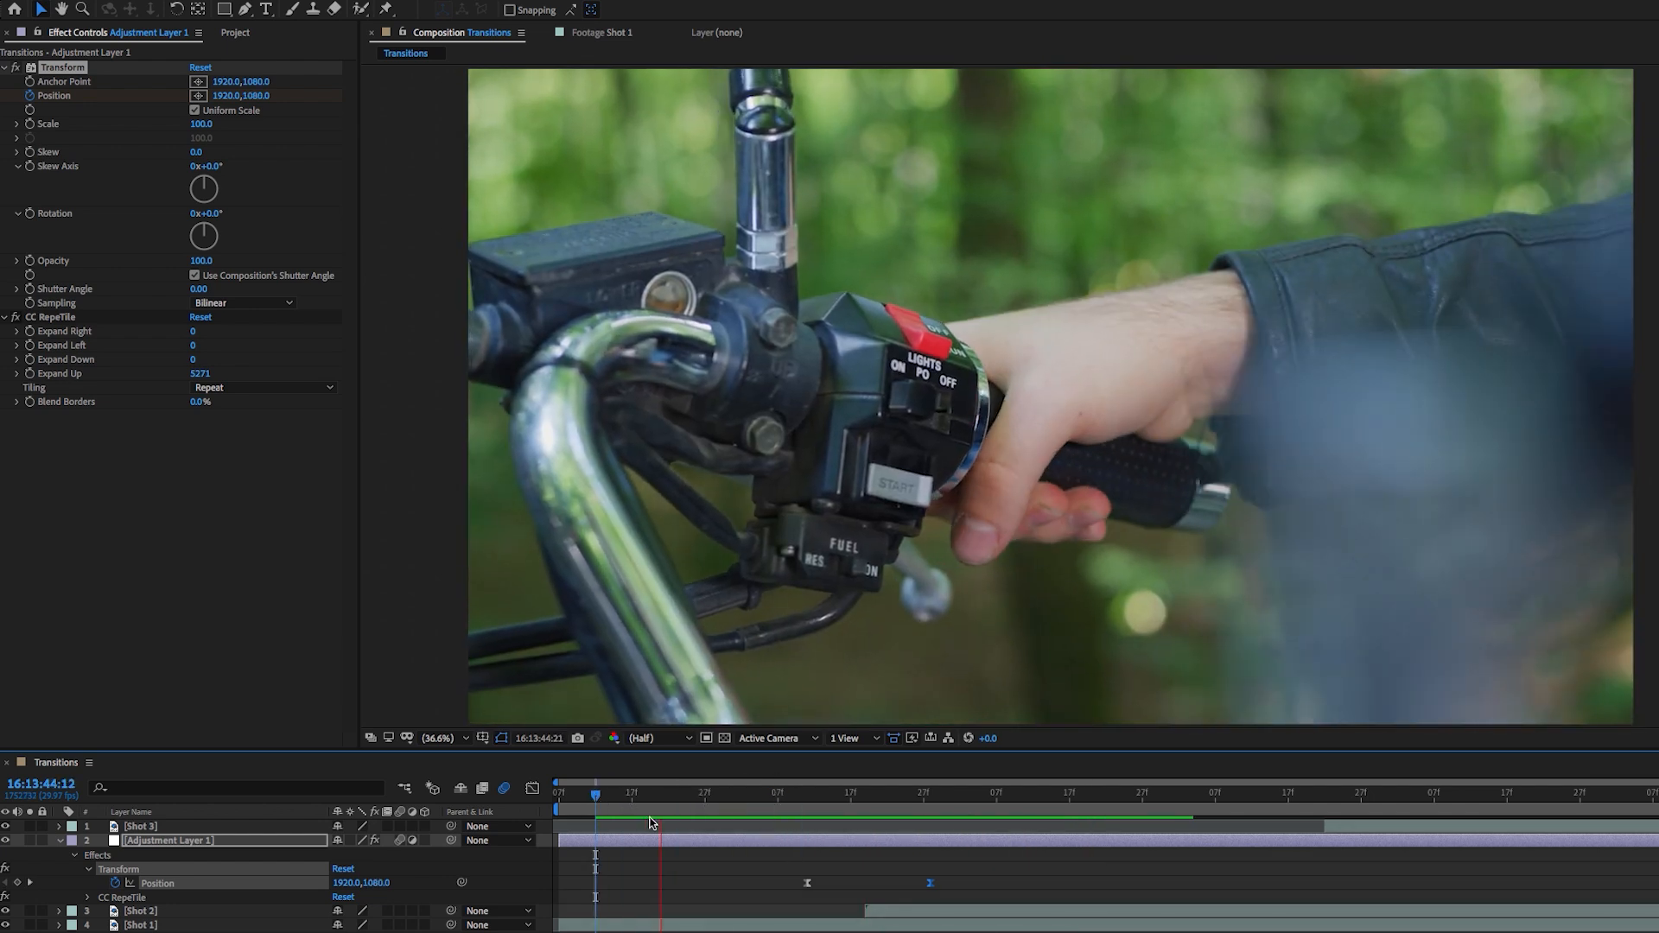
pyautogui.click(986, 814)
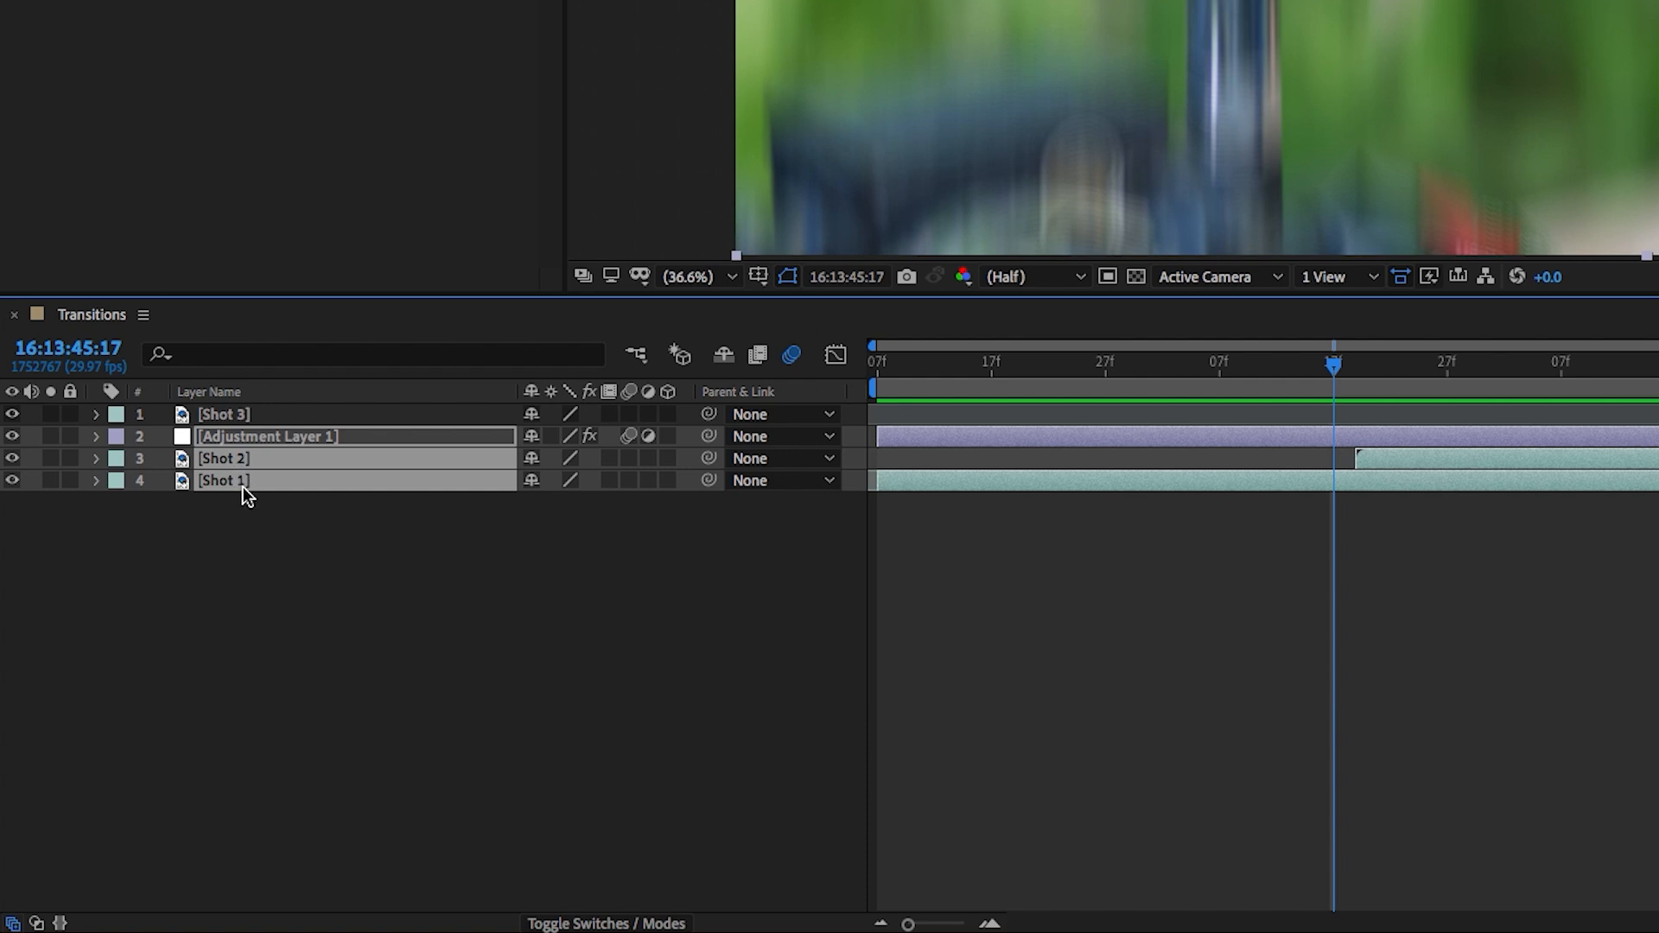
# Pre-compose Adjustment Layer 1, Shot 2 and Shot 1 into a comp named 'Whip Pan Down'.
pyautogui.rightClick(233, 488)
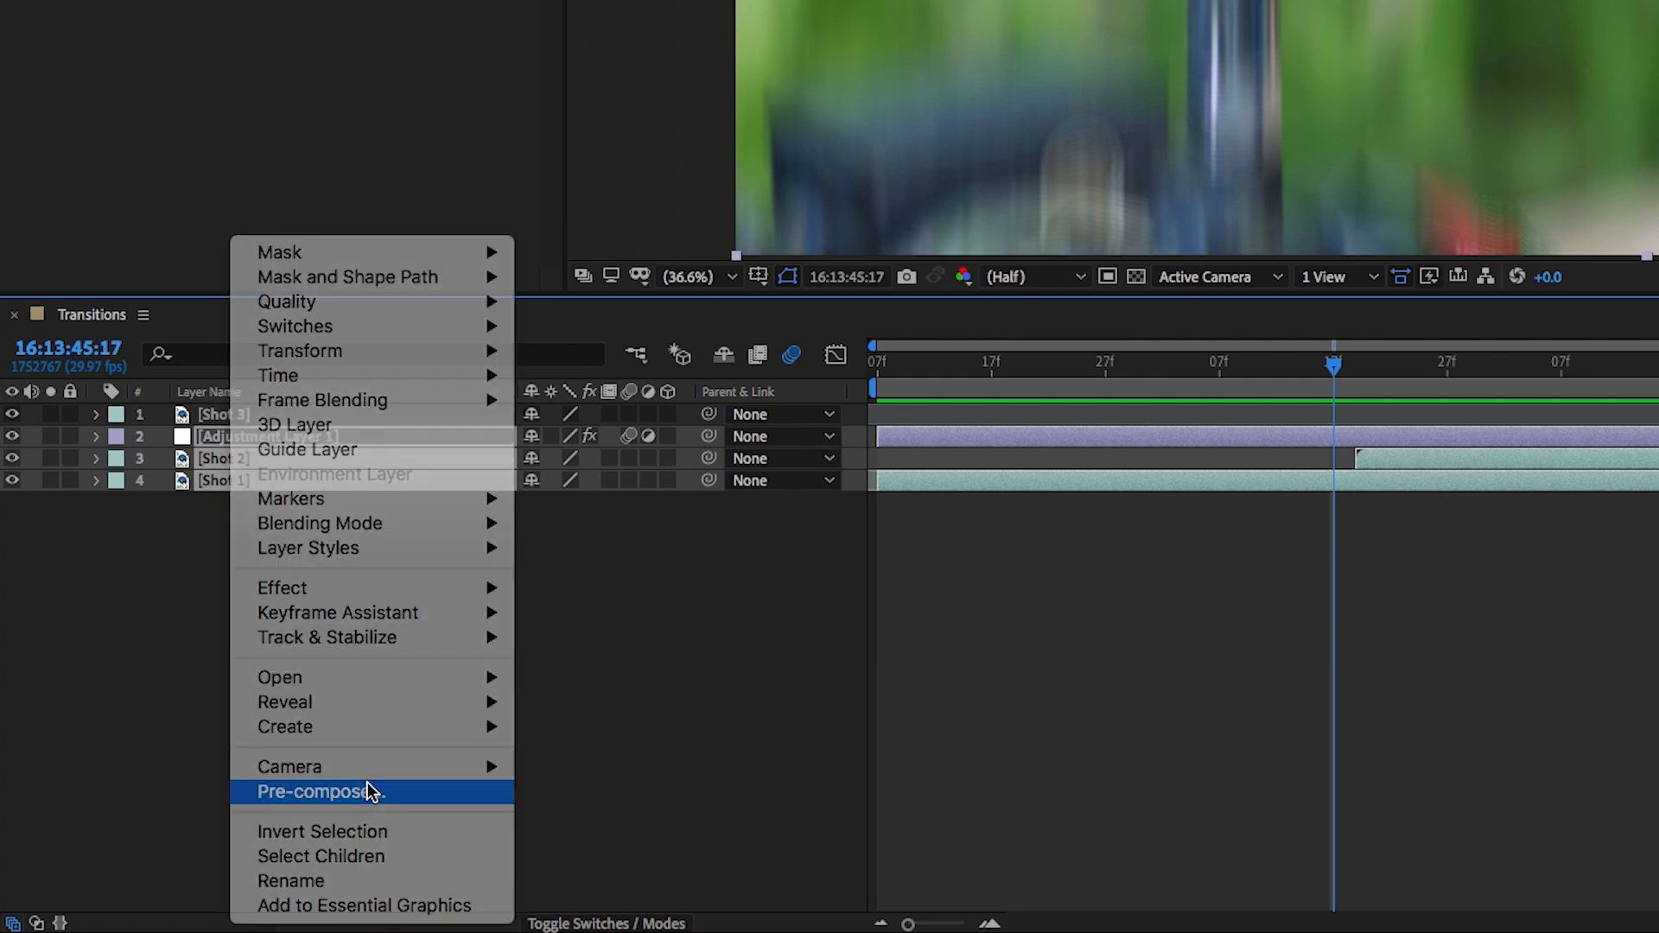
pyautogui.click(338, 792)
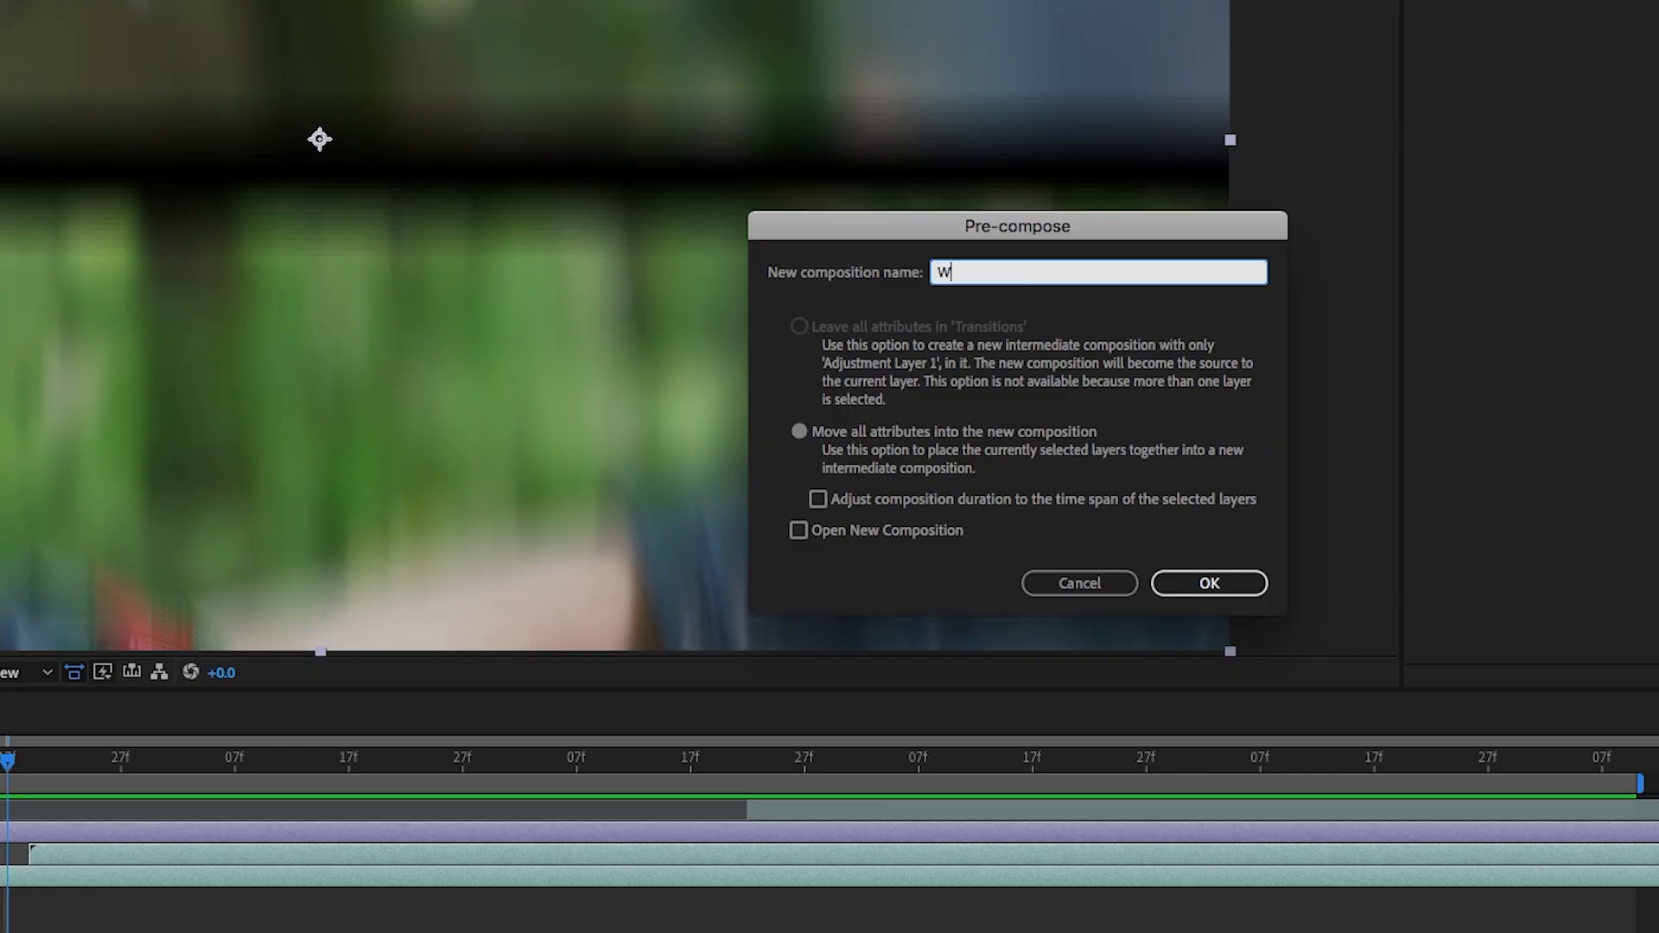
pyautogui.write('hip Pan Down')
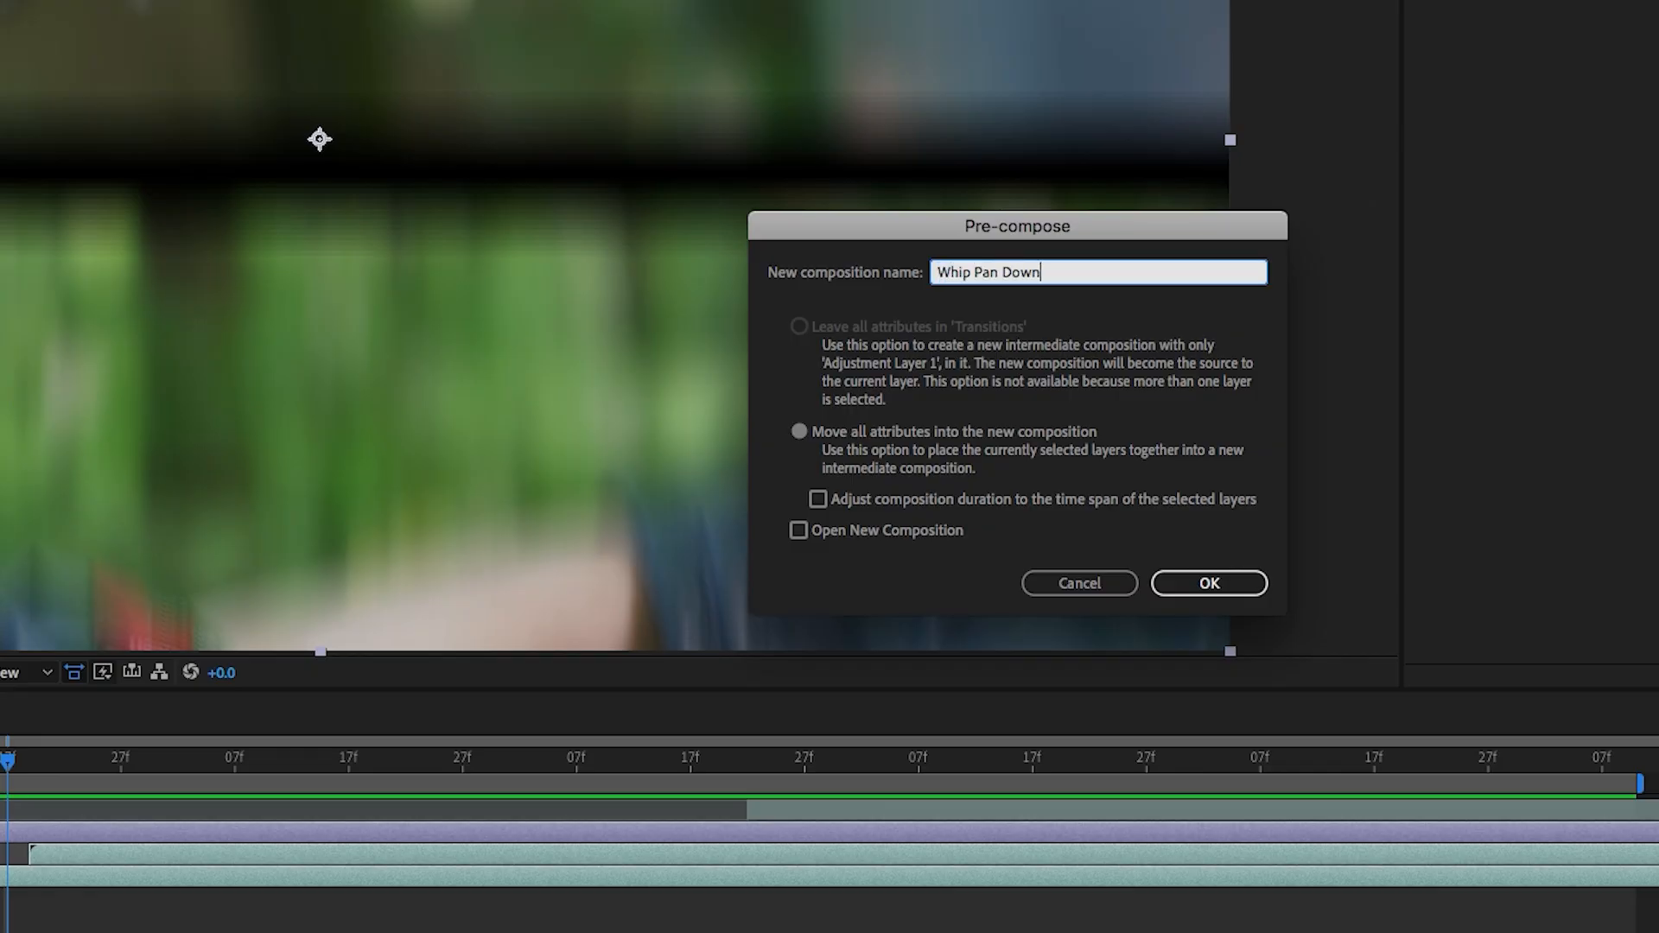
pyautogui.click(1208, 583)
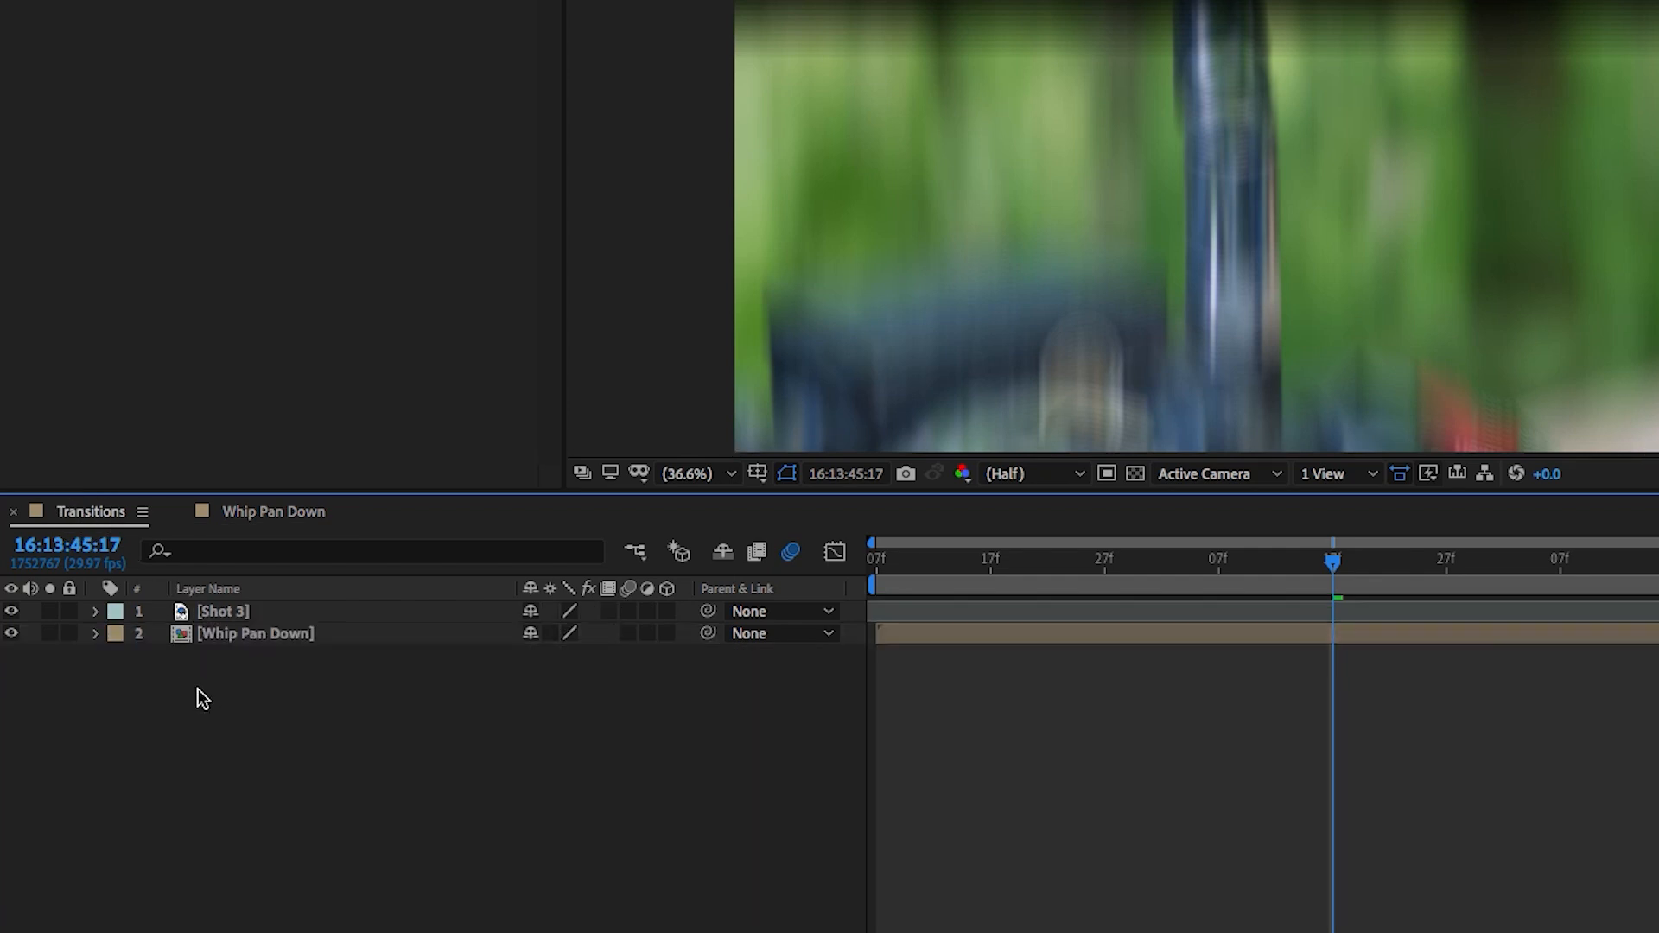
# Paste copies of Shot 2 and Shot 1 and move them below the Whip Pan Down layer.
pyautogui.press('cmd+v')
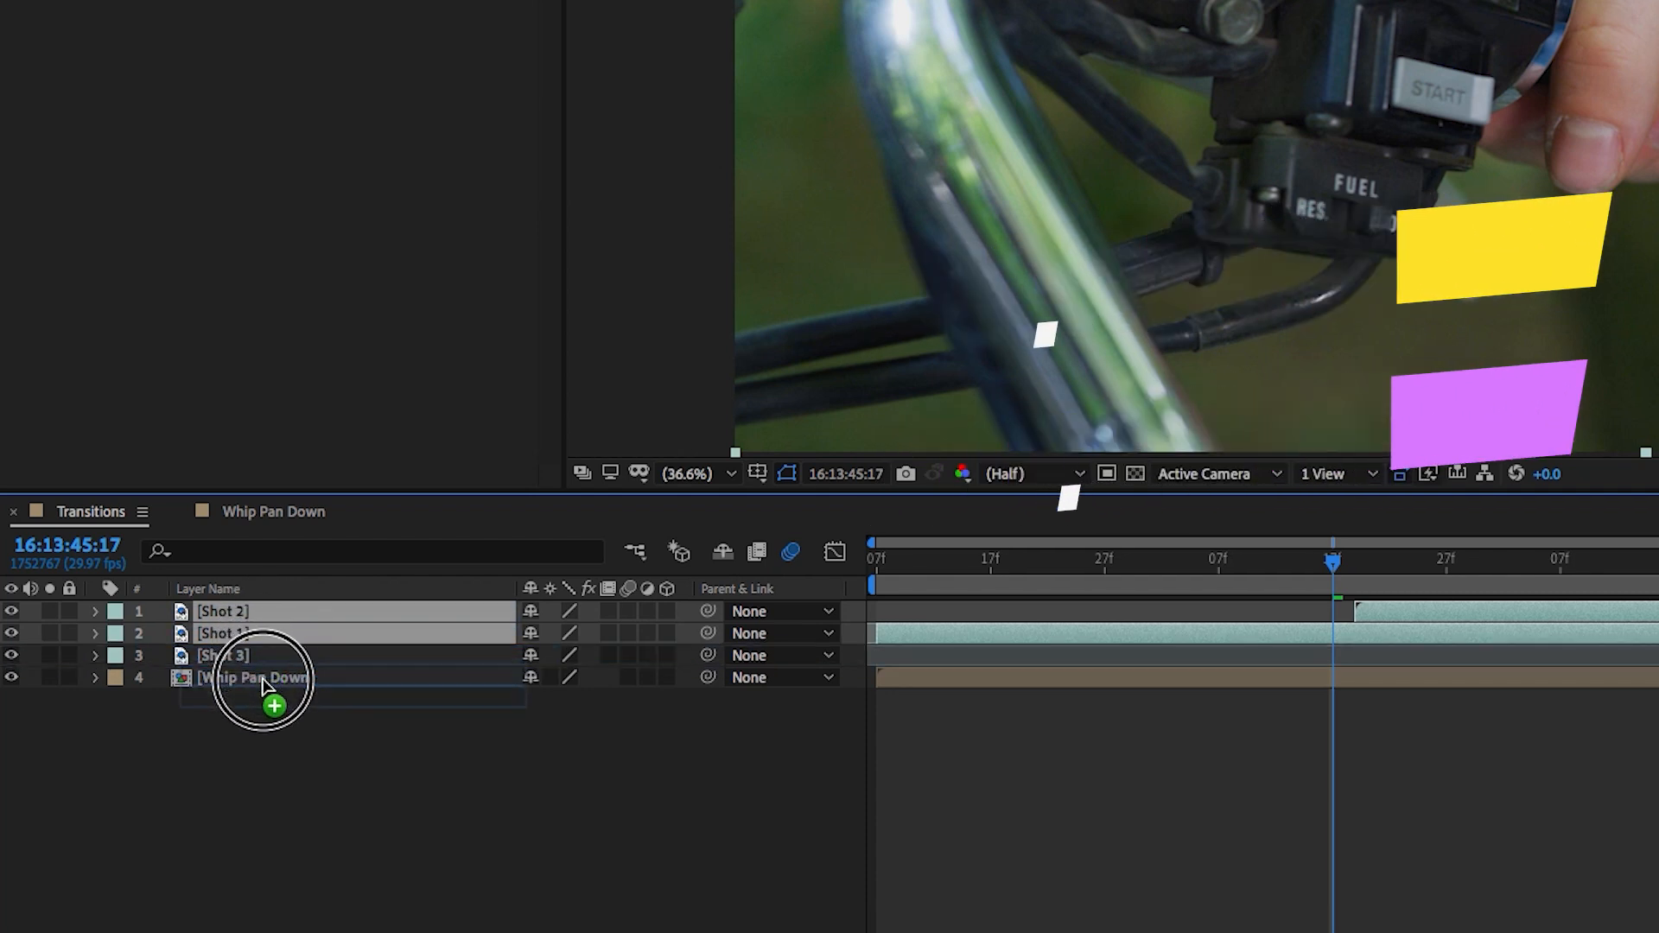
pyautogui.moveTo(254, 677); pyautogui.dragTo(254, 632)
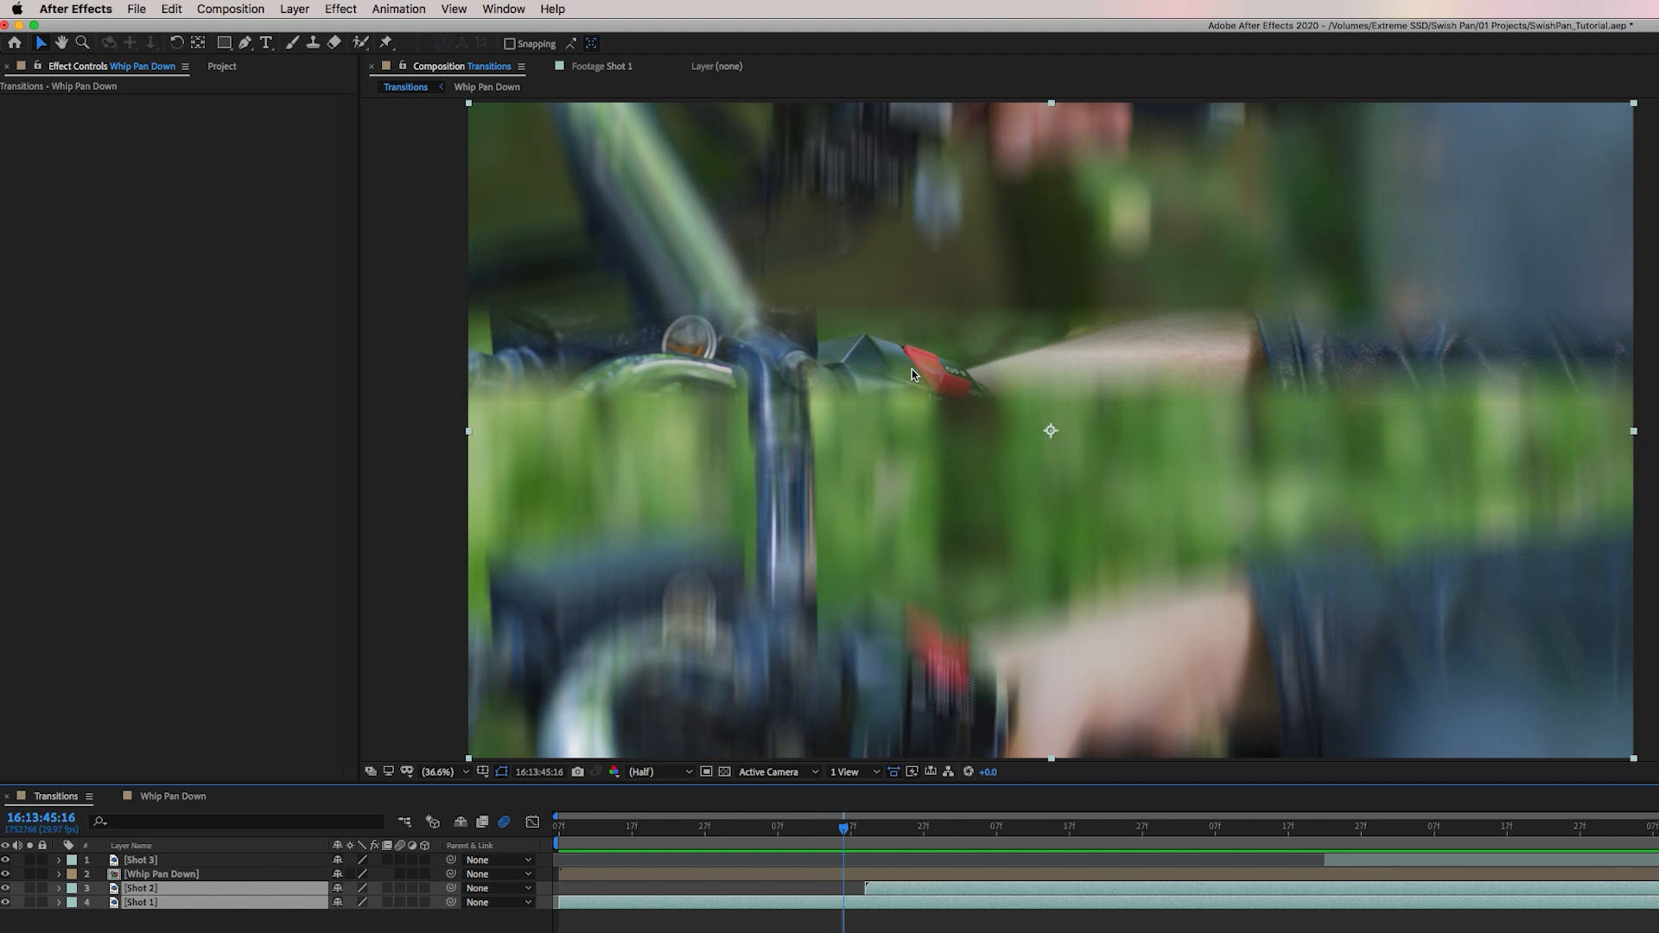
# Give Shot 2 and Shot 1 a vertical Gaussian Blur with Blurriness 167.8.
pyautogui.write('gauss')
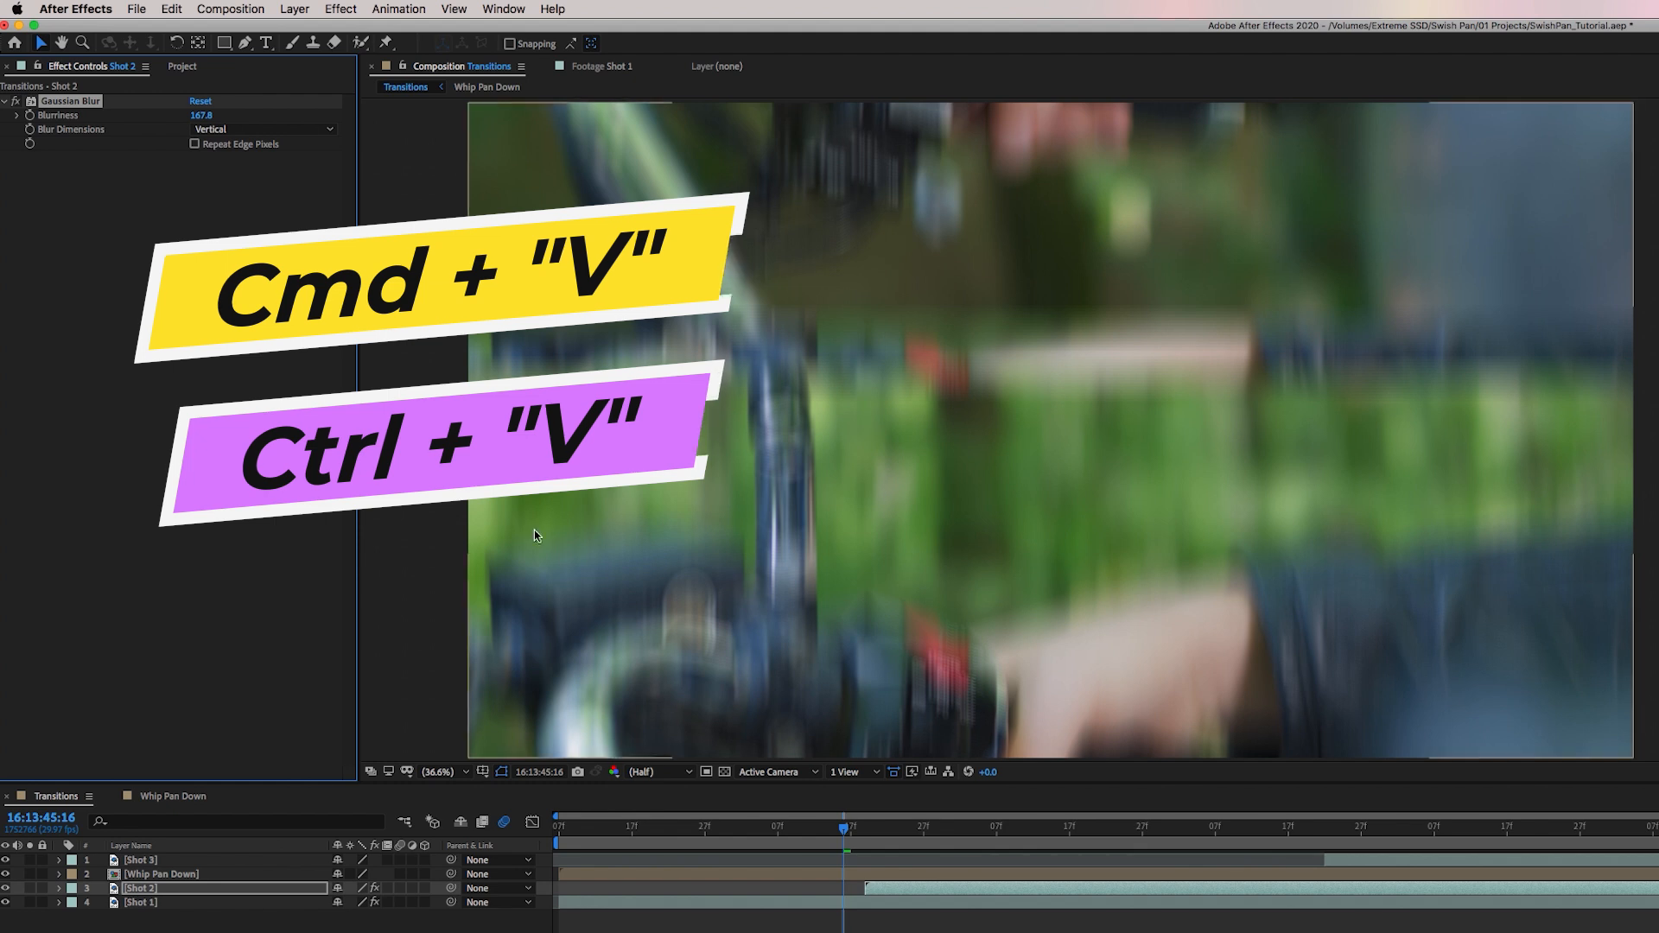
pyautogui.moveTo(849, 827); pyautogui.dragTo(608, 828)
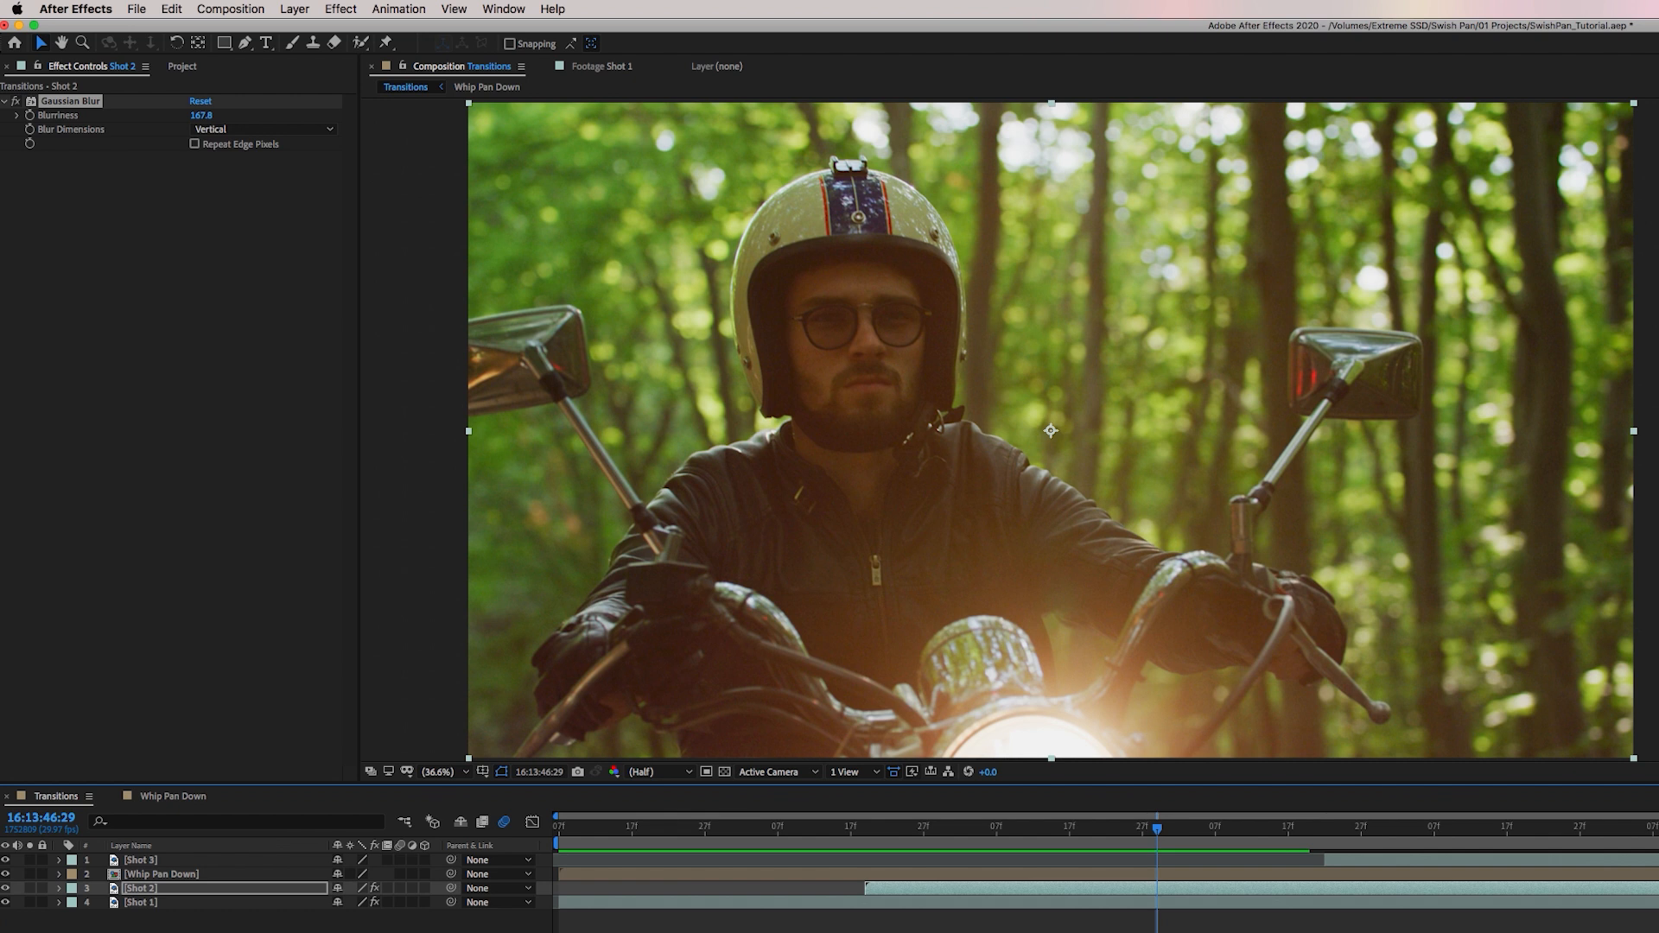
pyautogui.moveTo(1208, 863)
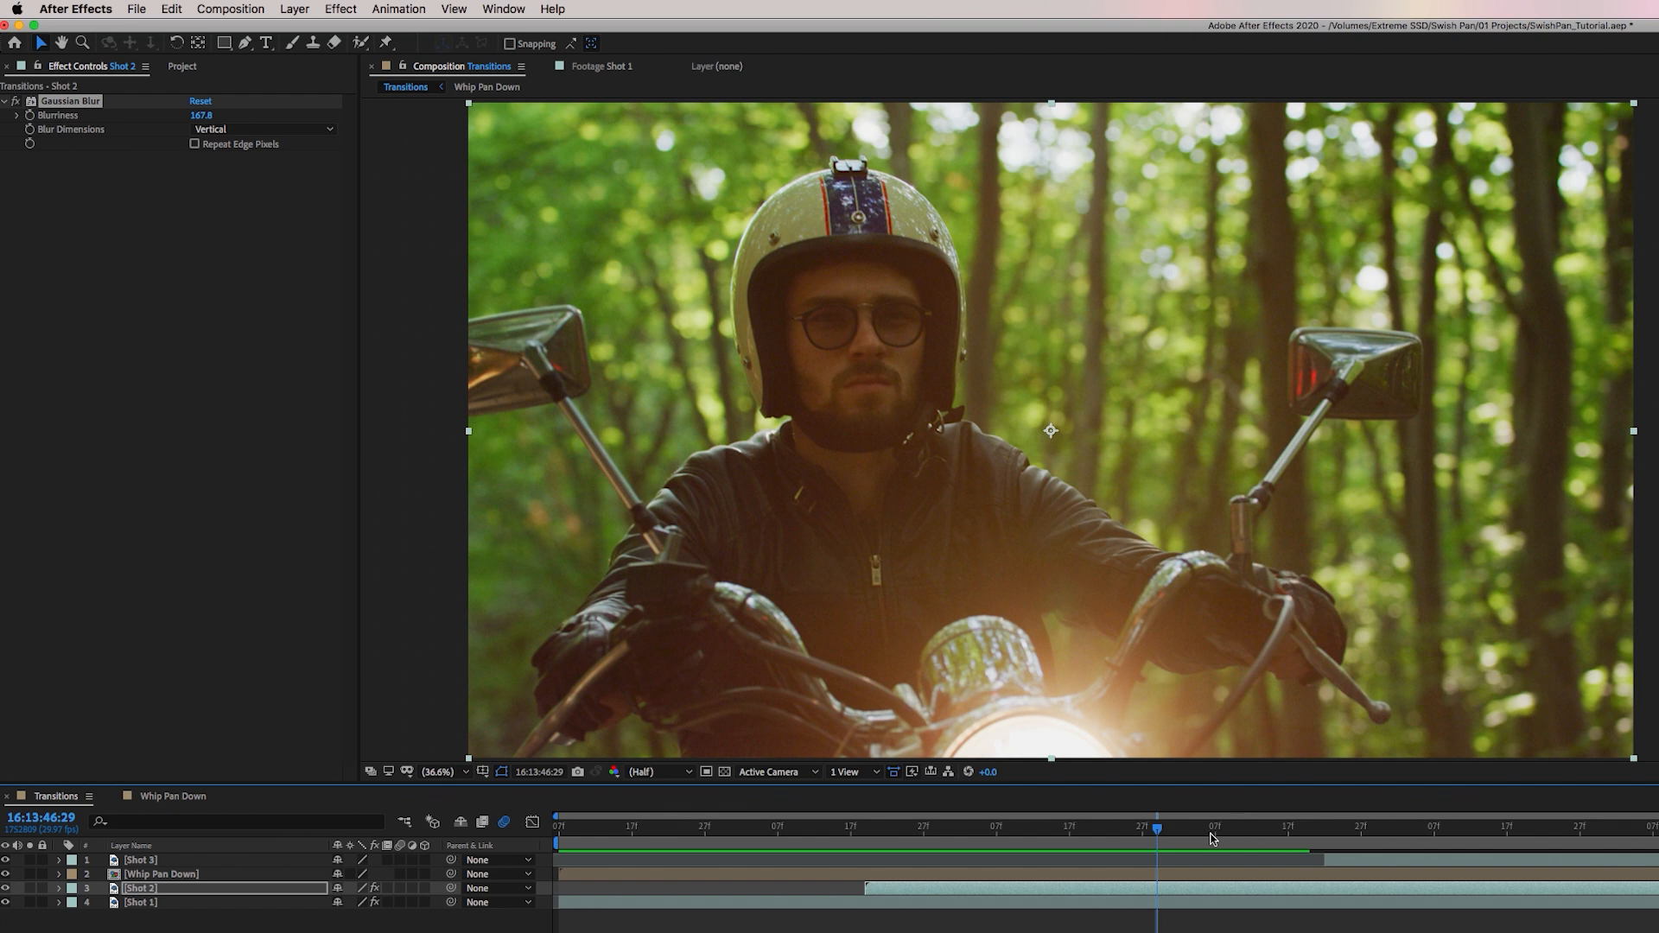
pyautogui.moveTo(1156, 829); pyautogui.dragTo(1269, 828)
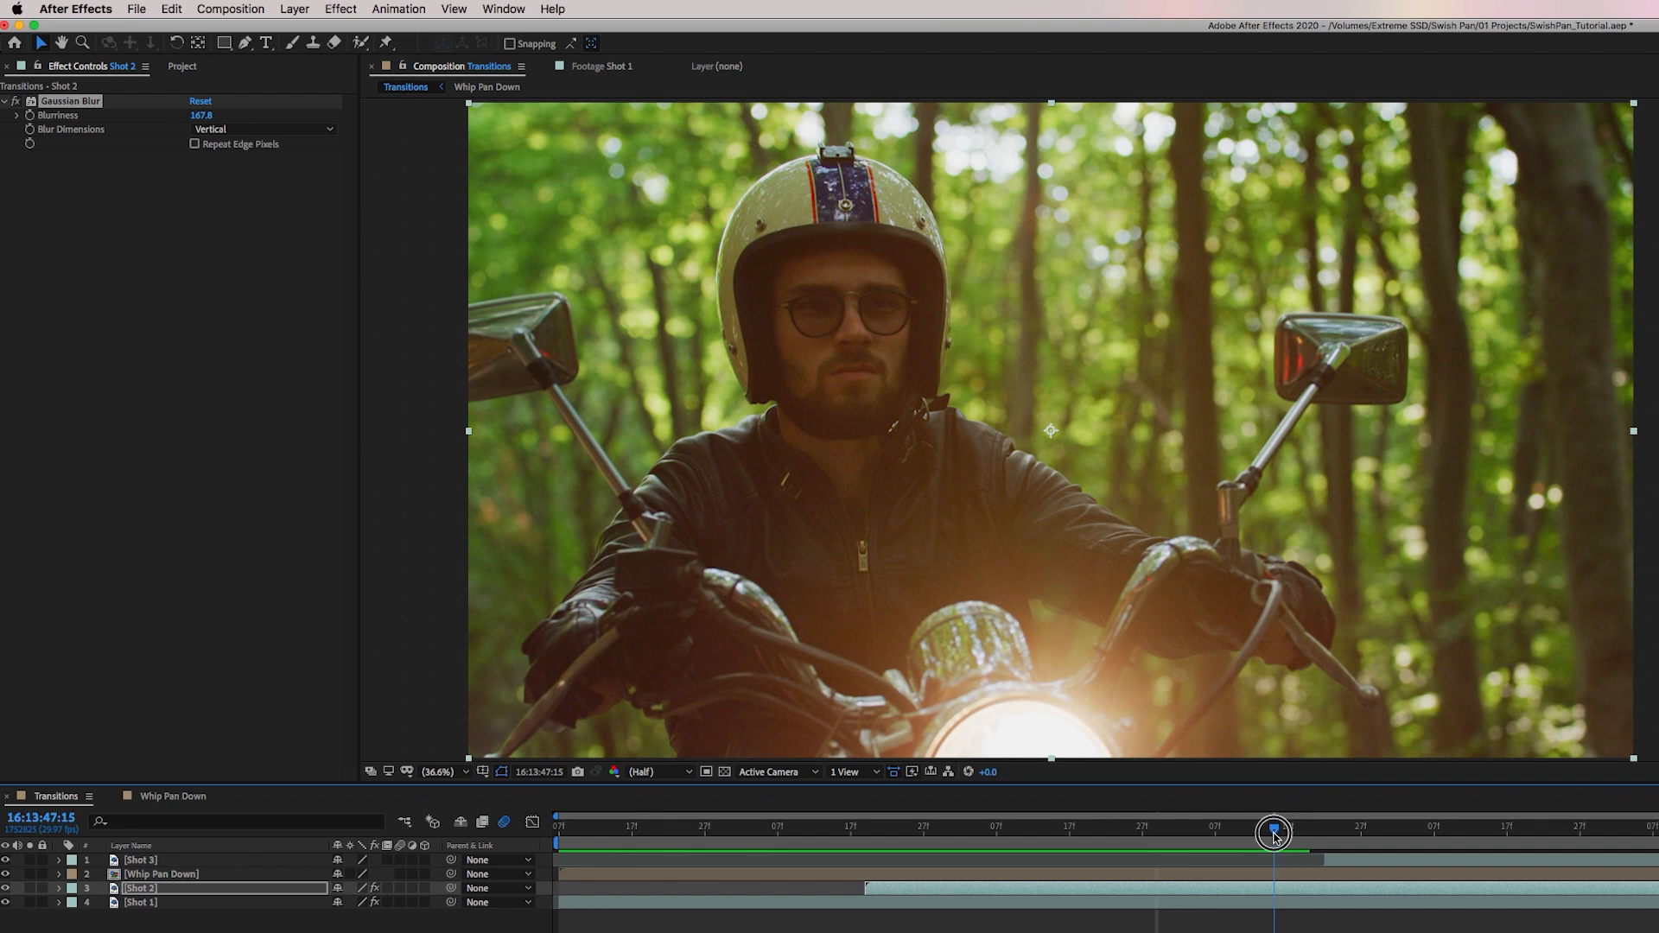
pyautogui.moveTo(1275, 831); pyautogui.dragTo(1389, 868)
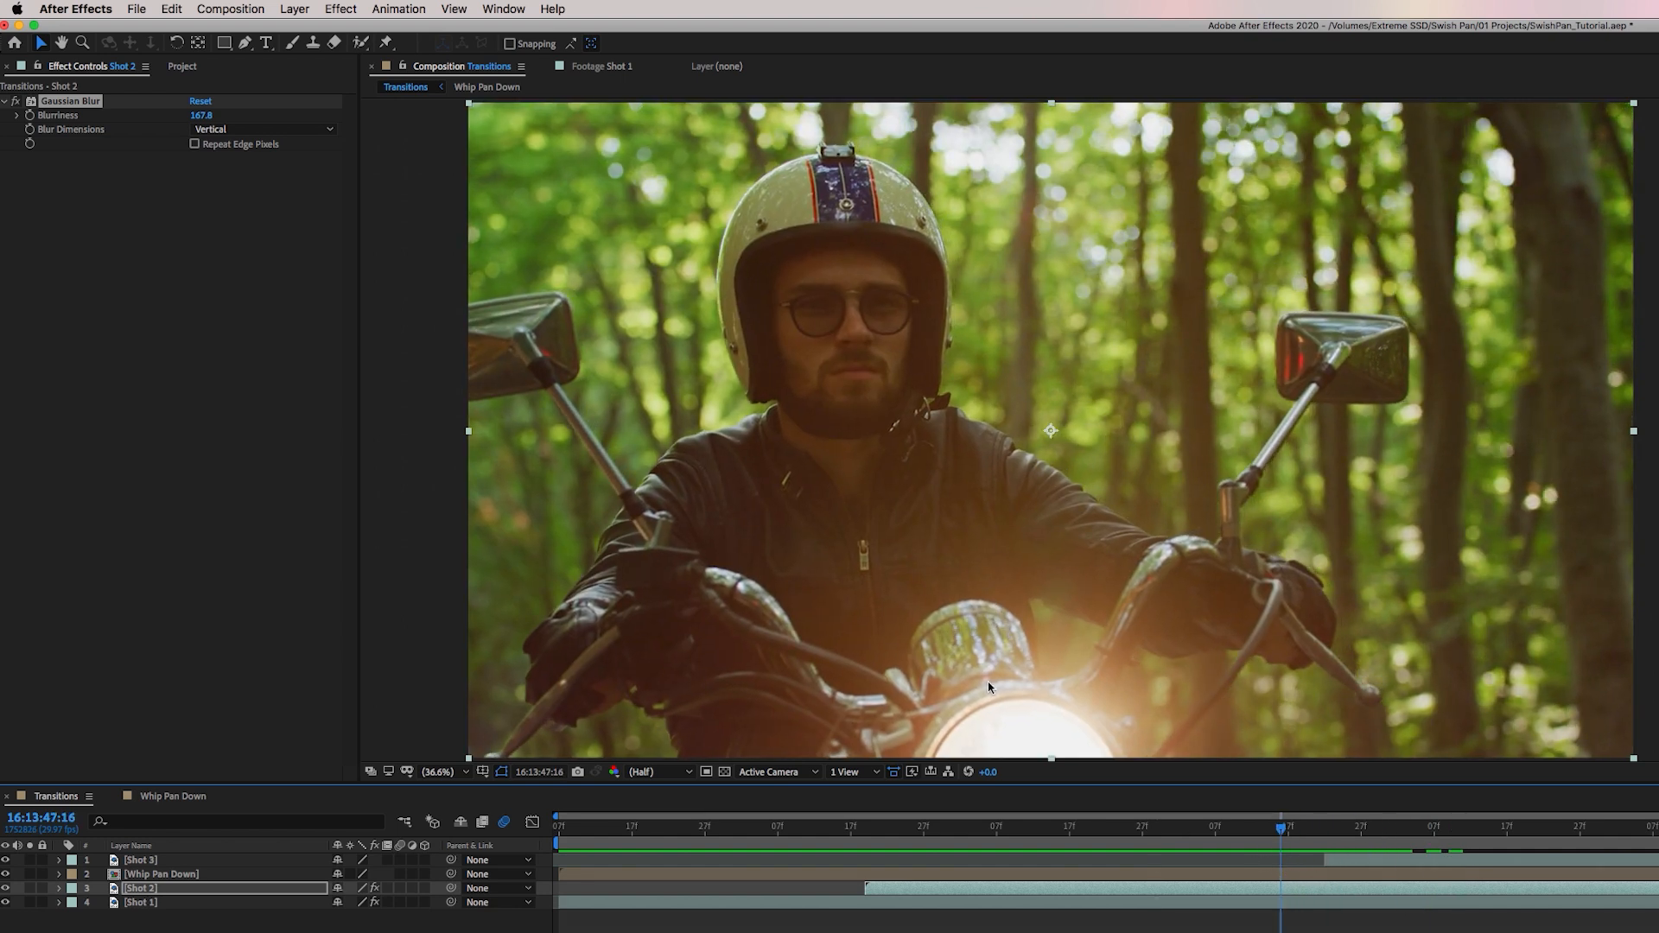
# Add Adjustment Layer 2 and select it to move it above Shot 3.
pyautogui.click(294, 7)
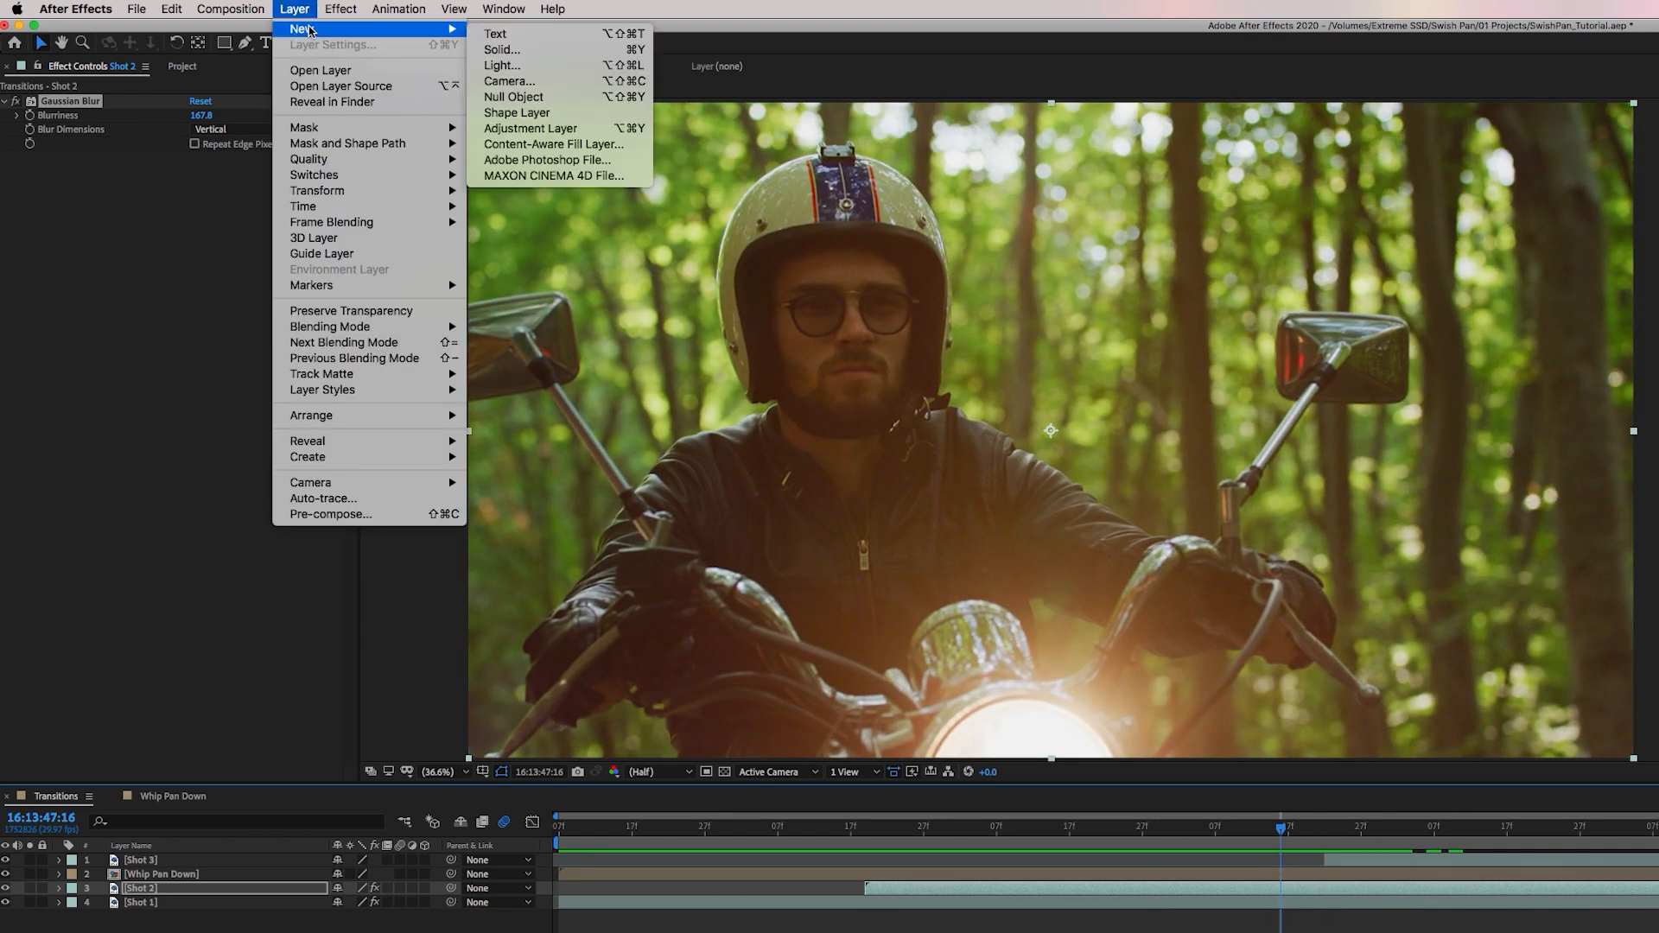
pyautogui.click(530, 128)
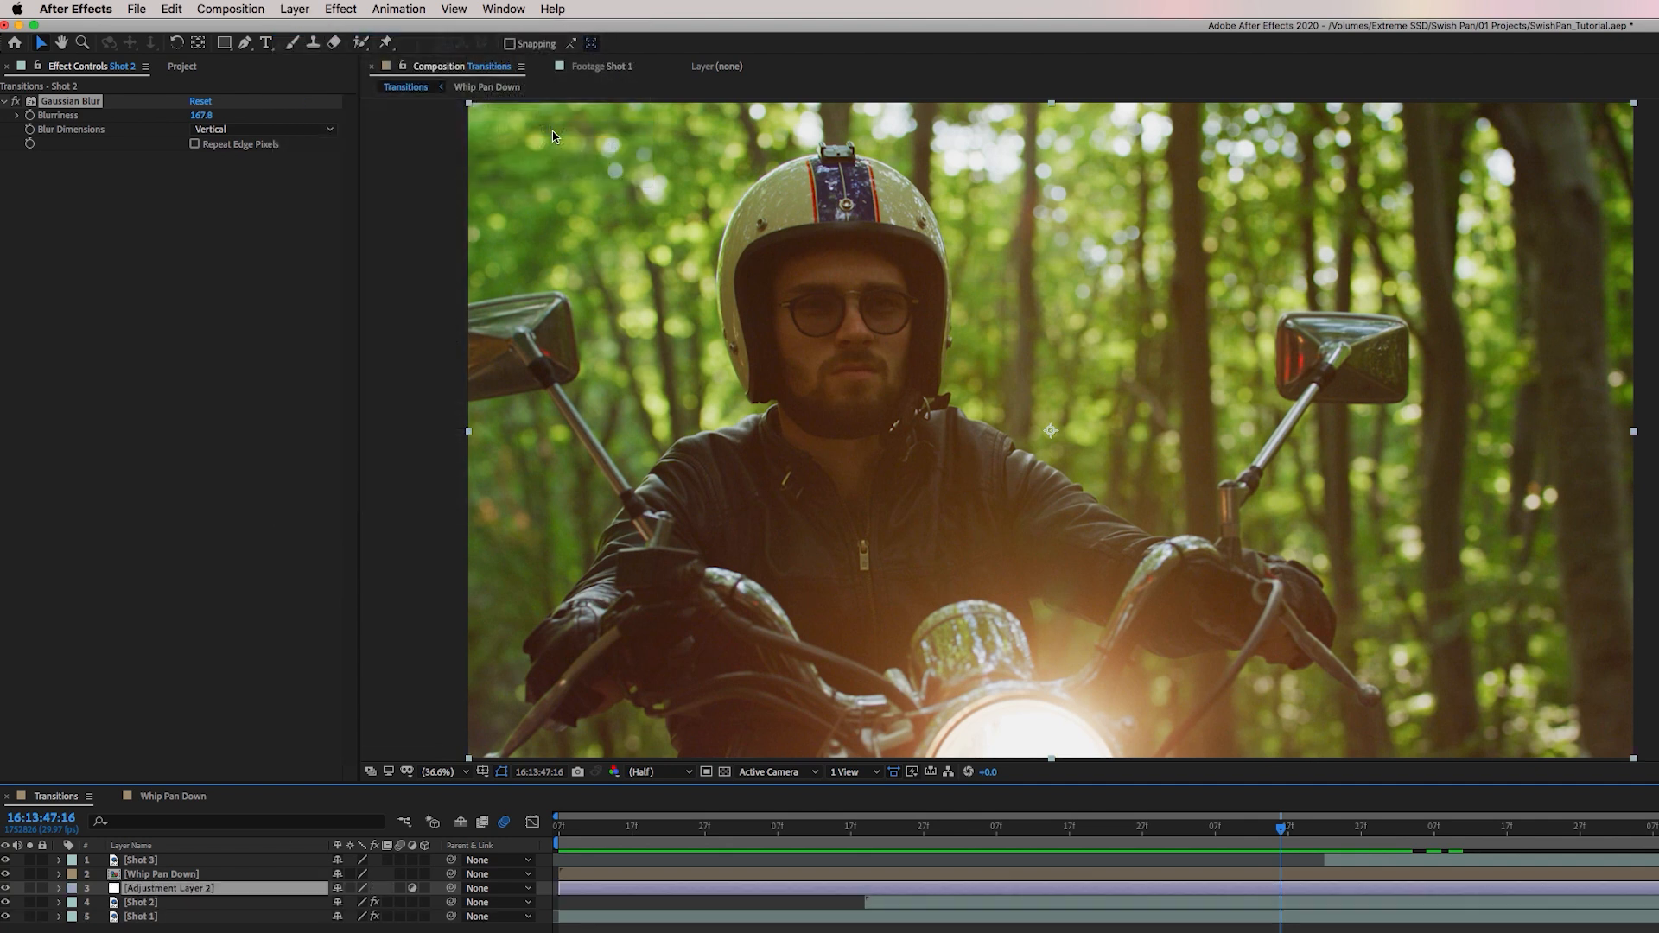
pyautogui.click(162, 887)
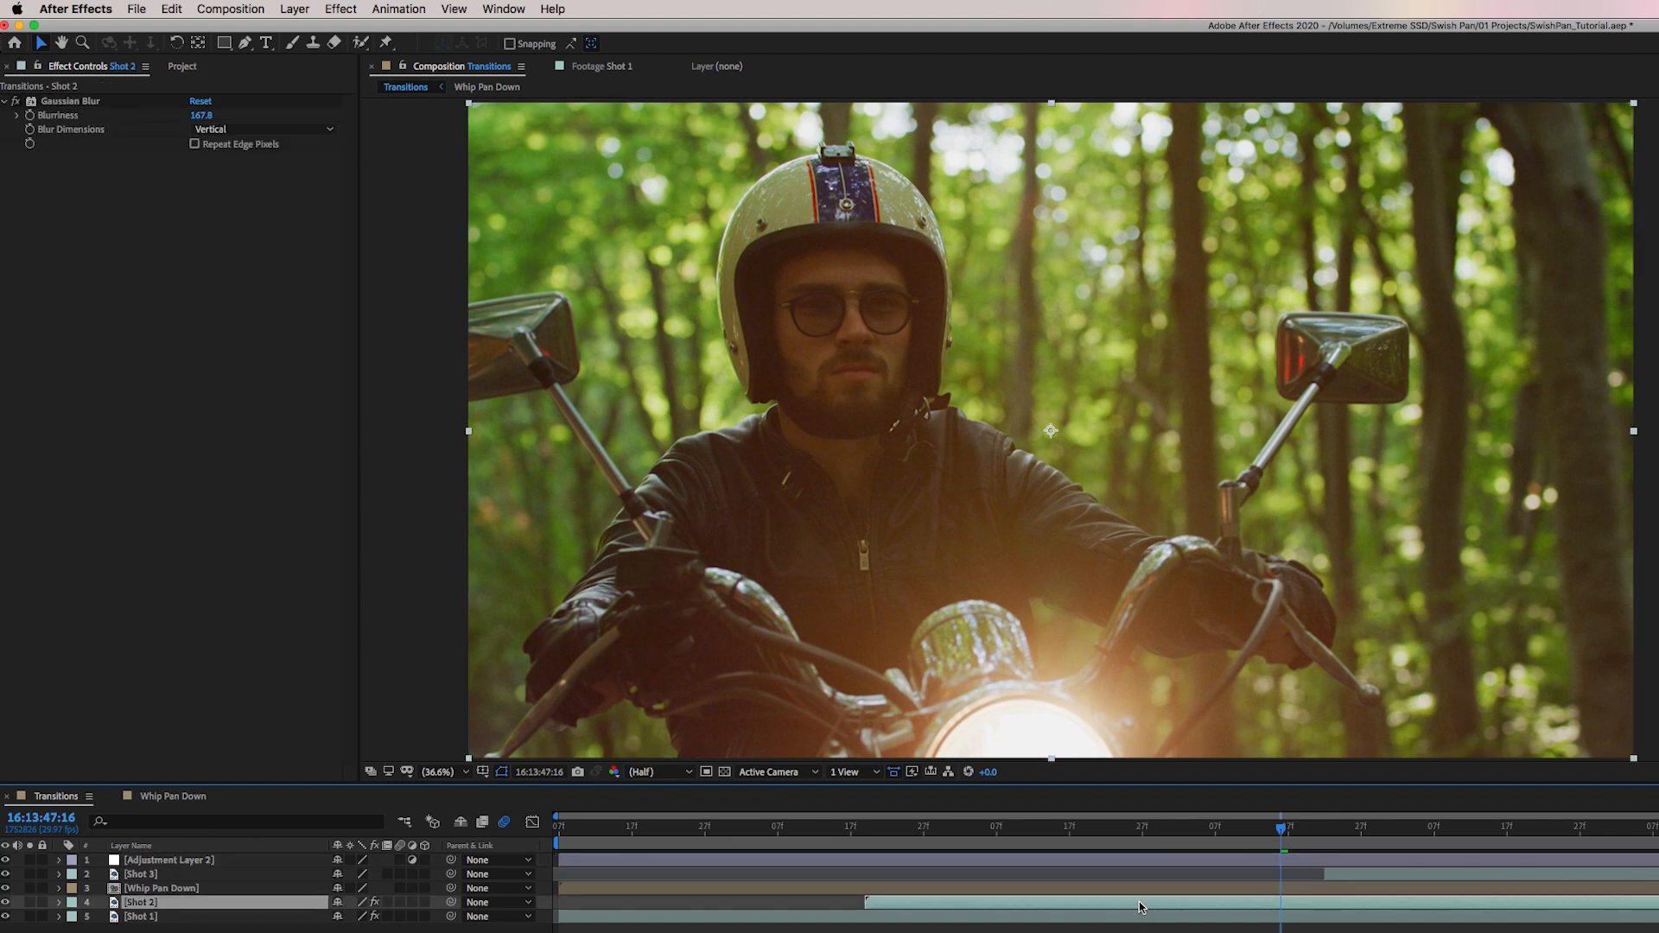
pyautogui.moveTo(1153, 890)
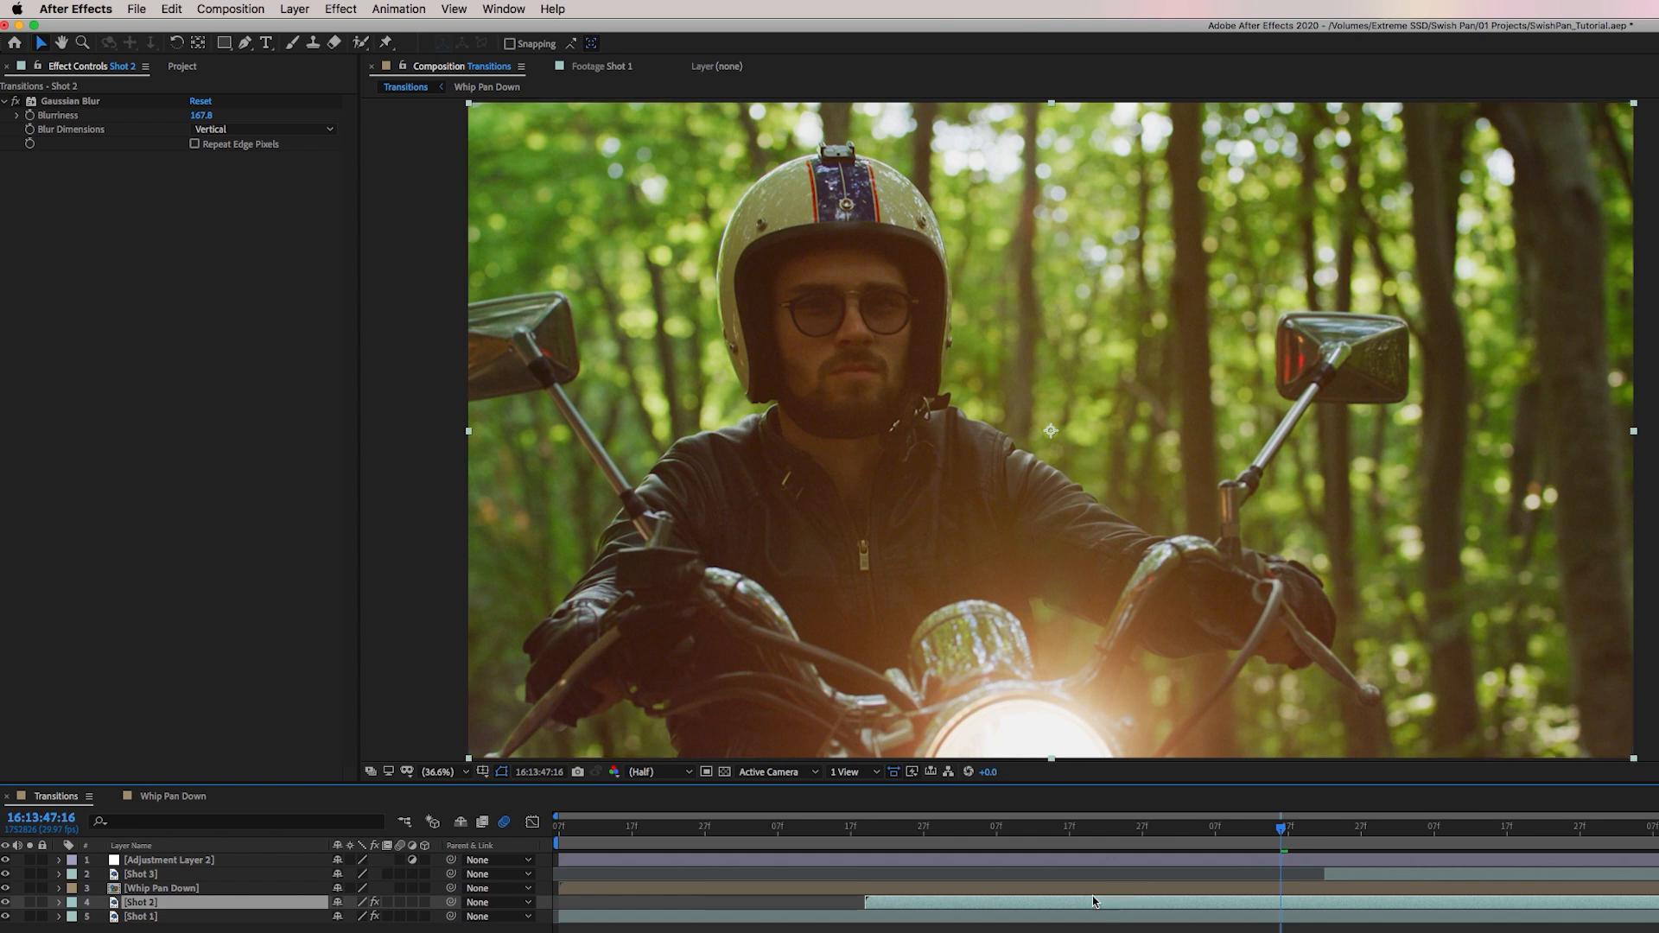
# Duplicate the Shot 2 layer using the Edit menu.
pyautogui.click(155, 9)
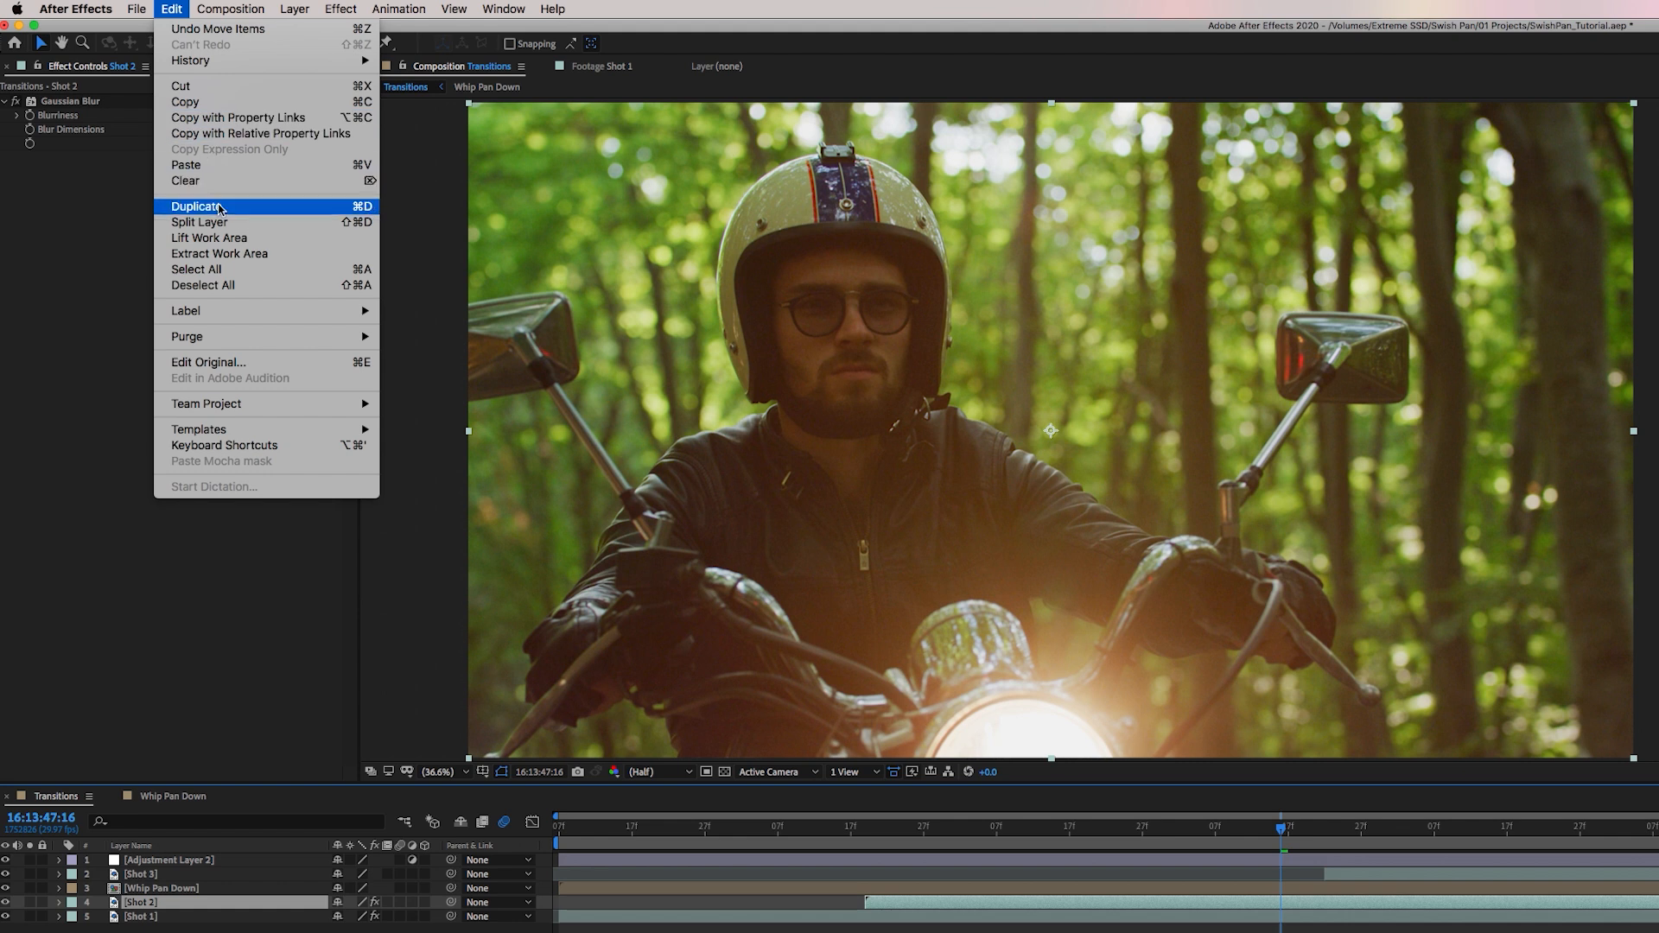
pyautogui.click(200, 205)
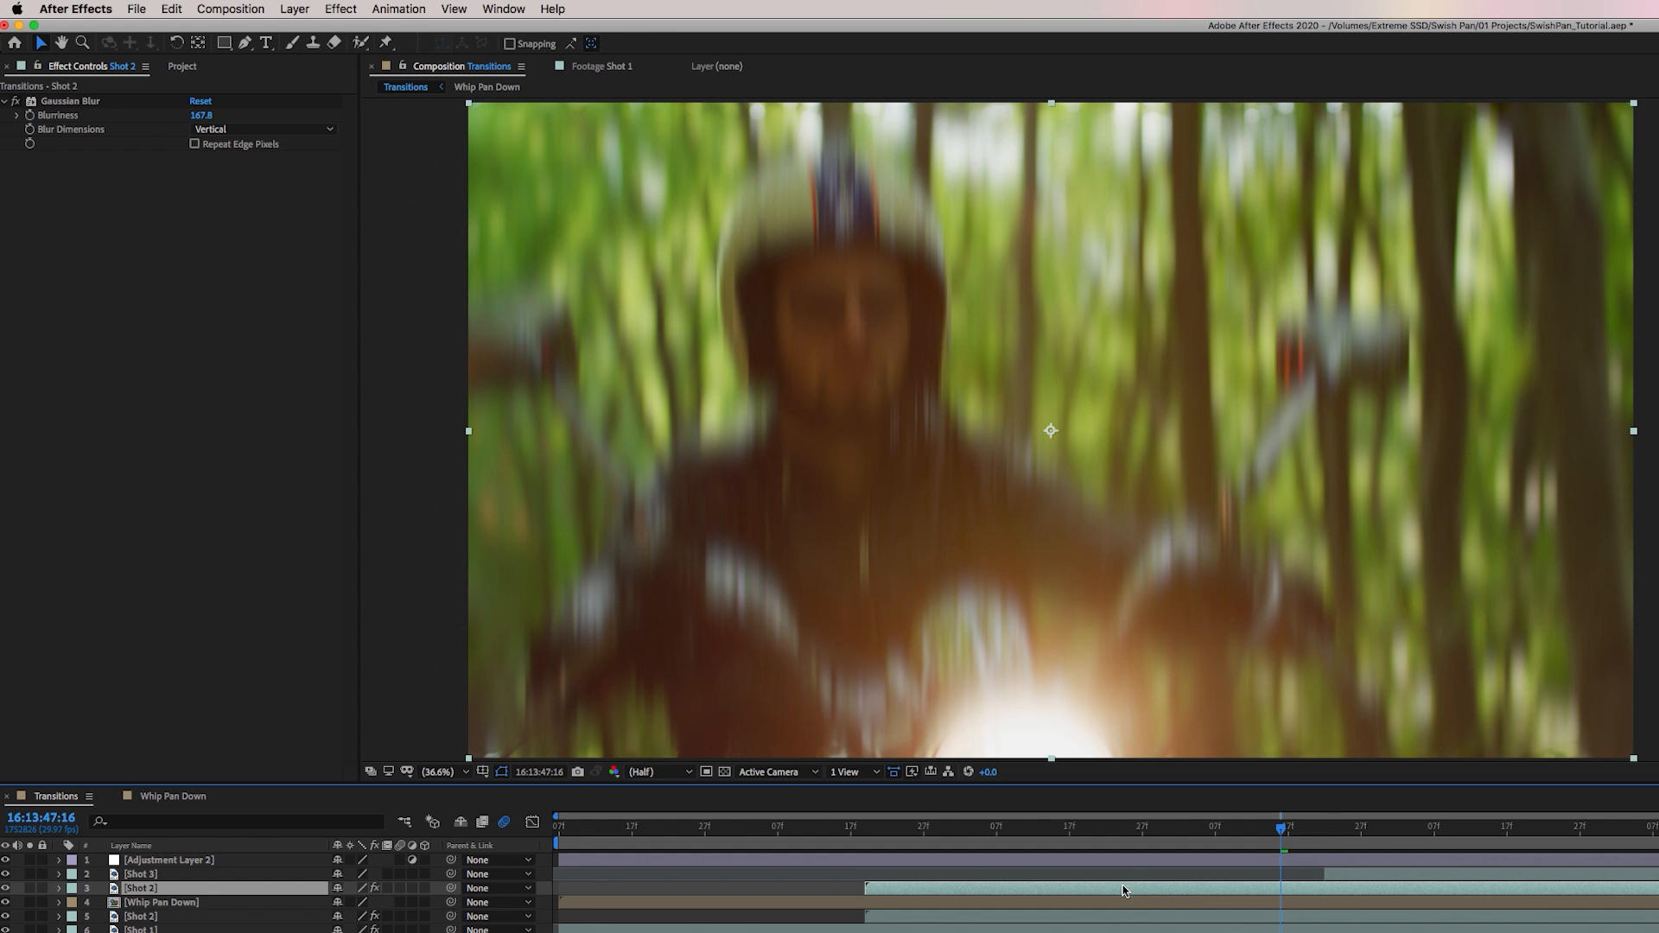
pyautogui.click(69, 101)
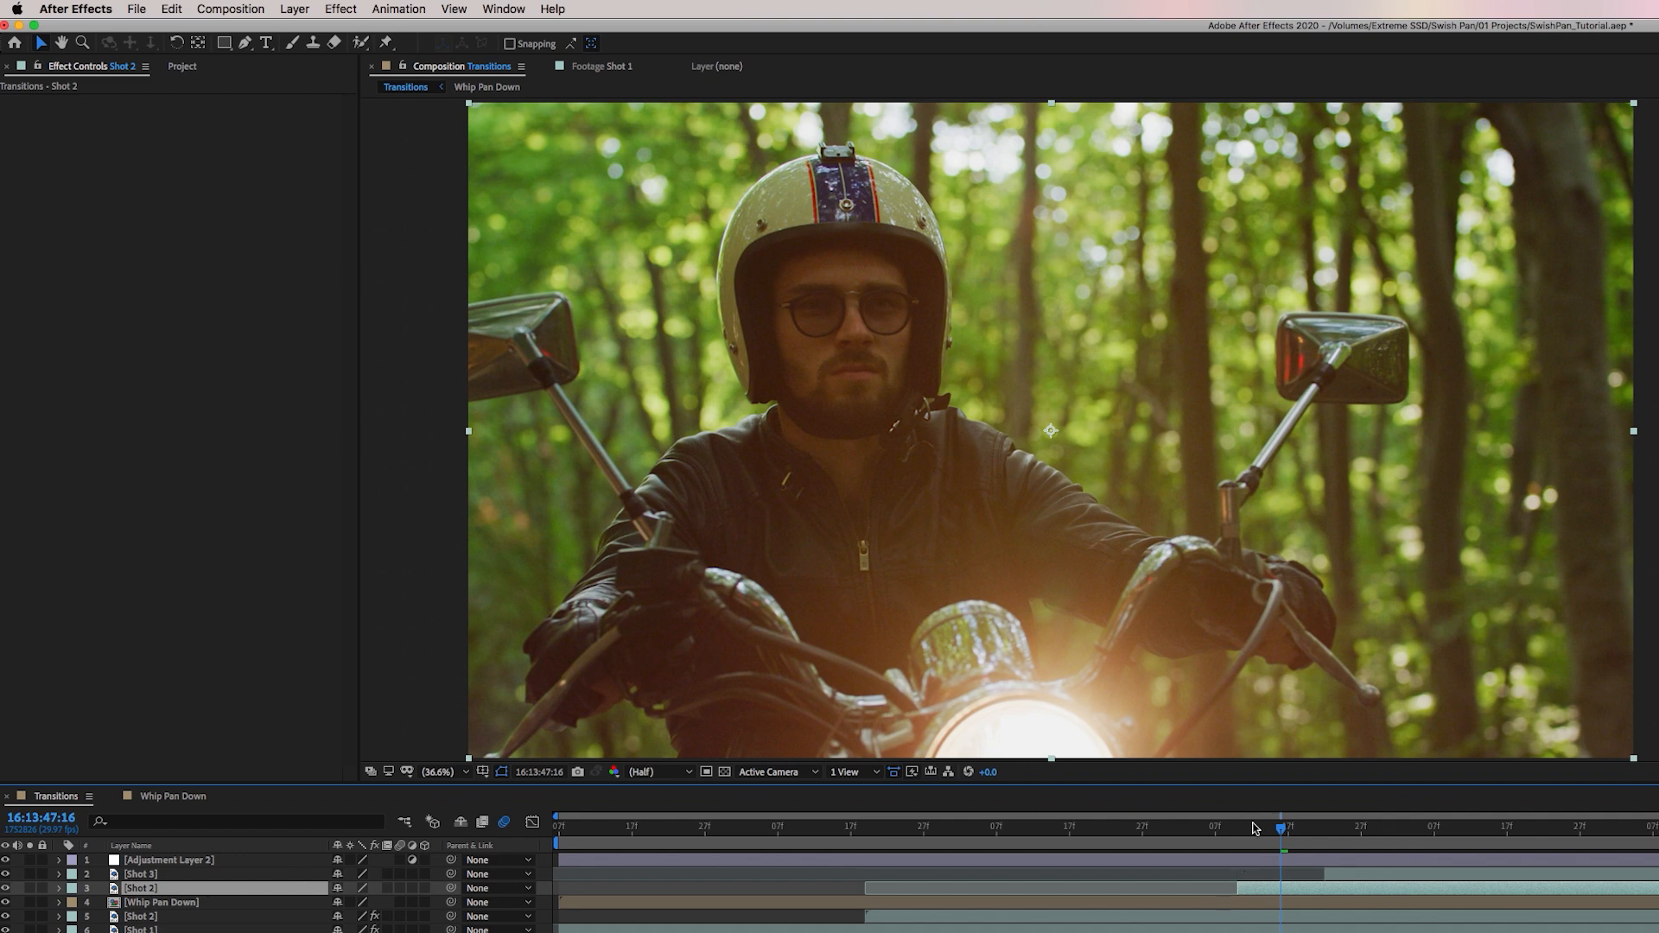
# Scrub the transition and start the unblurred Shot 2 copy at the second transition point.
pyautogui.moveTo(1280, 829); pyautogui.dragTo(871, 852)
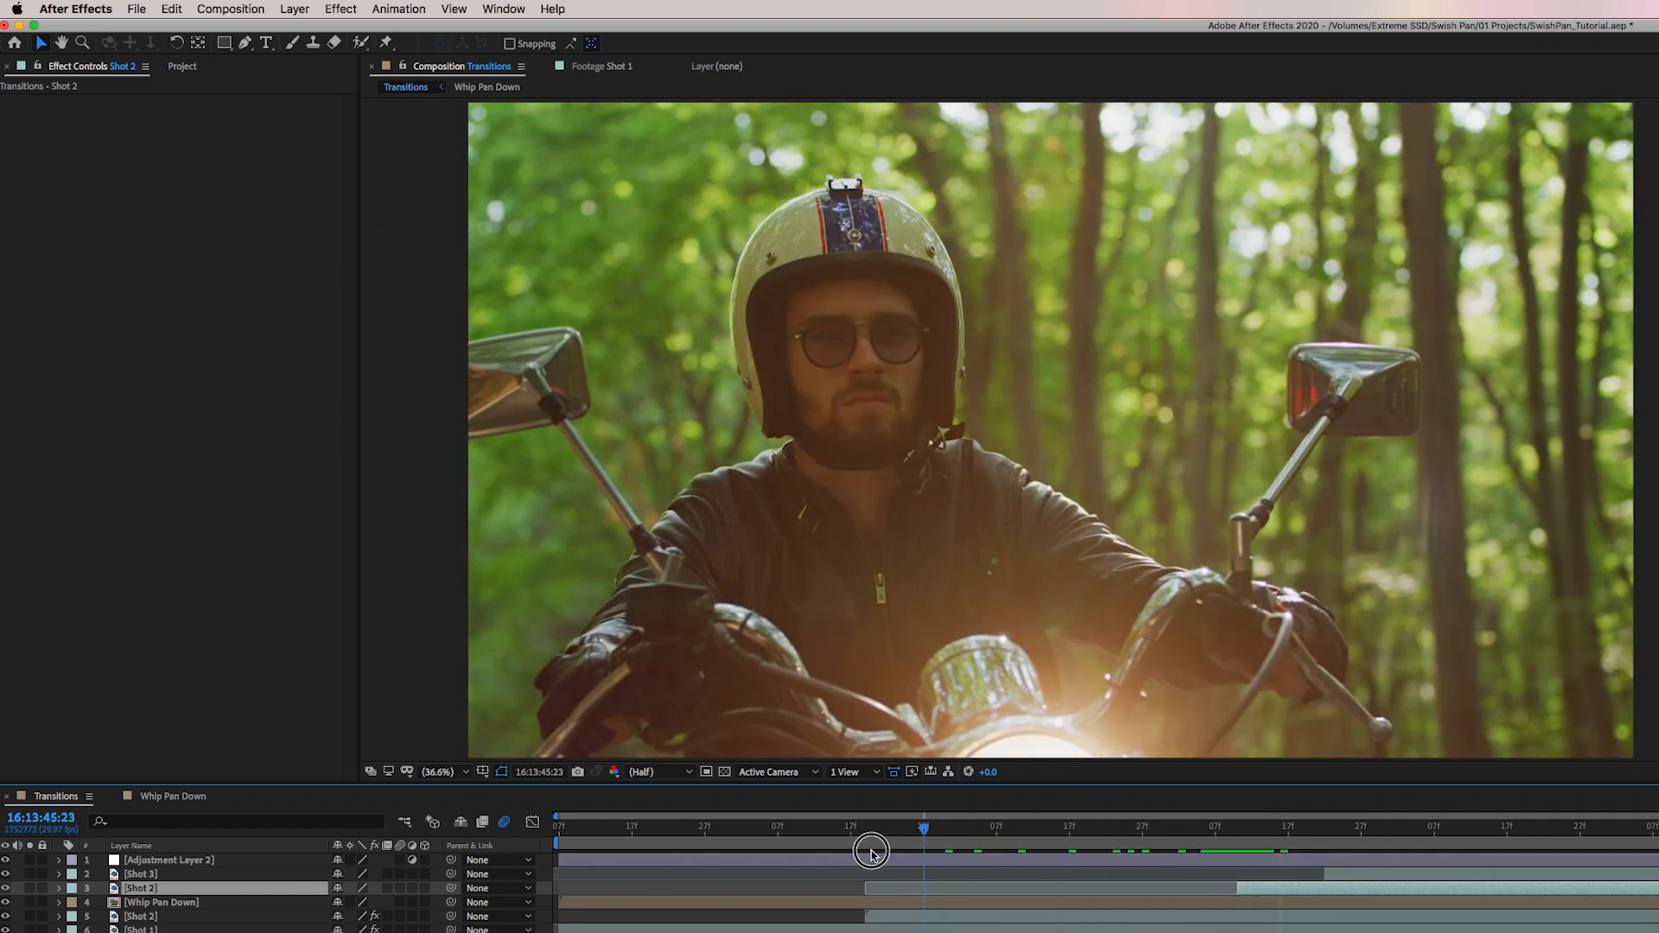
pyautogui.moveTo(870, 851); pyautogui.dragTo(896, 864)
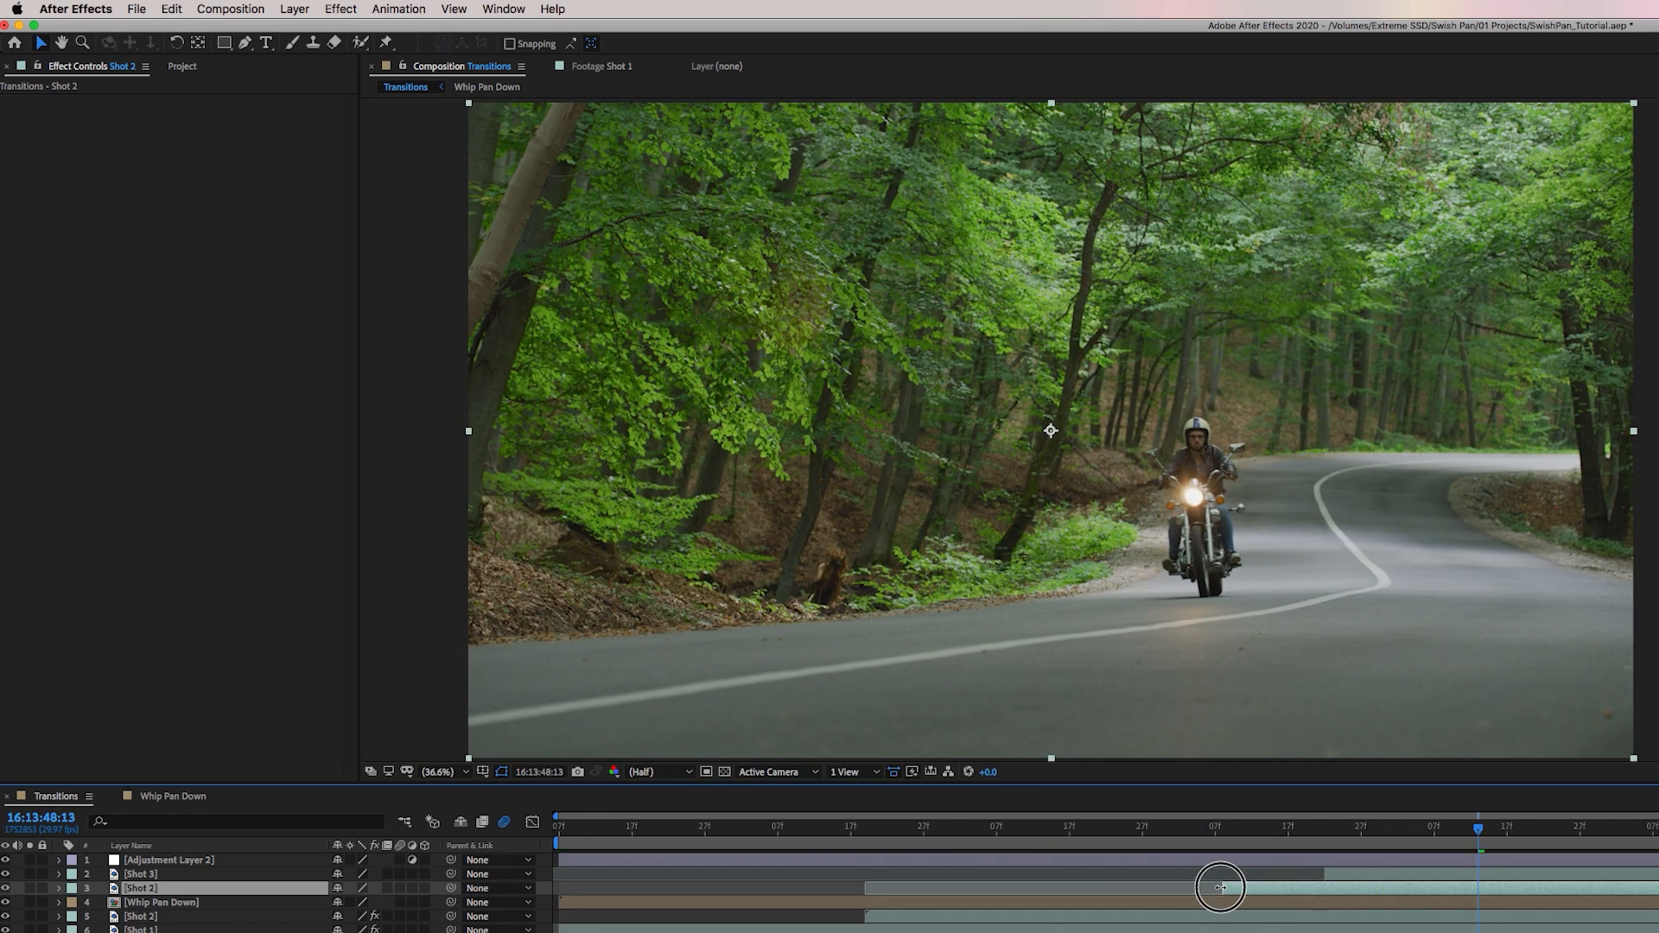
pyautogui.moveTo(1220, 886); pyautogui.dragTo(1203, 835)
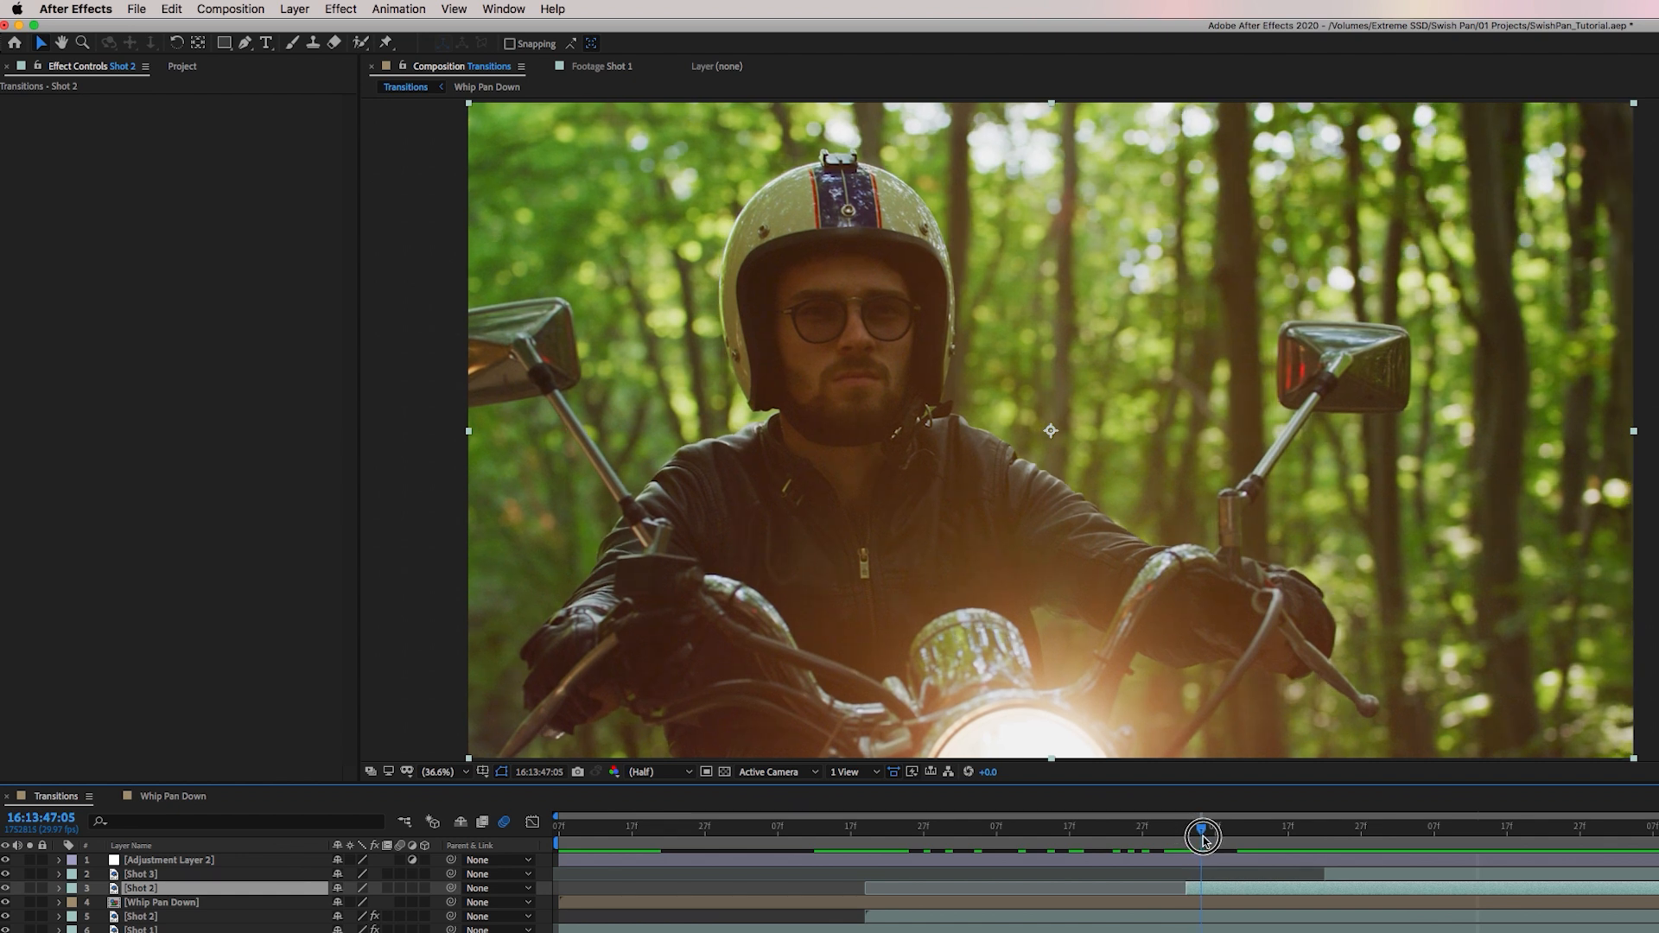
# Add Transform to Adjustment Layer 2 and keyframe Position sideways out of frame to 5940, 1080.
pyautogui.click(167, 860)
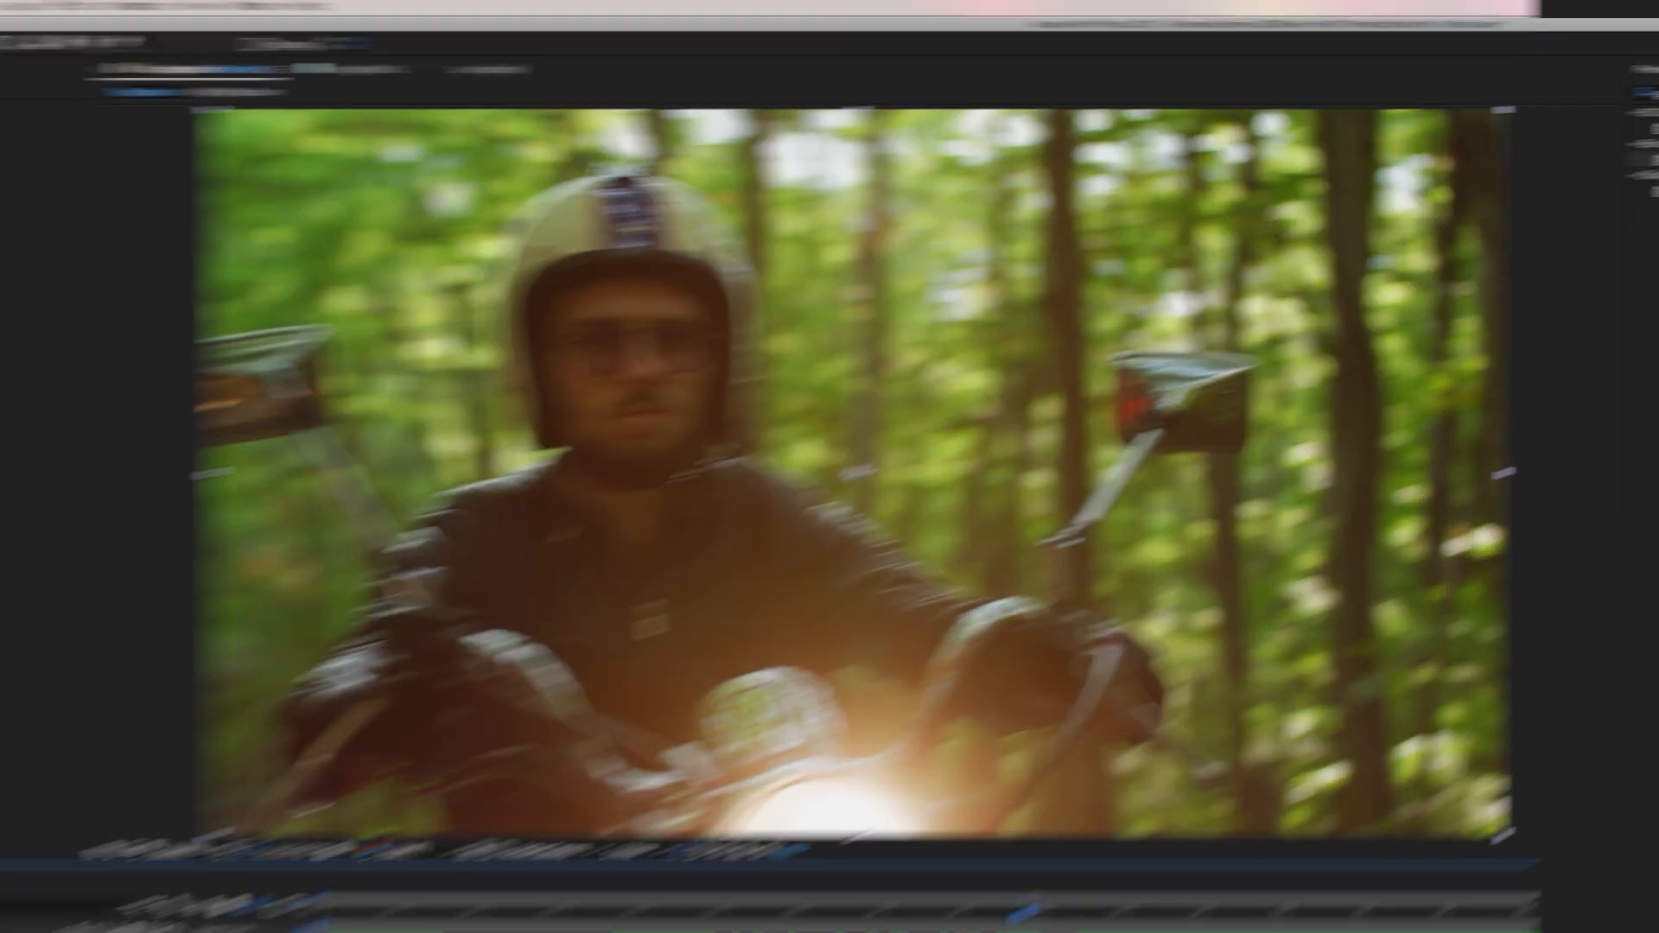
pyautogui.write('transf')
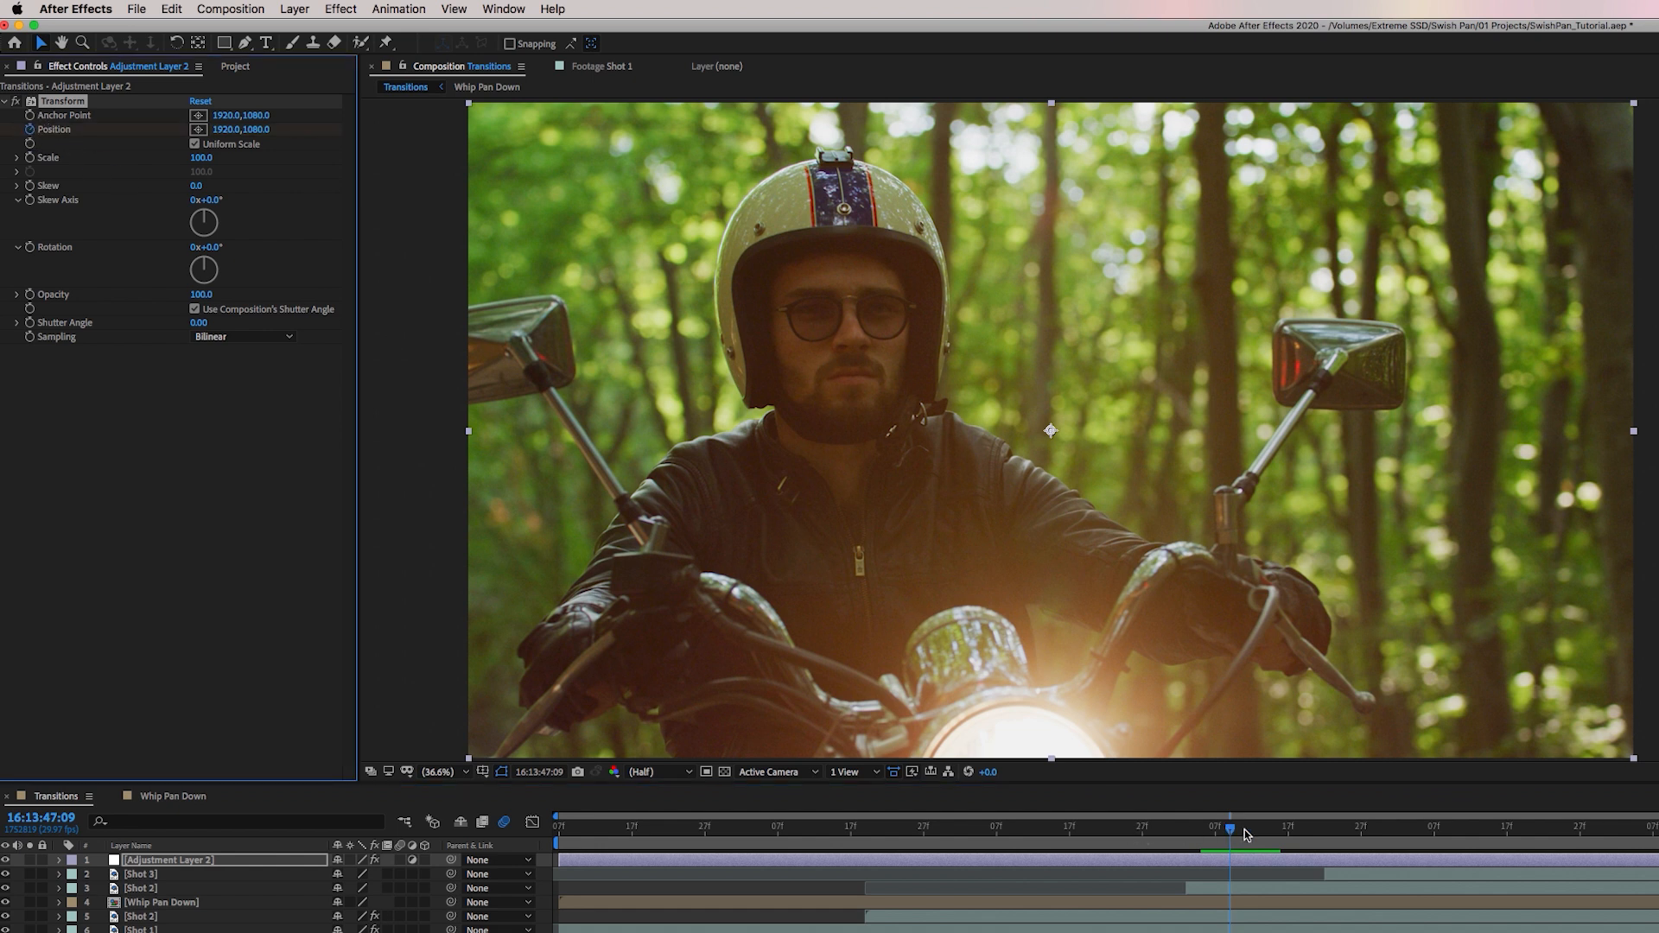
pyautogui.moveTo(1238, 832); pyautogui.dragTo(1402, 831)
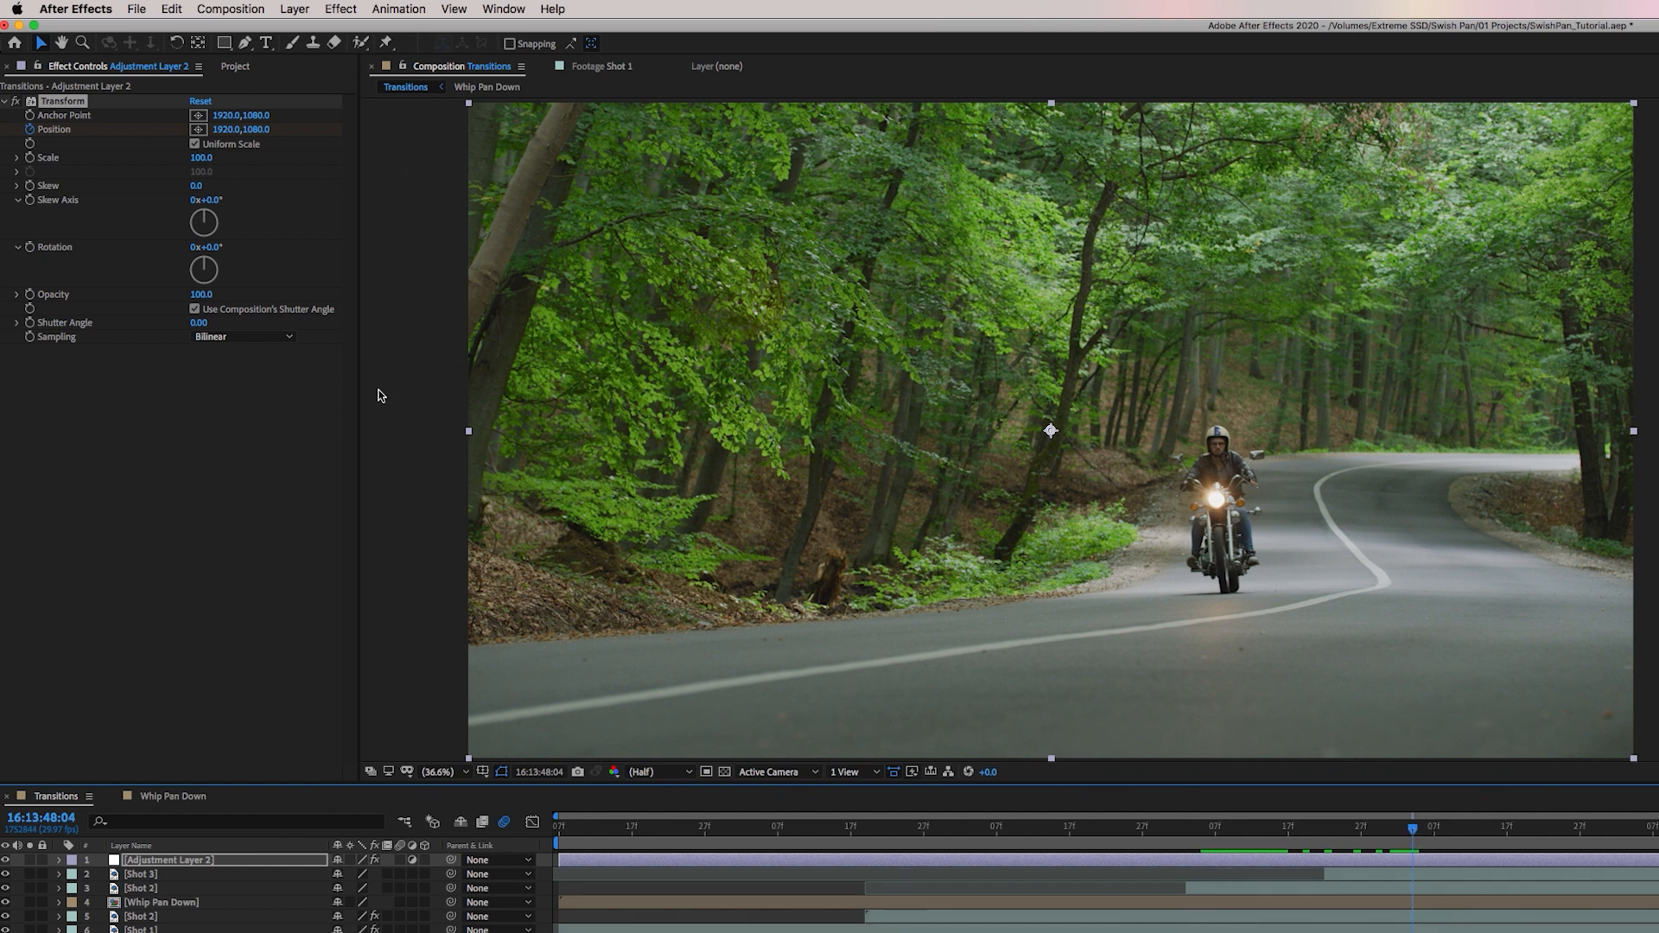
pyautogui.click(227, 130)
pyautogui.write('5940')
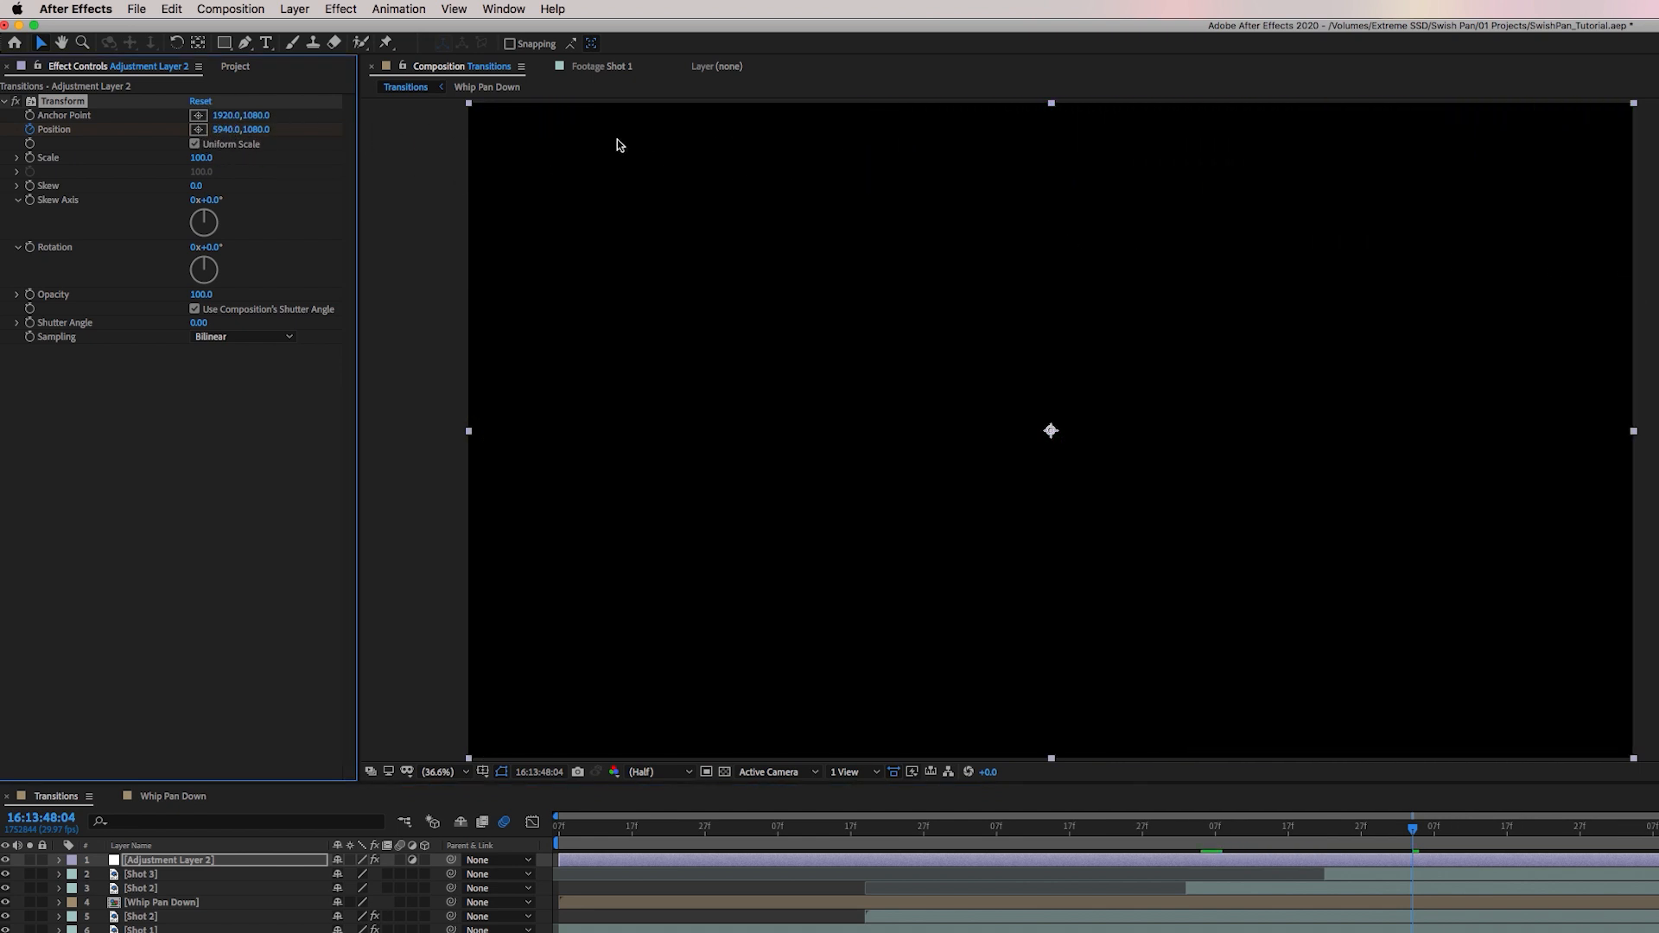
pyautogui.doubleClick(228, 129)
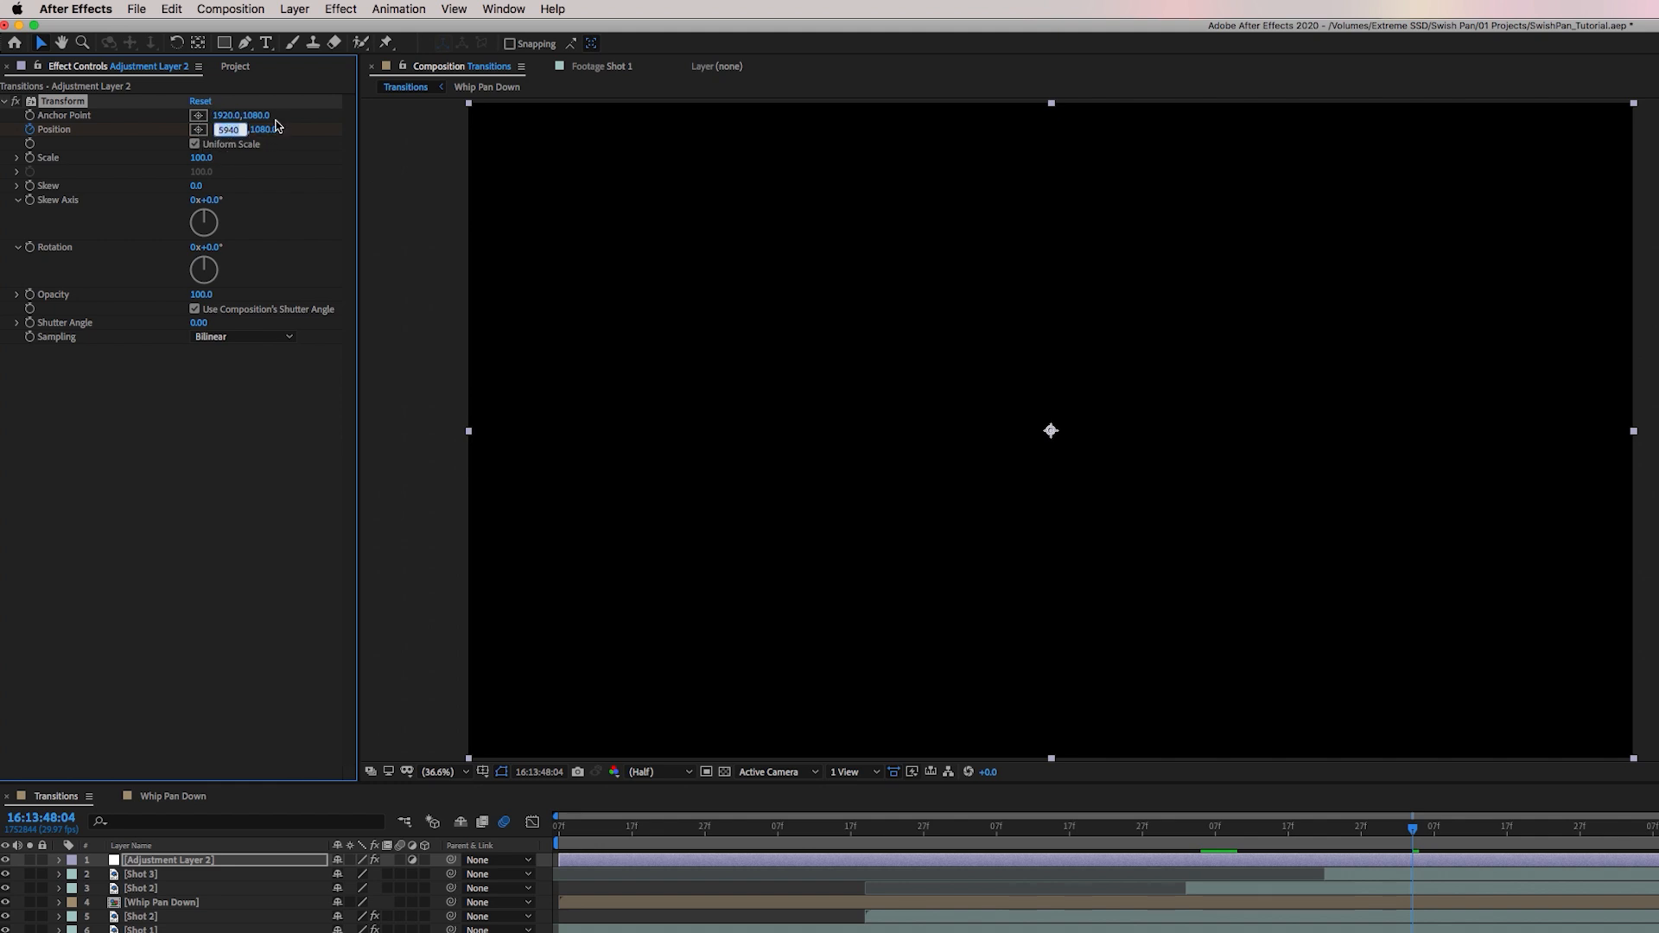
pyautogui.write('100')
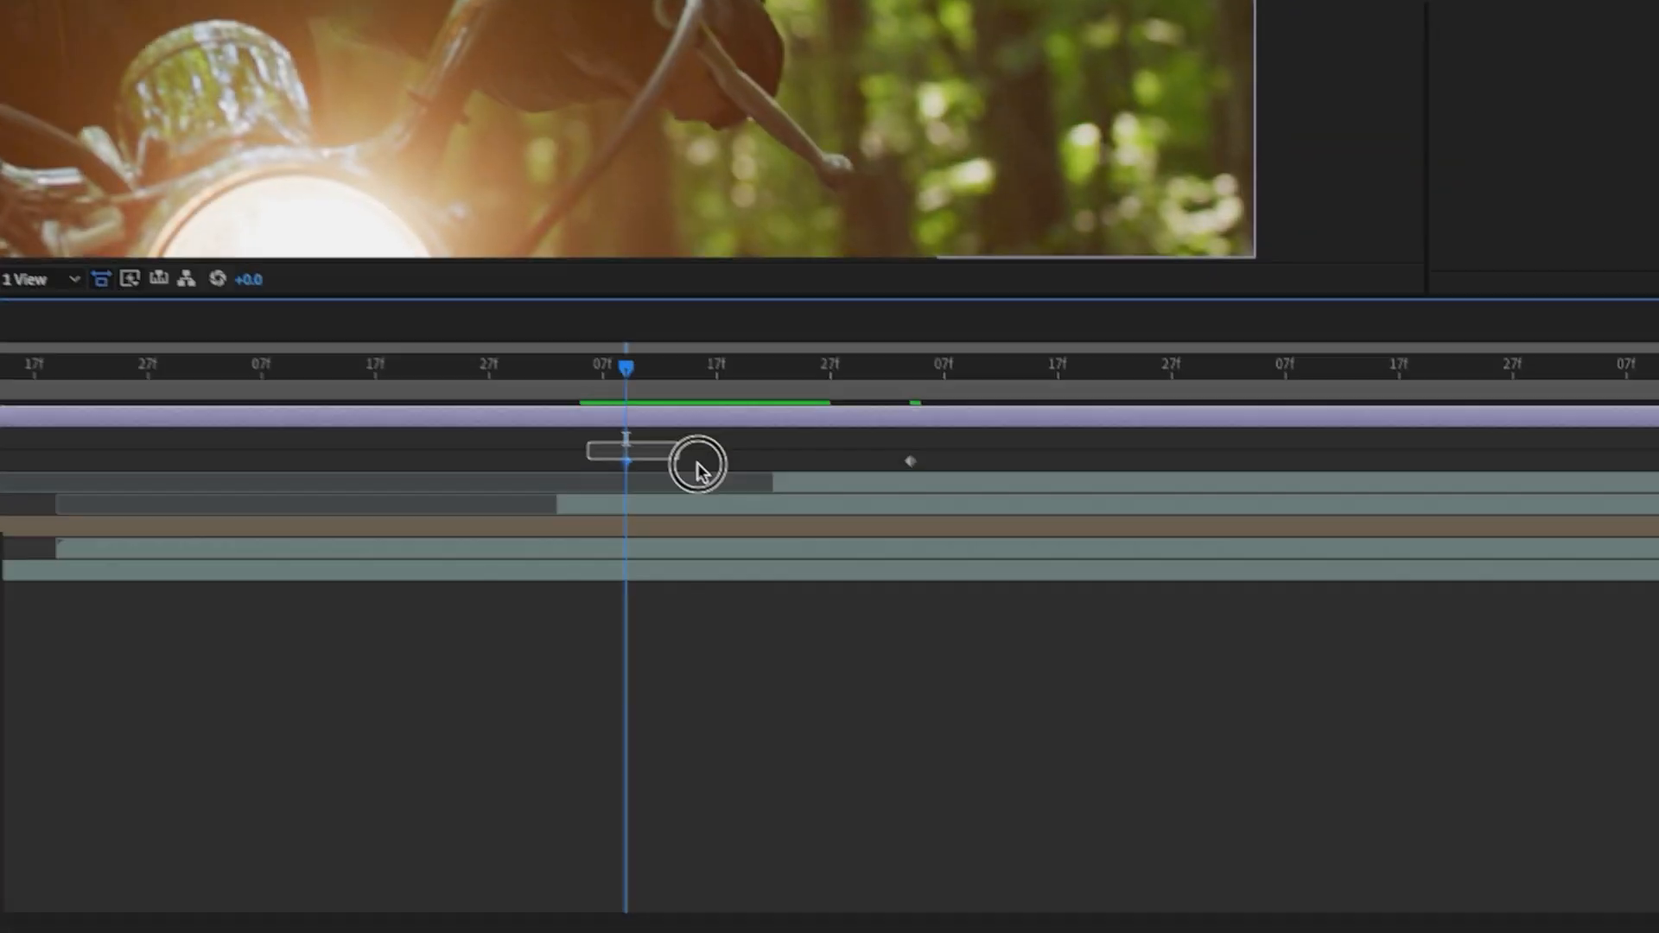
# Apply Easy Ease to Adjustment Layer 2's Position keyframes.
pyautogui.rightClick(908, 481)
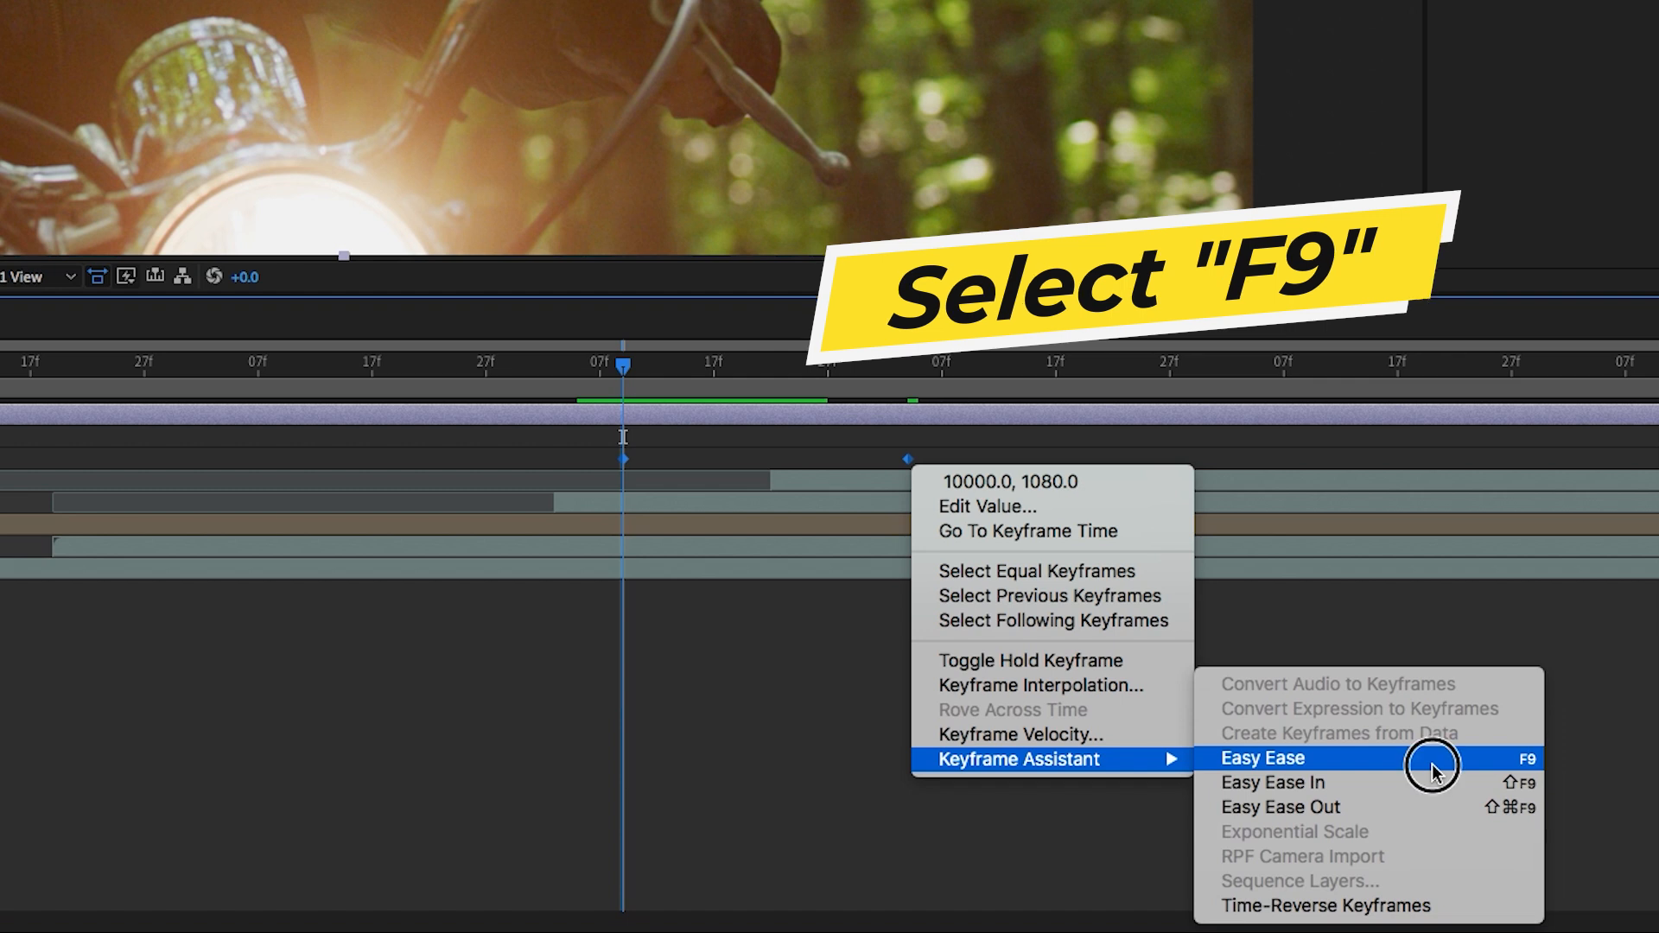
pyautogui.click(1263, 758)
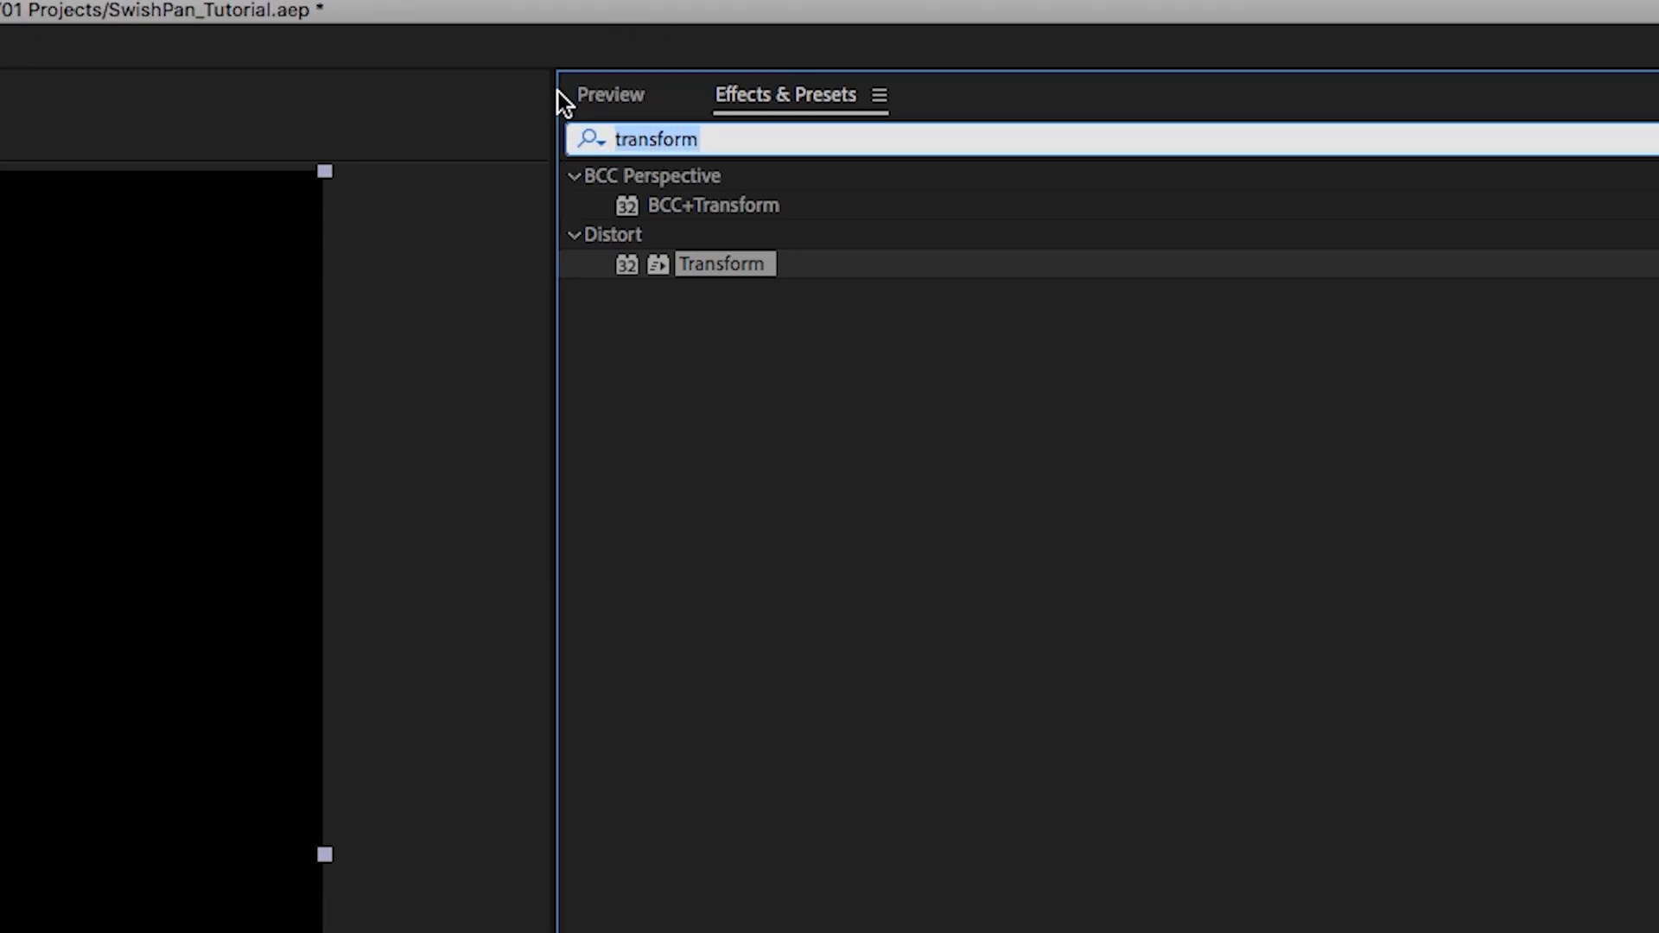
# Apply CC RepeTile with Expand Left 8099 and fine-tune end Position to 9616, 1080.
pyautogui.write('cc repet')
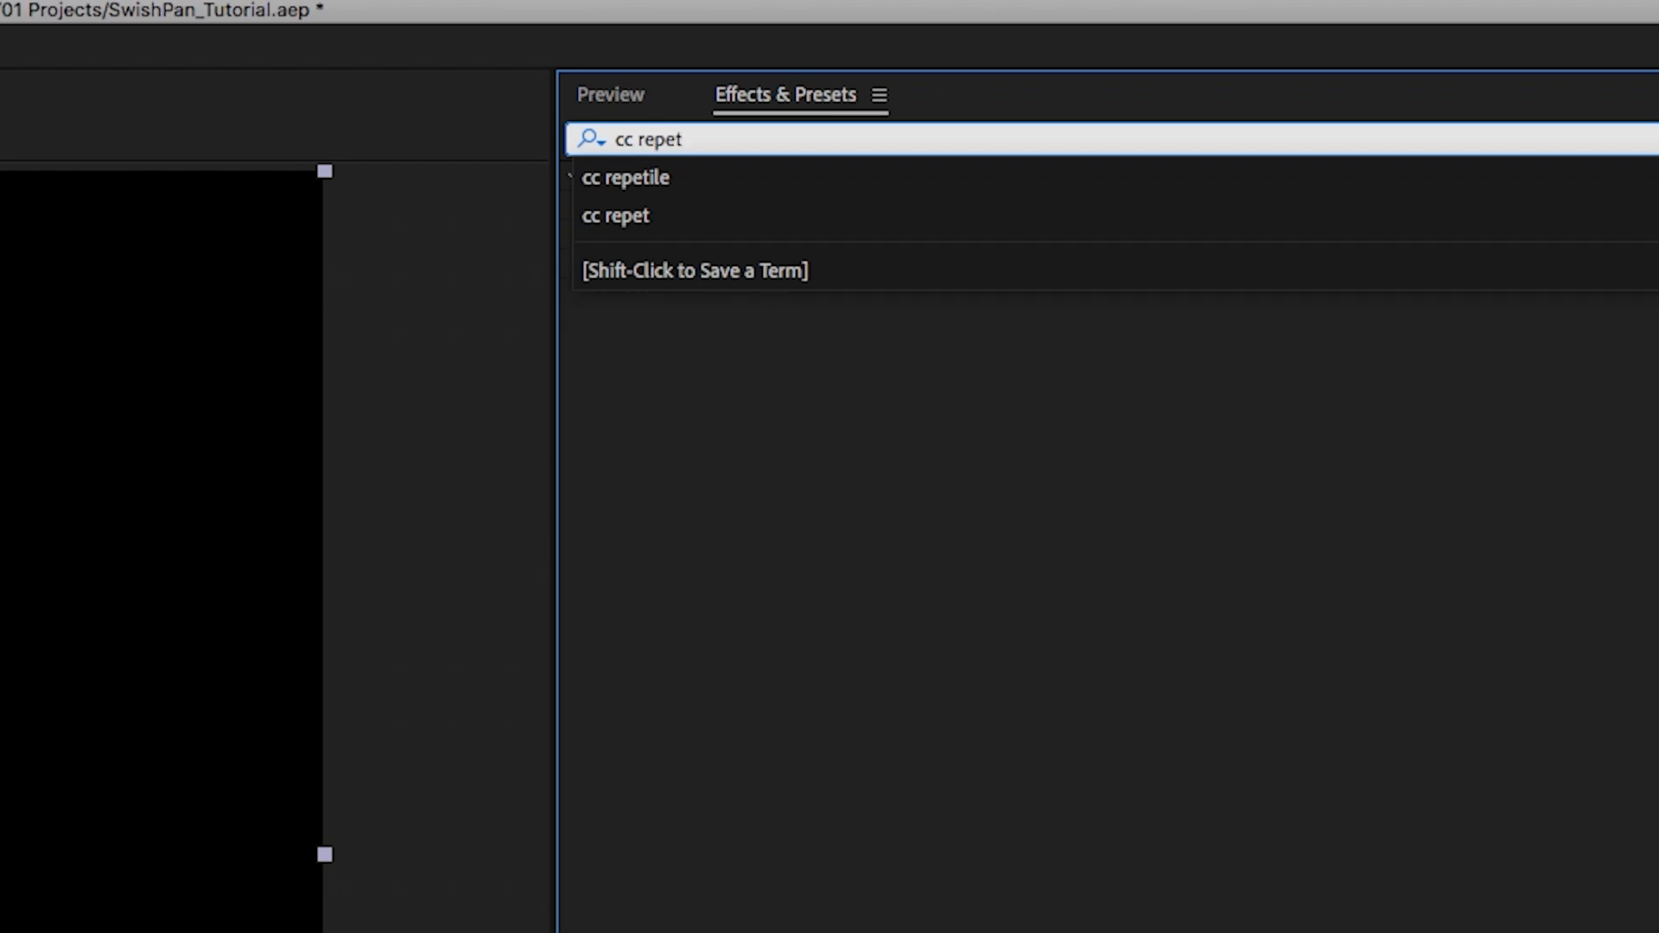
pyautogui.click(625, 179)
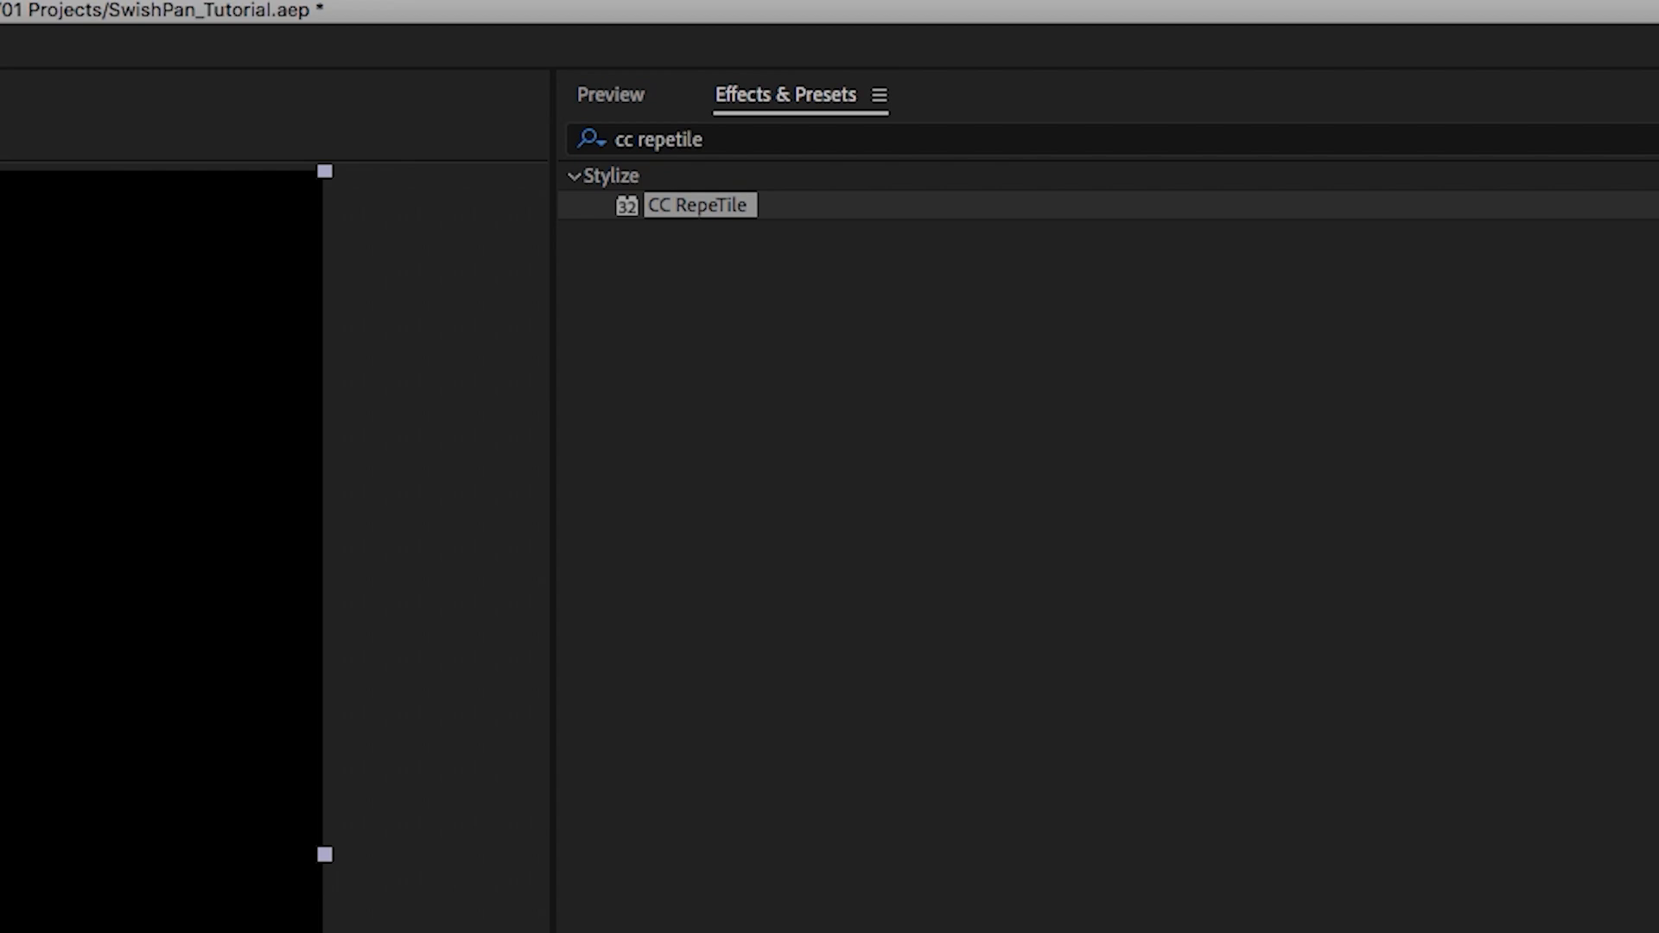
pyautogui.doubleClick(698, 205)
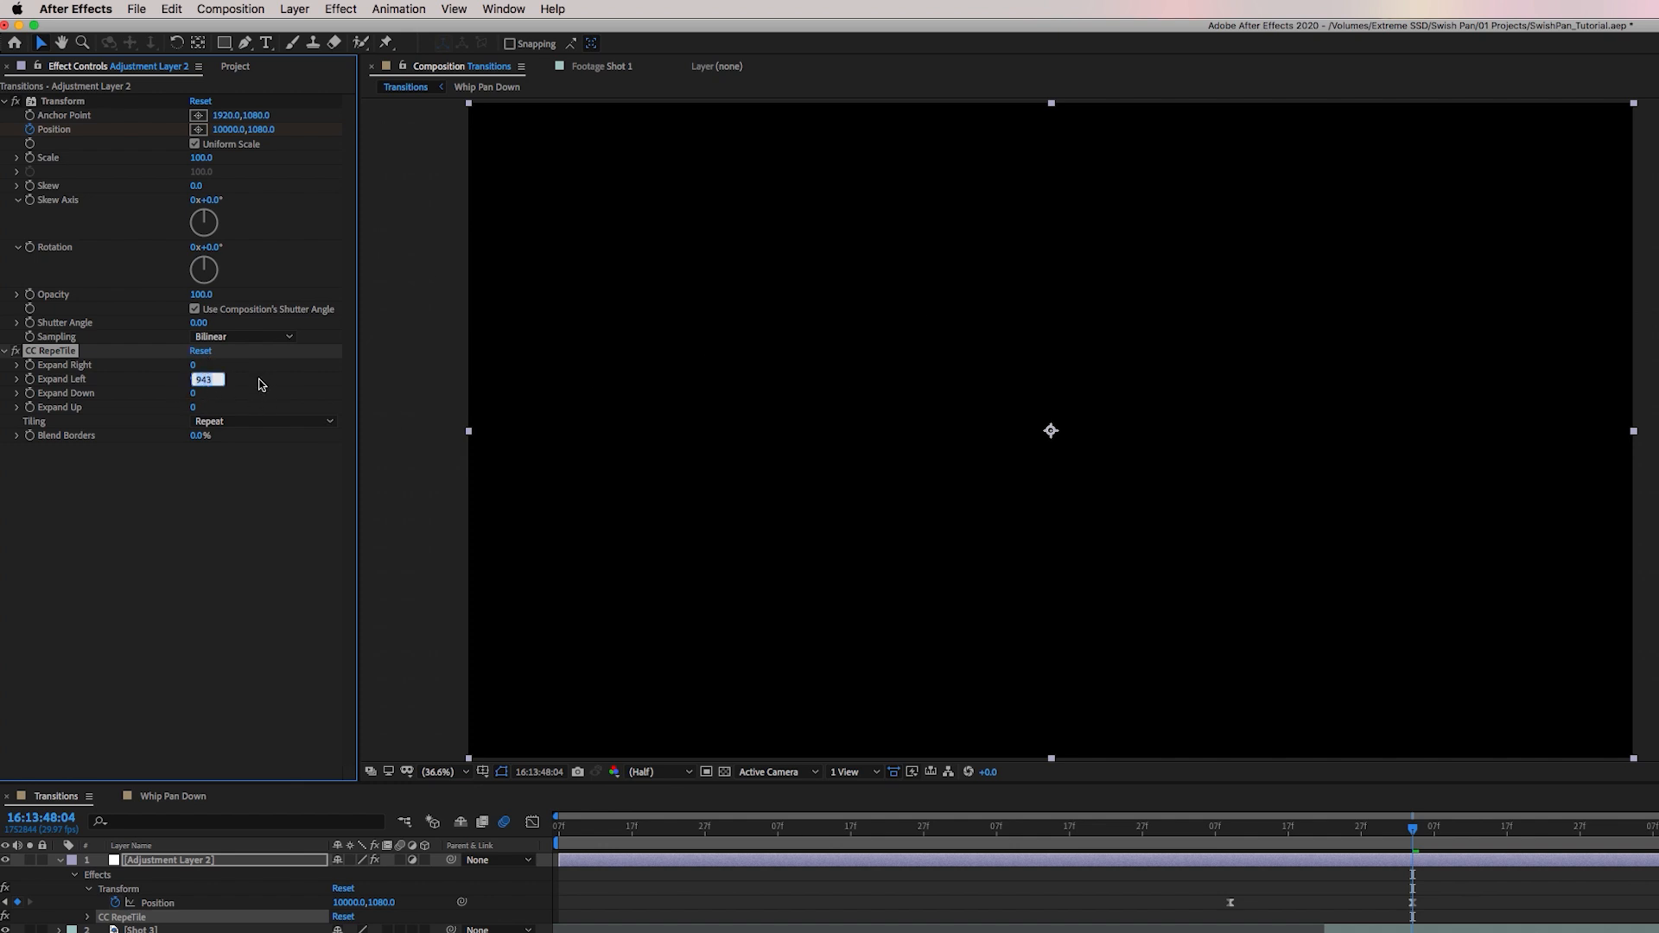
pyautogui.write('5000')
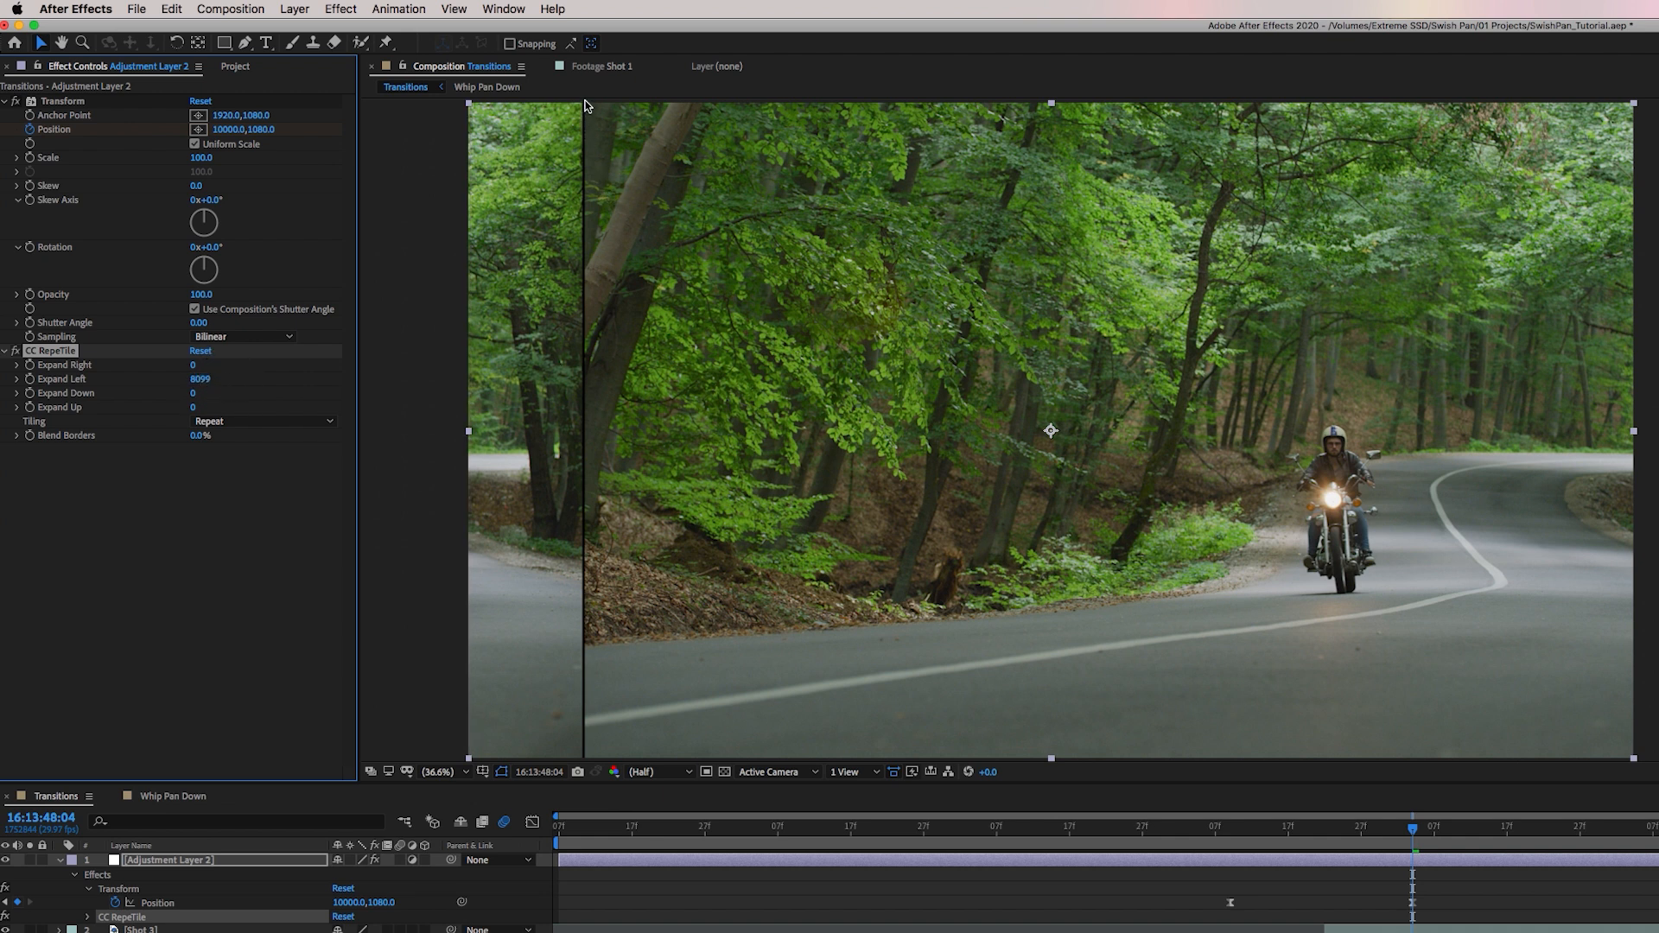
pyautogui.moveTo(583, 278)
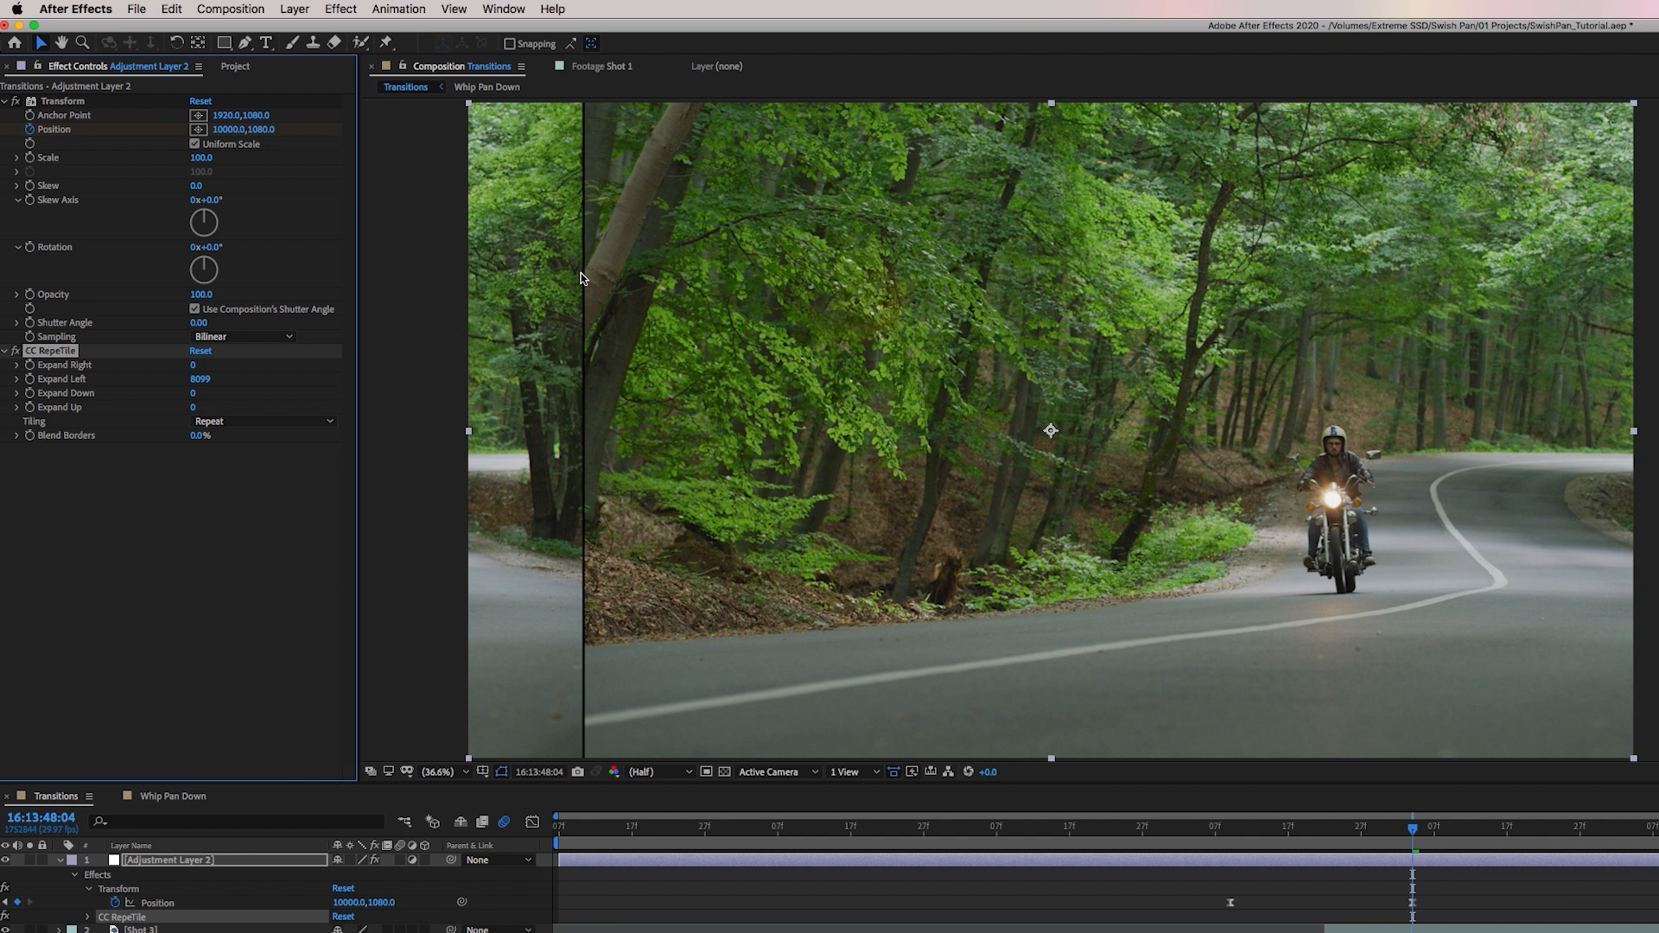
pyautogui.moveTo(585, 173)
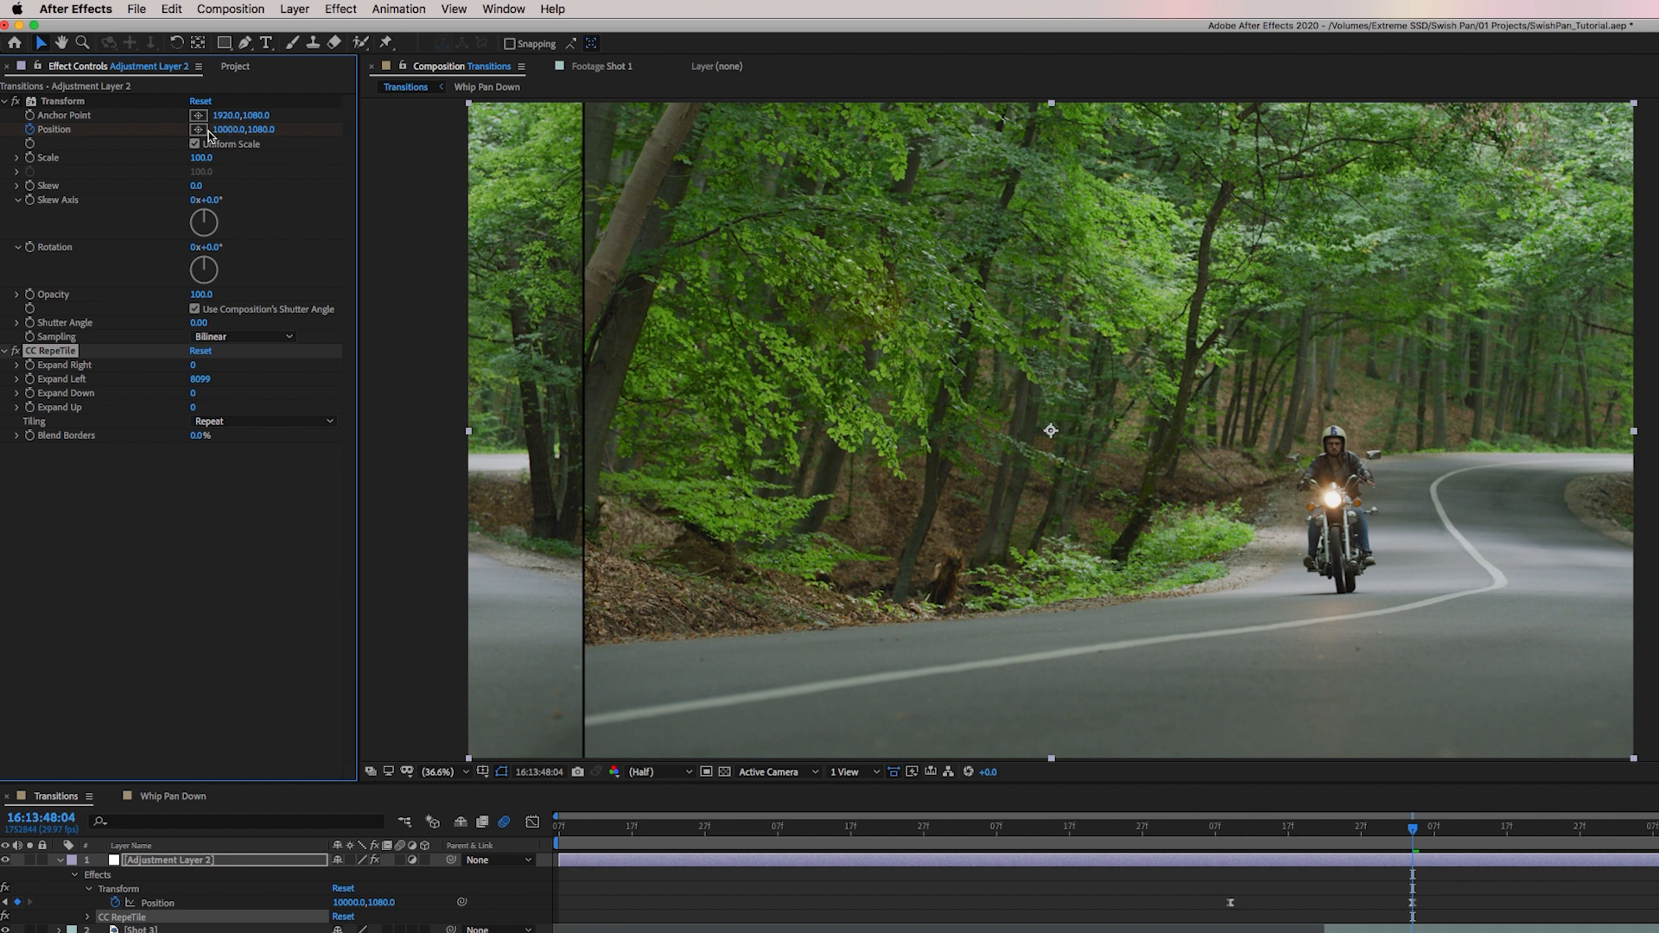
pyautogui.moveTo(239, 128); pyautogui.dragTo(104, 148)
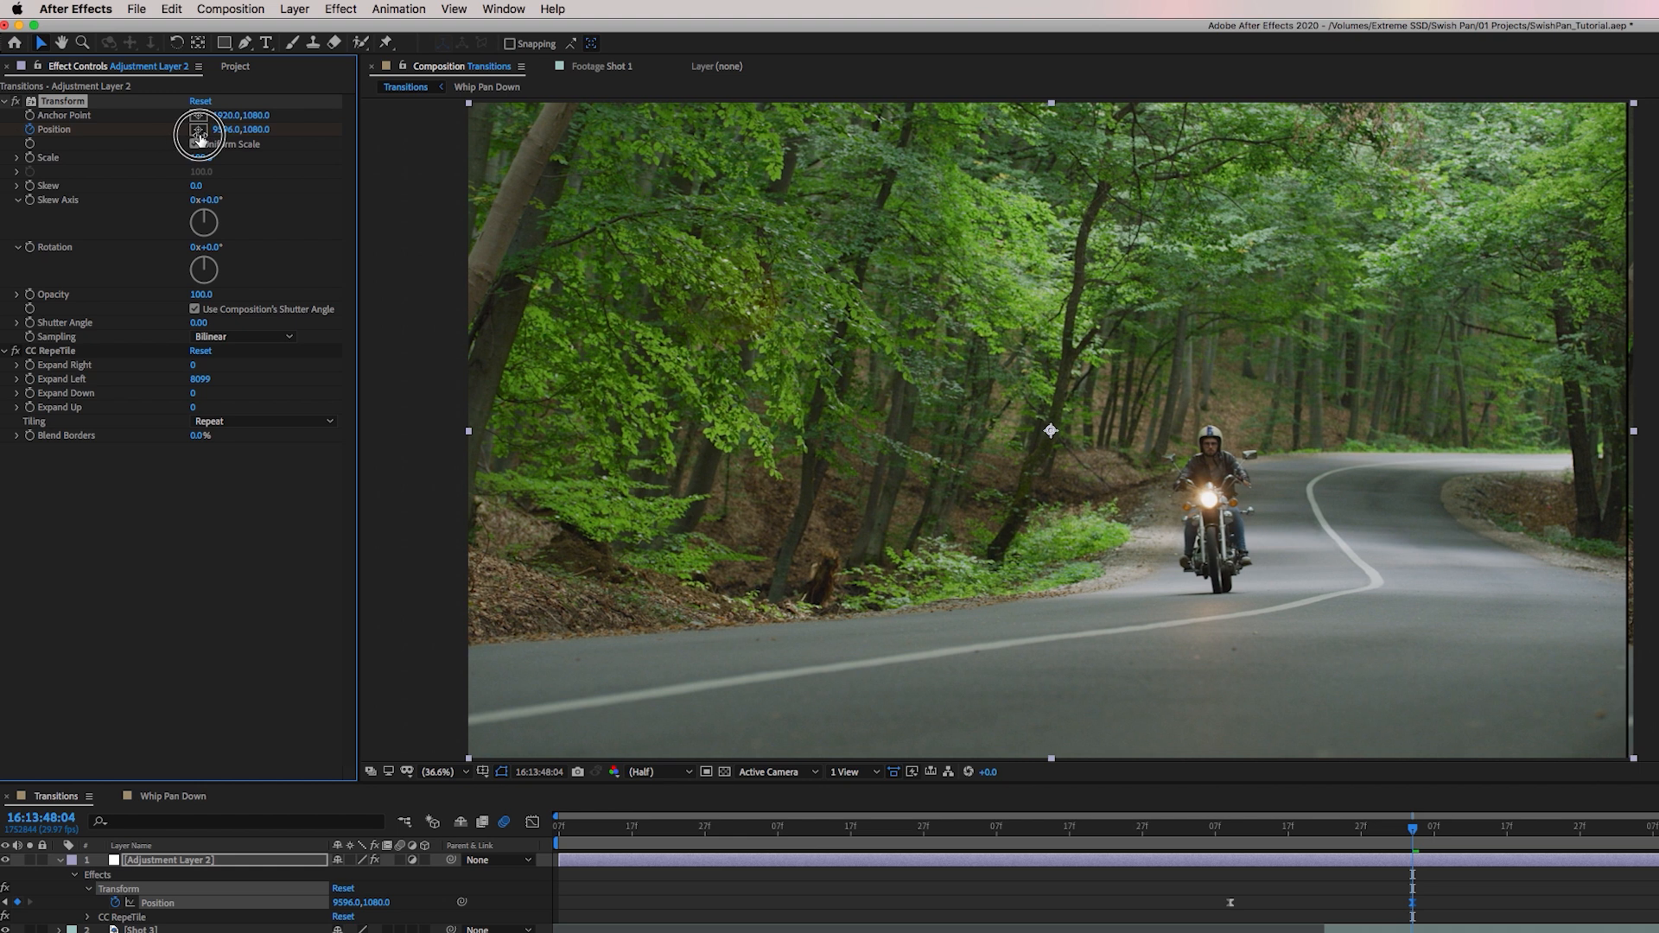
pyautogui.moveTo(222, 128); pyautogui.dragTo(211, 133)
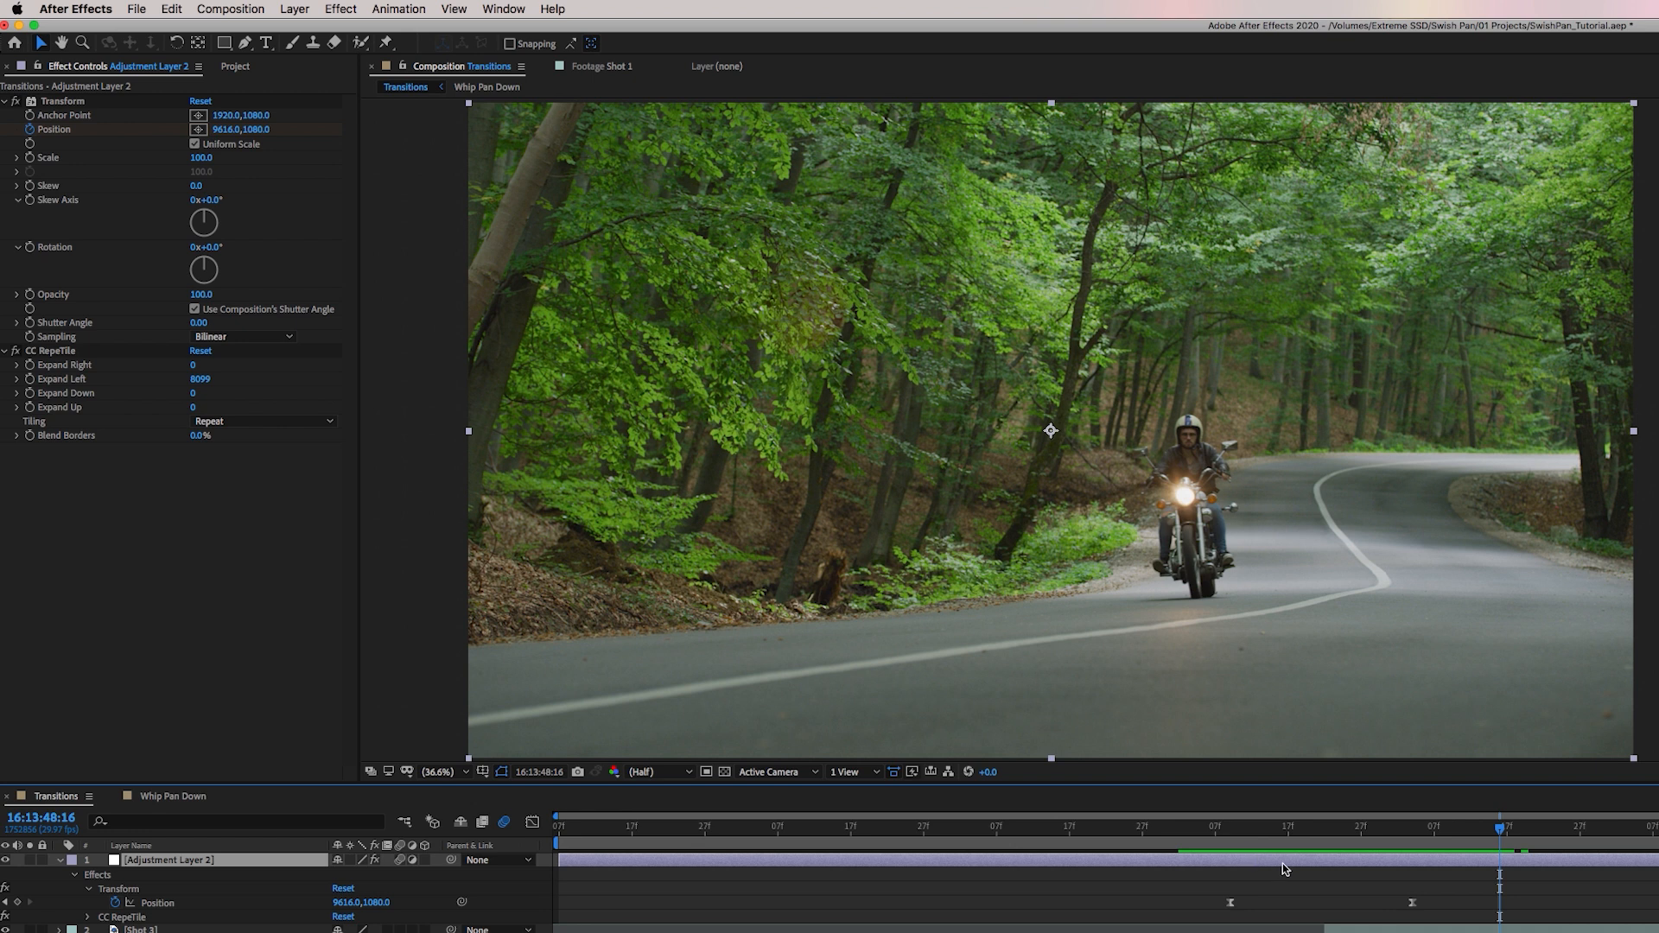
pyautogui.moveTo(823, 829)
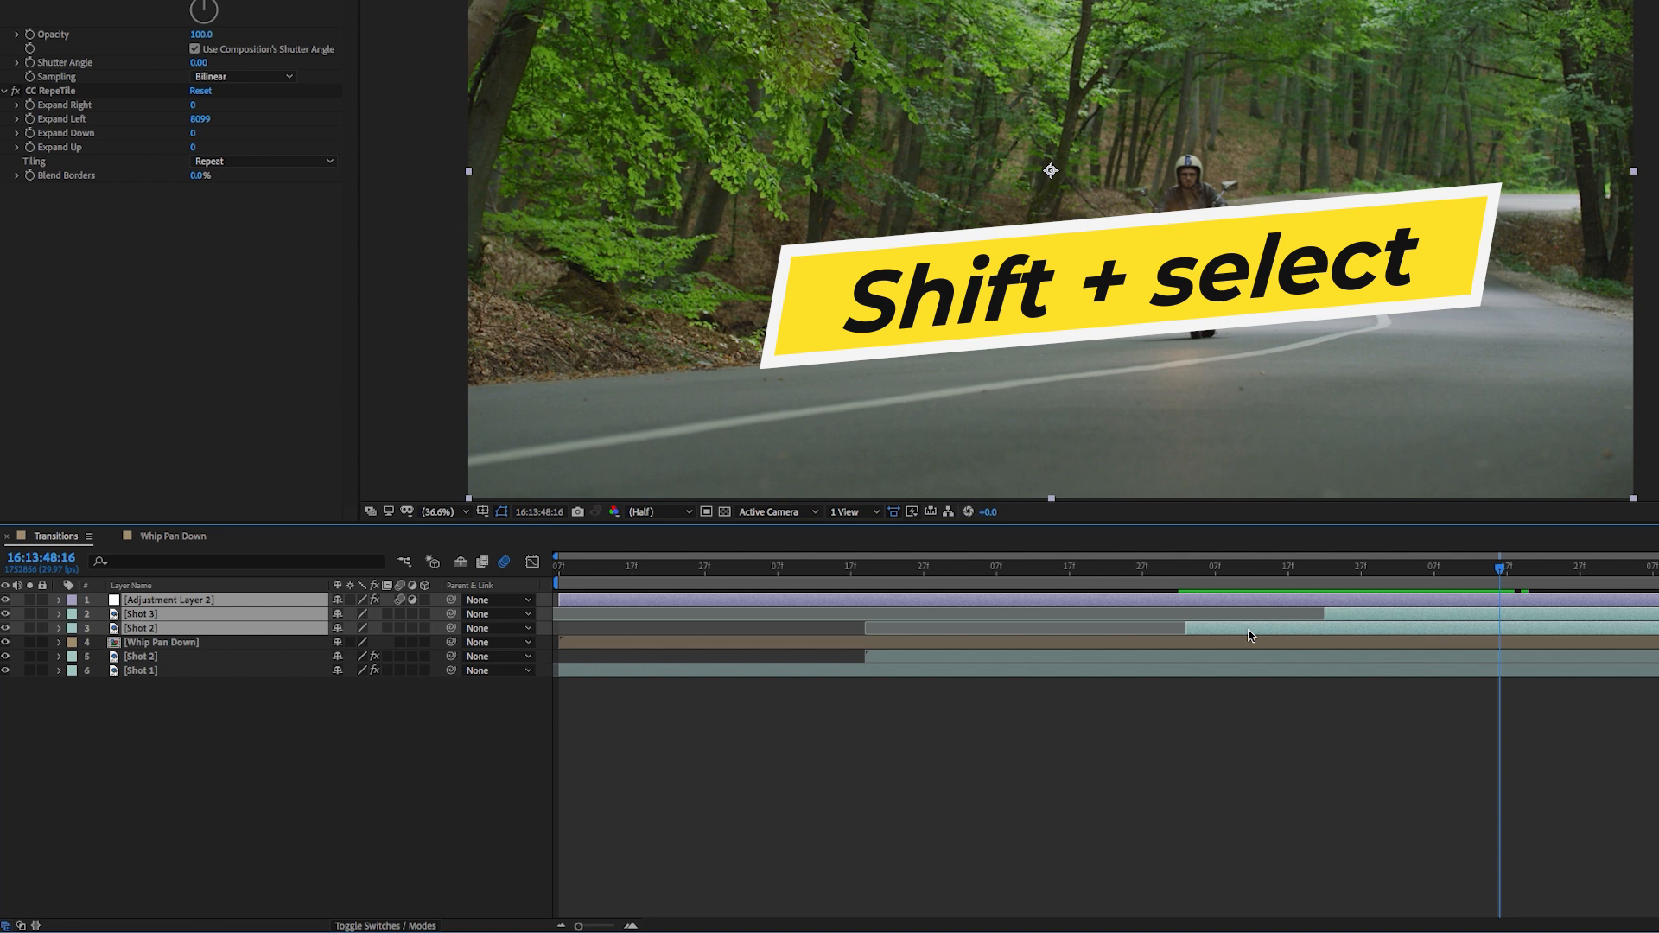
# Pre-compose Adjustment Layer 2 with its shot layers into a comp named 'Whip Pan Right'.
pyautogui.rightClick(1250, 636)
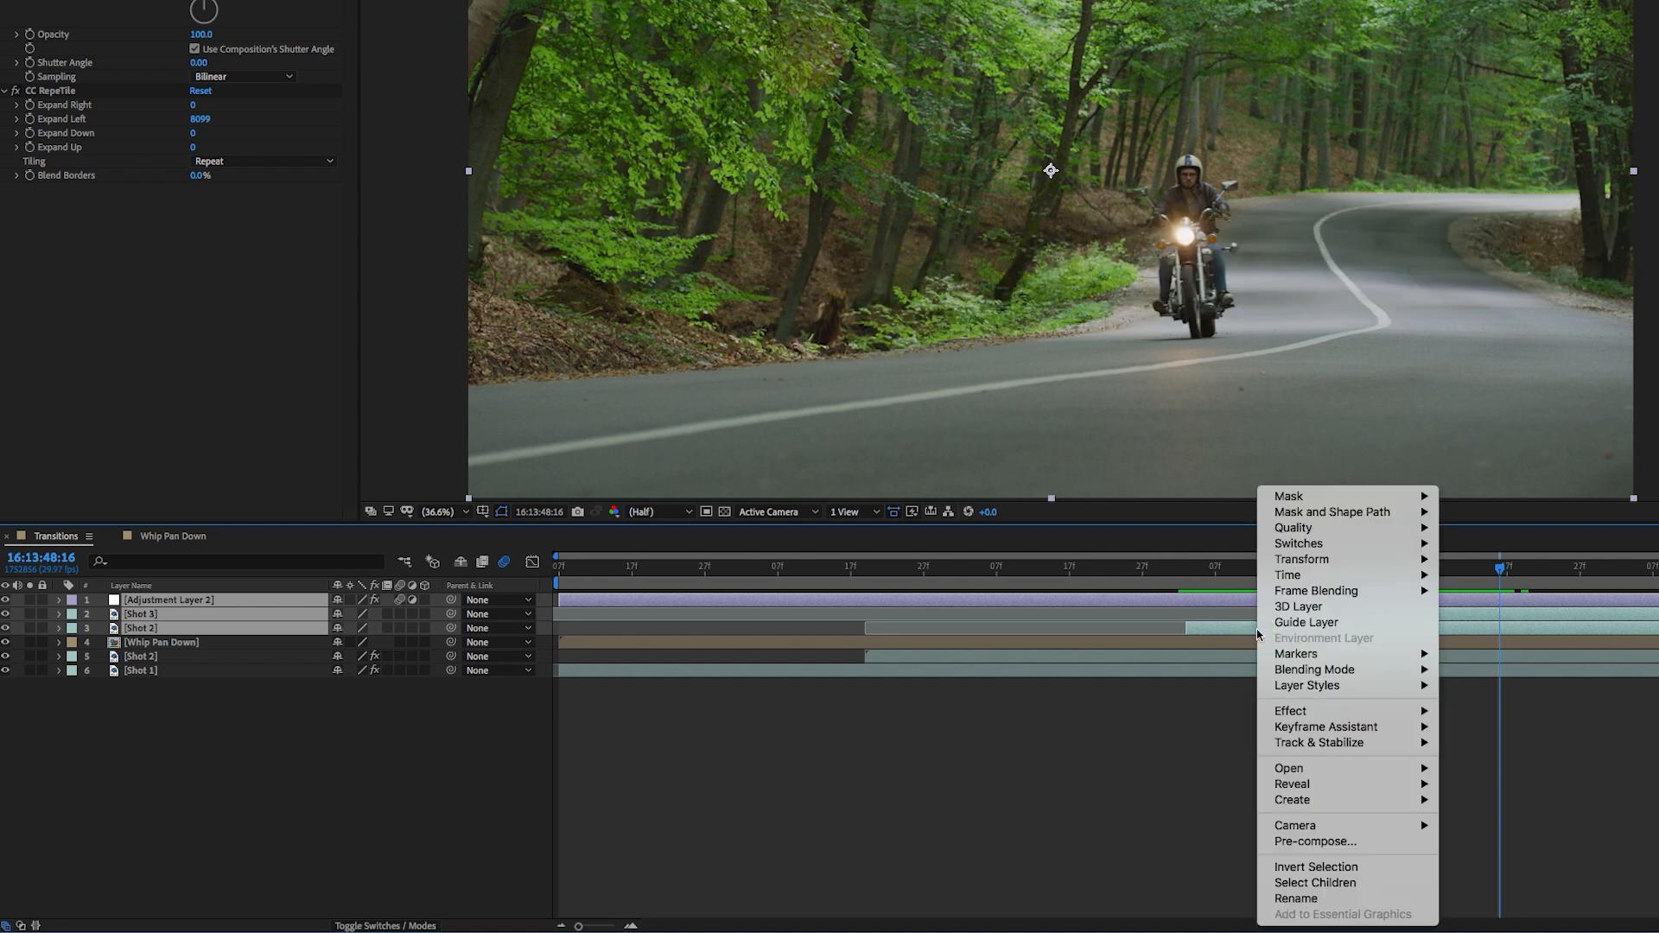
pyautogui.click(1312, 841)
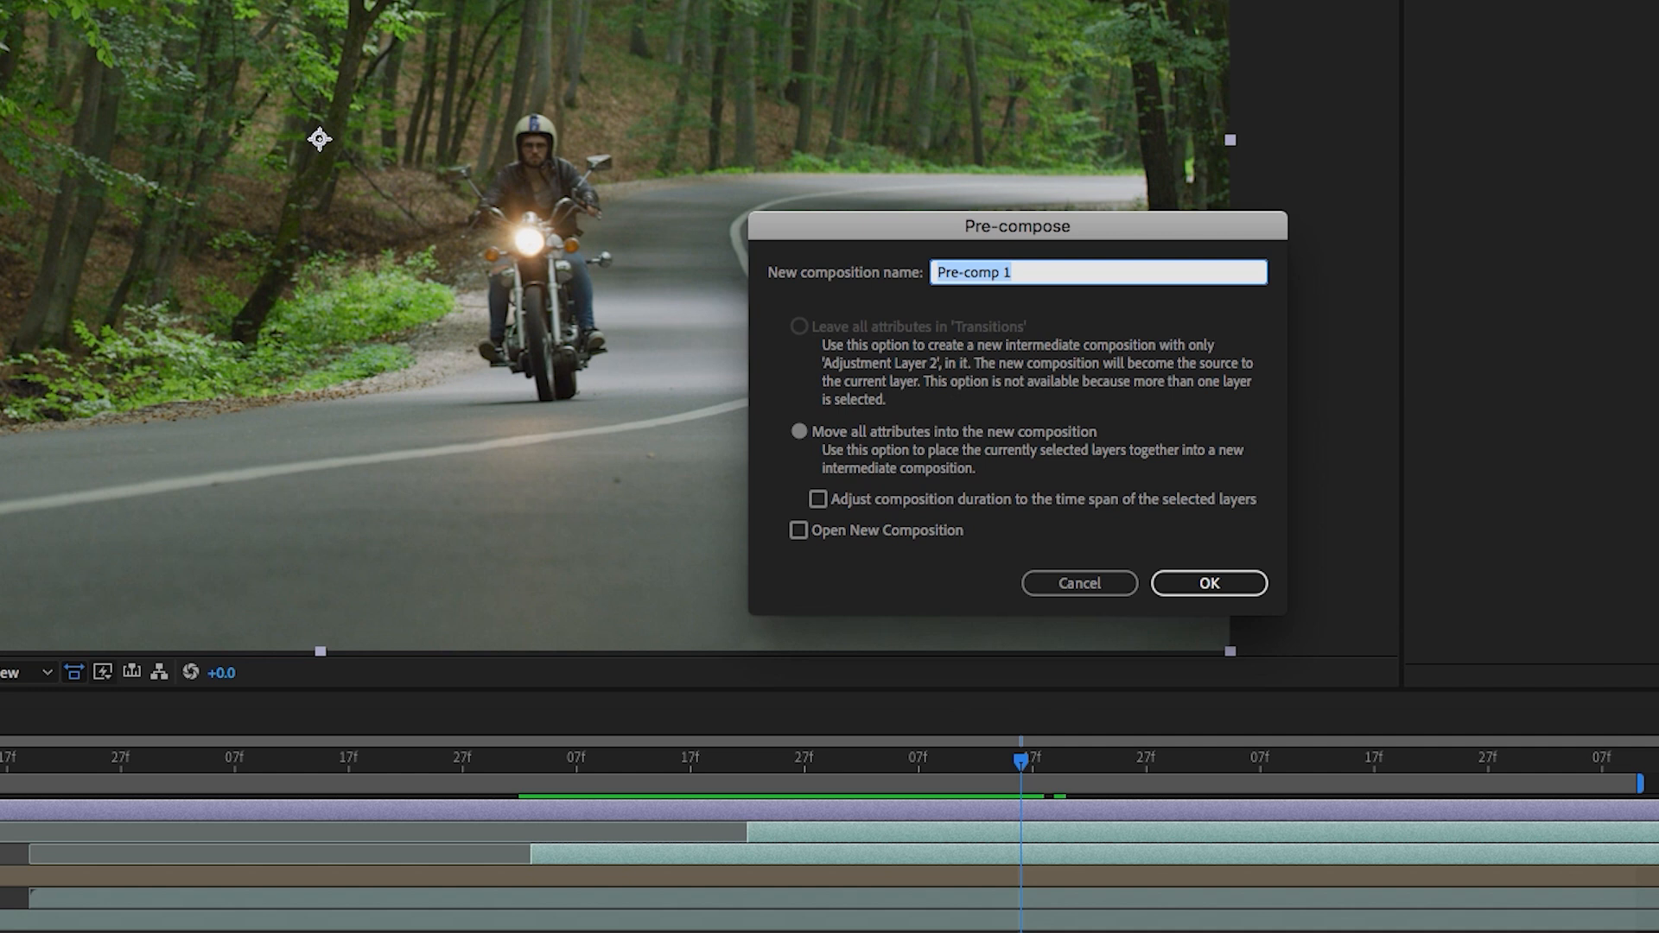
pyautogui.write('Whip Pan')
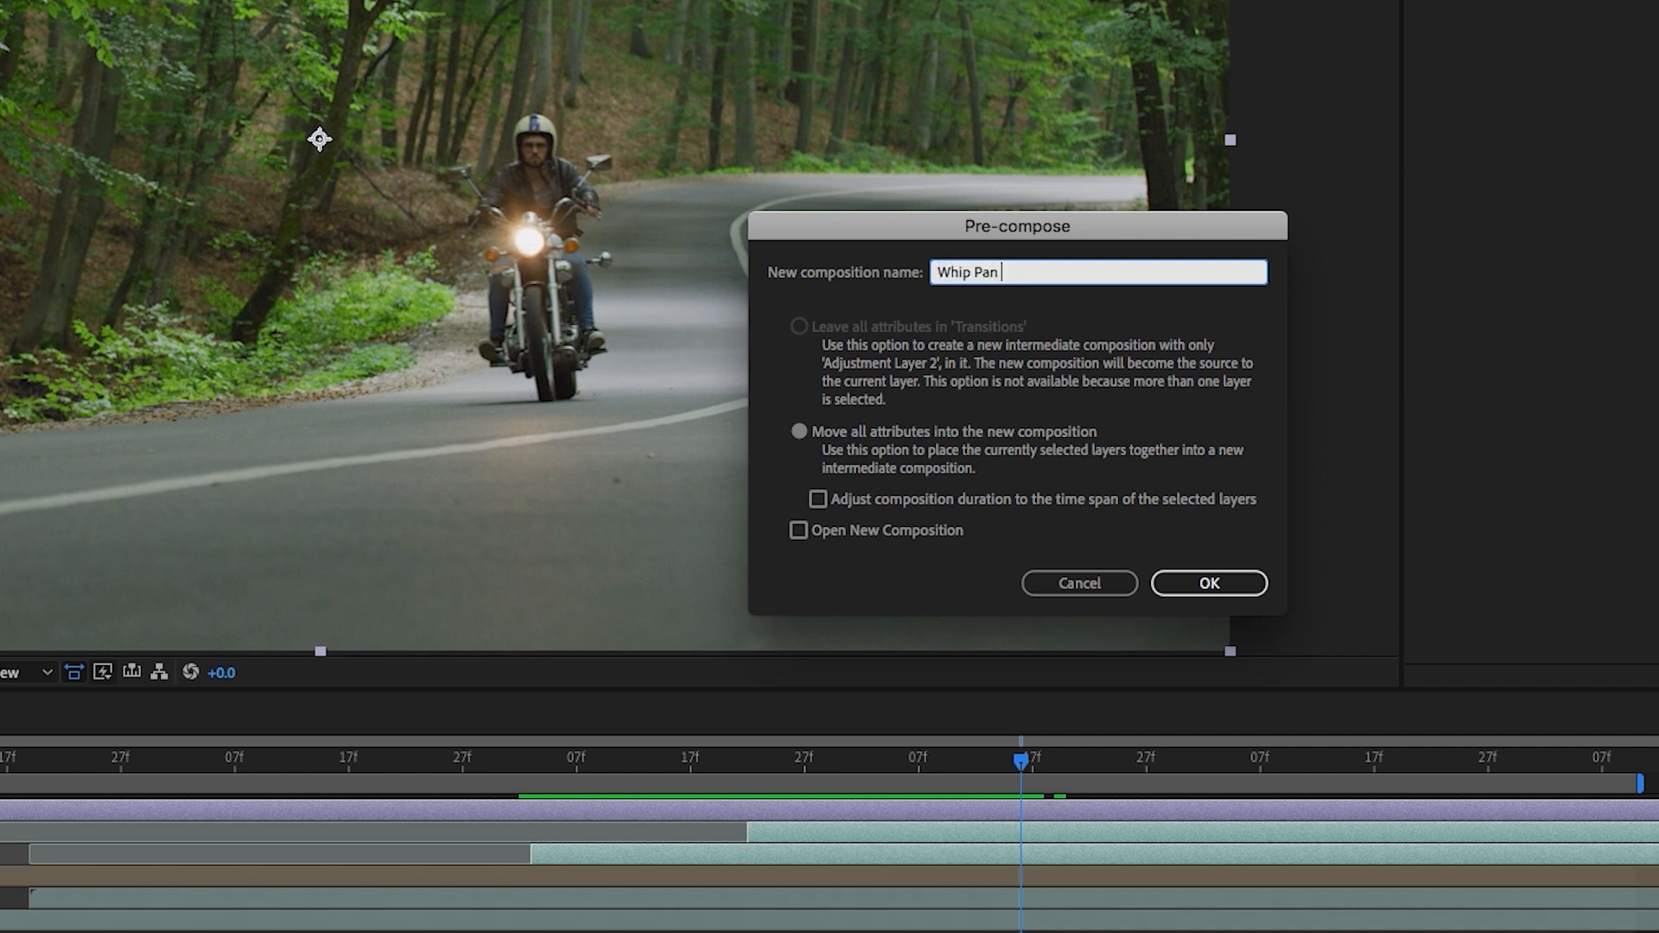
pyautogui.write('Right')
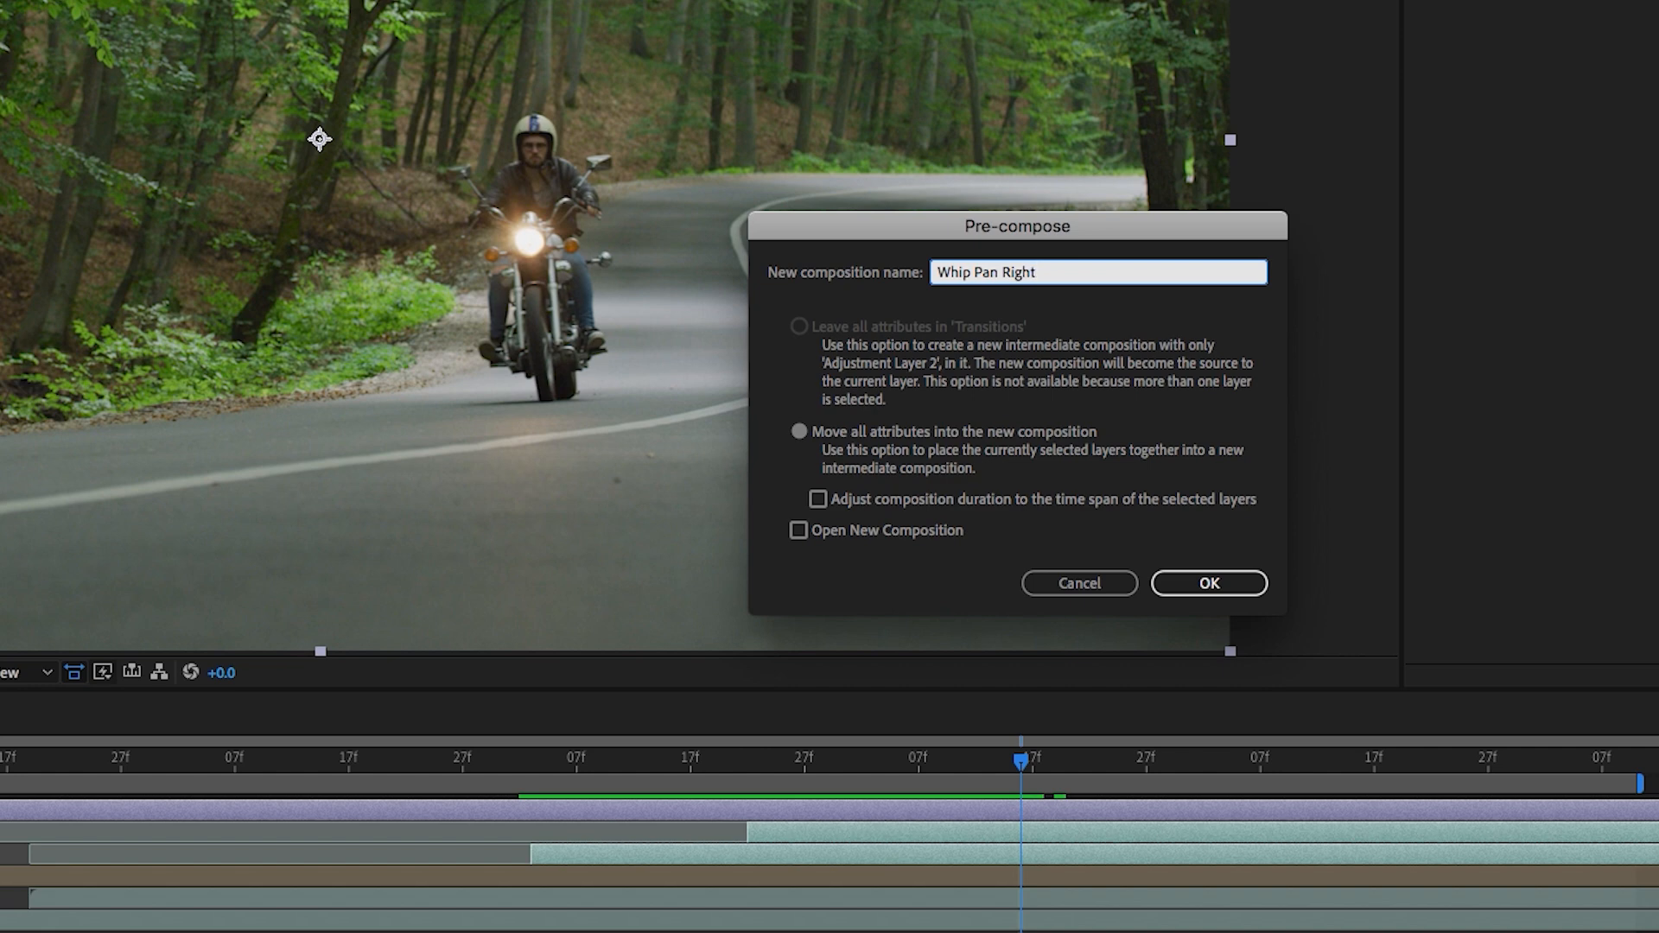
pyautogui.click(1208, 584)
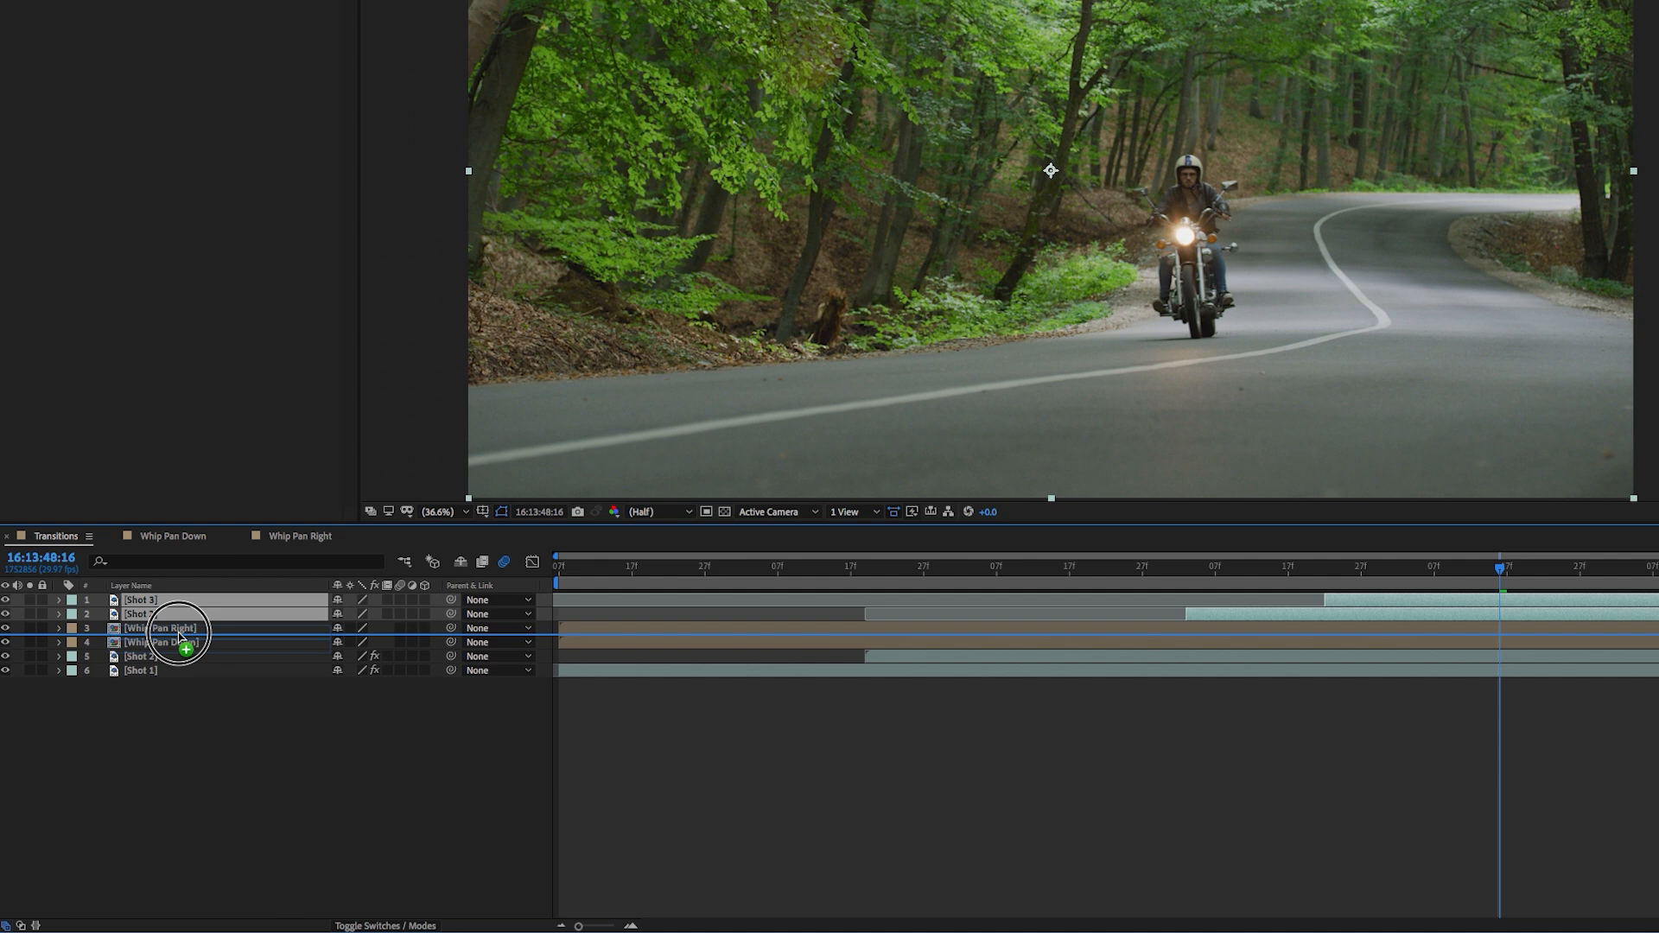
# Move Whip Pan Right above Shot 3 and Shot 2, then deselect all layers.
pyautogui.moveTo(178, 627); pyautogui.dragTo(178, 600)
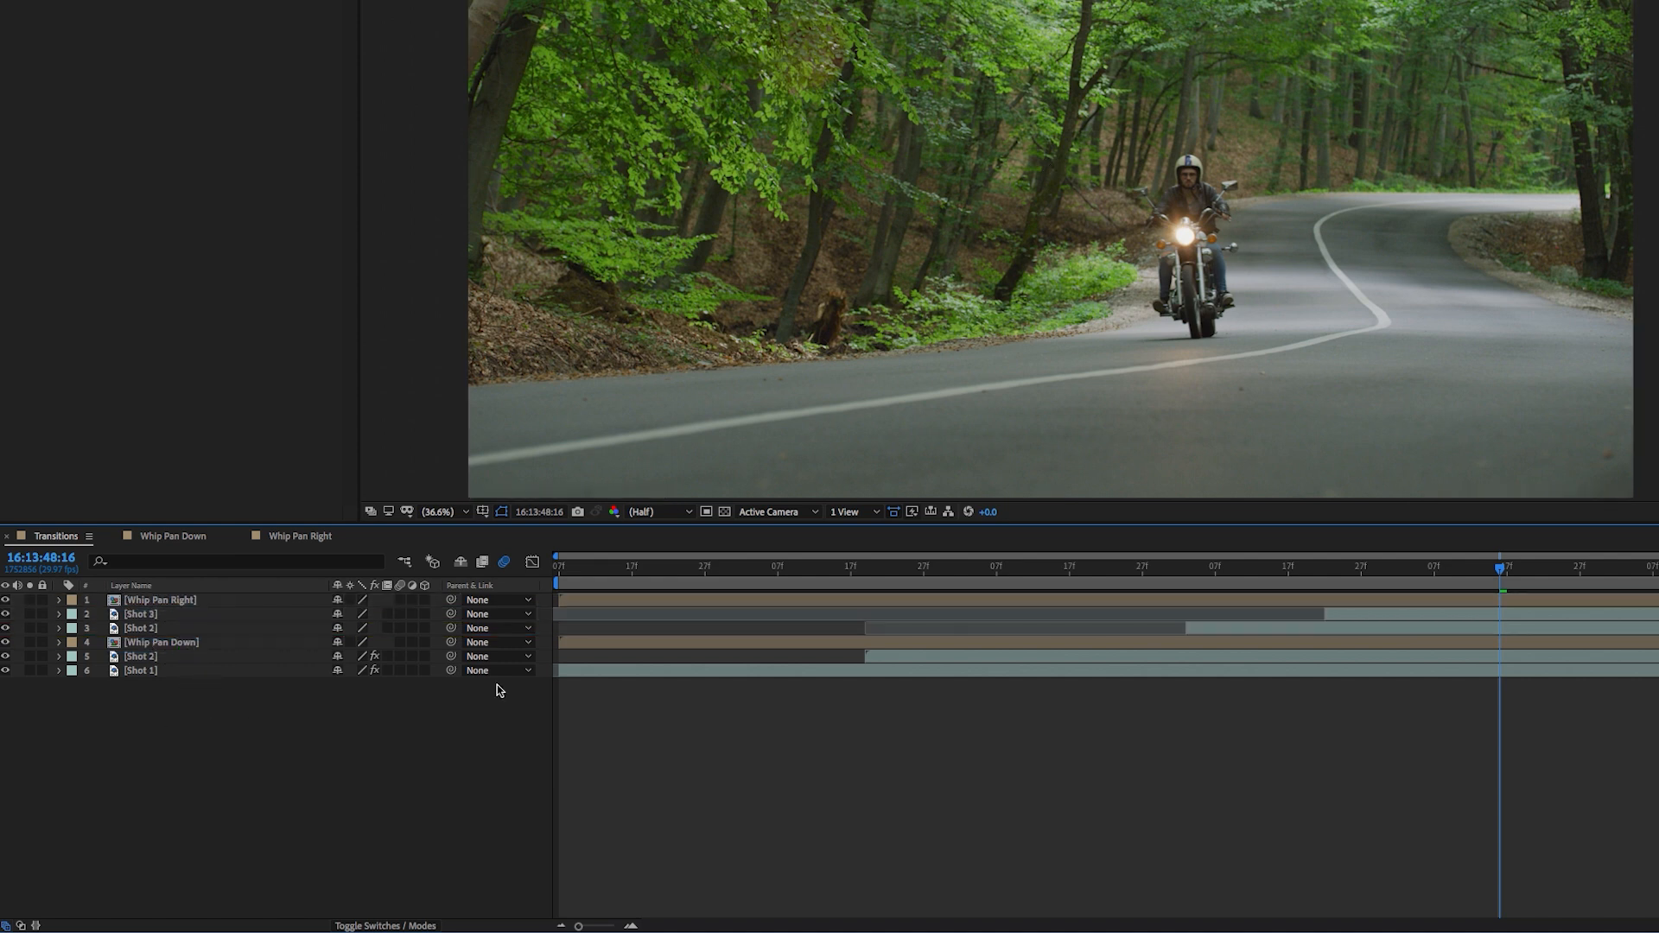
pyautogui.moveTo(725, 693)
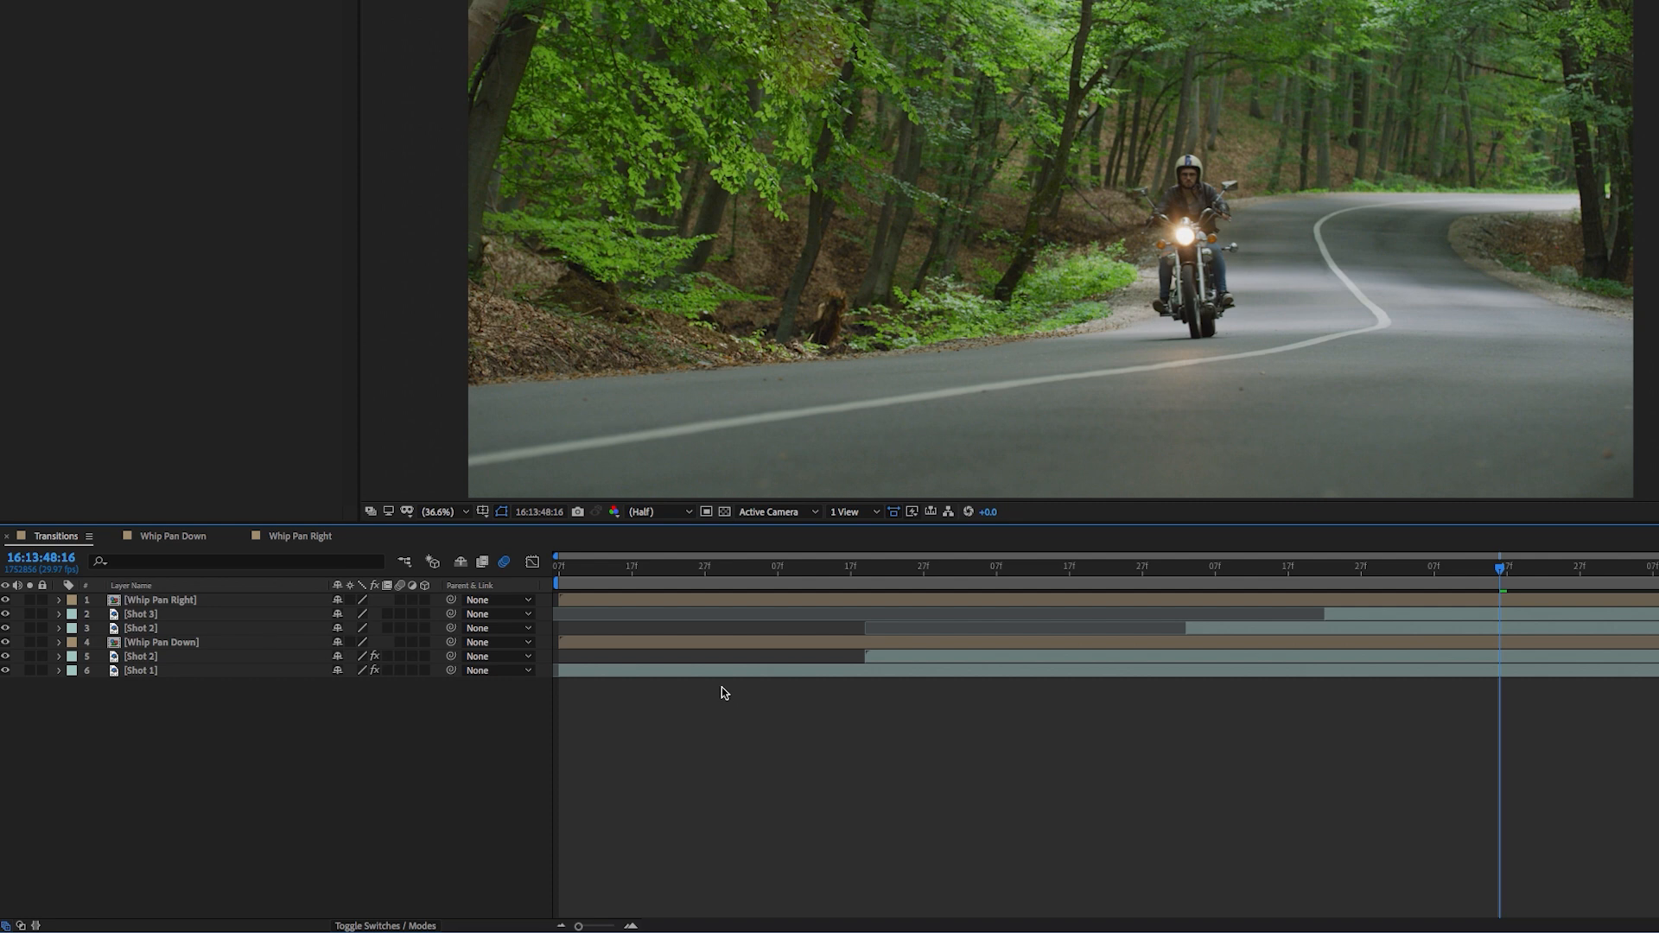
pyautogui.click(141, 670)
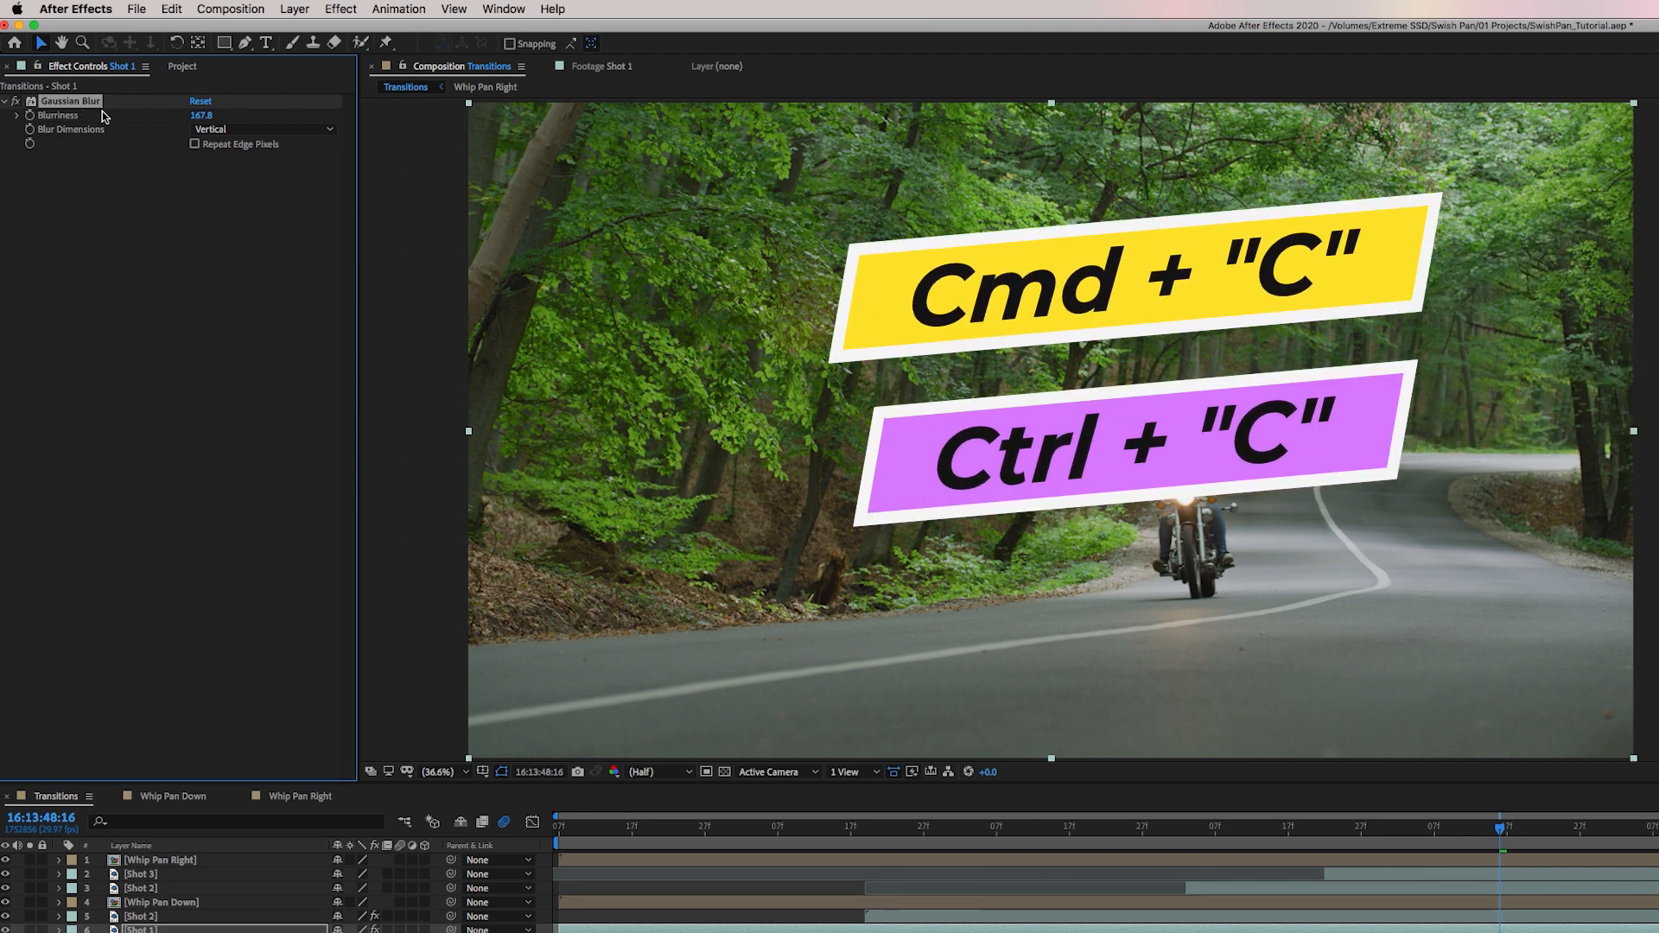
# Set the Gaussian Blur direction to horizontal and paste it onto Shot 3 and Shot 2.
pyautogui.moveTo(1502, 825); pyautogui.dragTo(1267, 825)
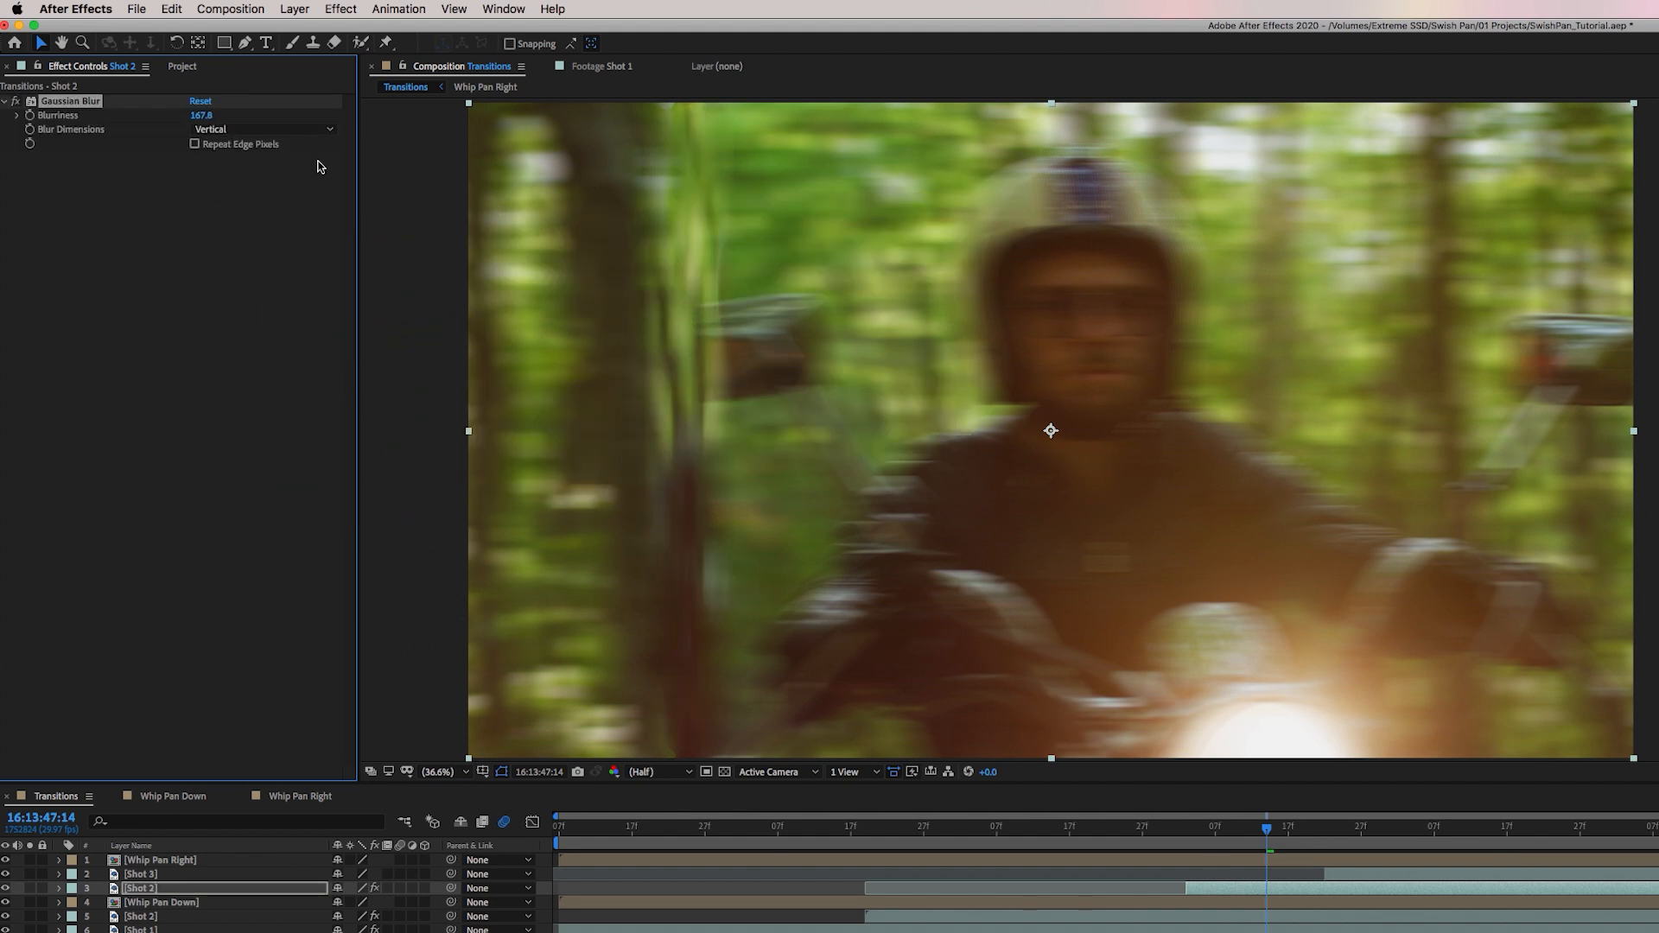
pyautogui.click(261, 129)
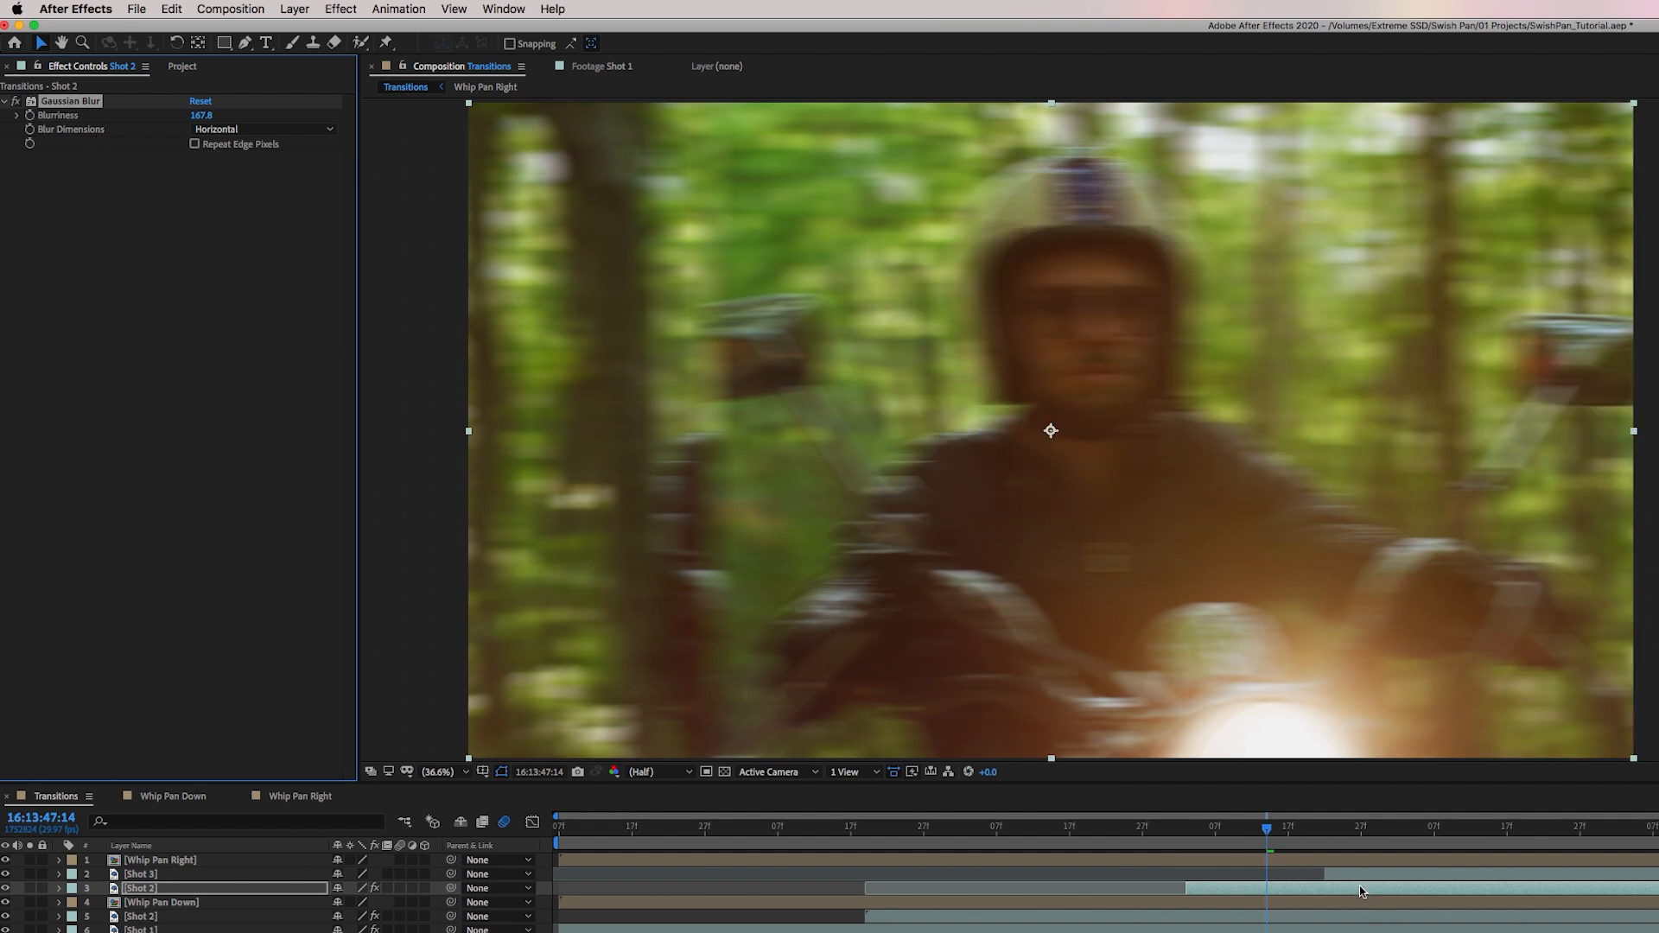
pyautogui.click(1368, 835)
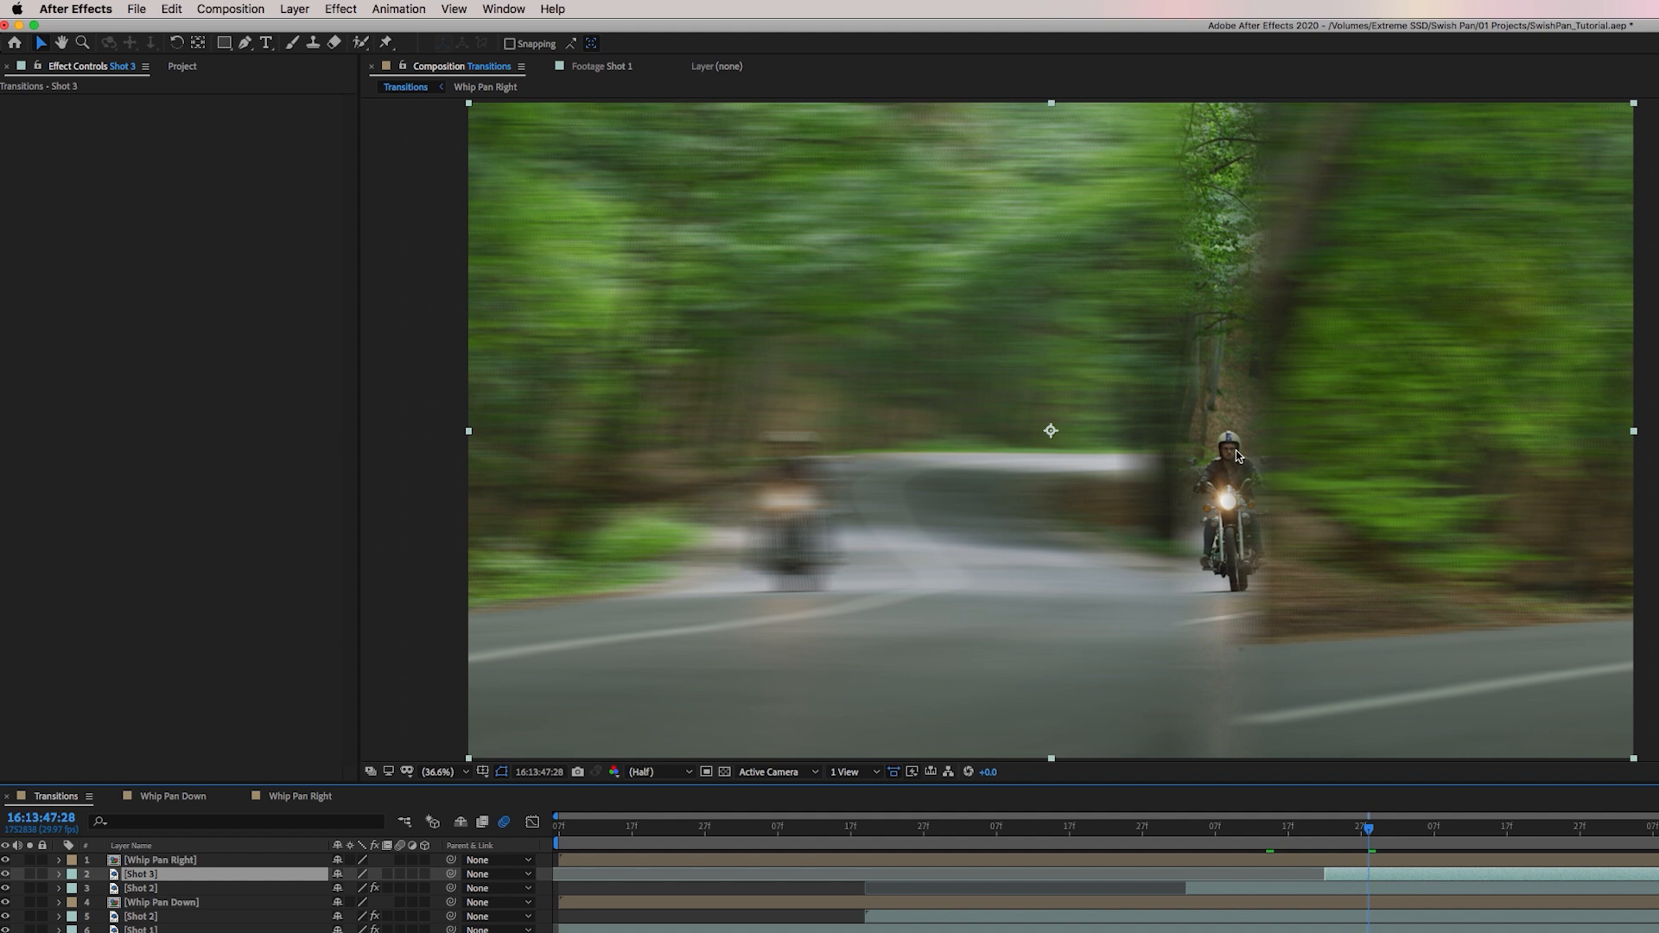
pyautogui.moveTo(1230, 431)
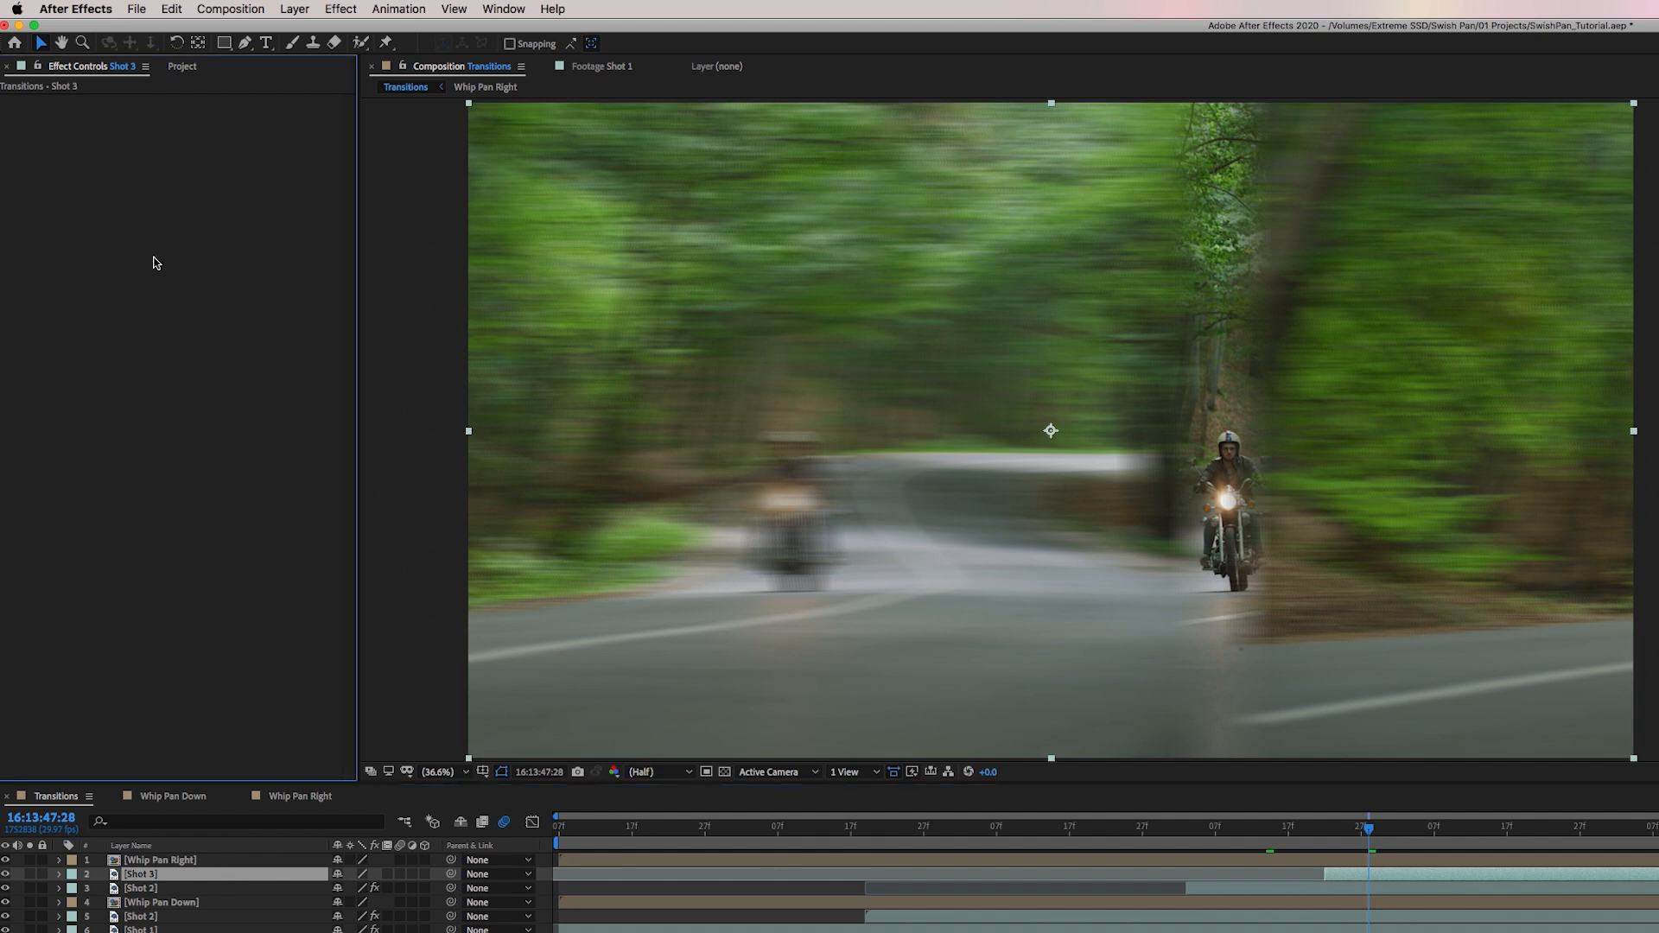
pyautogui.press('cmd+v')
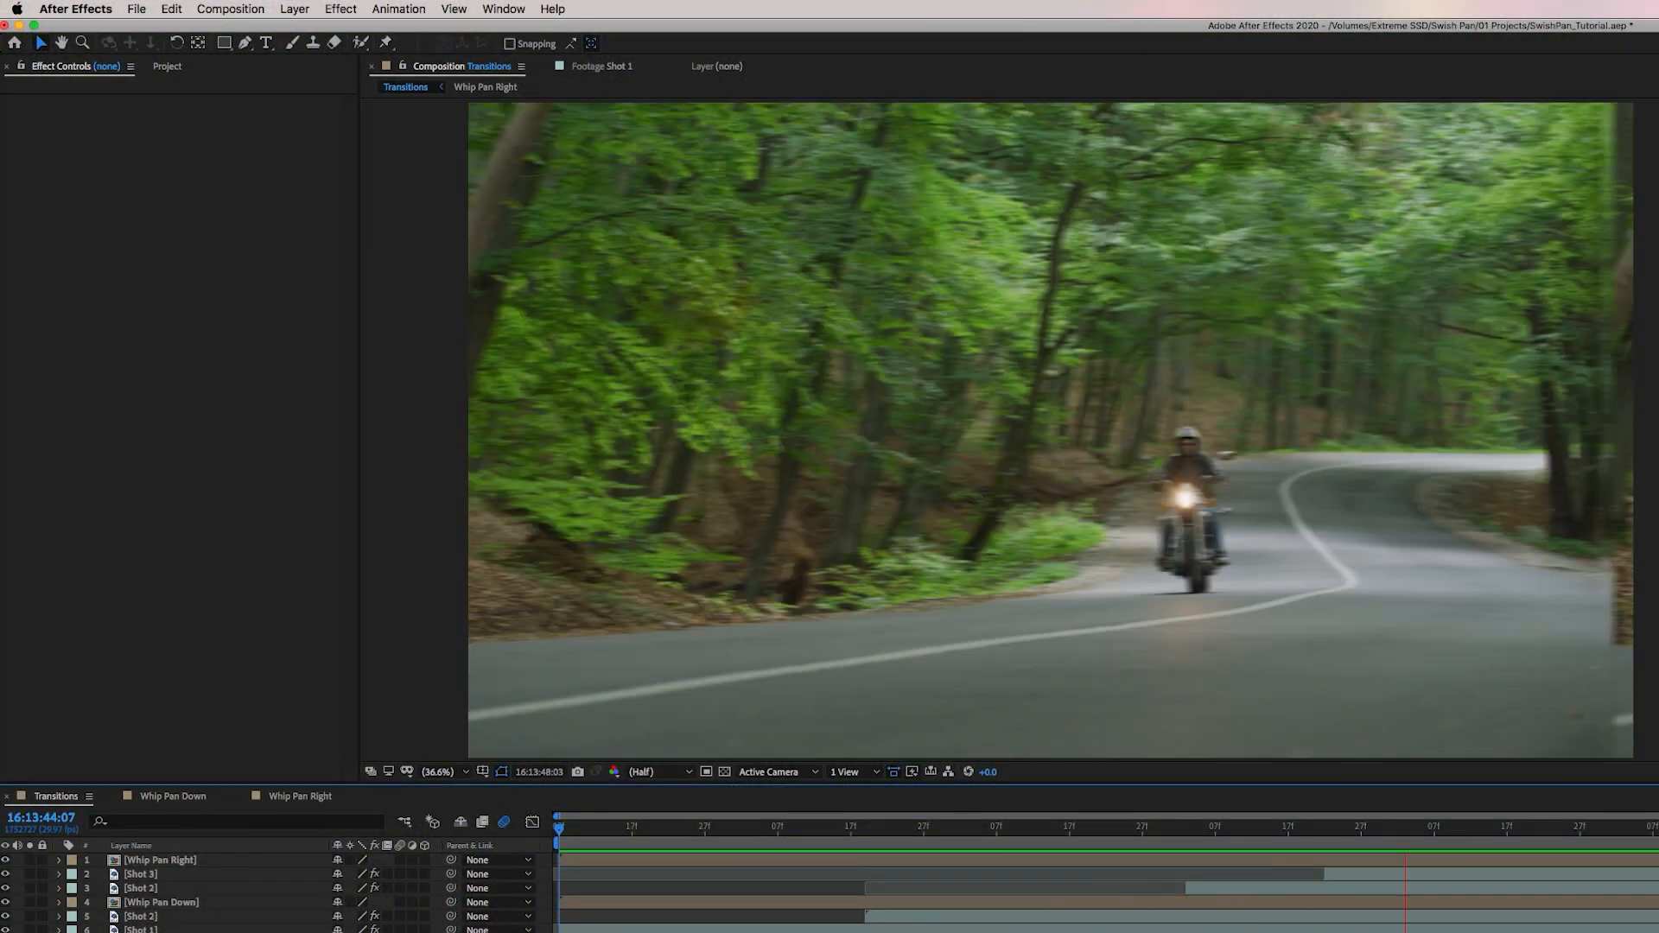
# Move the playhead past both whip pans, then open and dismiss the File menu.
pyautogui.click(1537, 836)
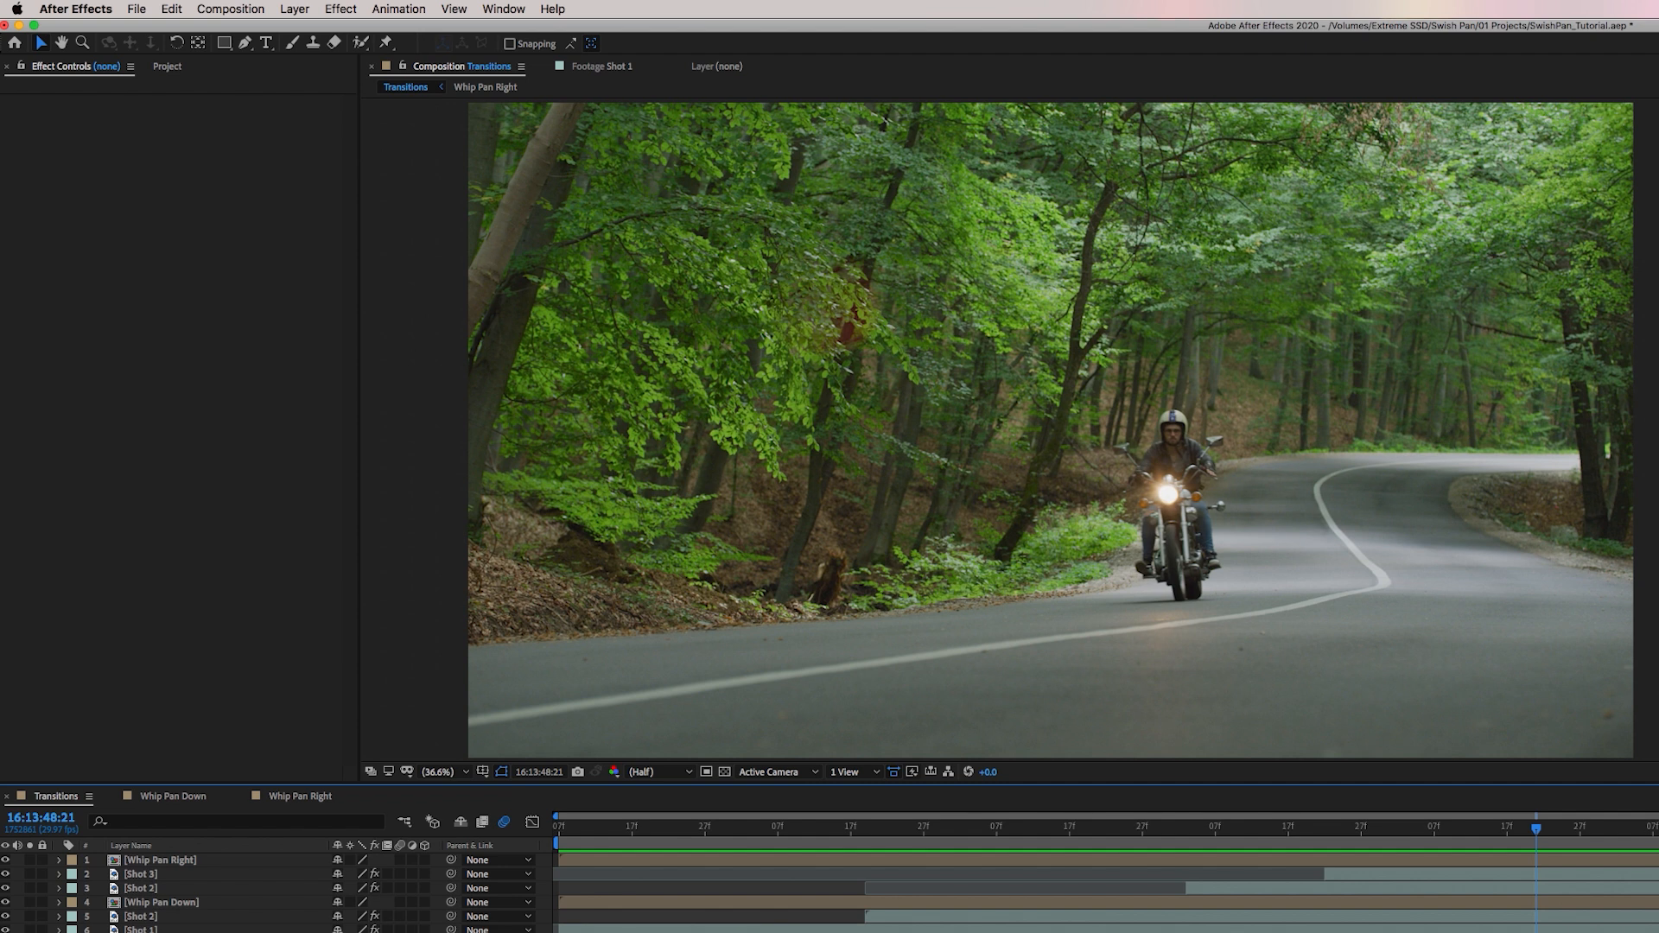
pyautogui.click(146, 9)
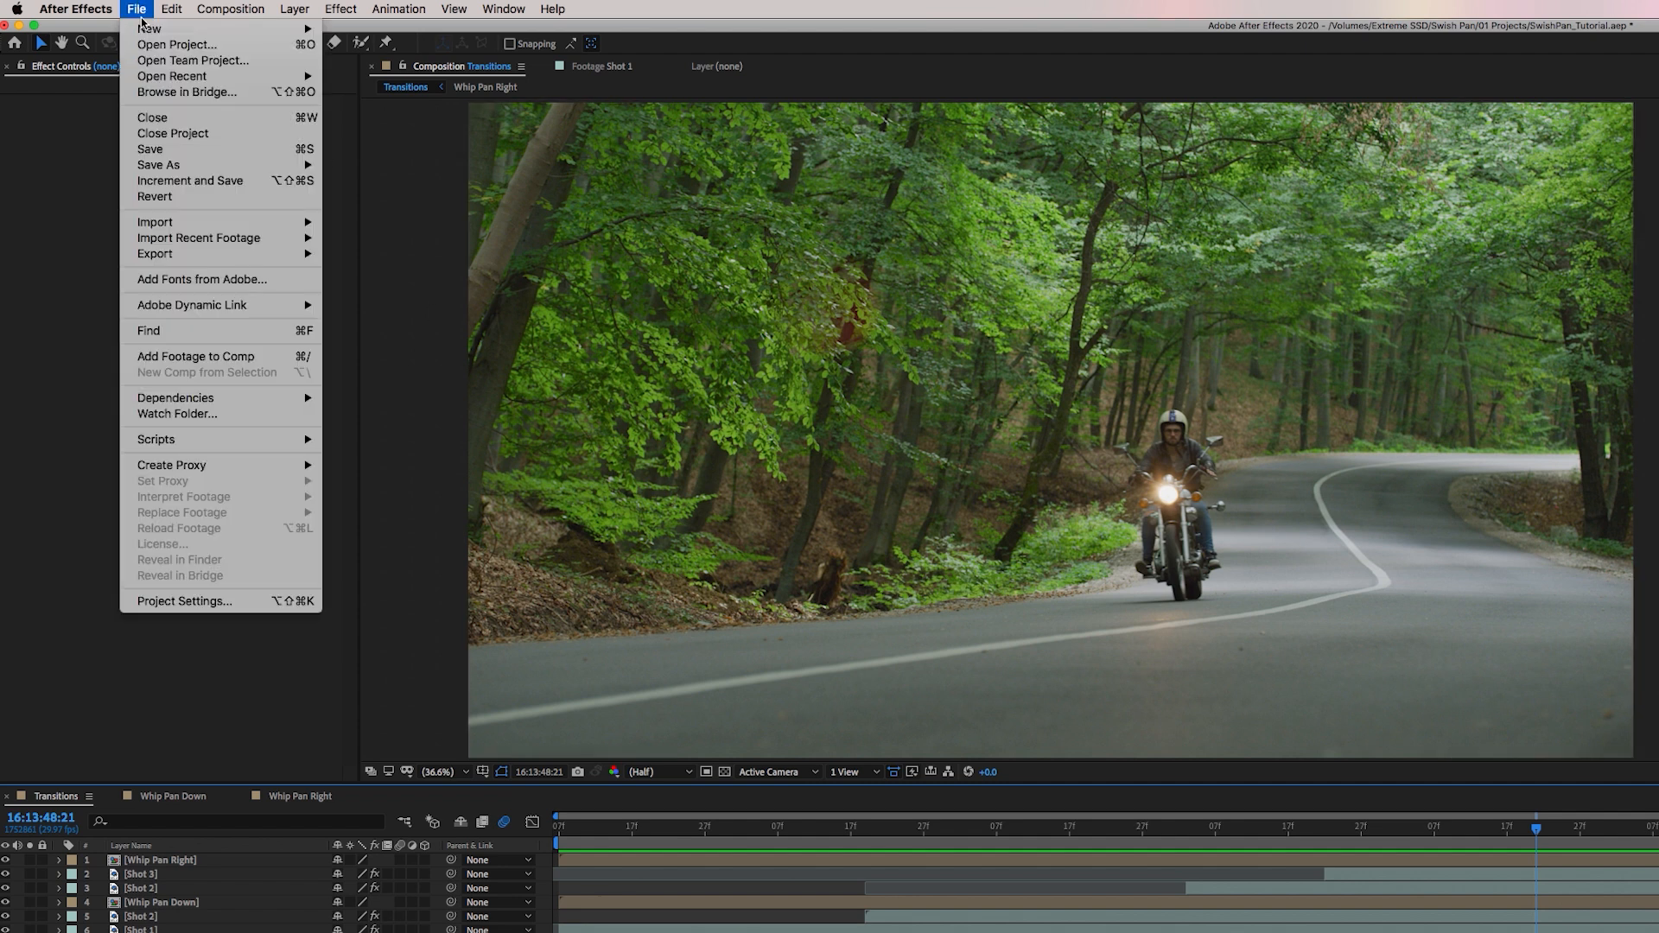
pyautogui.click(62, 196)
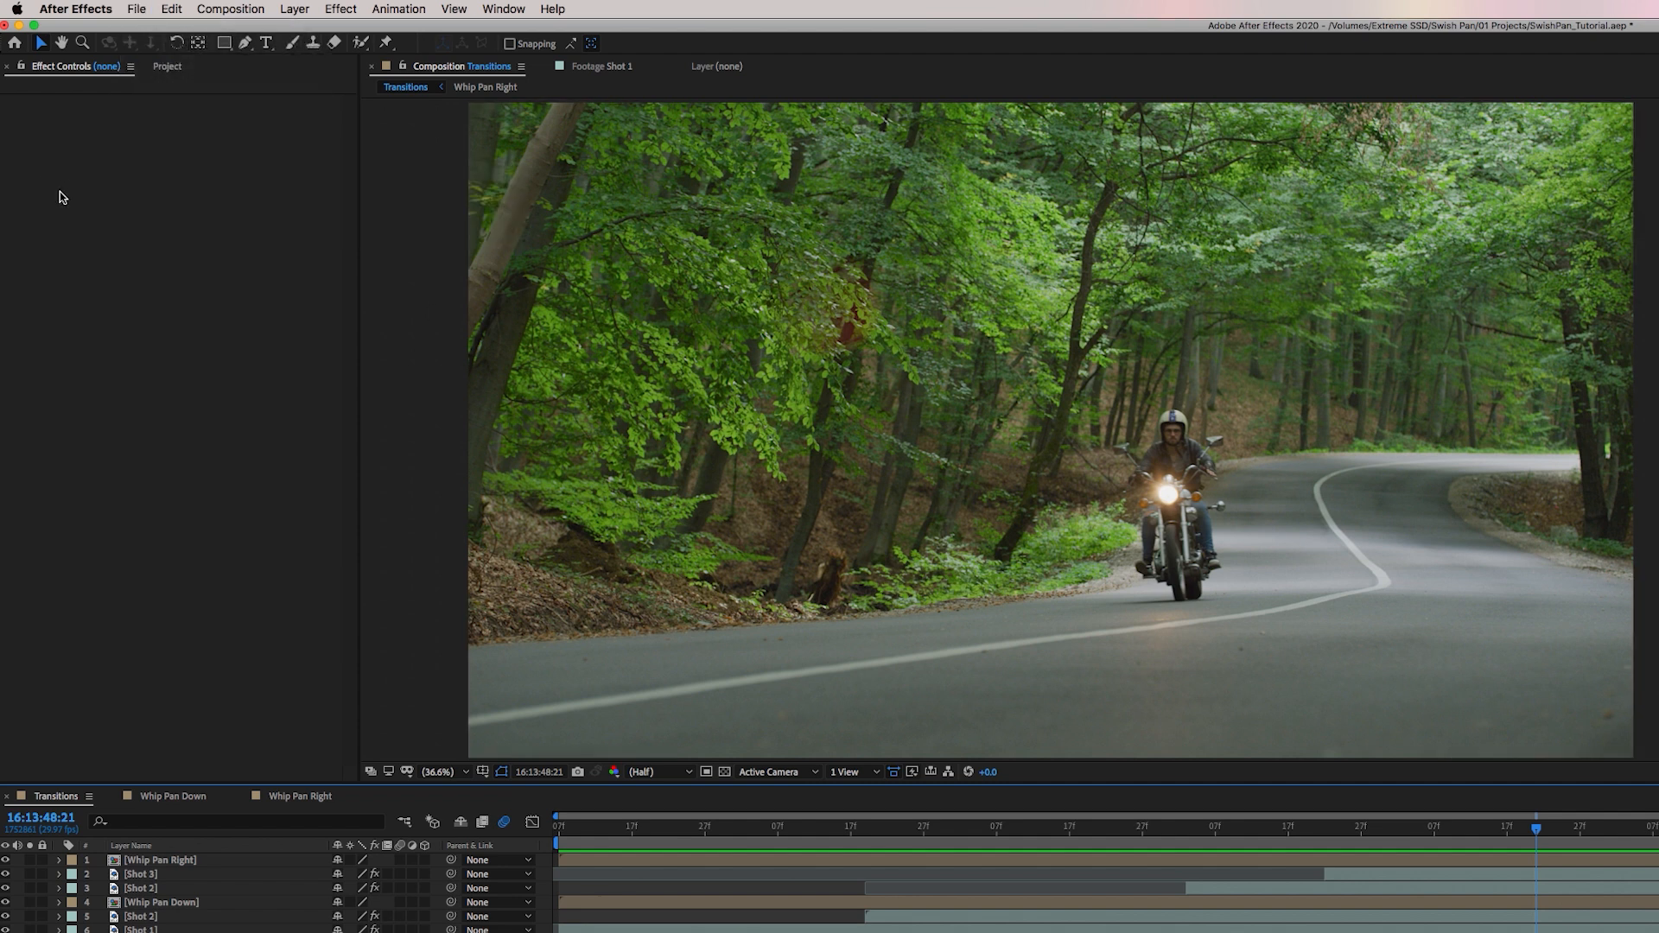
pyautogui.moveTo(250, 309)
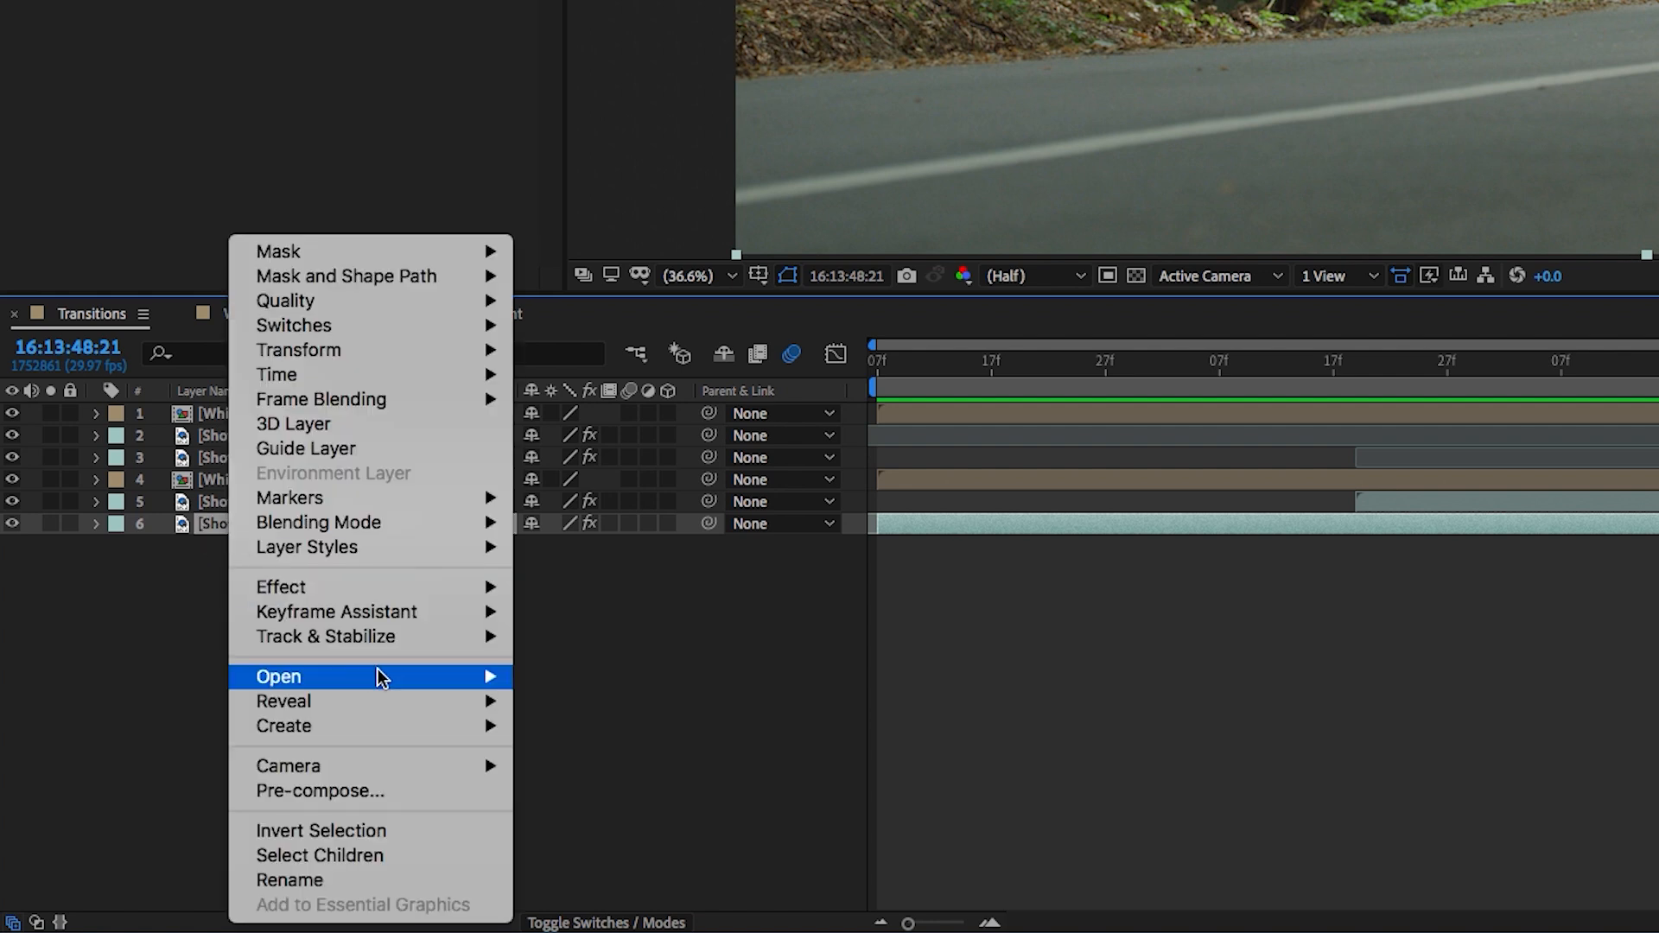
pyautogui.moveTo(285, 701)
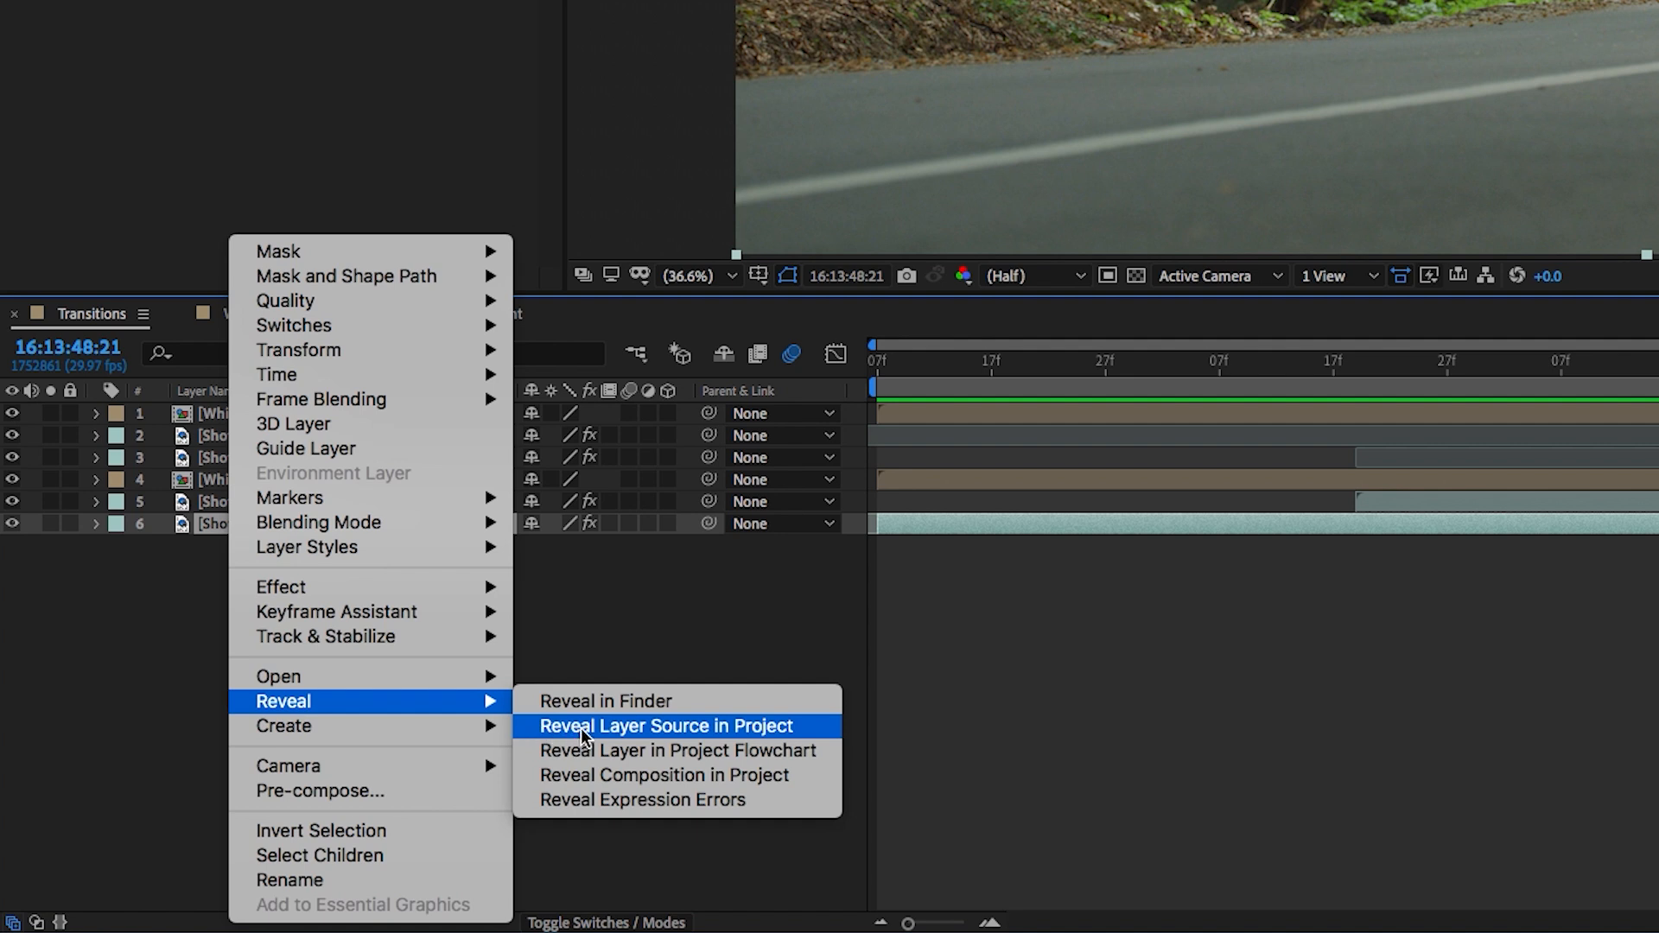
# Reveal the layer source in the Project panel and inspect Shot 1 and Shot 2 footage options.
pyautogui.click(667, 726)
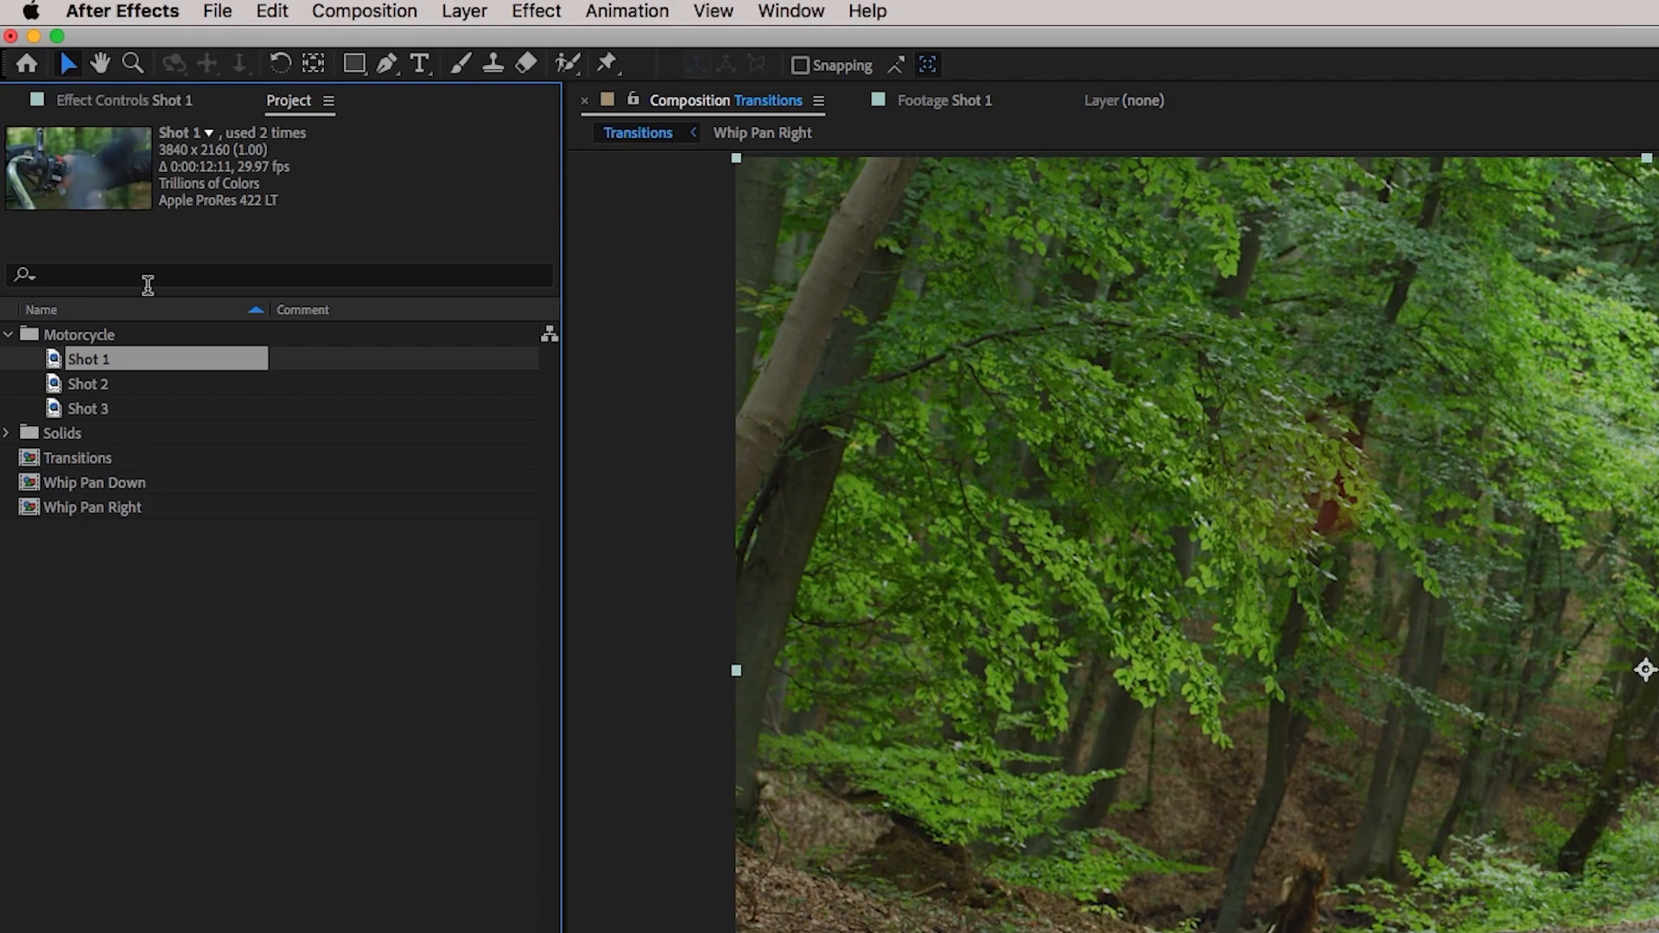
pyautogui.rightClick(85, 358)
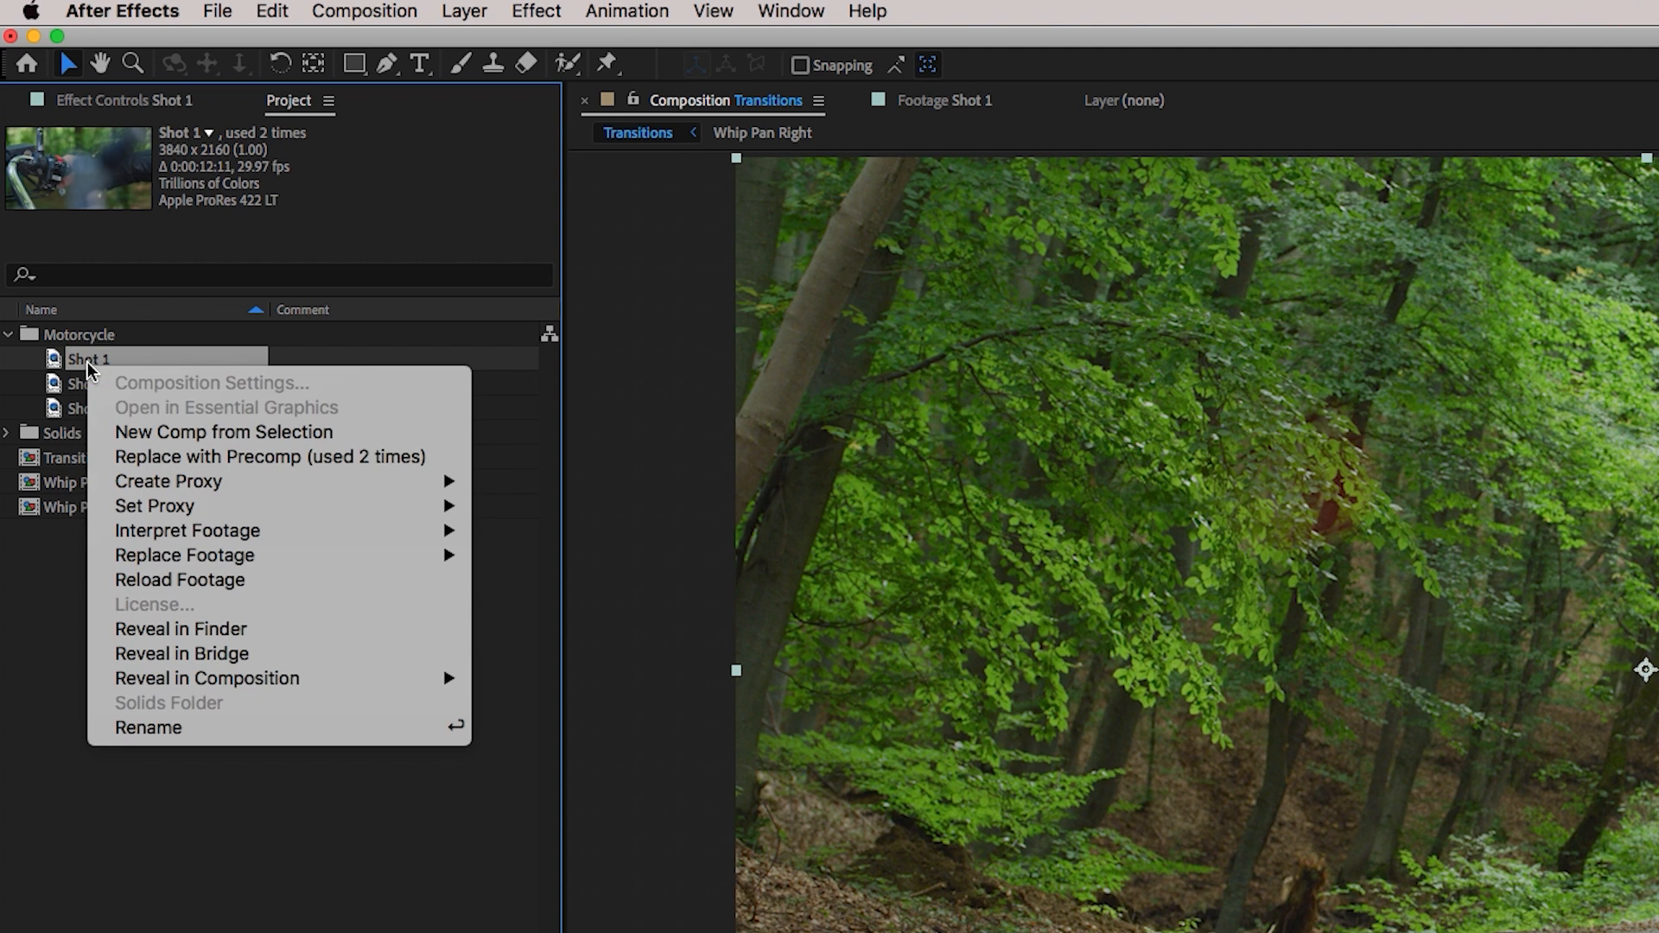
pyautogui.moveTo(147, 514)
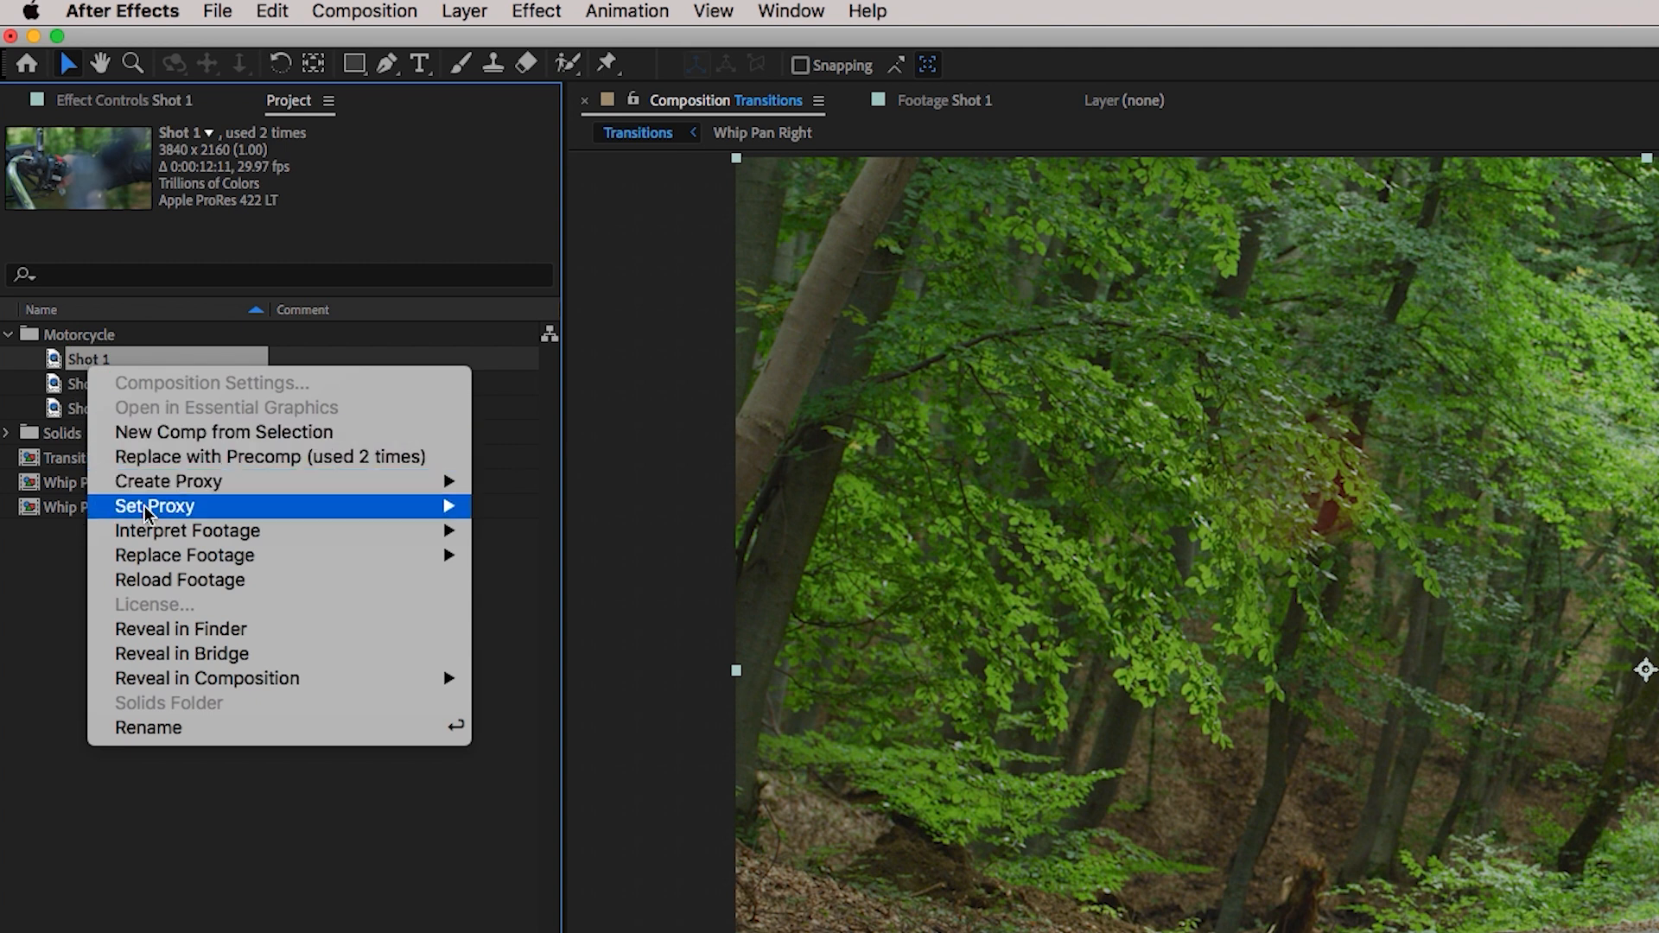
pyautogui.moveTo(184, 555)
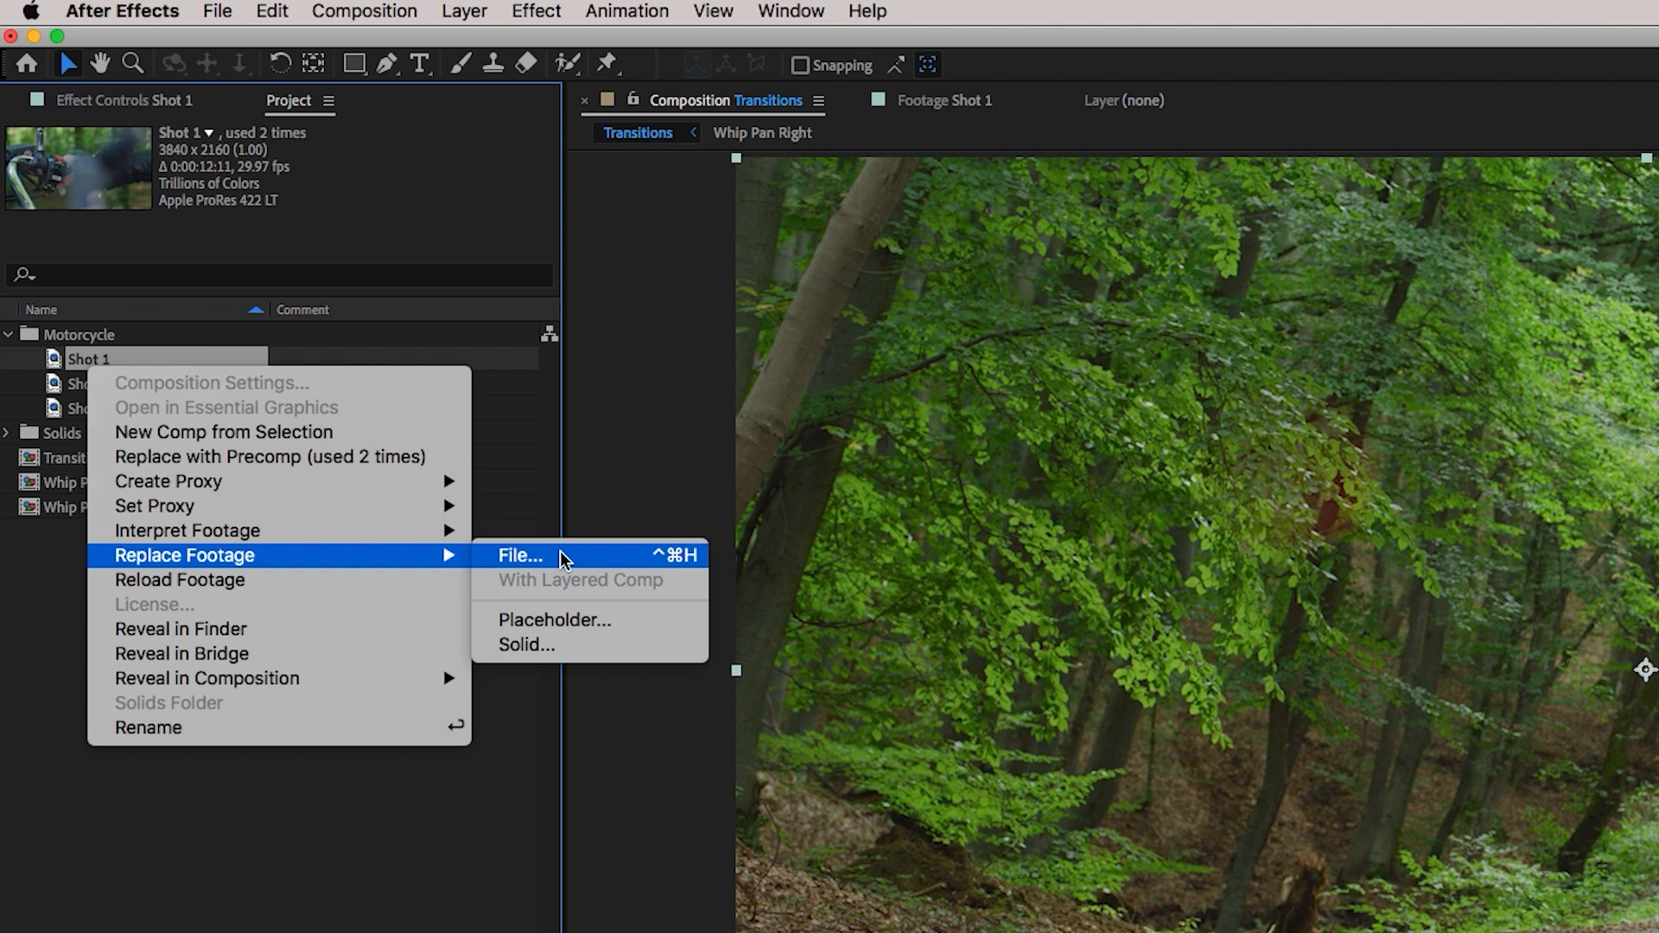
pyautogui.click(518, 555)
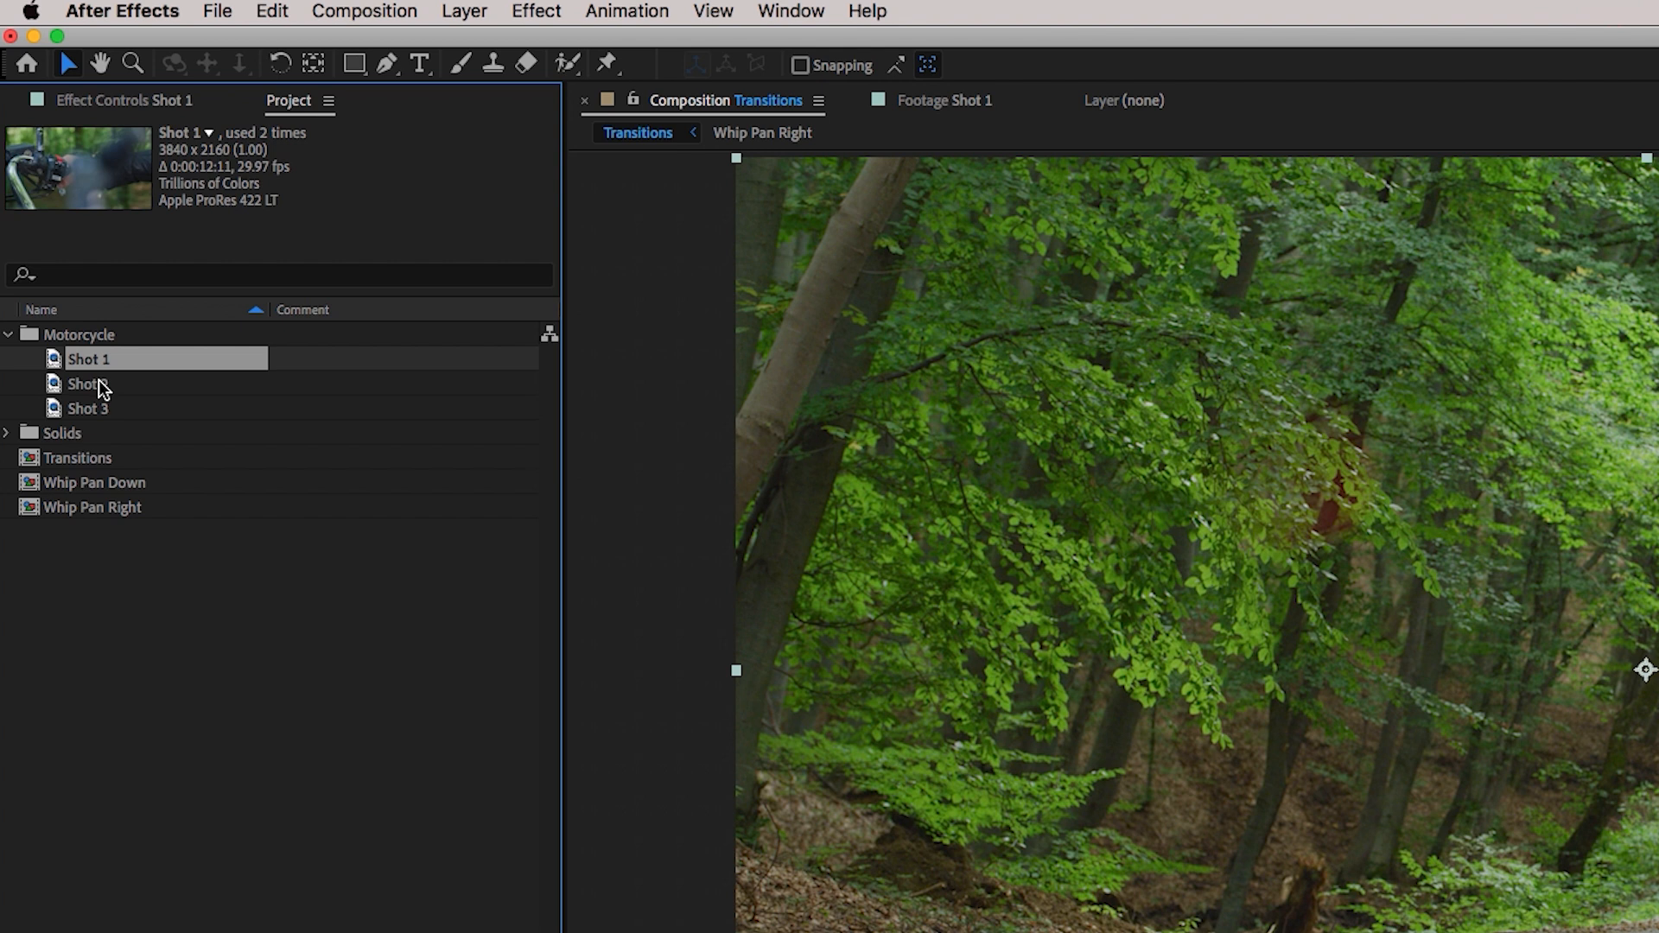
pyautogui.click(84, 383)
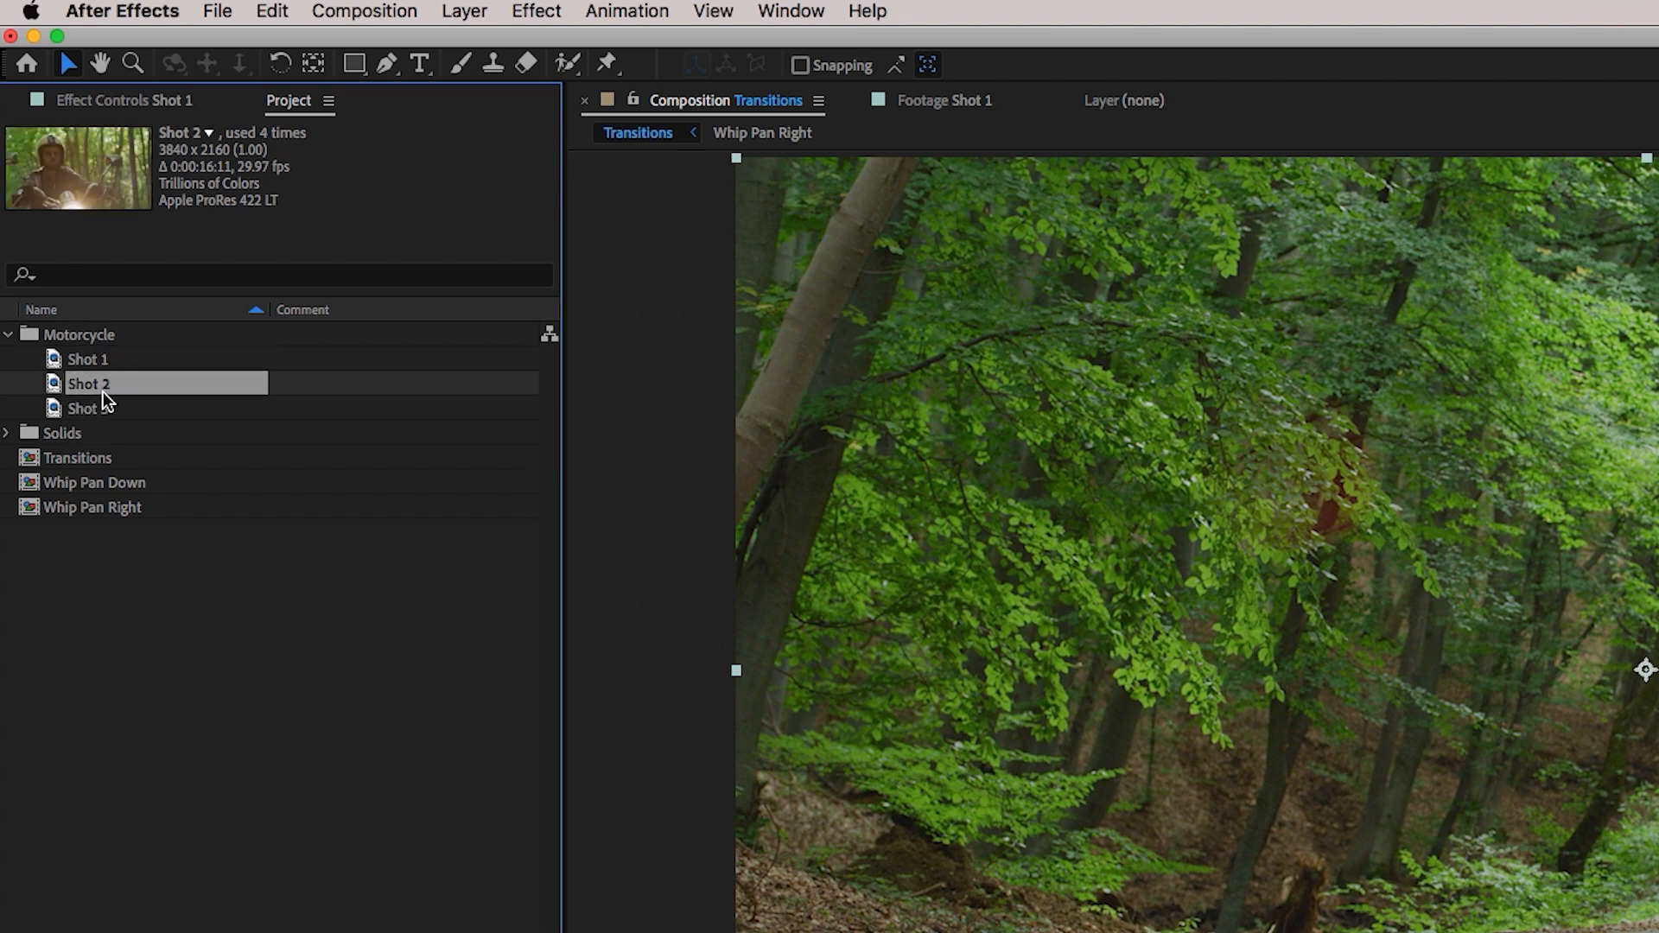
pyautogui.rightClick(84, 382)
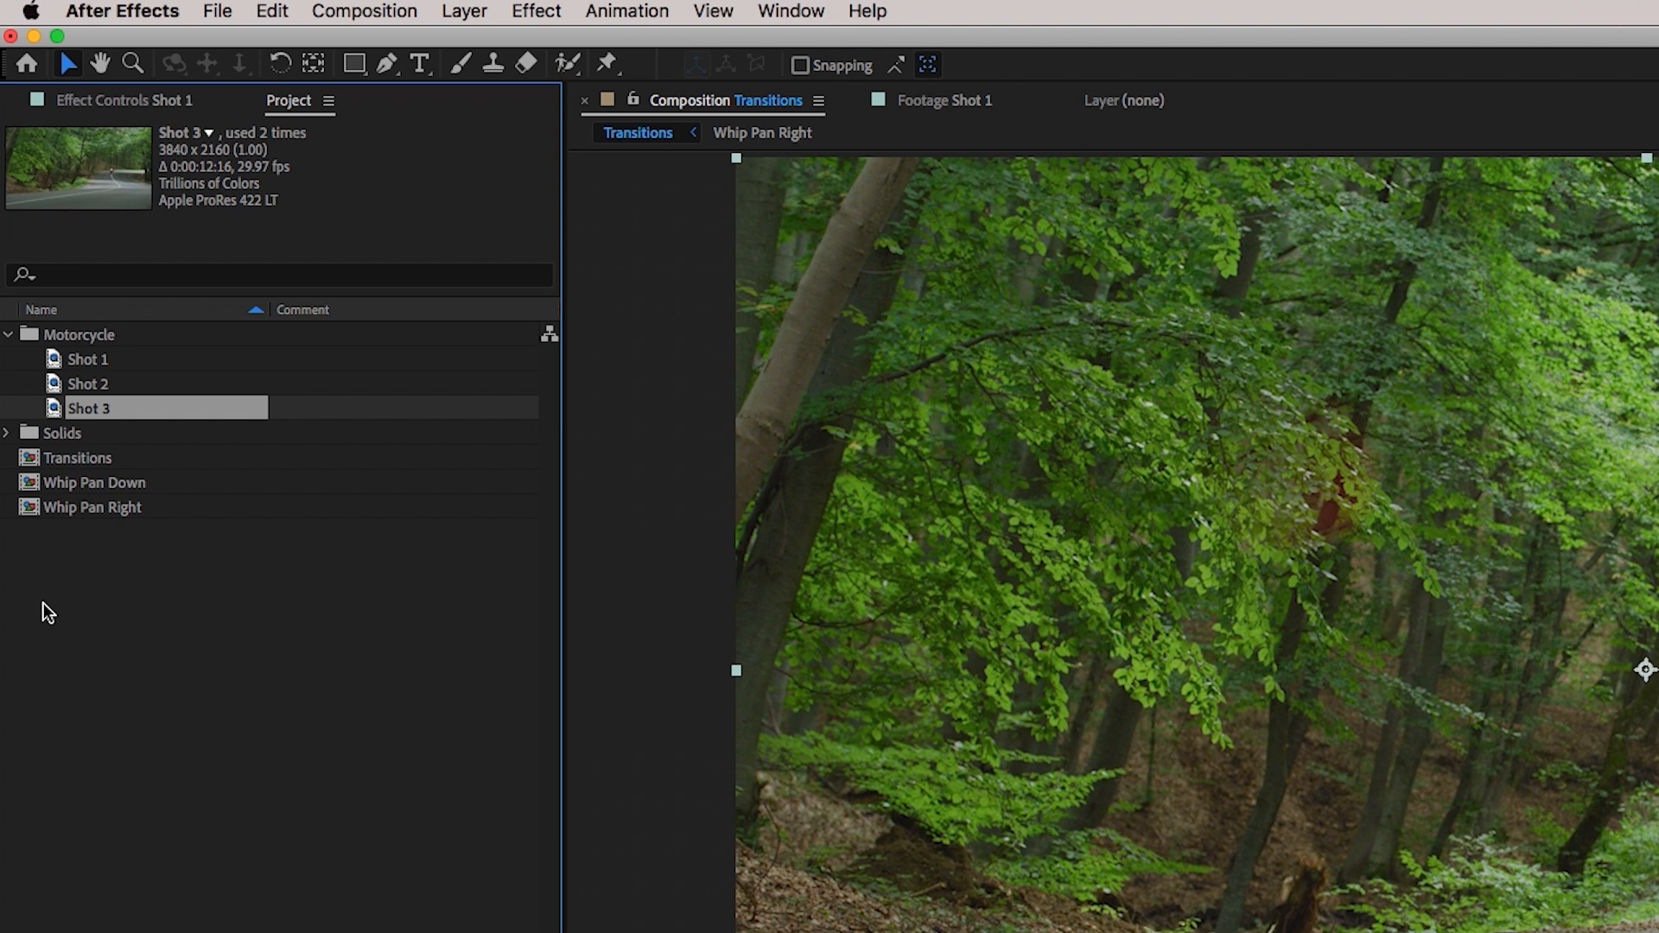
pyautogui.moveTo(189, 18)
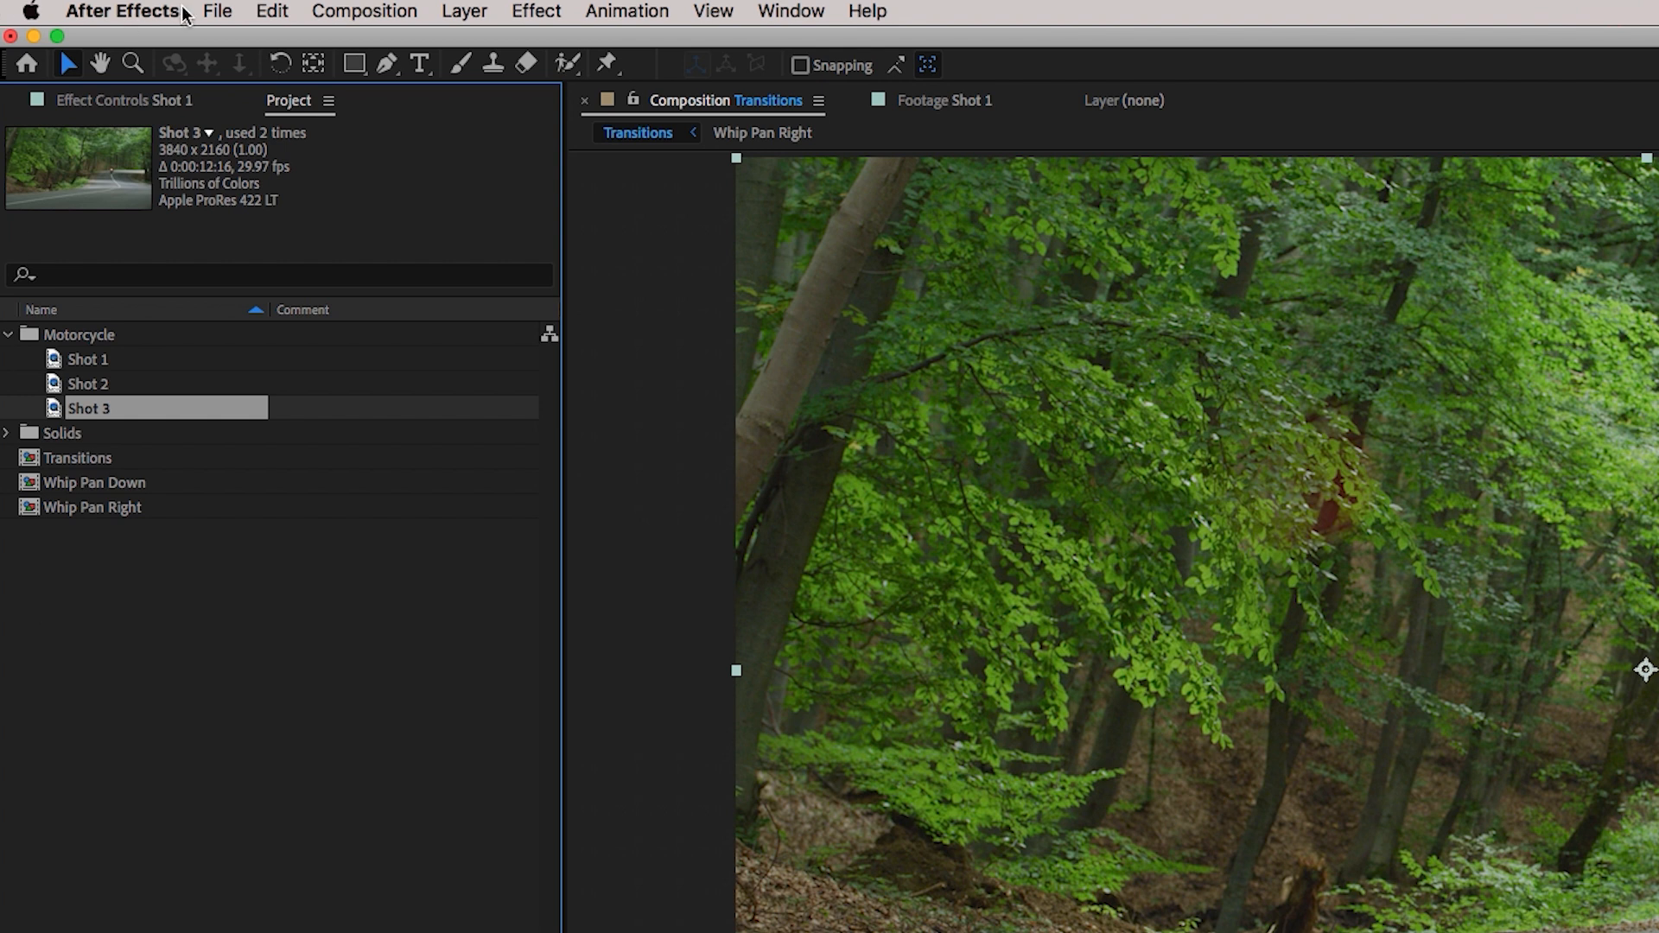
pyautogui.click(225, 11)
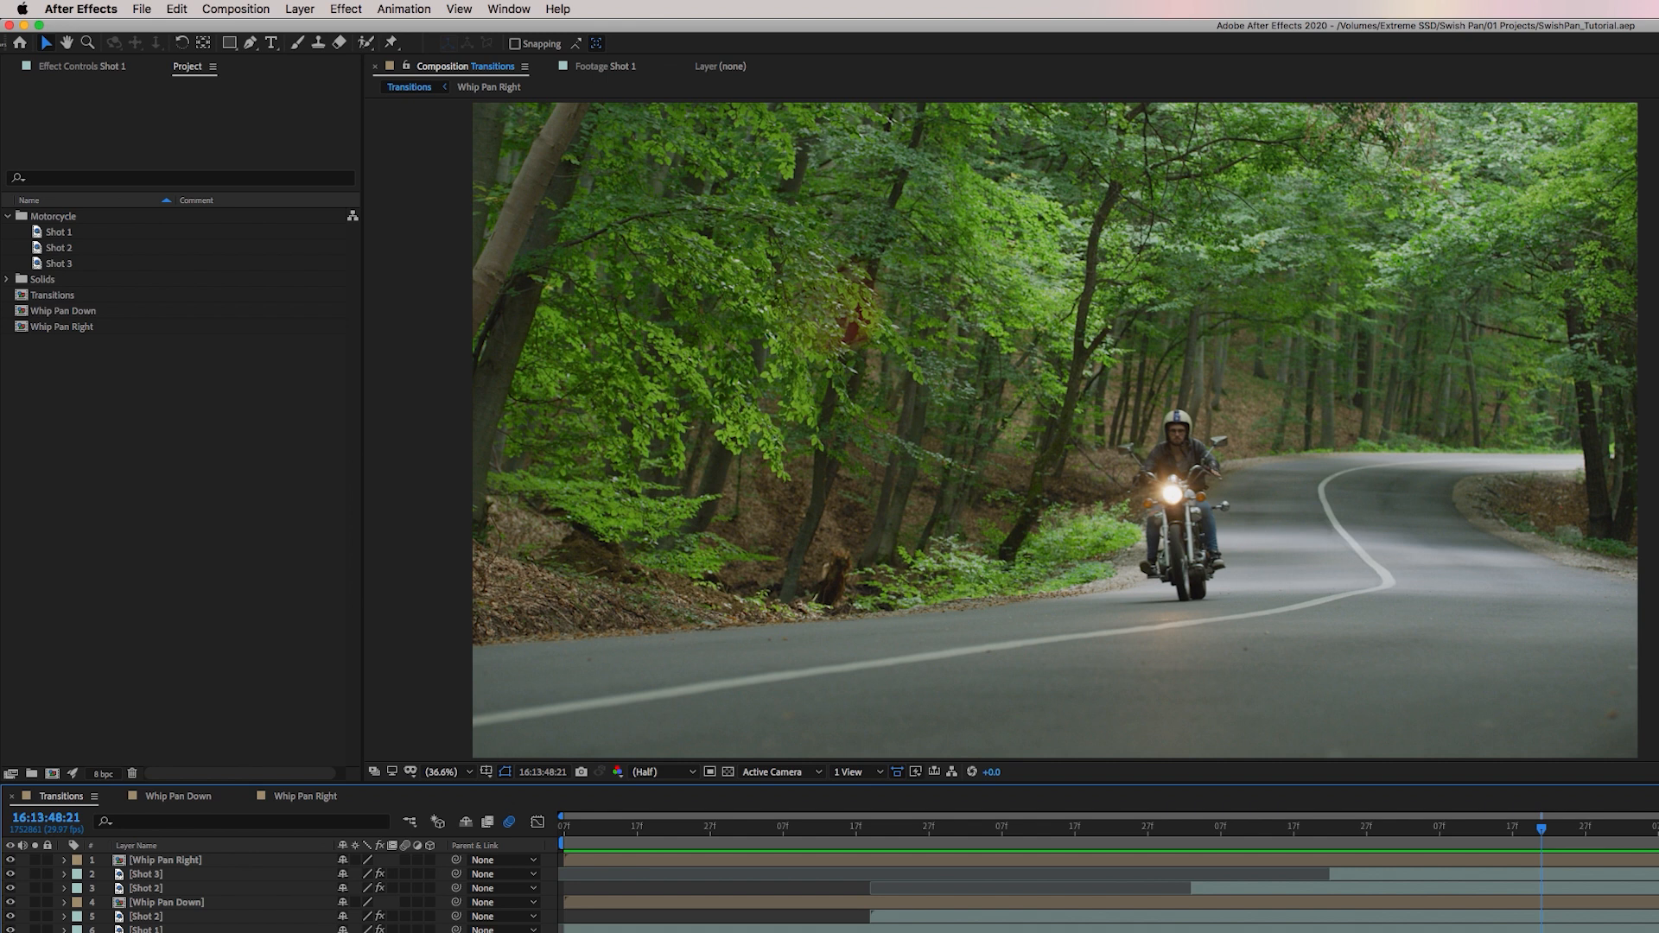
# Select the 3840x2160 Transitions composition in the Project panel.
pyautogui.click(56, 295)
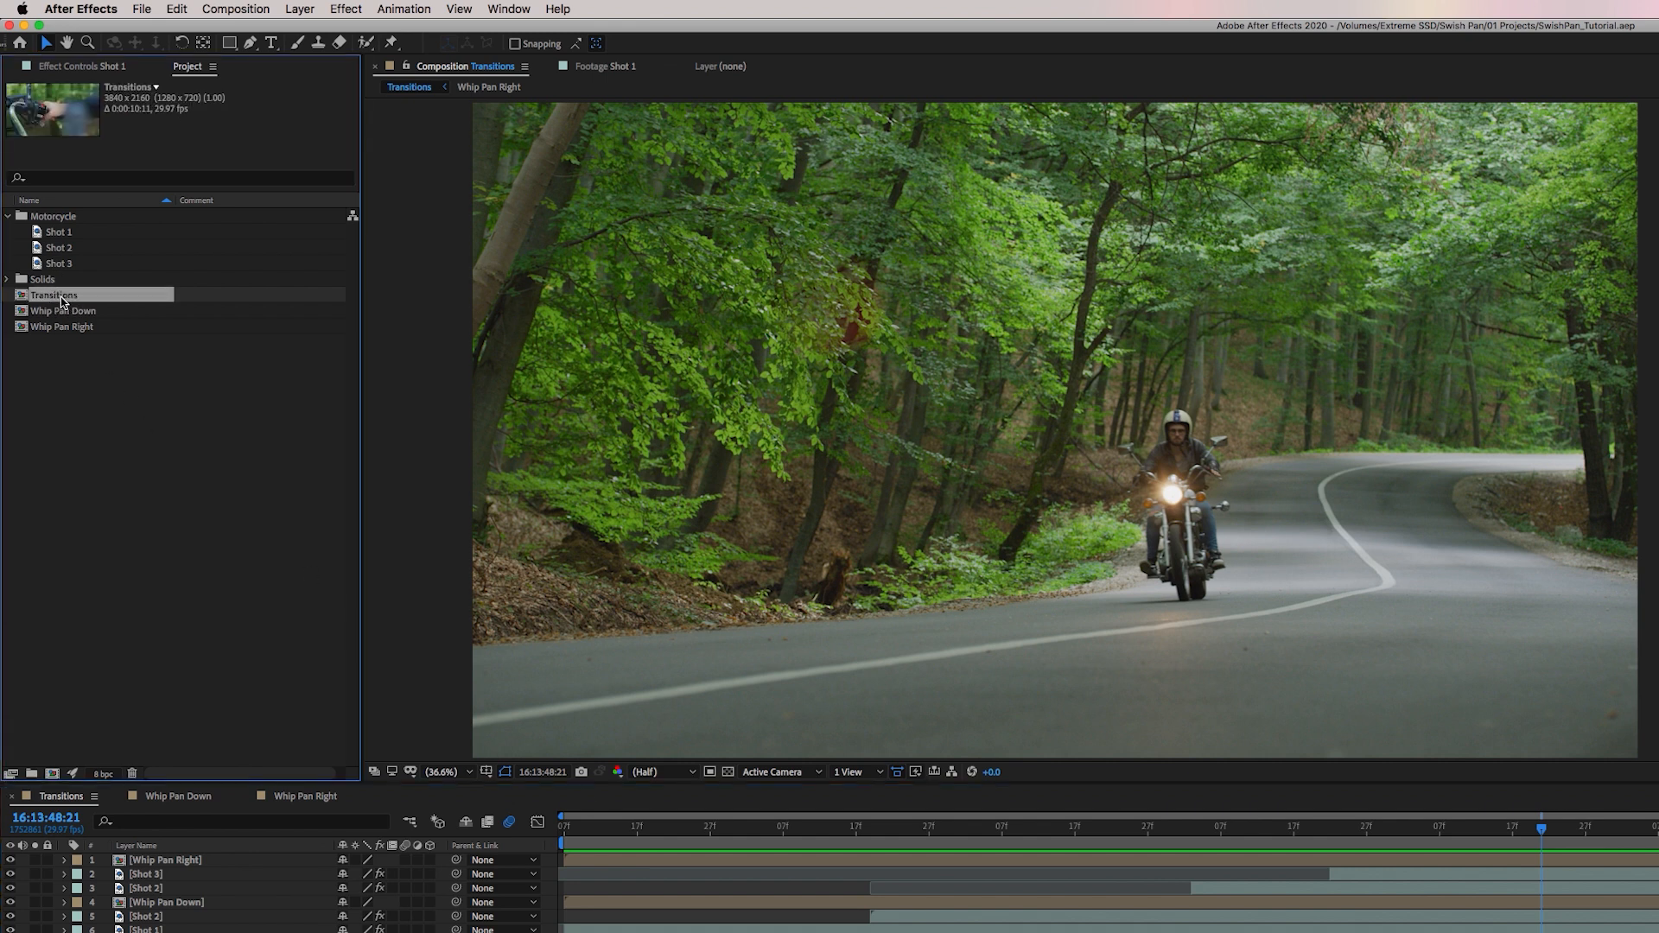
pyautogui.moveTo(42, 414)
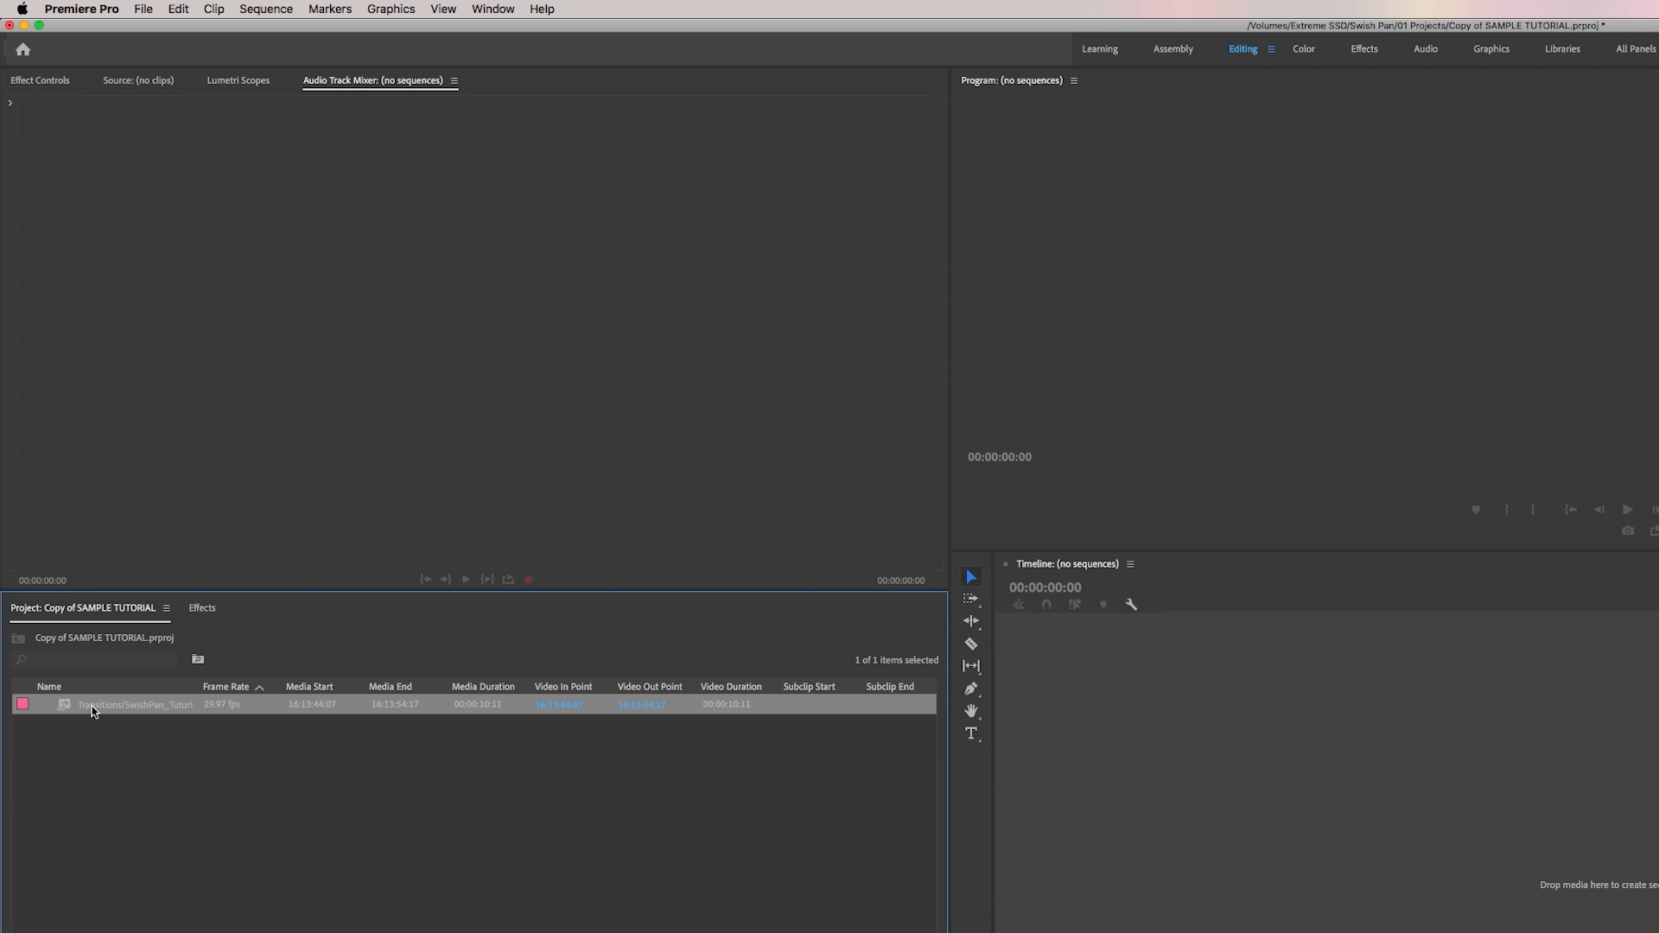
# Create a SwishPan_Tutorial sequence from the dynamically linked Transitions comp.
pyautogui.rightClick(94, 710)
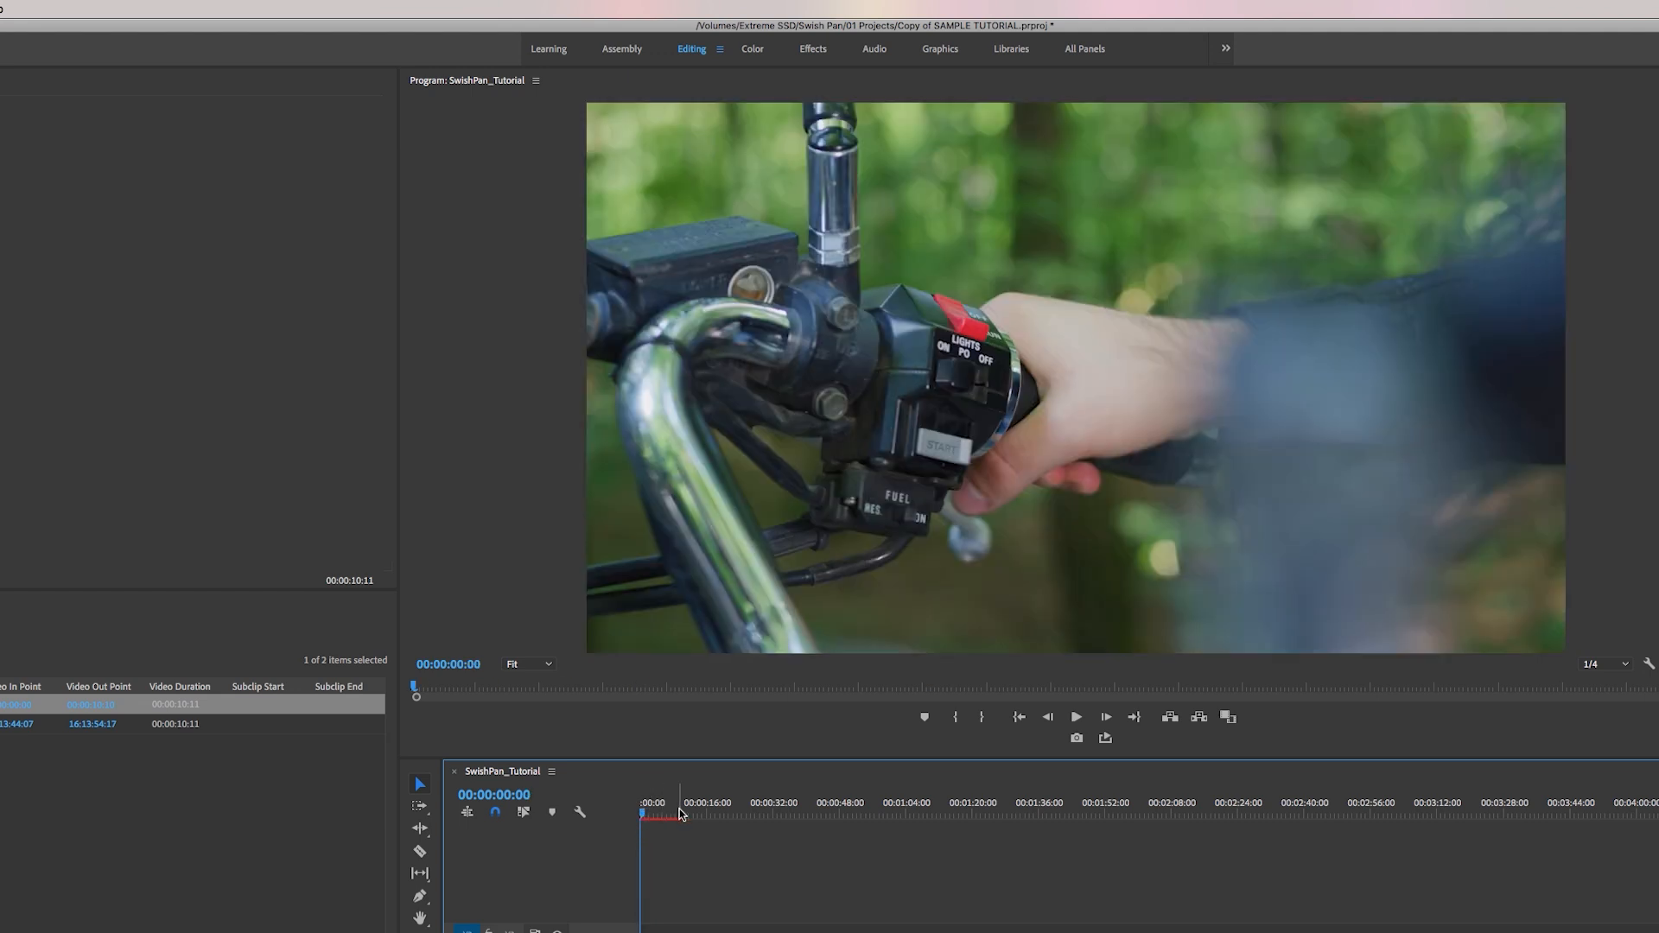
pyautogui.moveTo(658, 816)
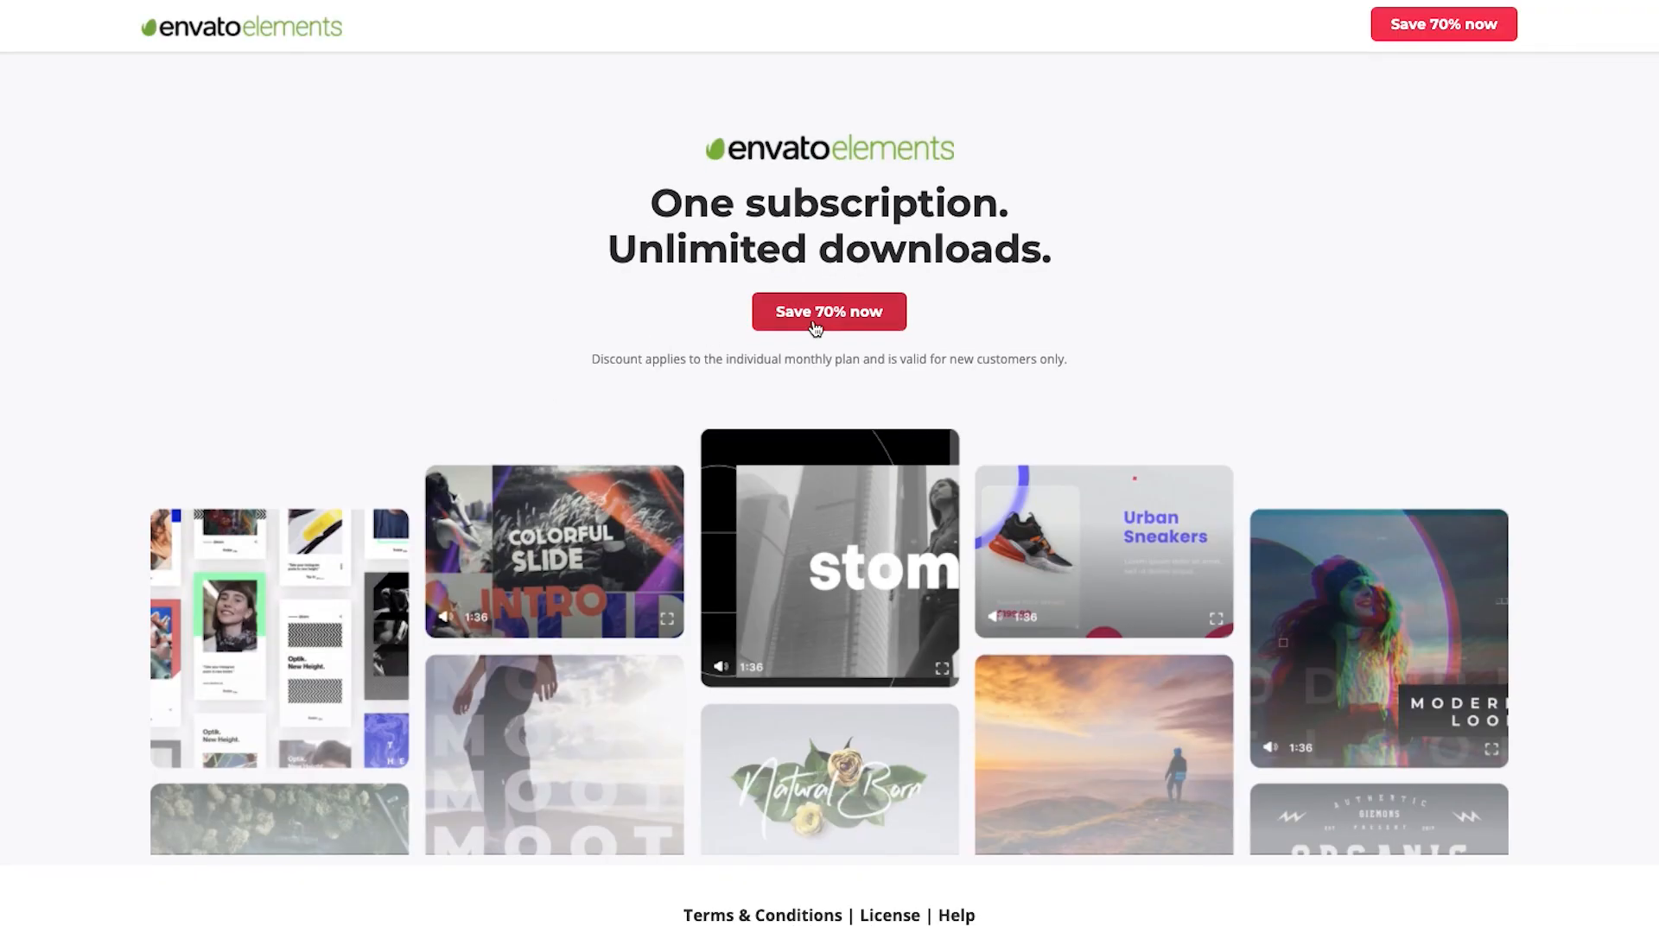
# Scroll through the Envato Elements landing page about unlimited downloads.
pyautogui.scroll(-3)
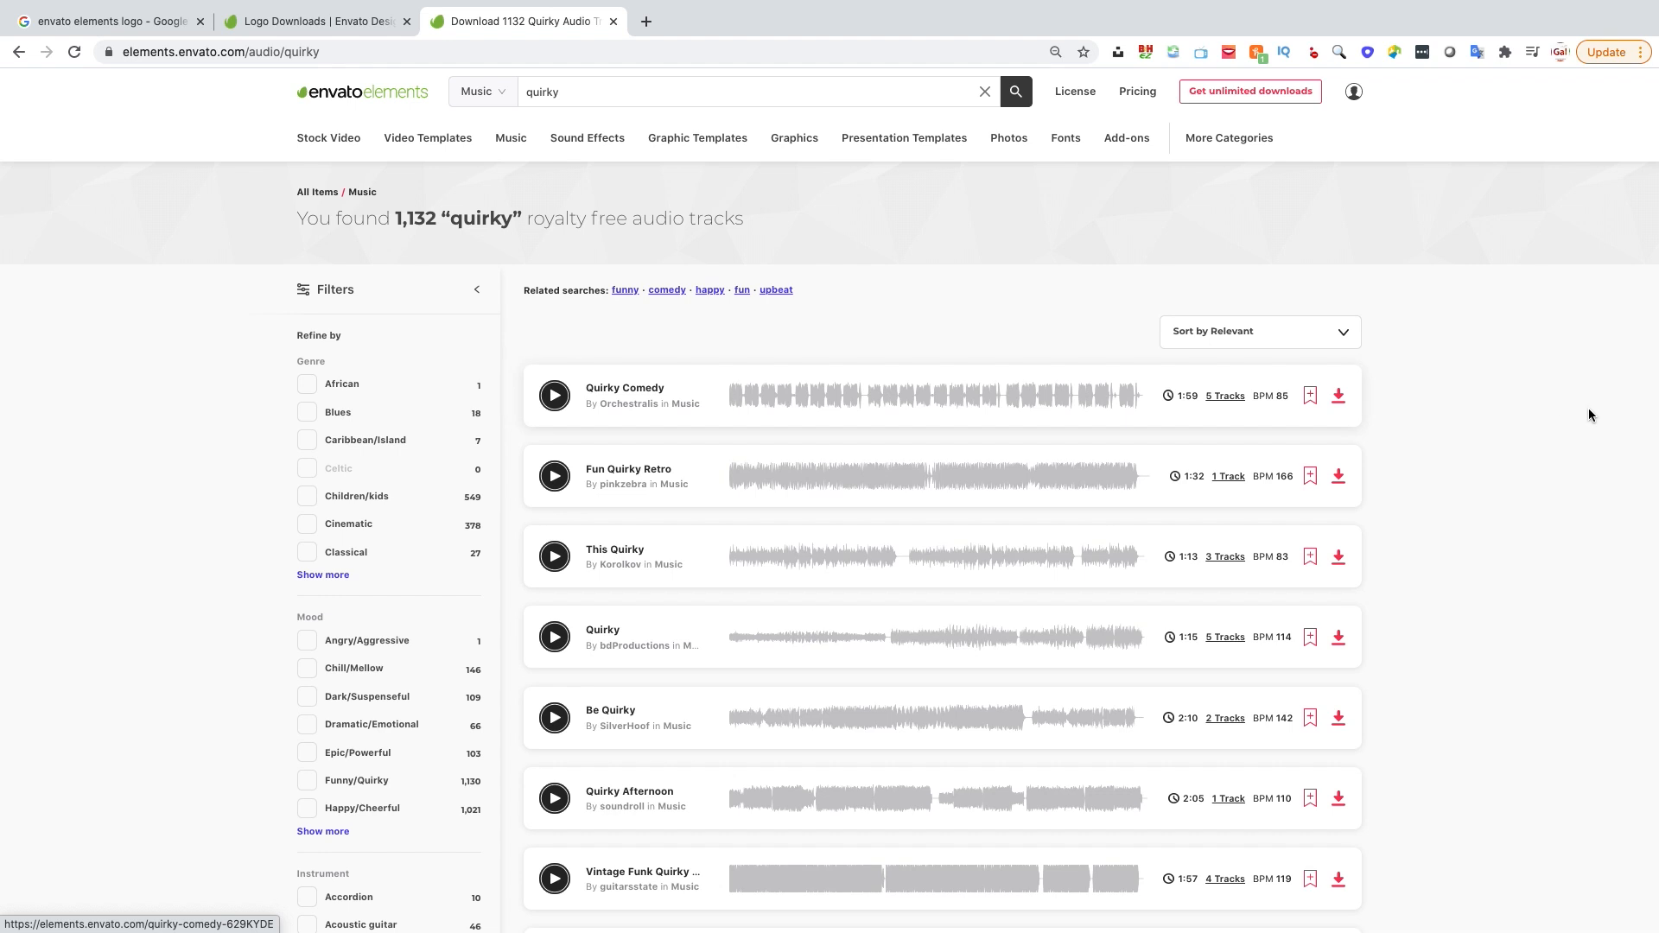
# Scroll the 1,132 "quirky" music search results.
pyautogui.scroll(-3)
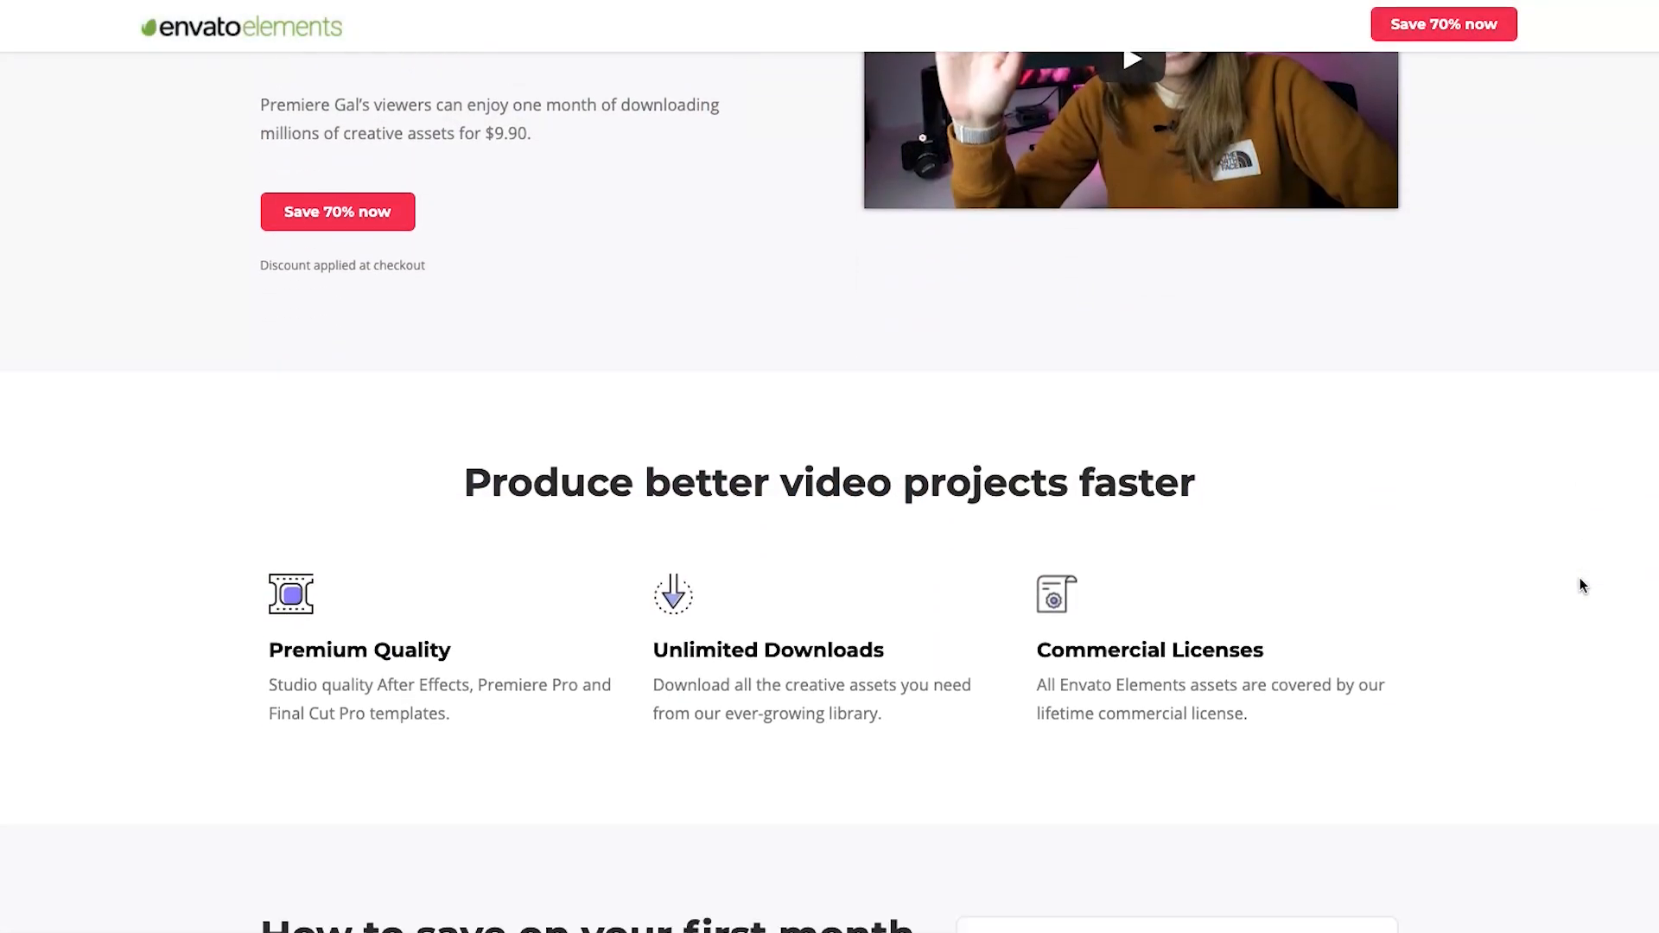
# Go to checkout for the discounted monthly subscription via "Save 70% now".
pyautogui.scroll(-3)
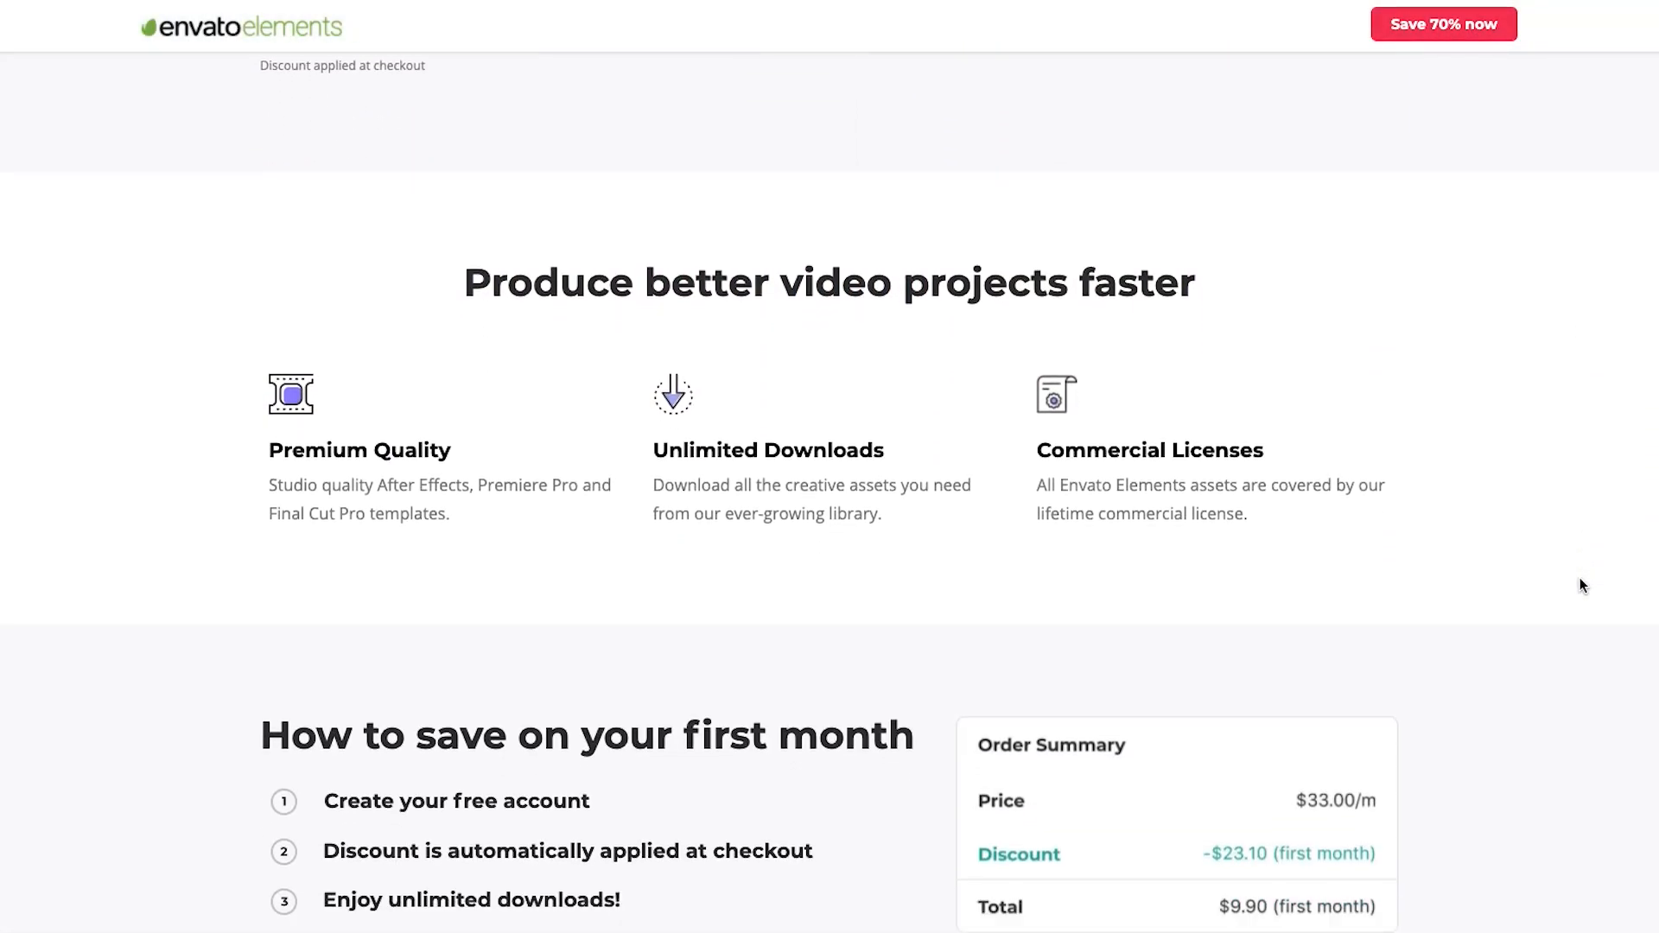
pyautogui.scroll(-3)
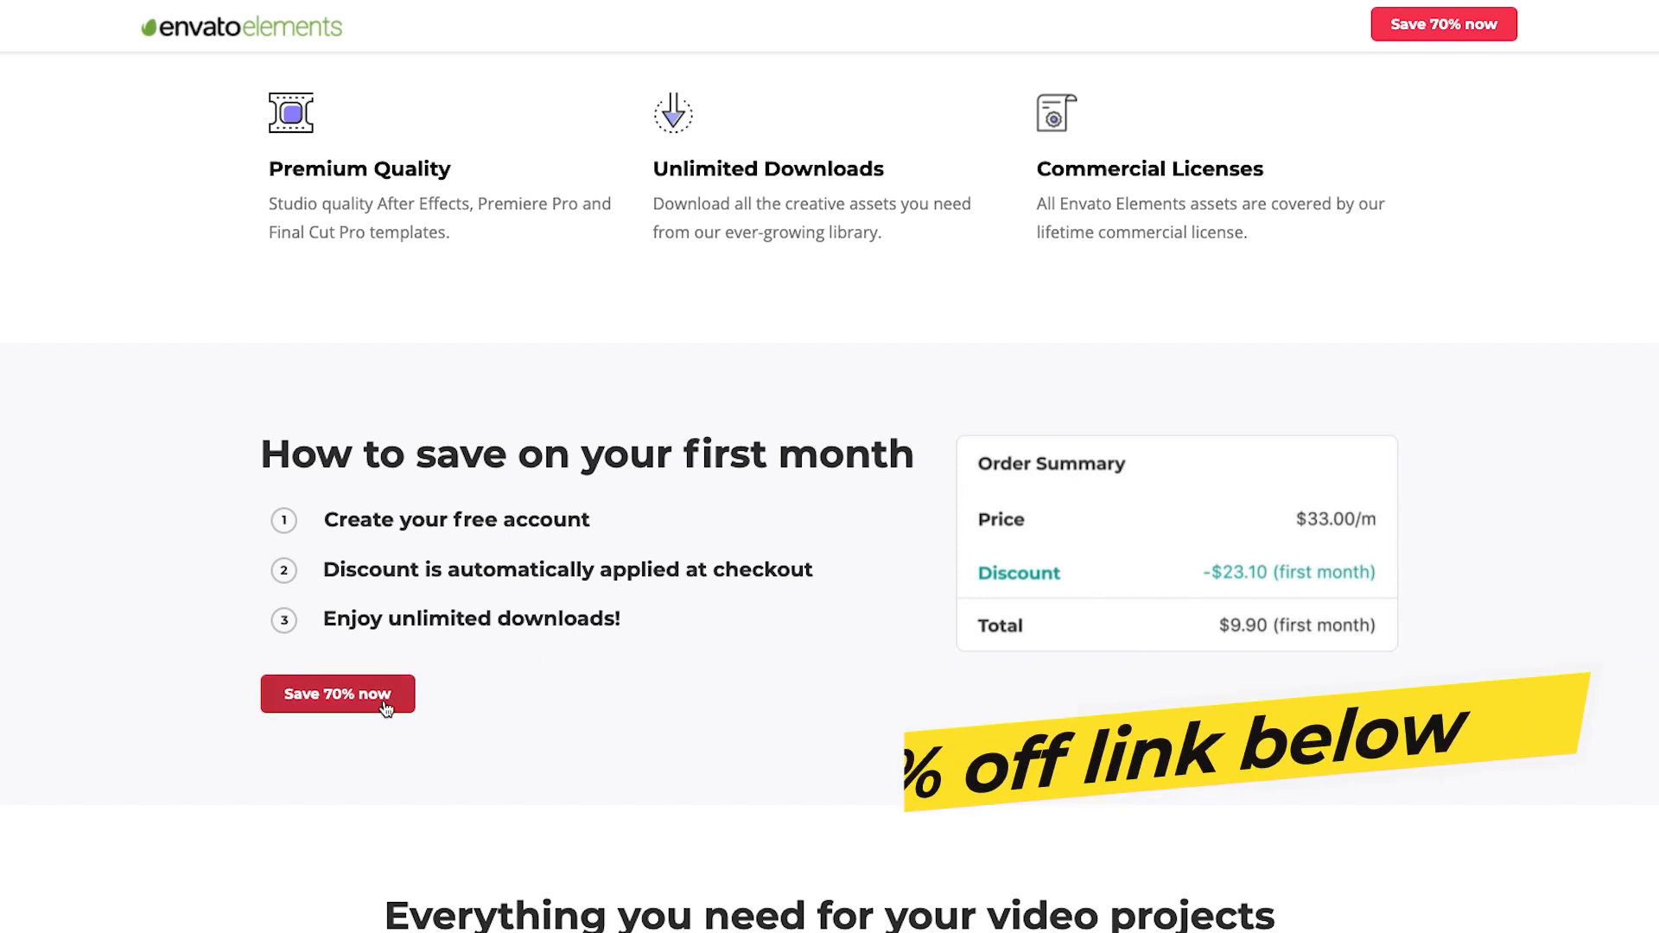
pyautogui.click(337, 693)
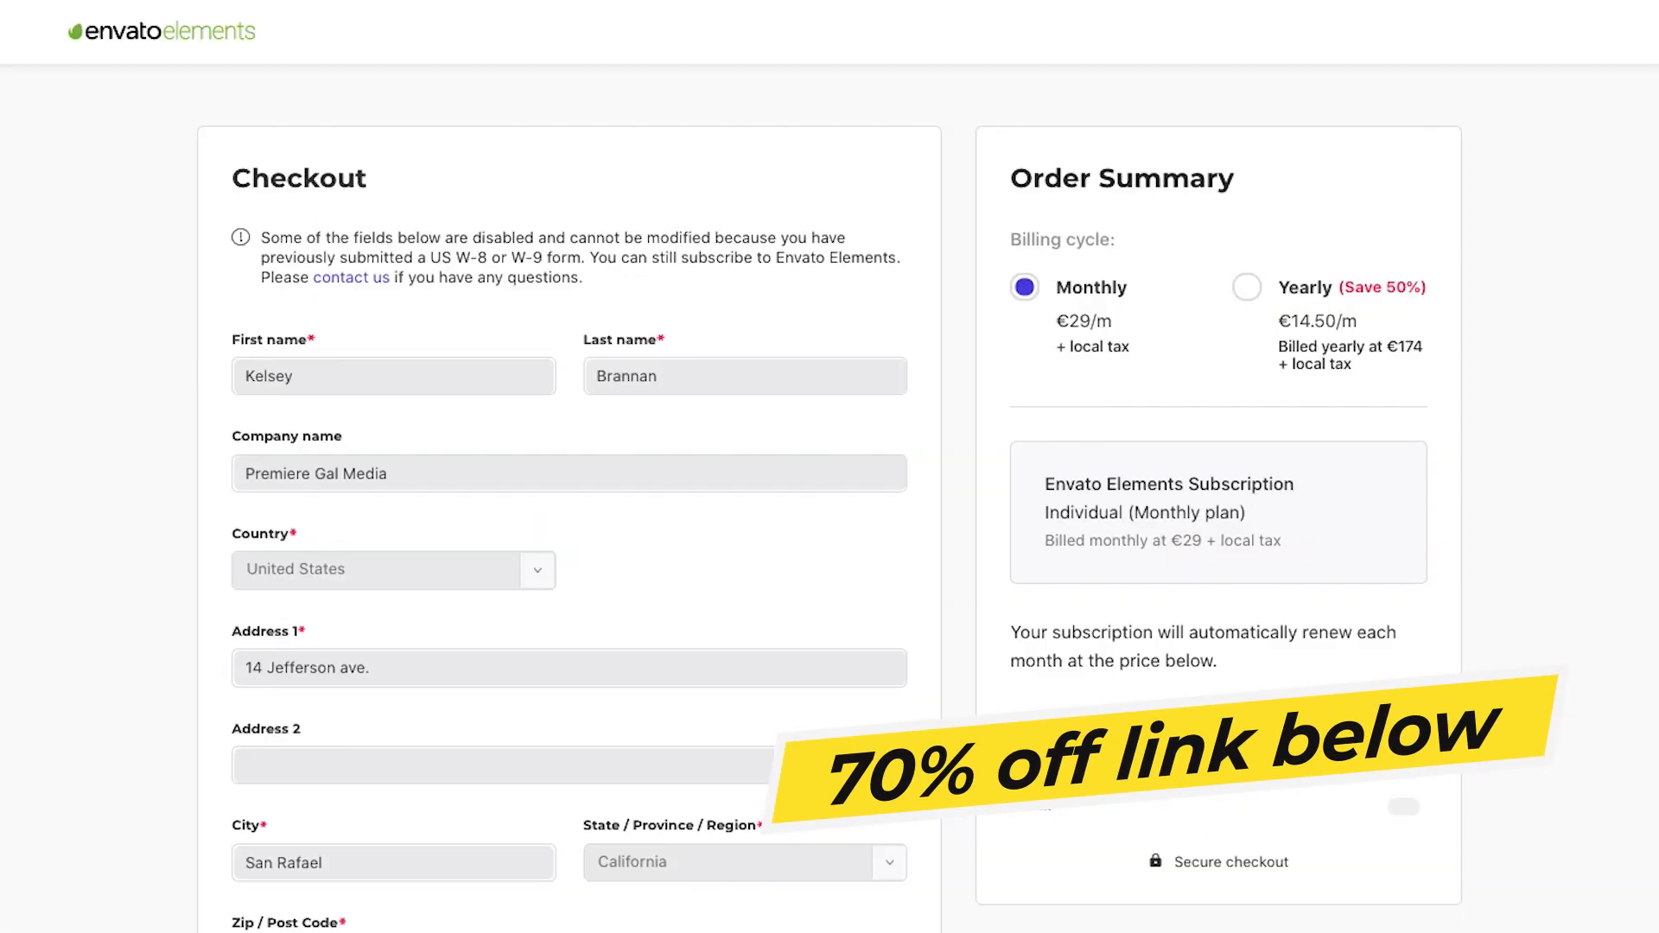